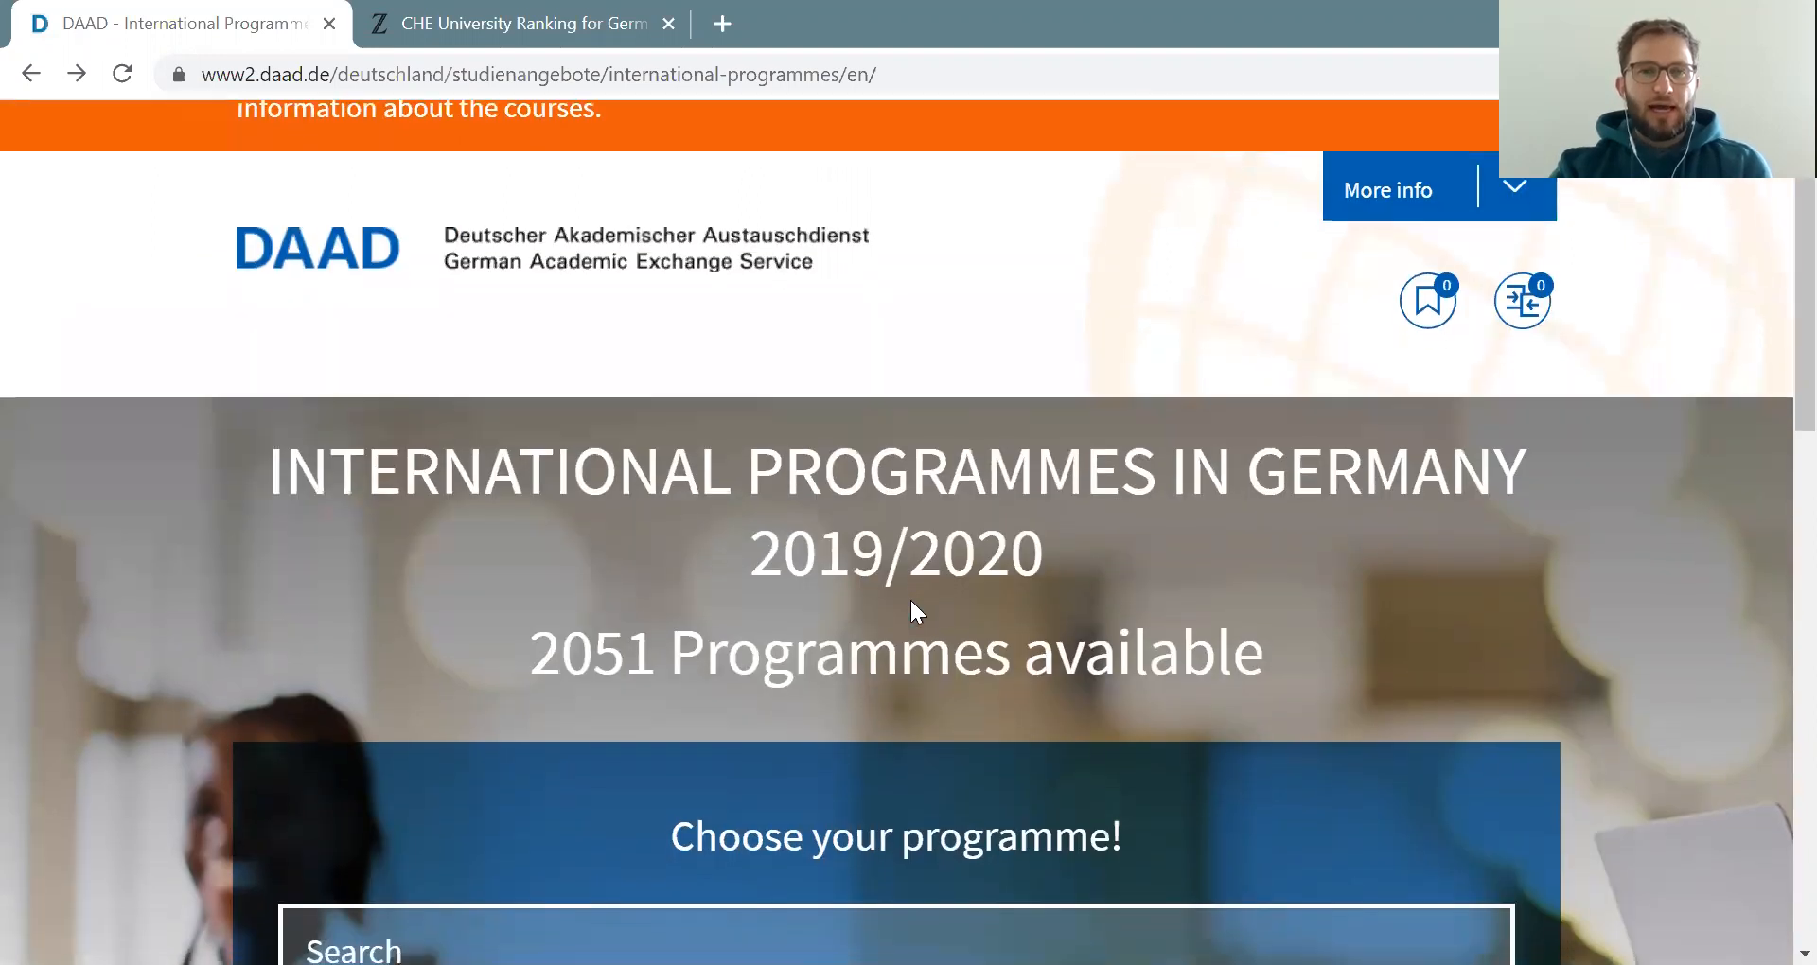
# Set the search keyword to 'Electrical Engineering' from the 'elec' suggestions
pyautogui.scroll(-3)
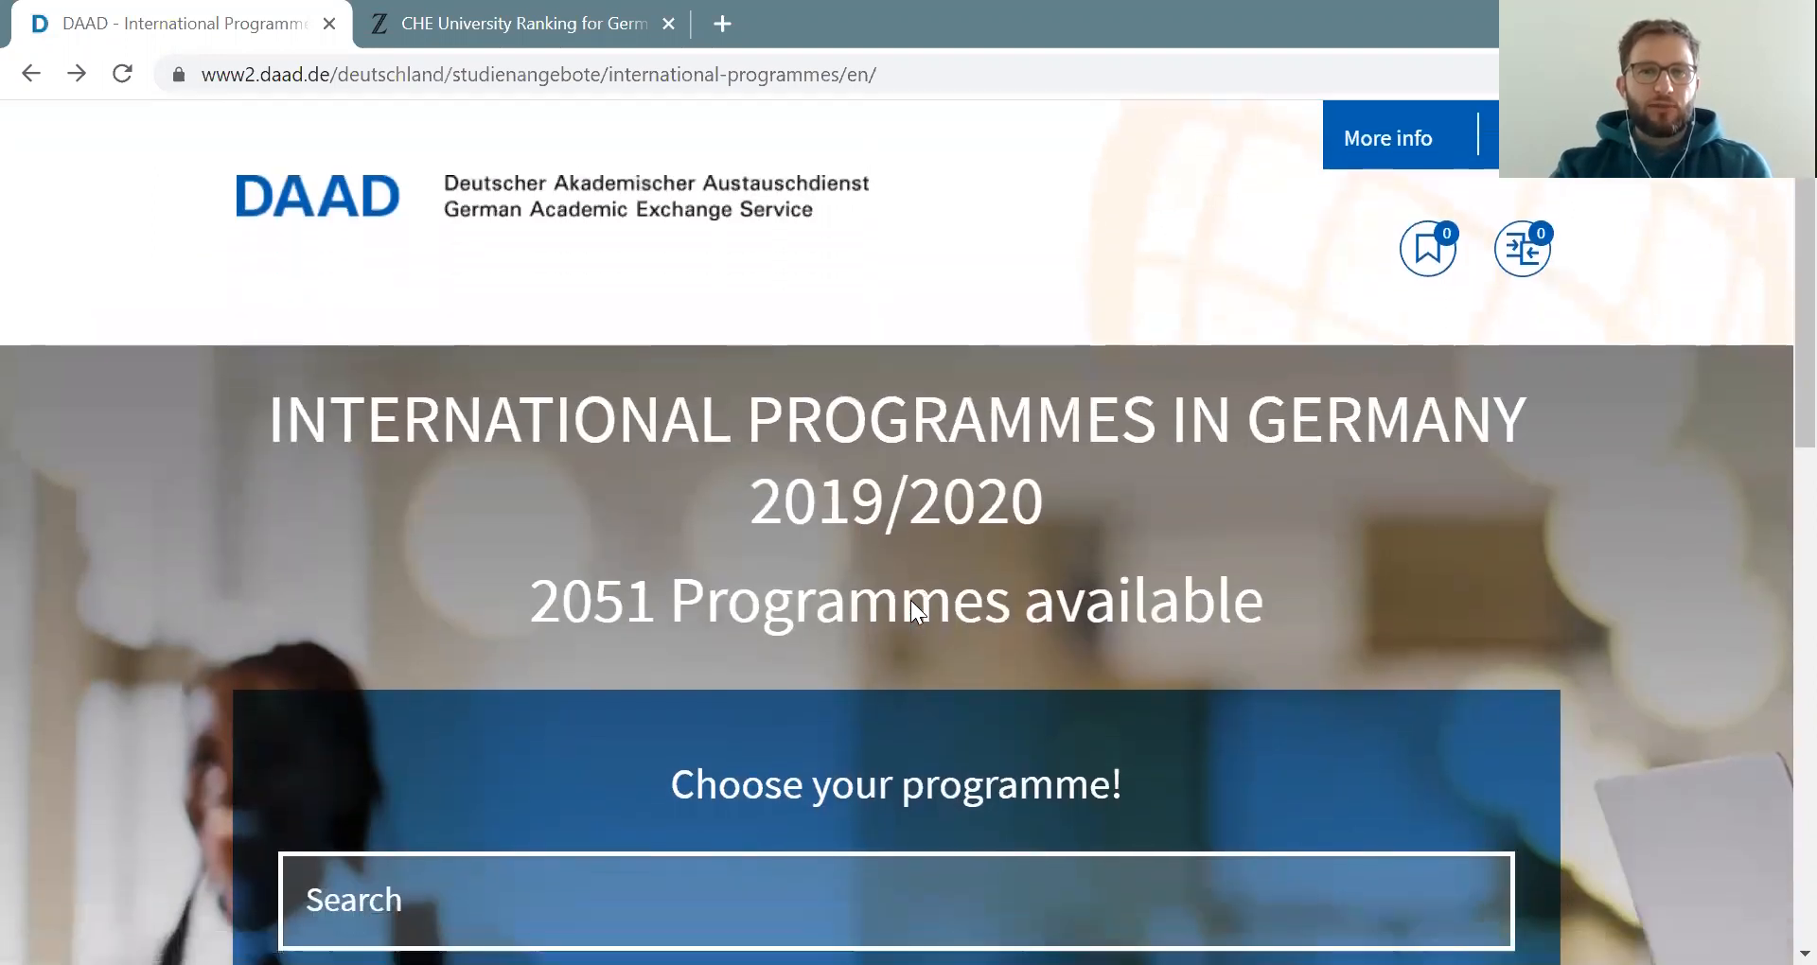
pyautogui.scroll(-3)
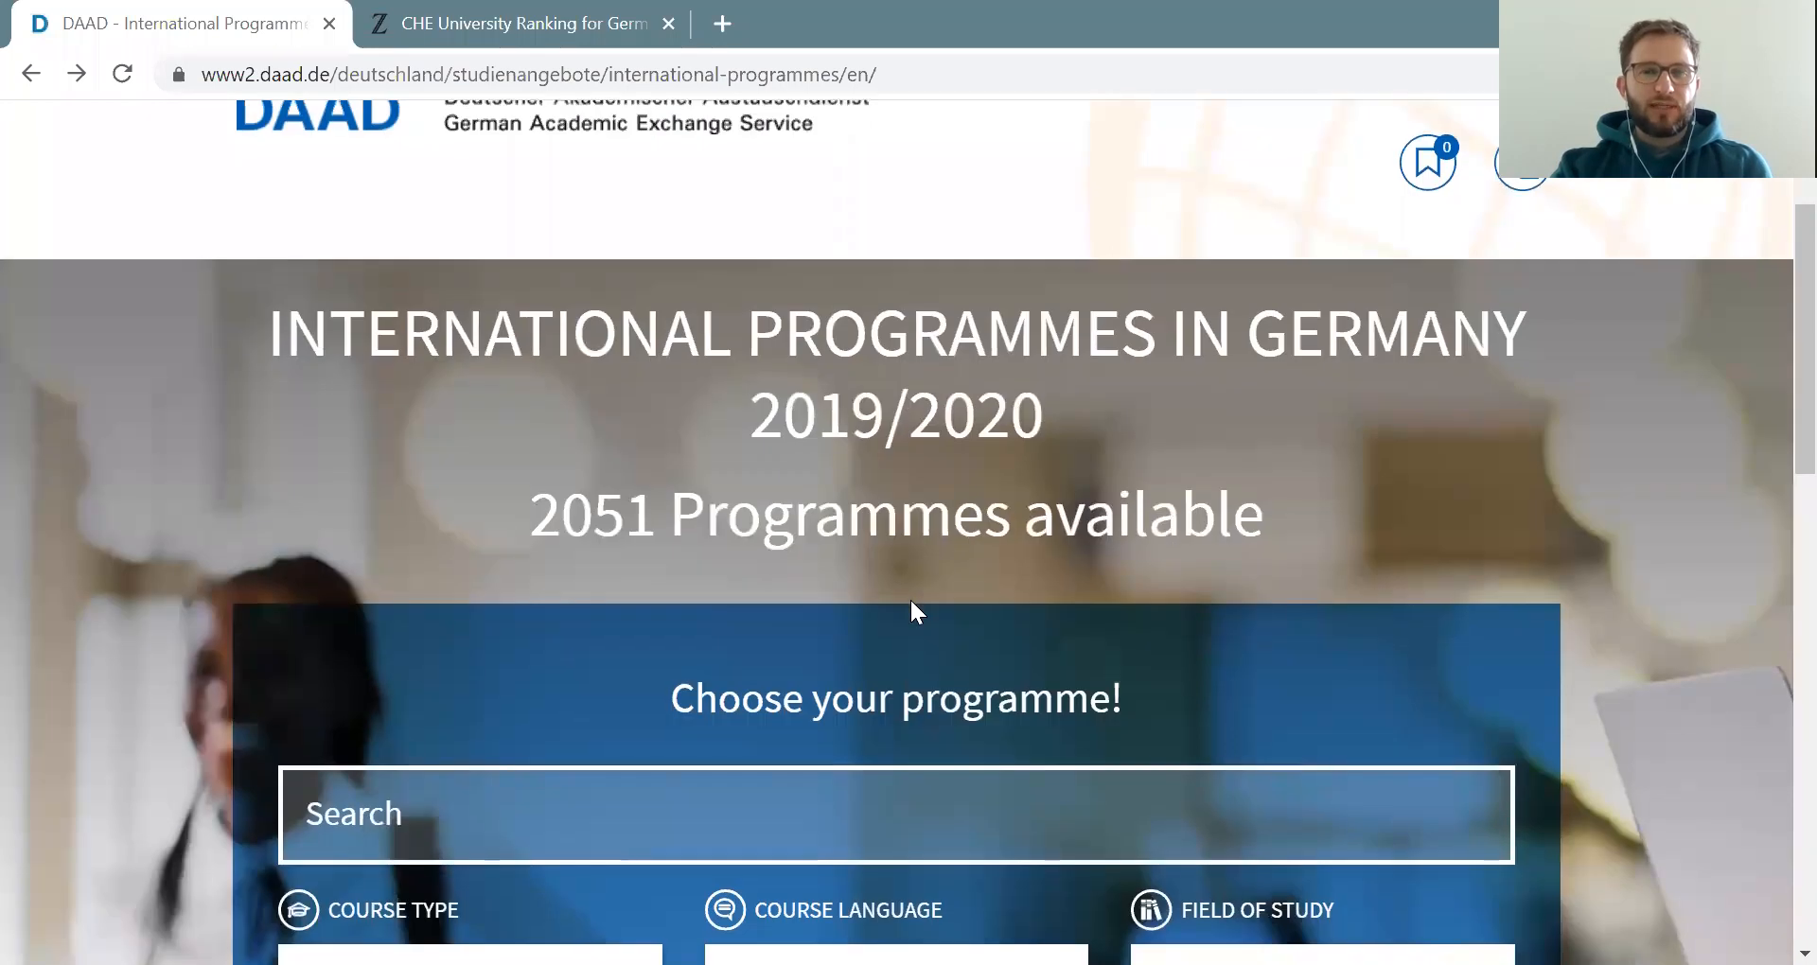
pyautogui.scroll(-3)
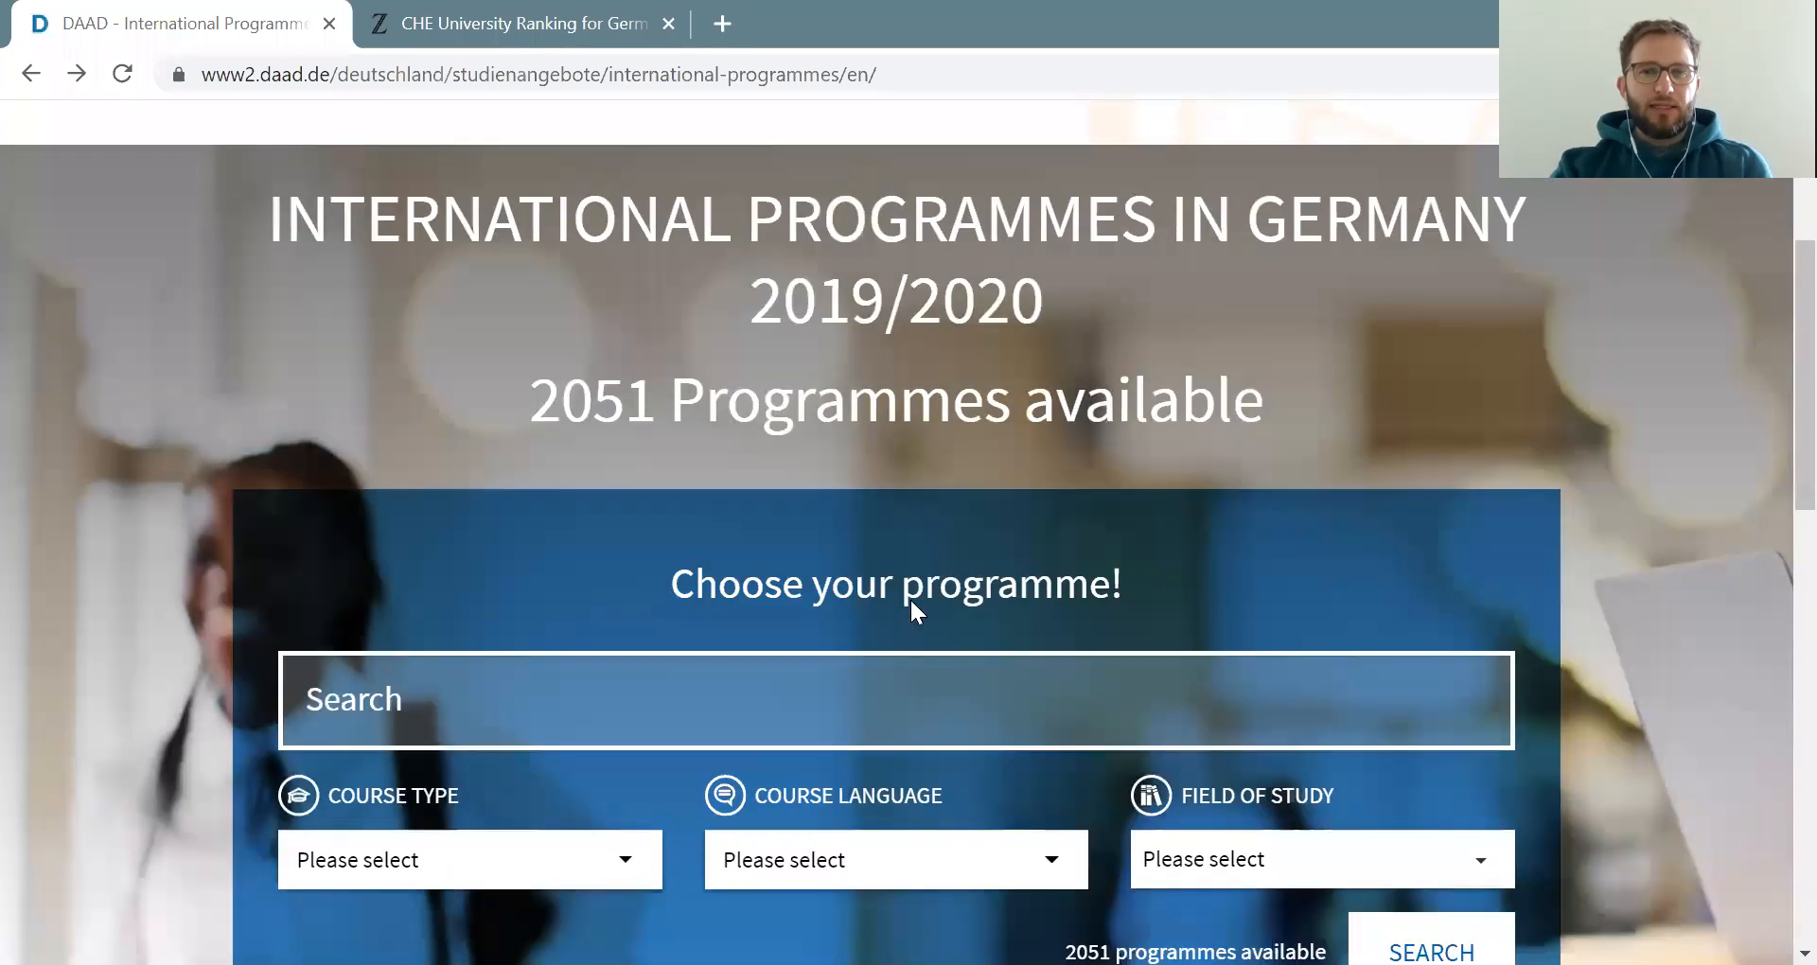
pyautogui.scroll(-3)
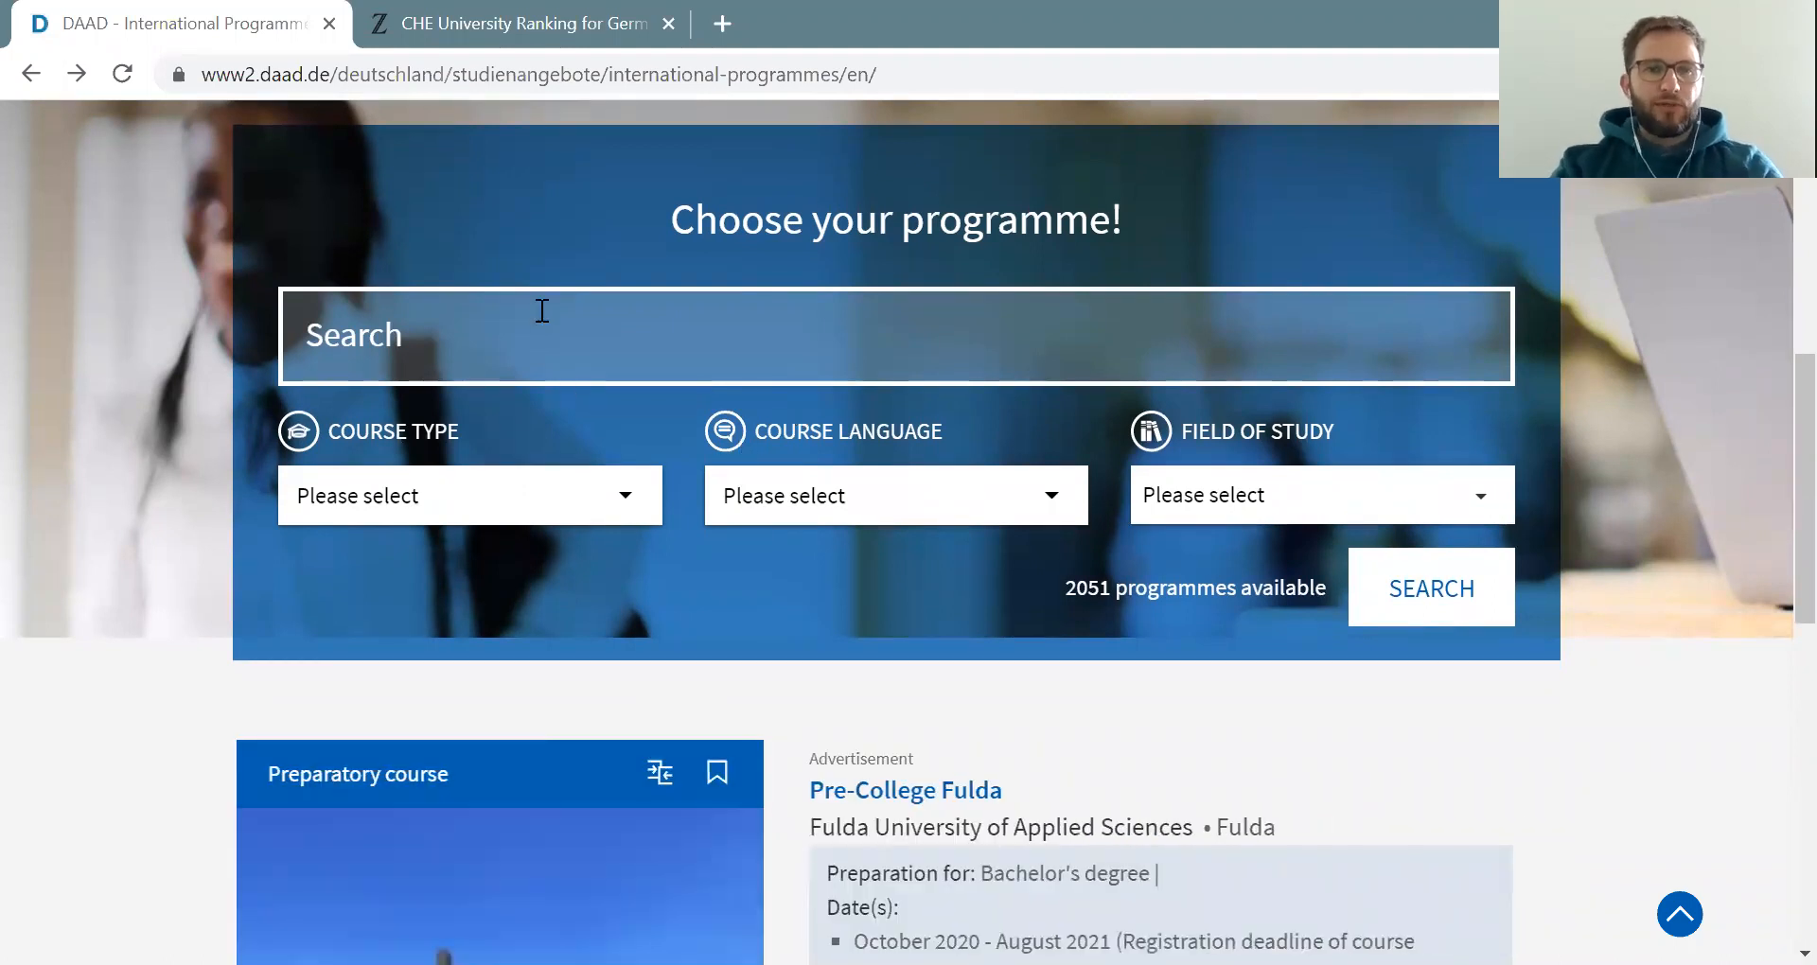
pyautogui.write('electrical')
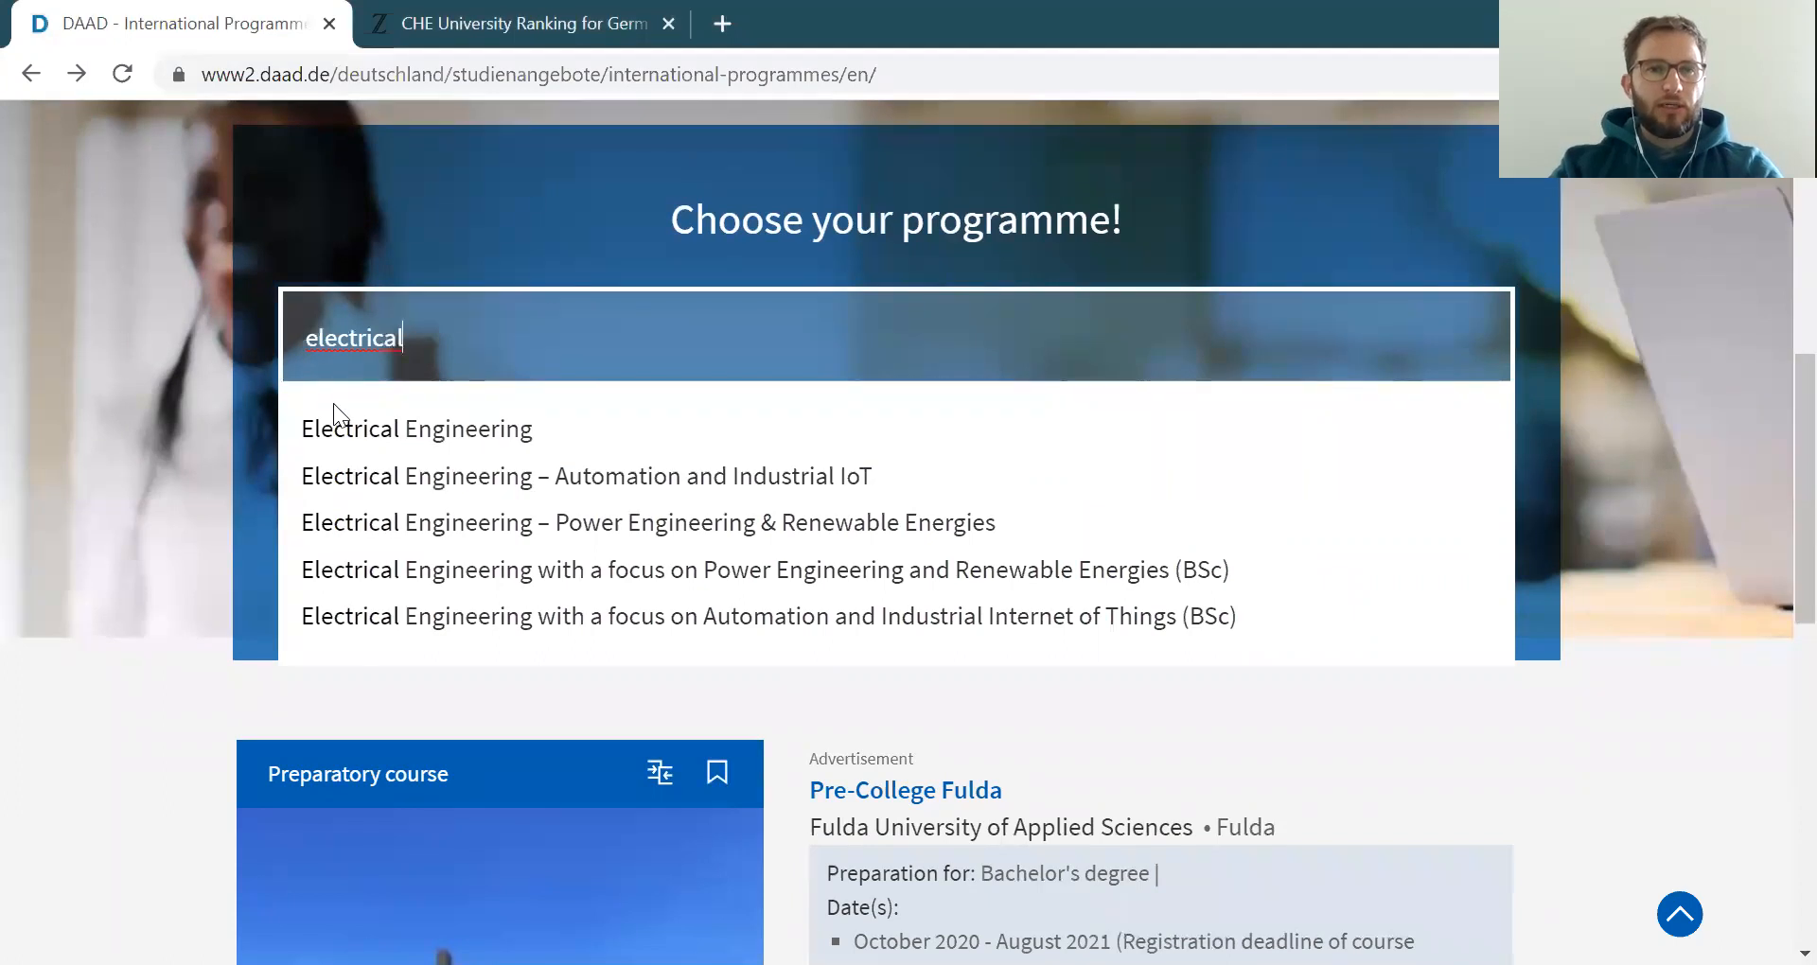
pyautogui.click(415, 428)
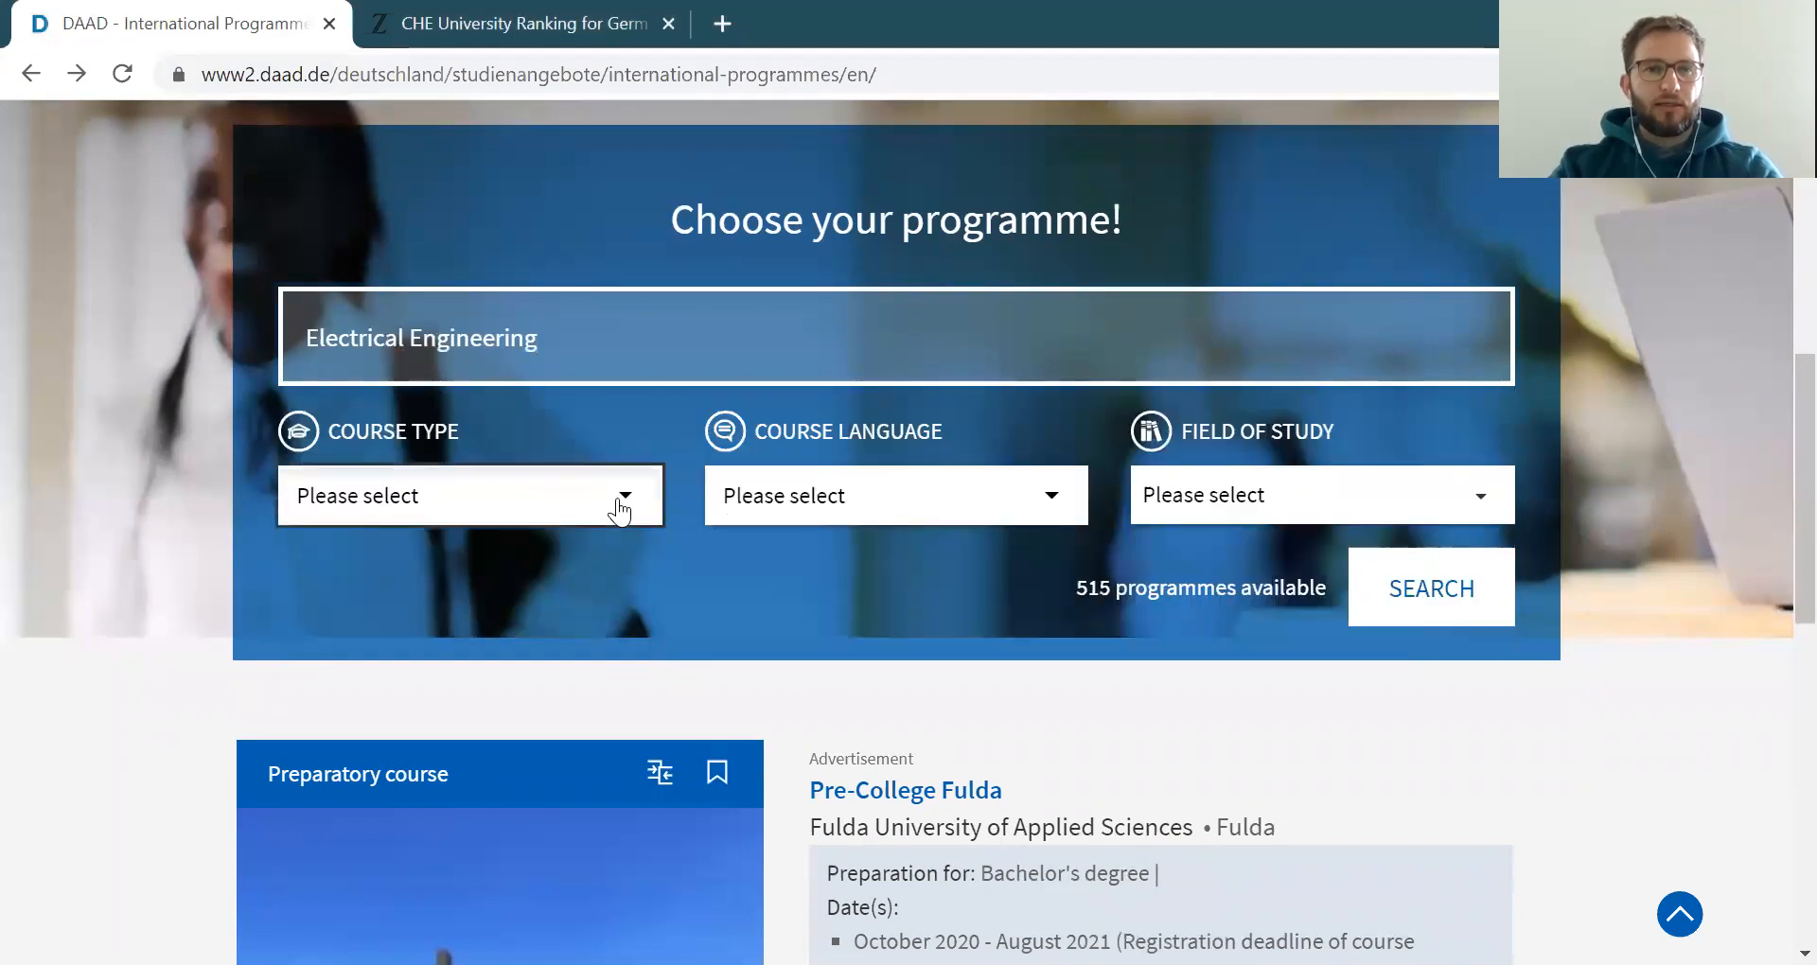
# Filter by Master's degree course type and English-only course language, leaving 307 programmes
pyautogui.click(470, 495)
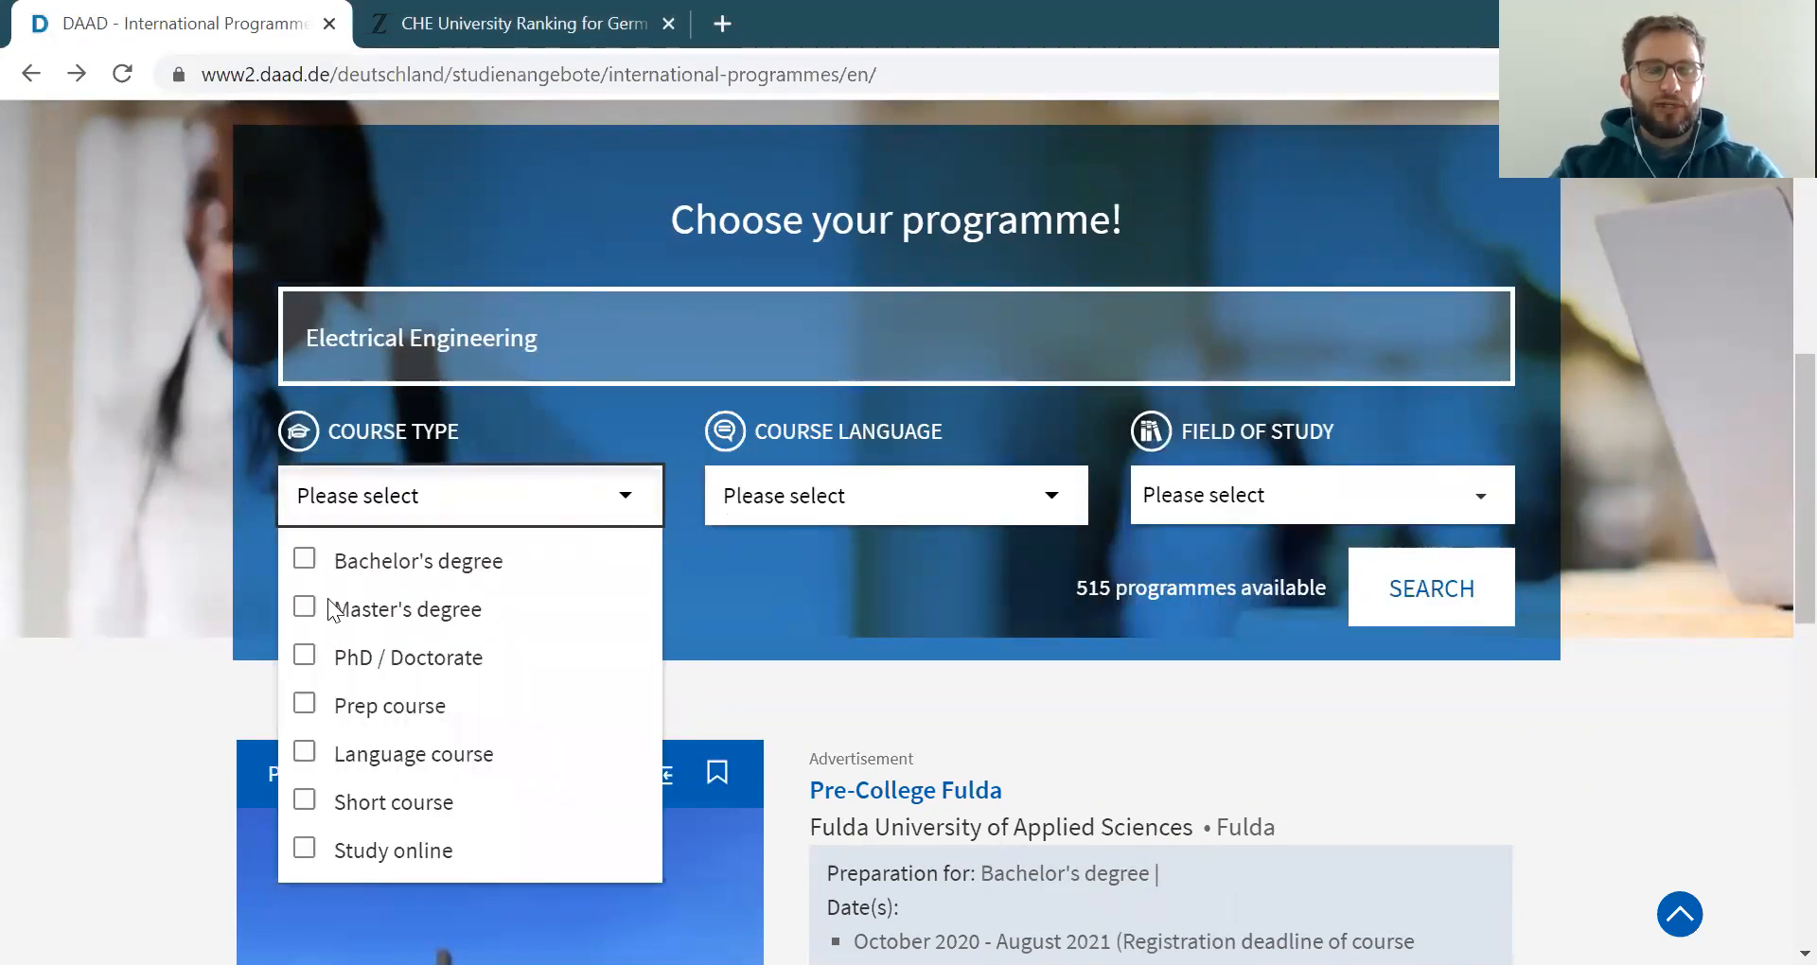
pyautogui.click(304, 608)
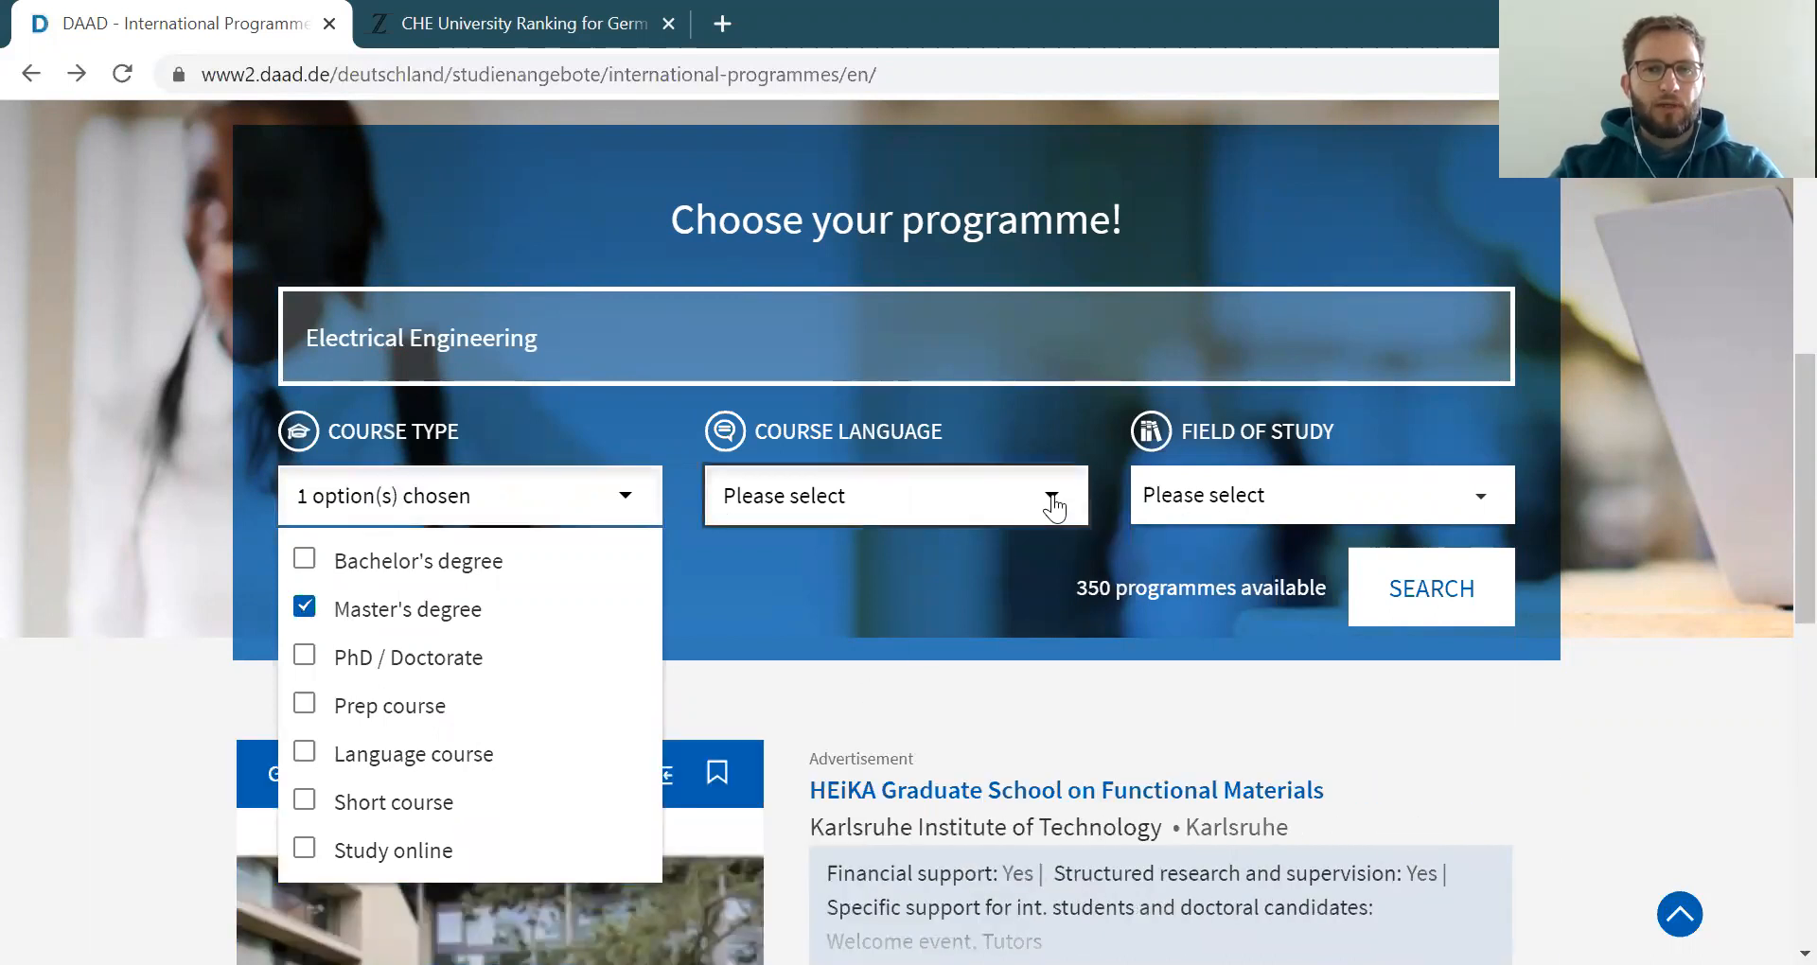
pyautogui.click(894, 495)
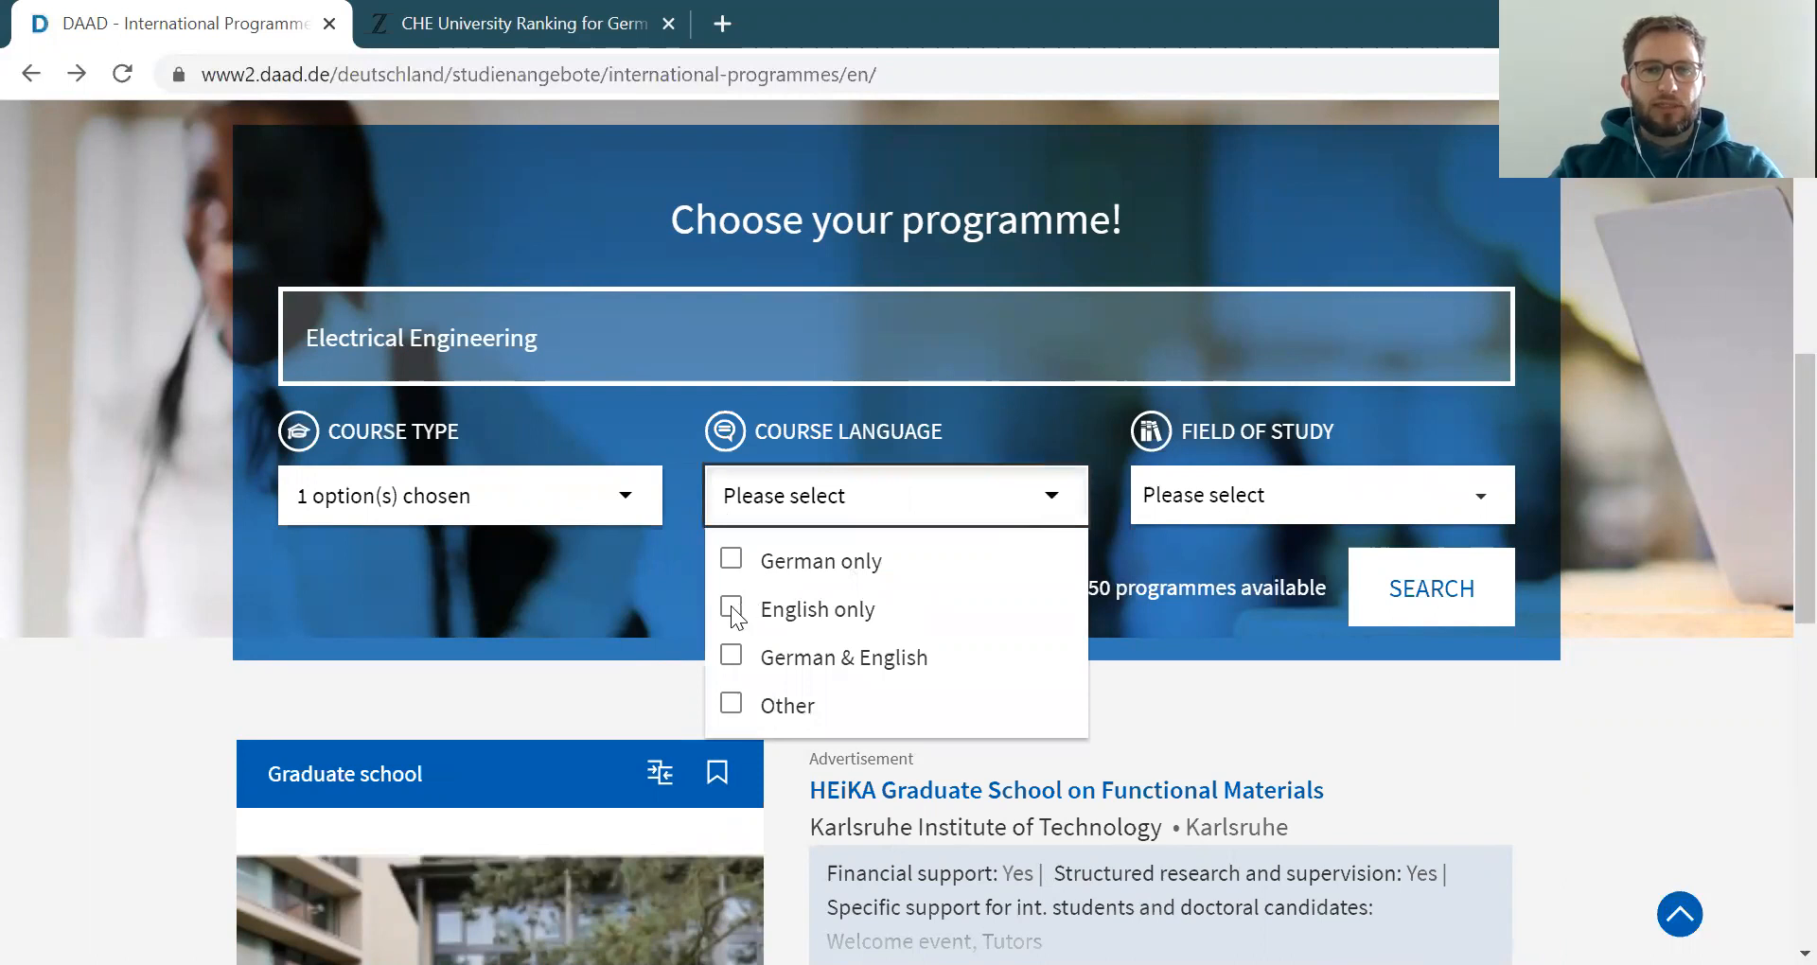
pyautogui.click(732, 608)
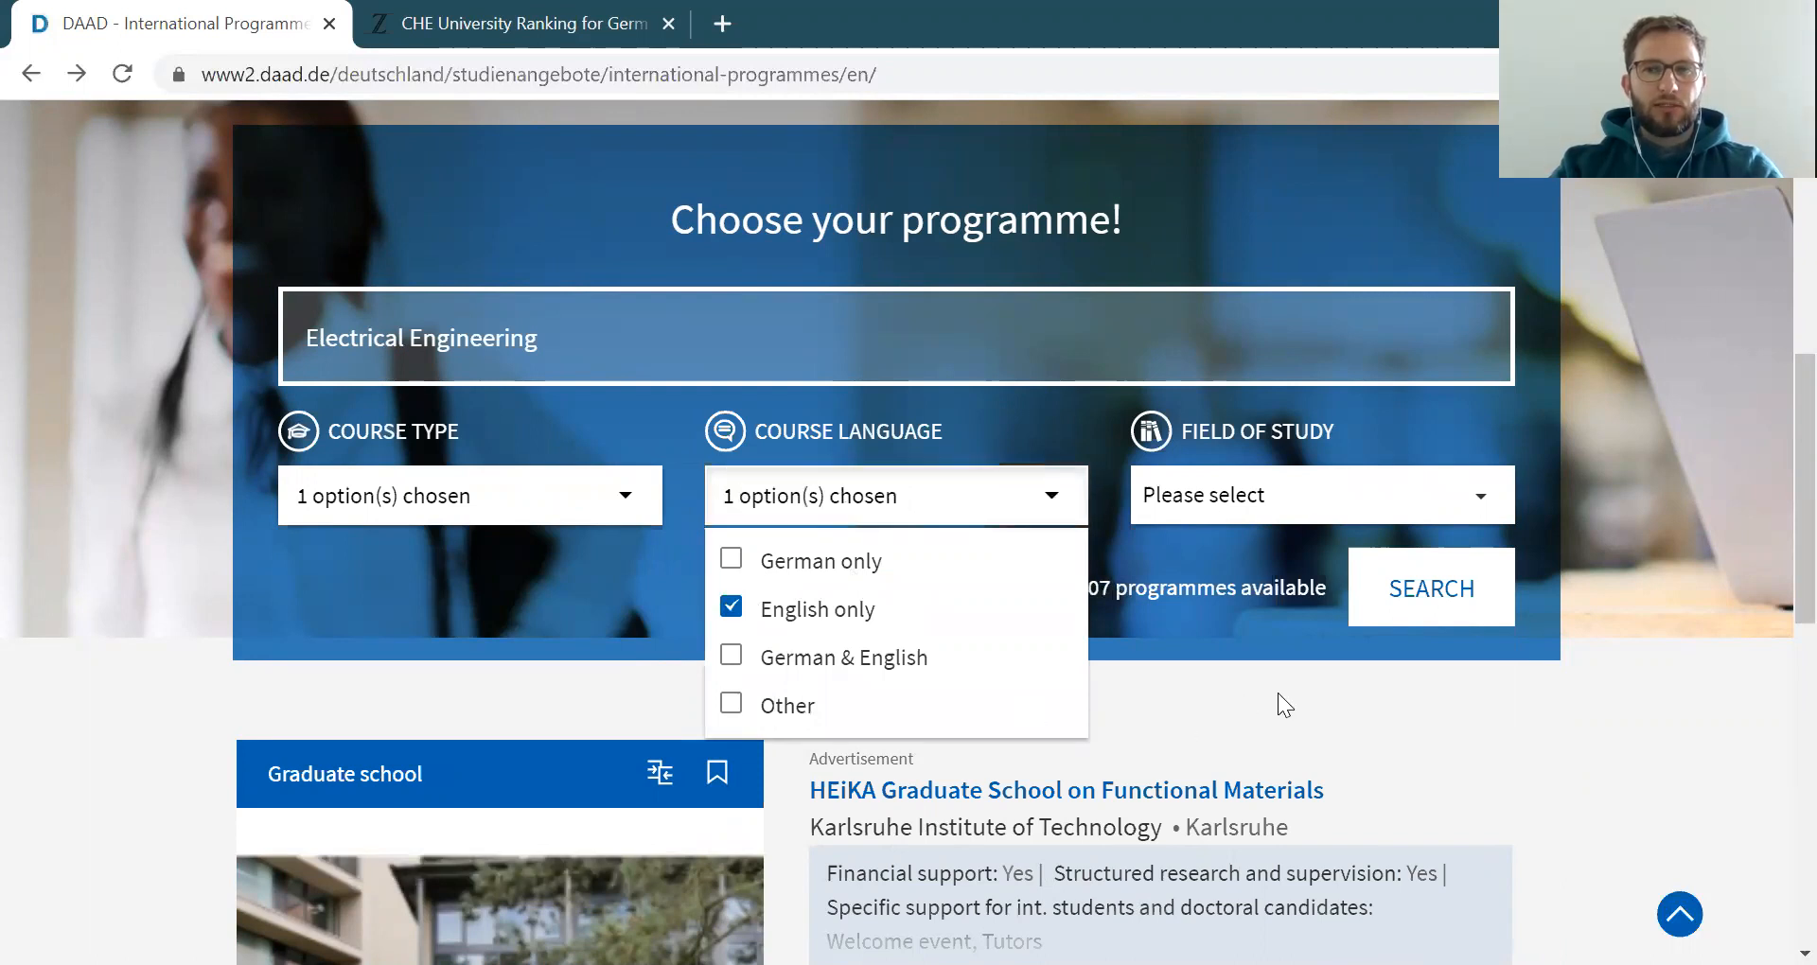
pyautogui.moveTo(1491, 507)
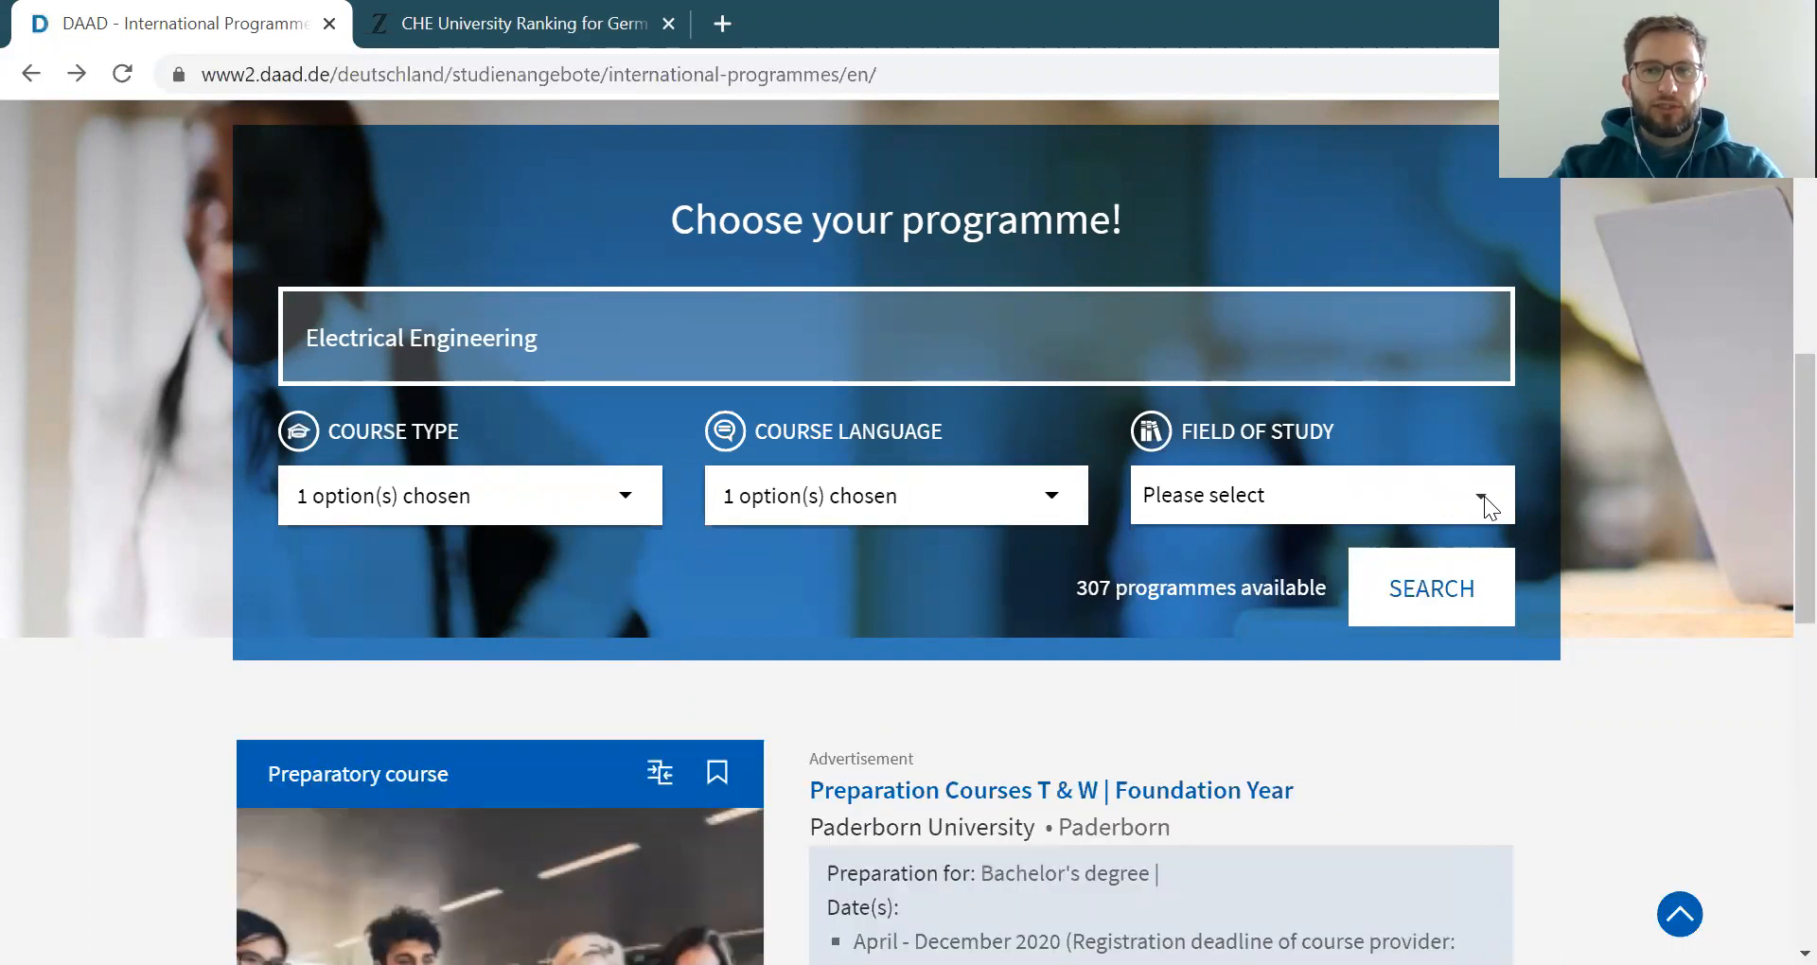
pyautogui.click(1318, 494)
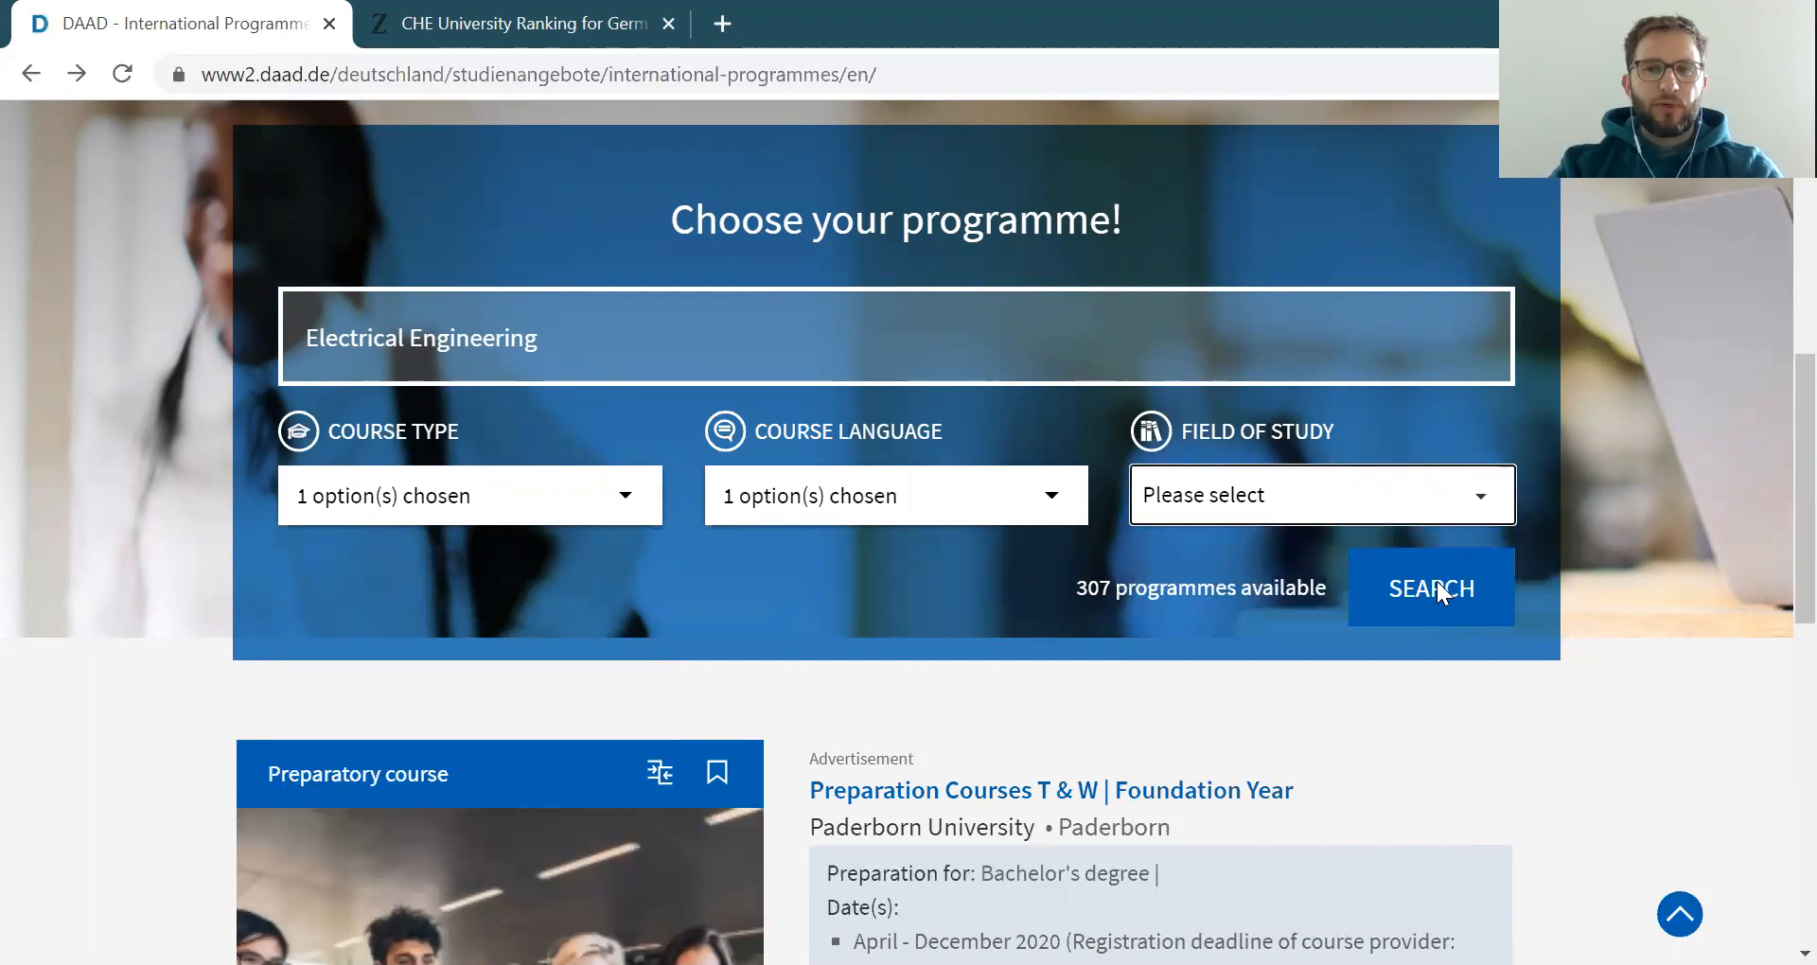
# Run the search and browse the 307 results, such as Electrical Engineering at Kempten
pyautogui.click(1431, 588)
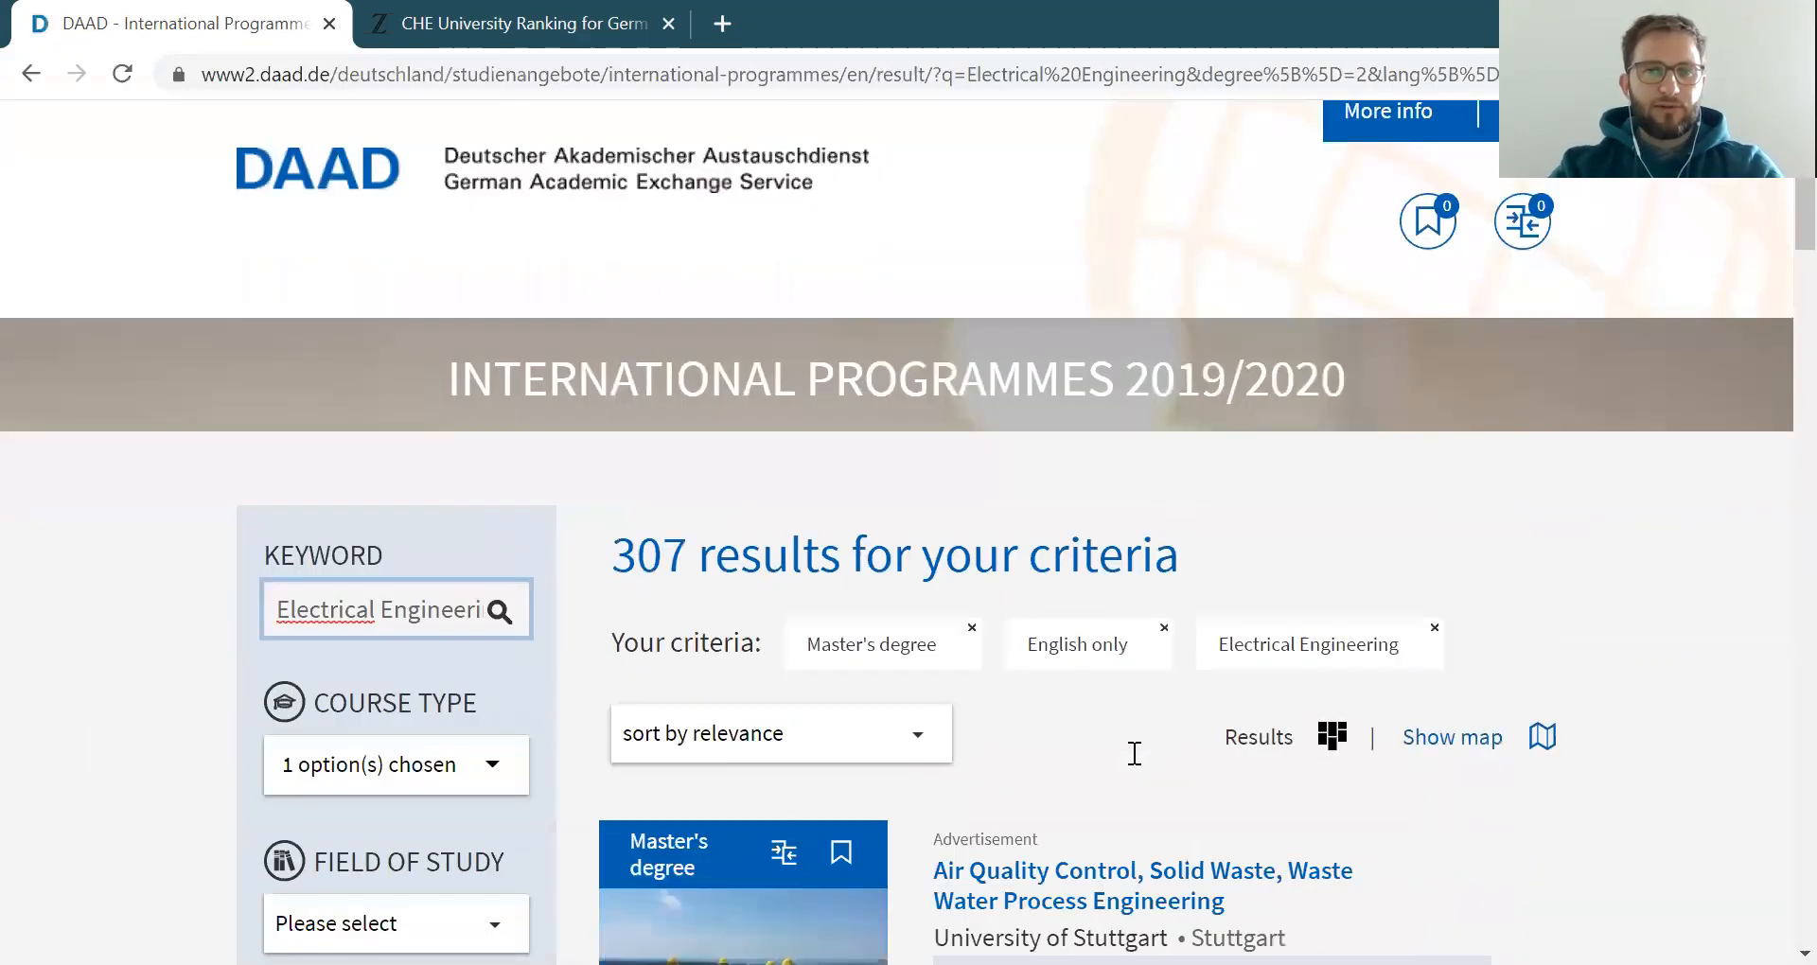
pyautogui.scroll(-3)
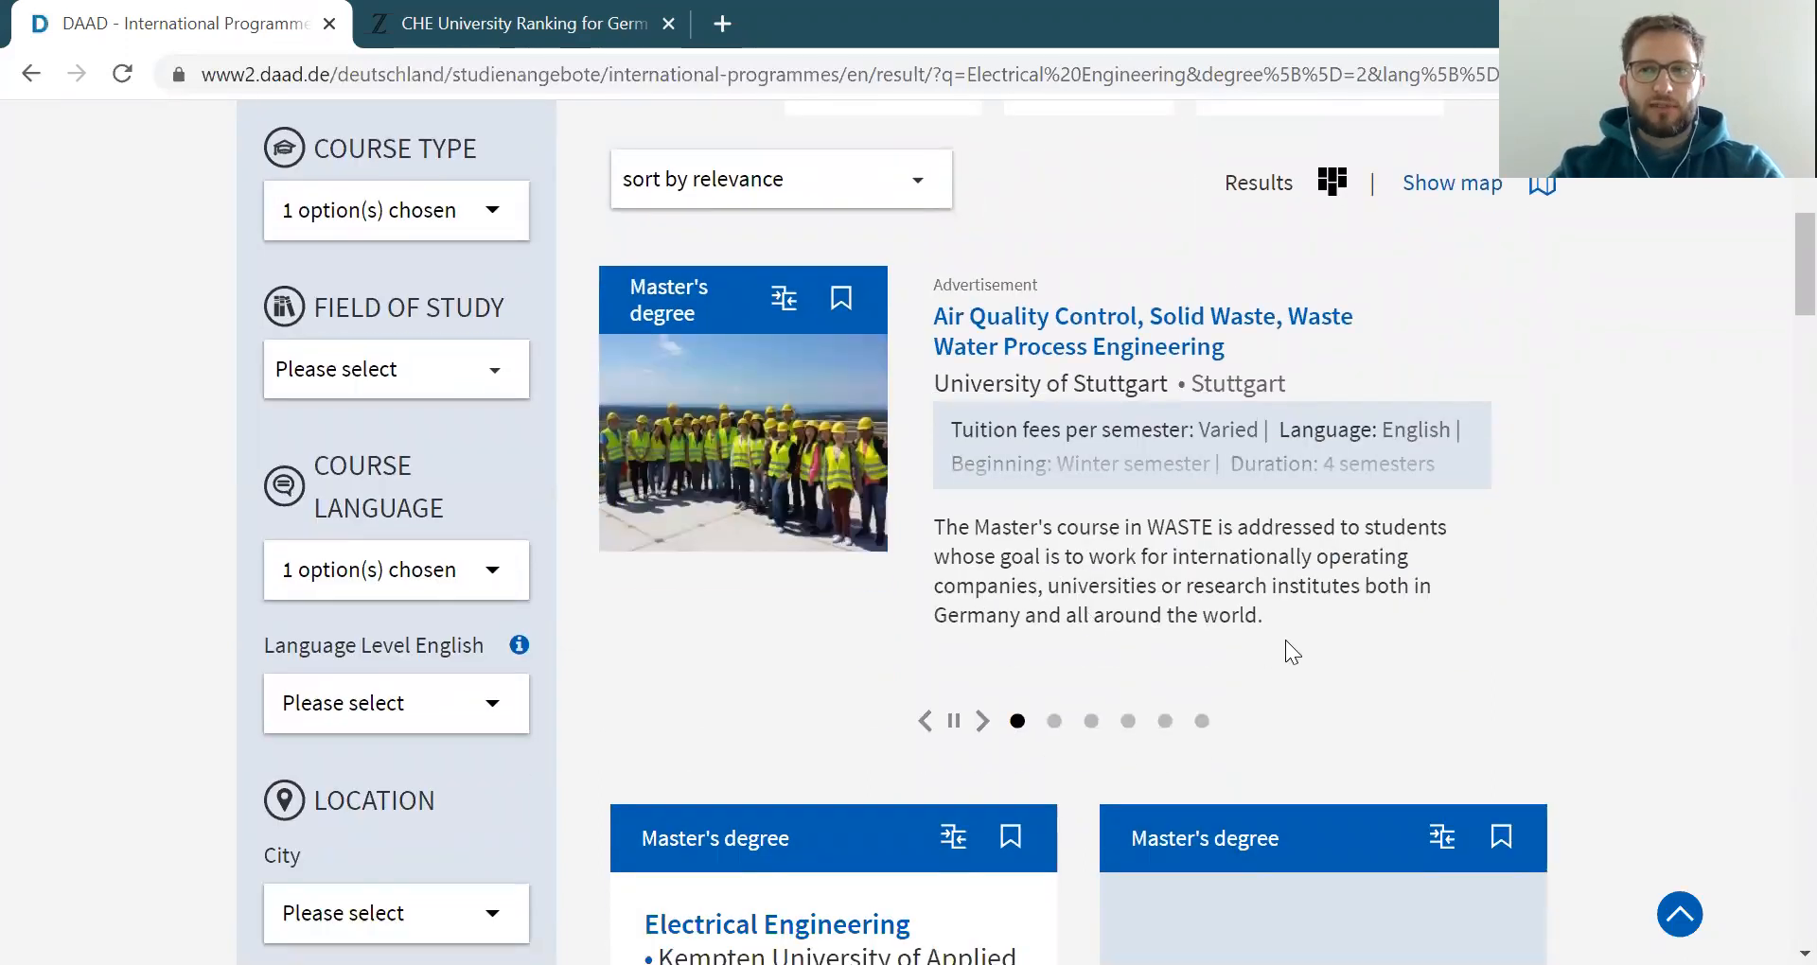
pyautogui.scroll(-3)
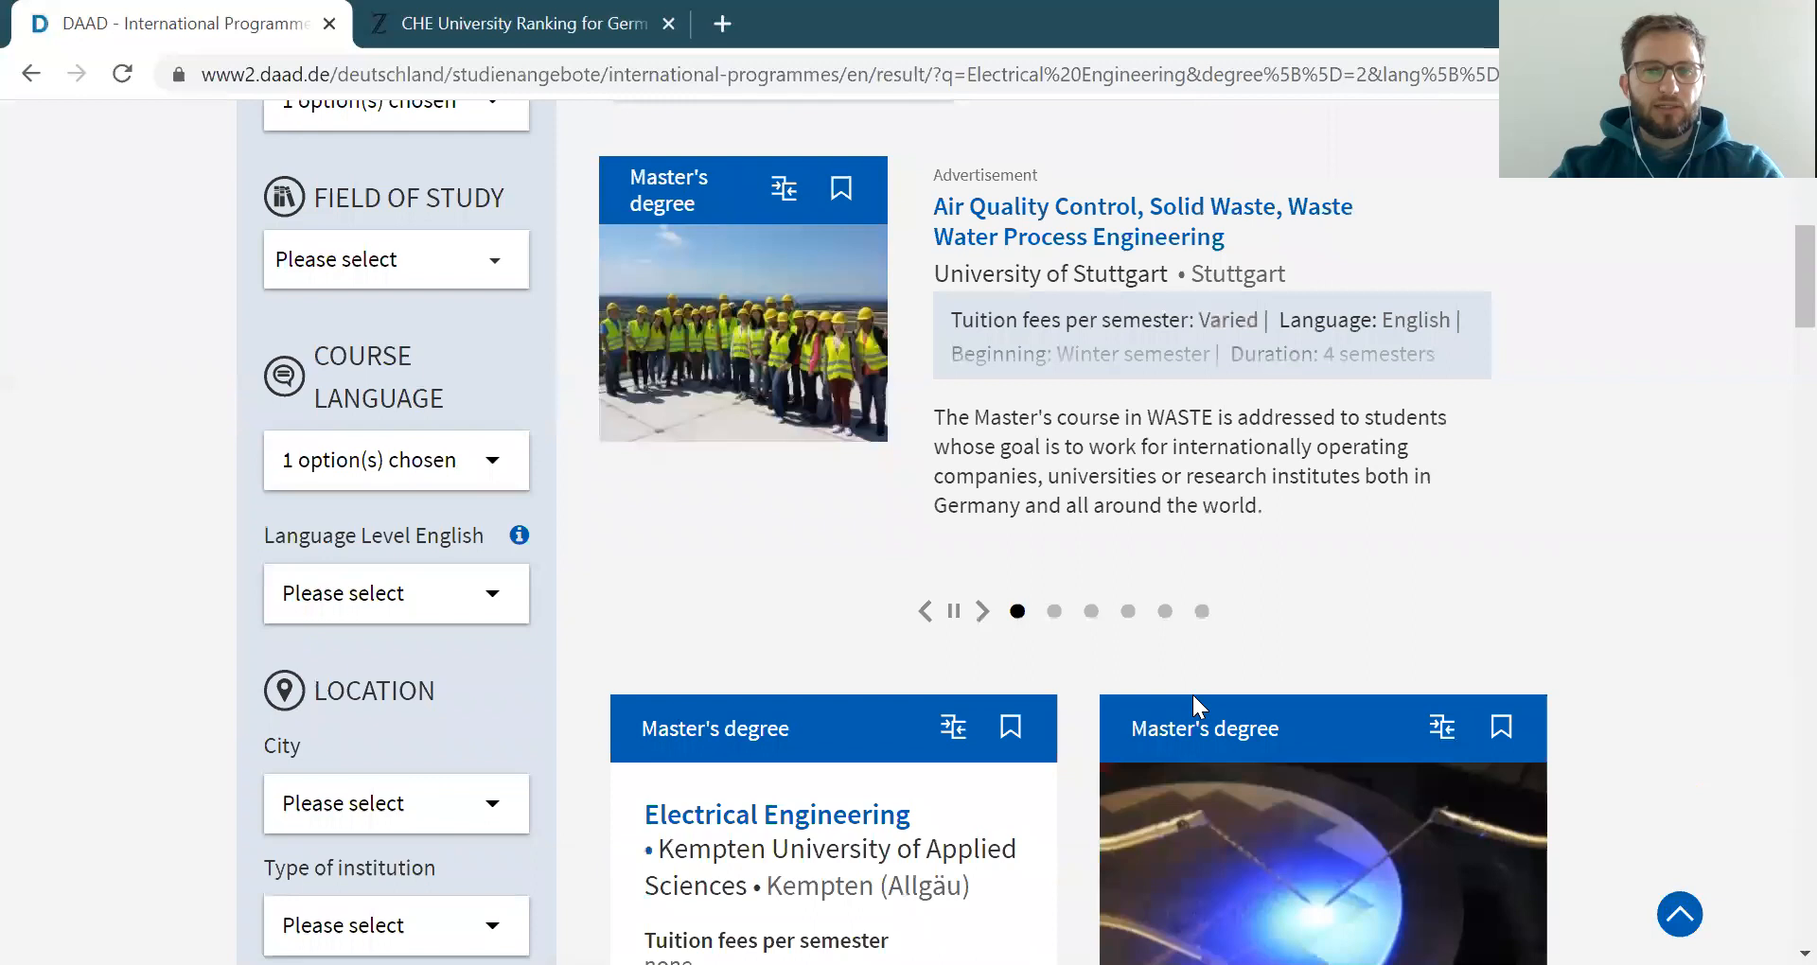
pyautogui.scroll(-3)
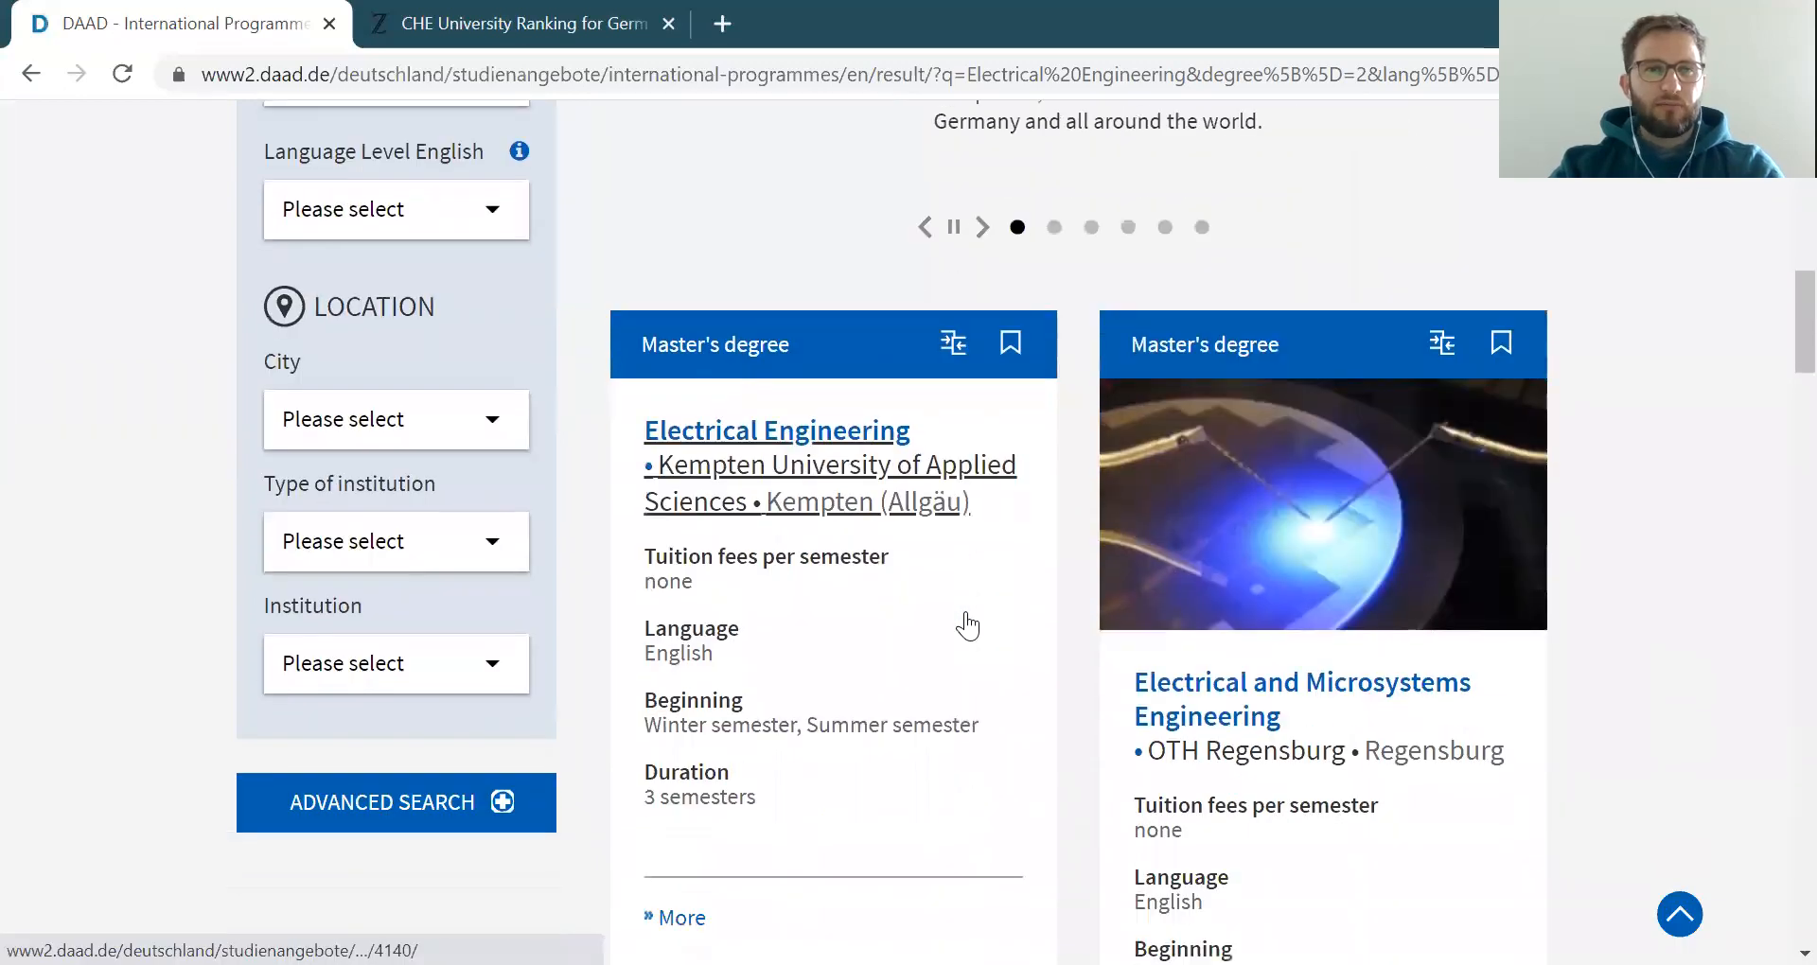
pyautogui.scroll(-3)
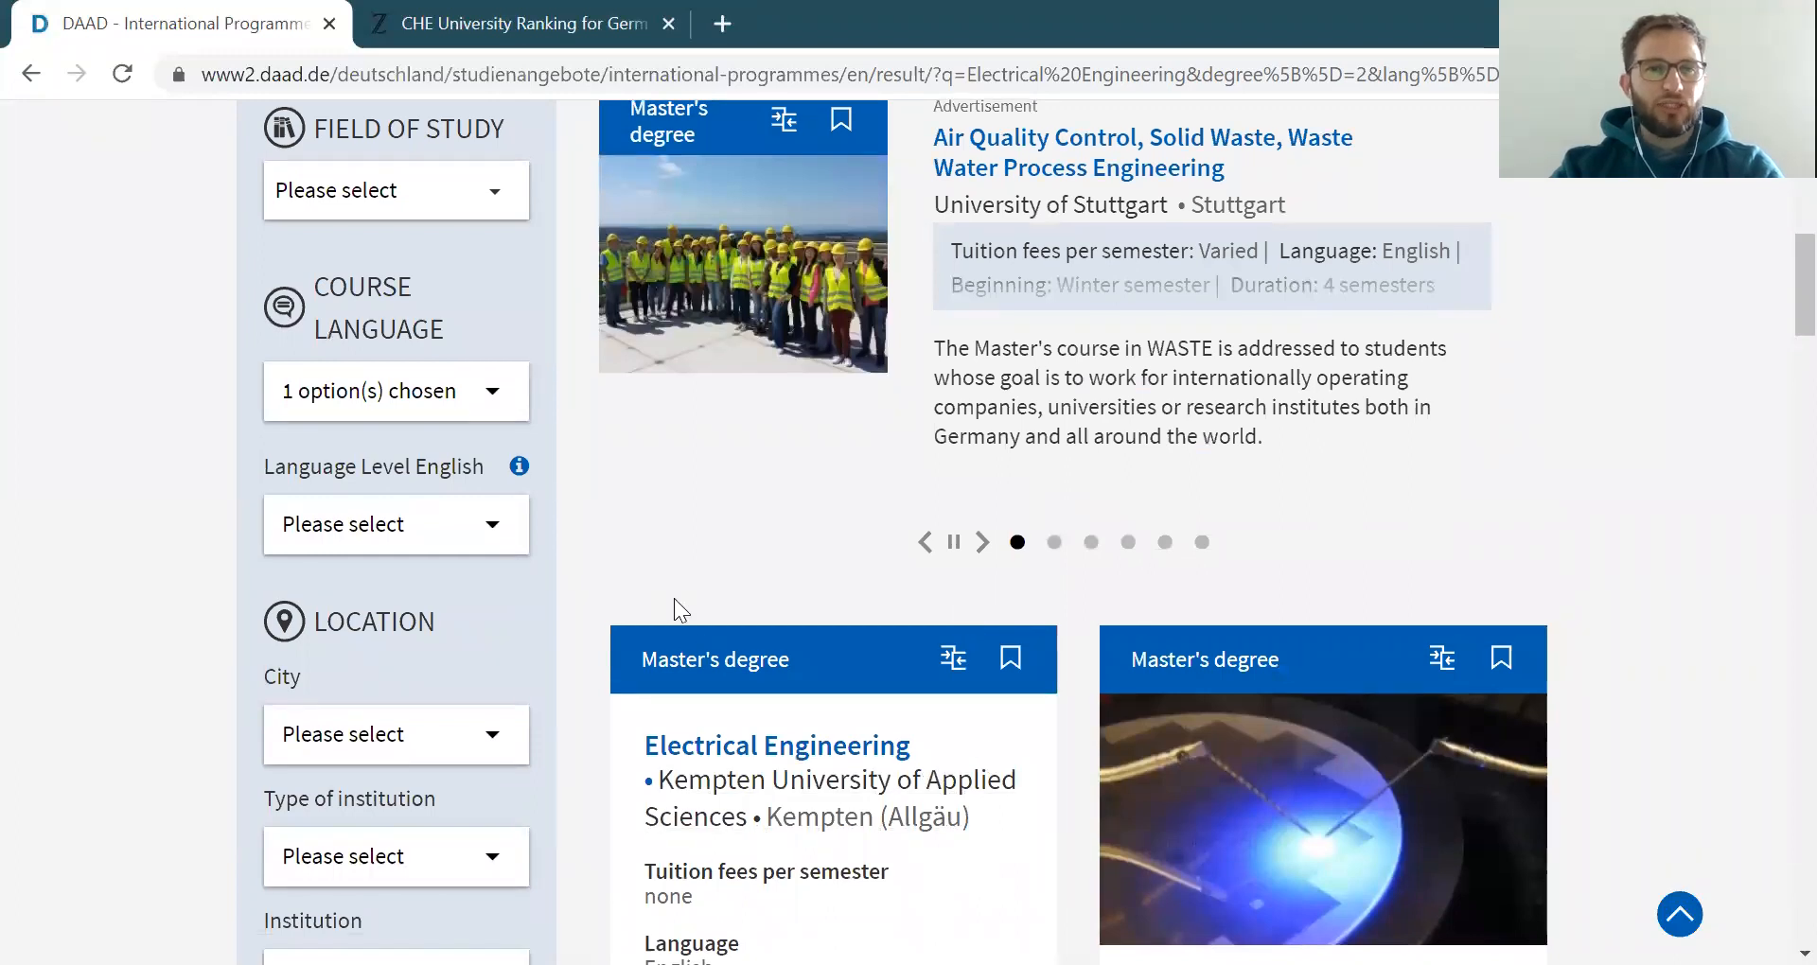
pyautogui.scroll(-3)
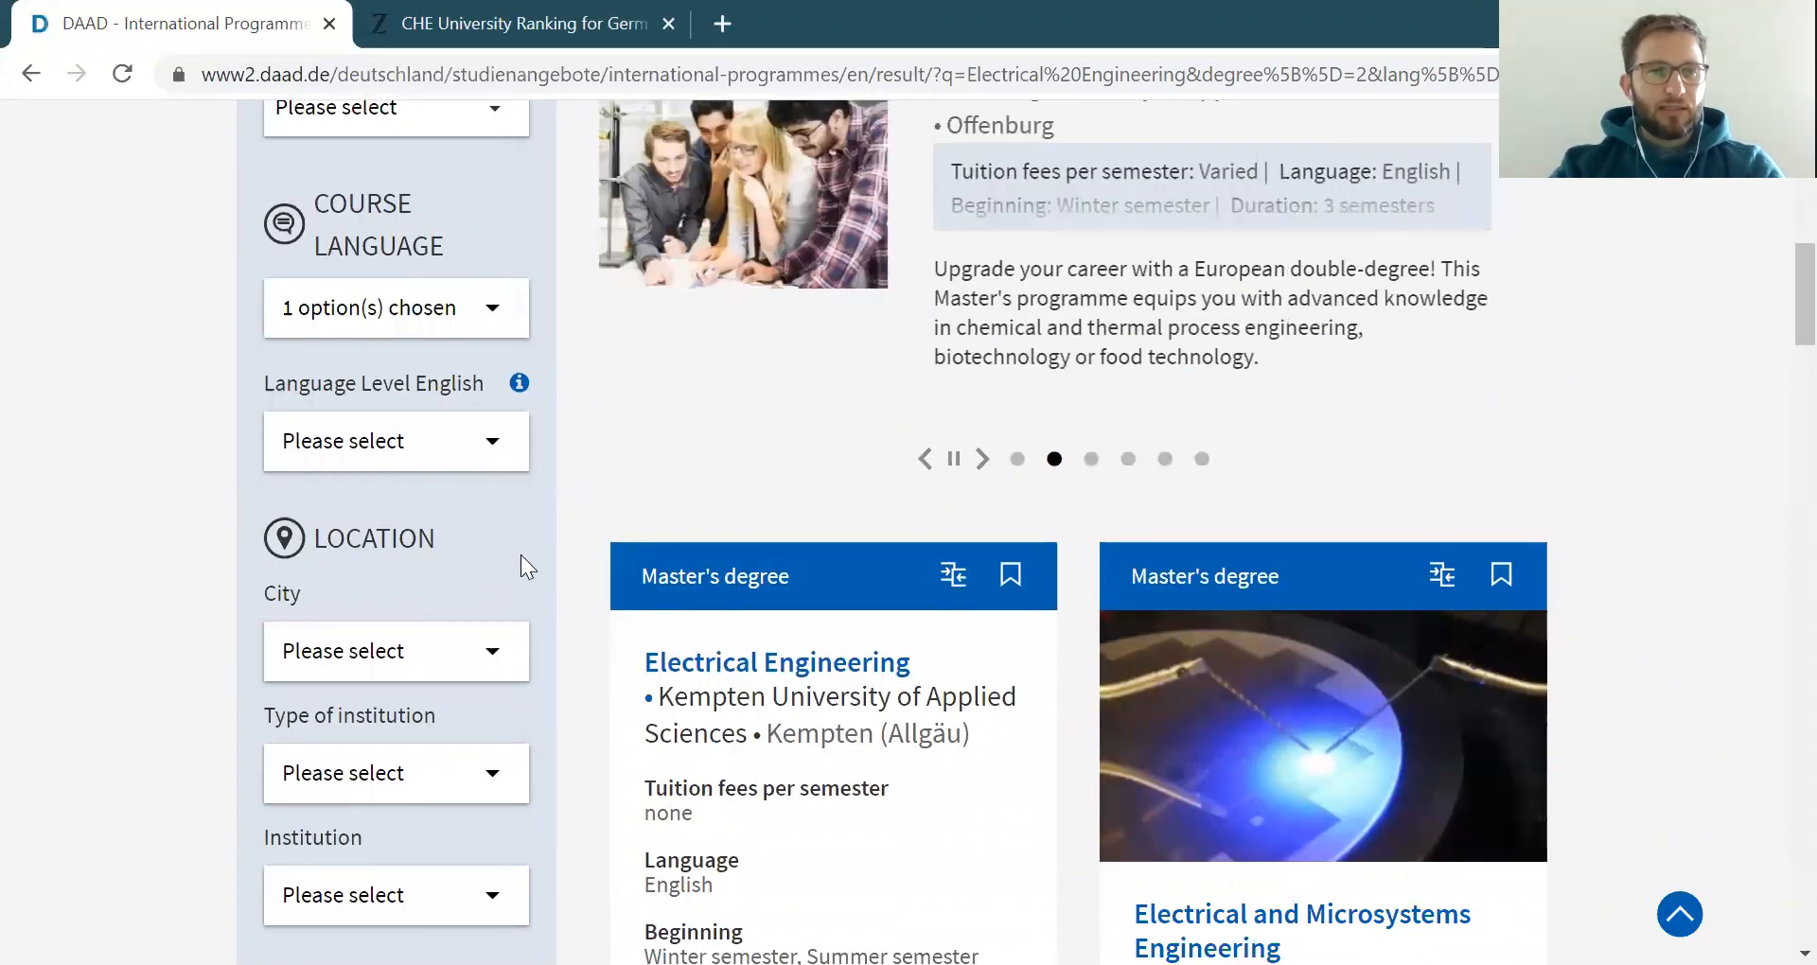
pyautogui.scroll(3)
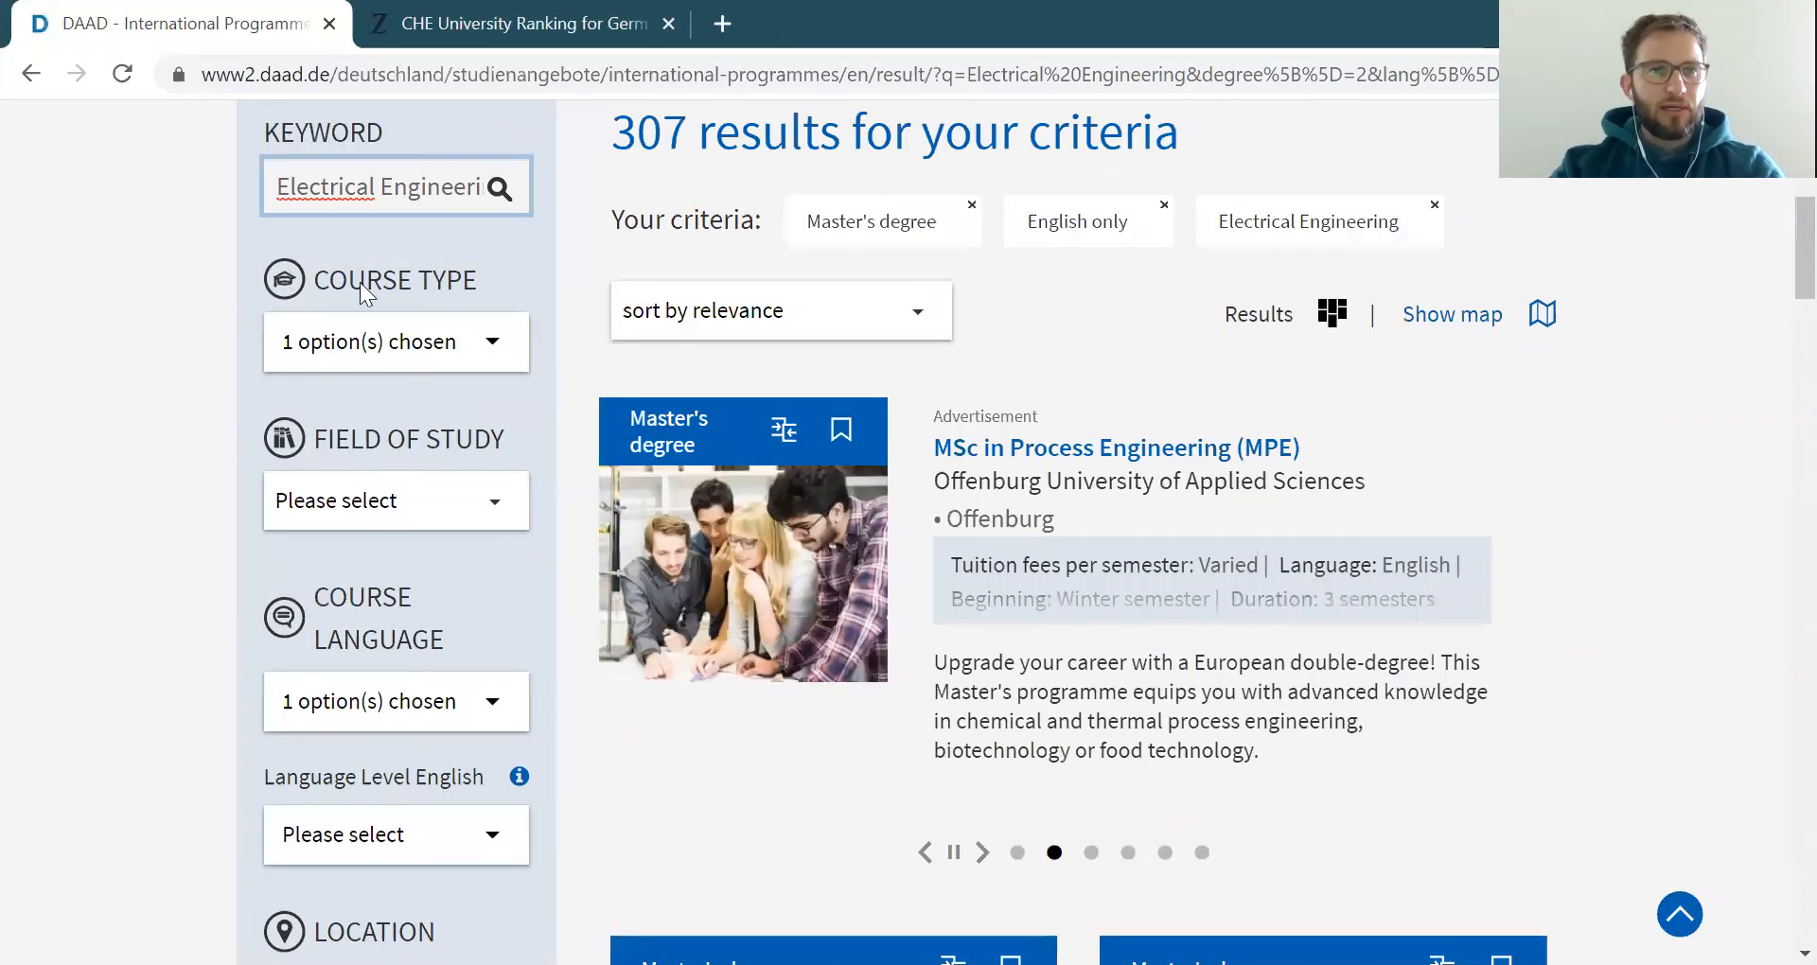
pyautogui.moveTo(453, 545)
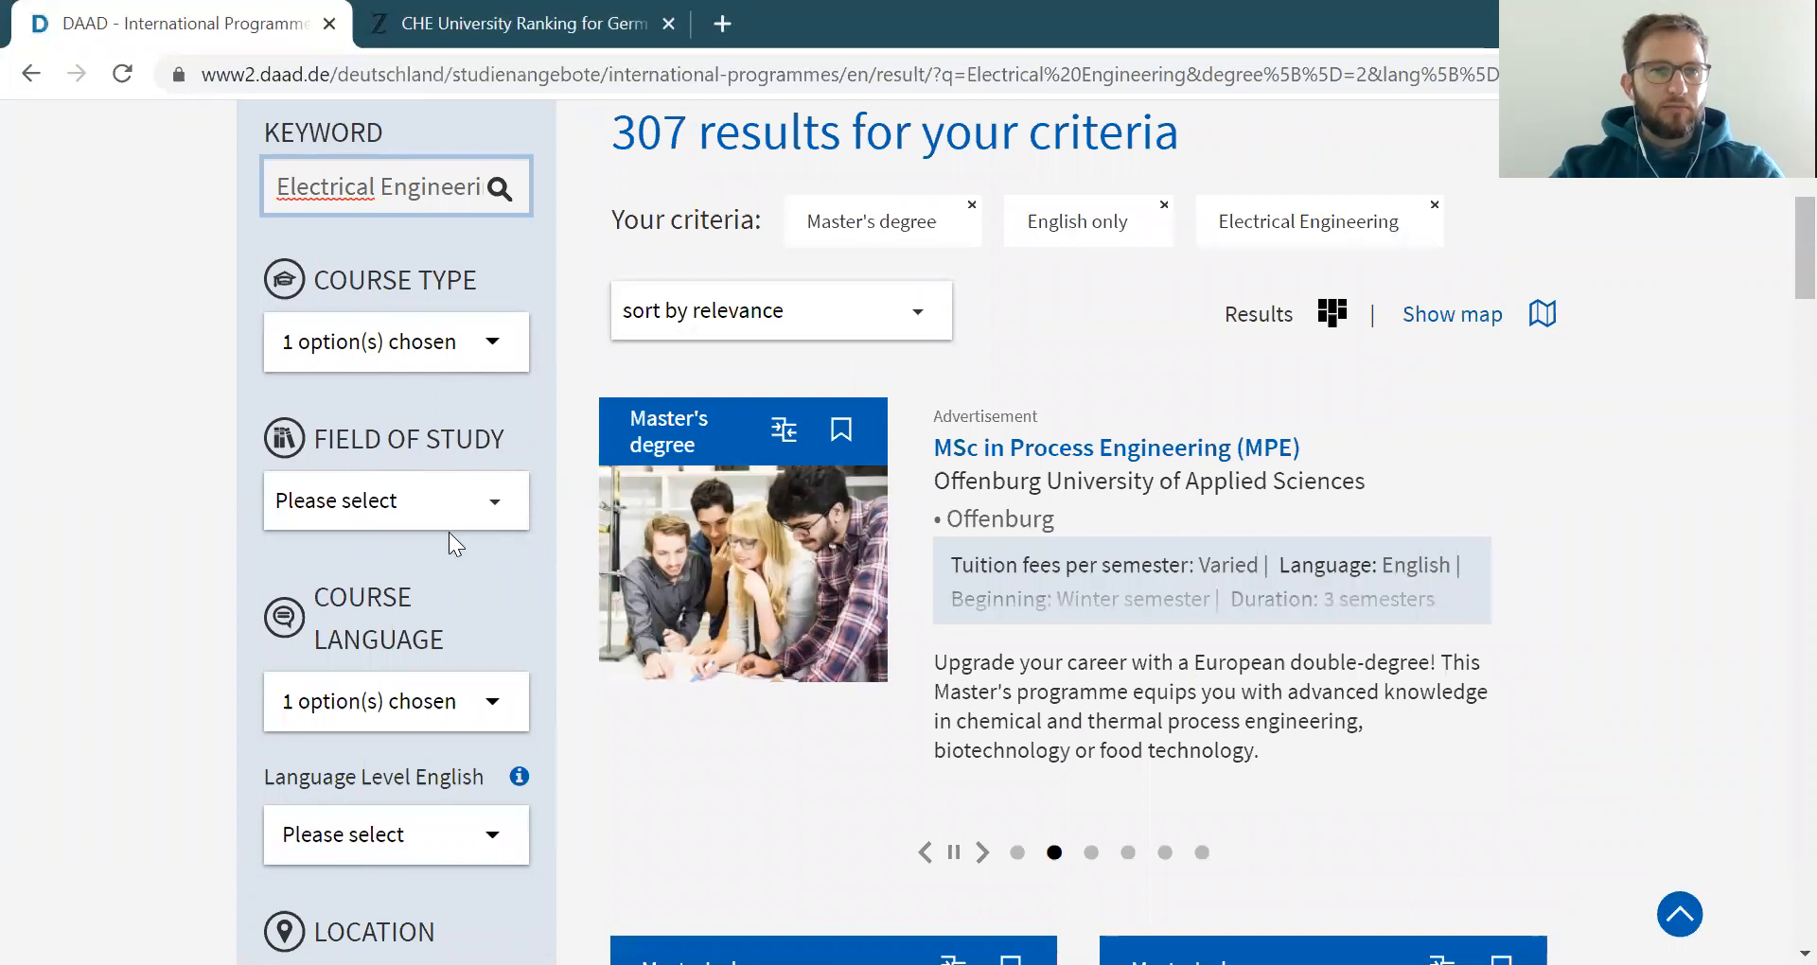
pyautogui.scroll(-3)
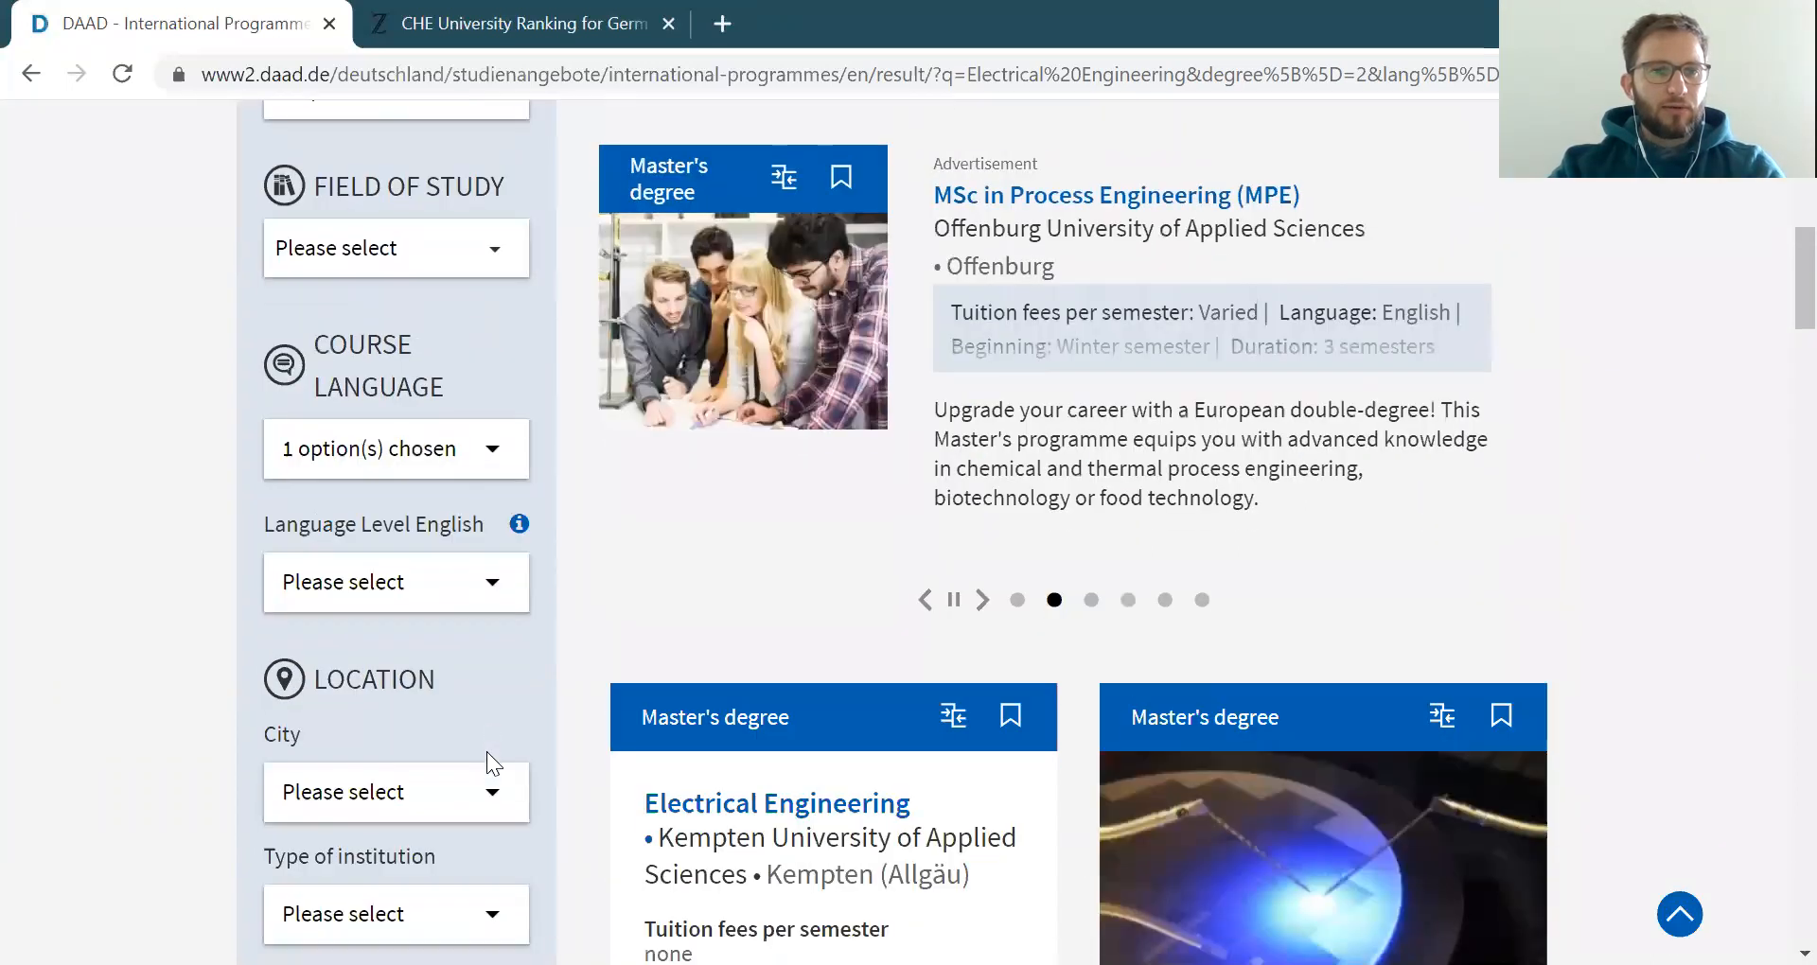
pyautogui.scroll(-3)
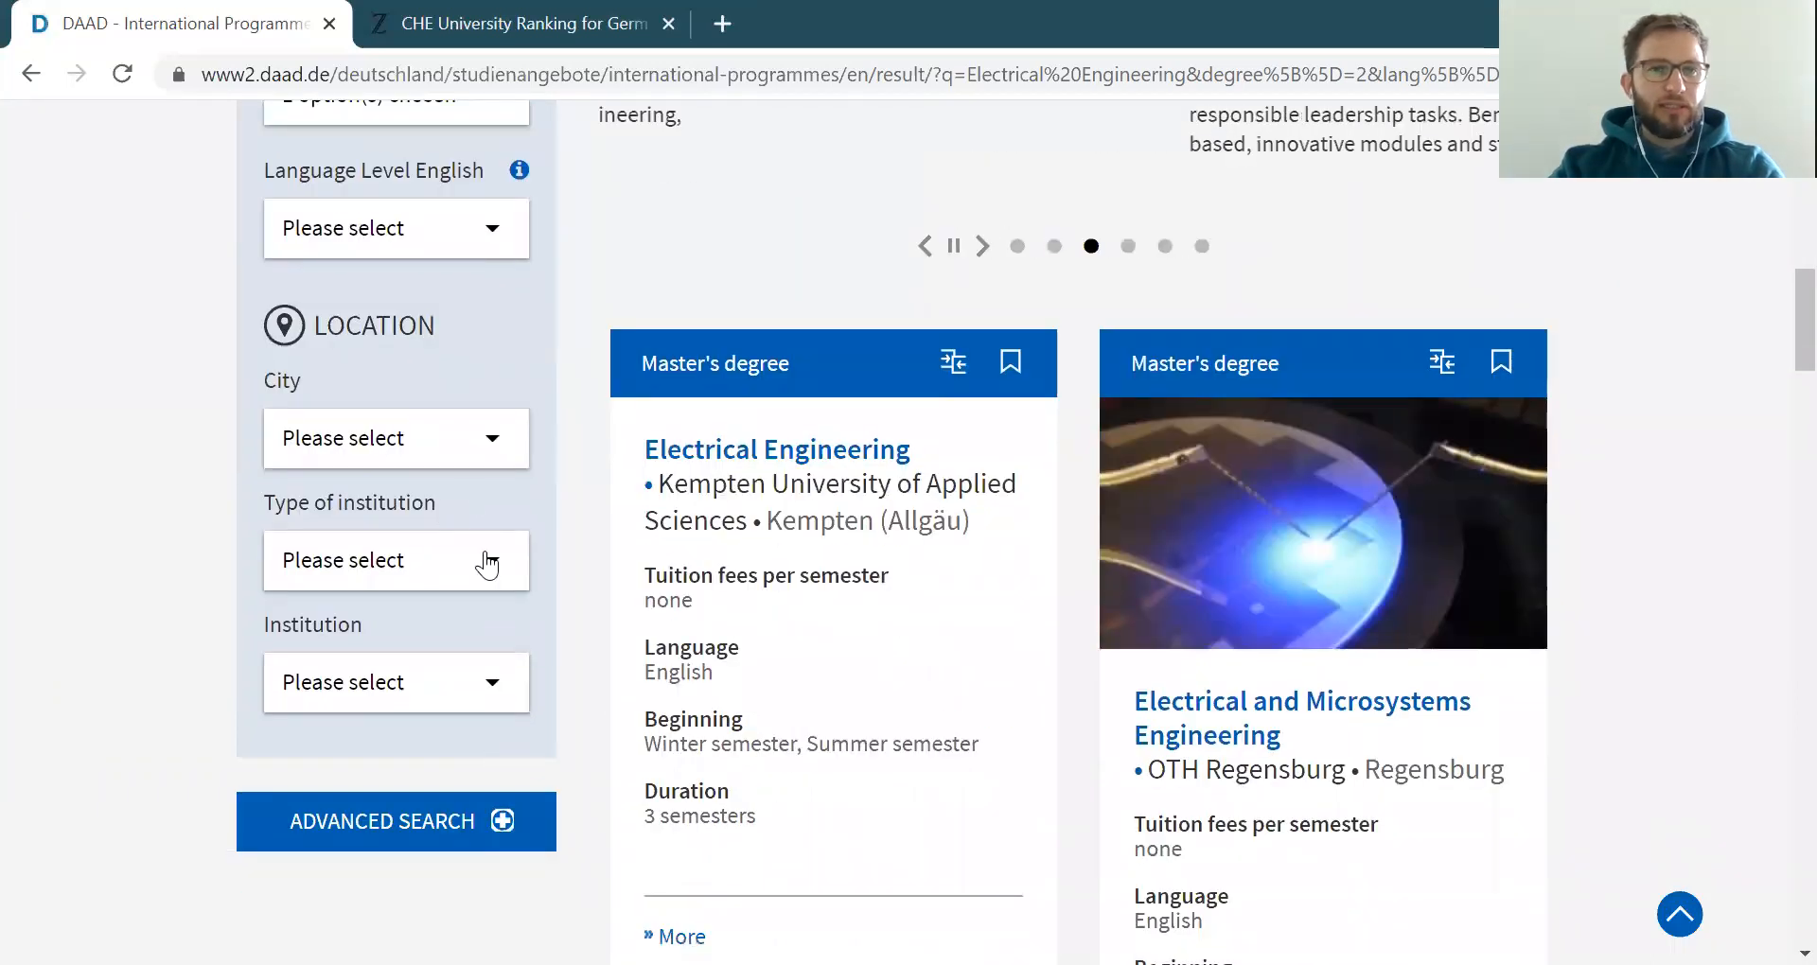
pyautogui.click(396, 559)
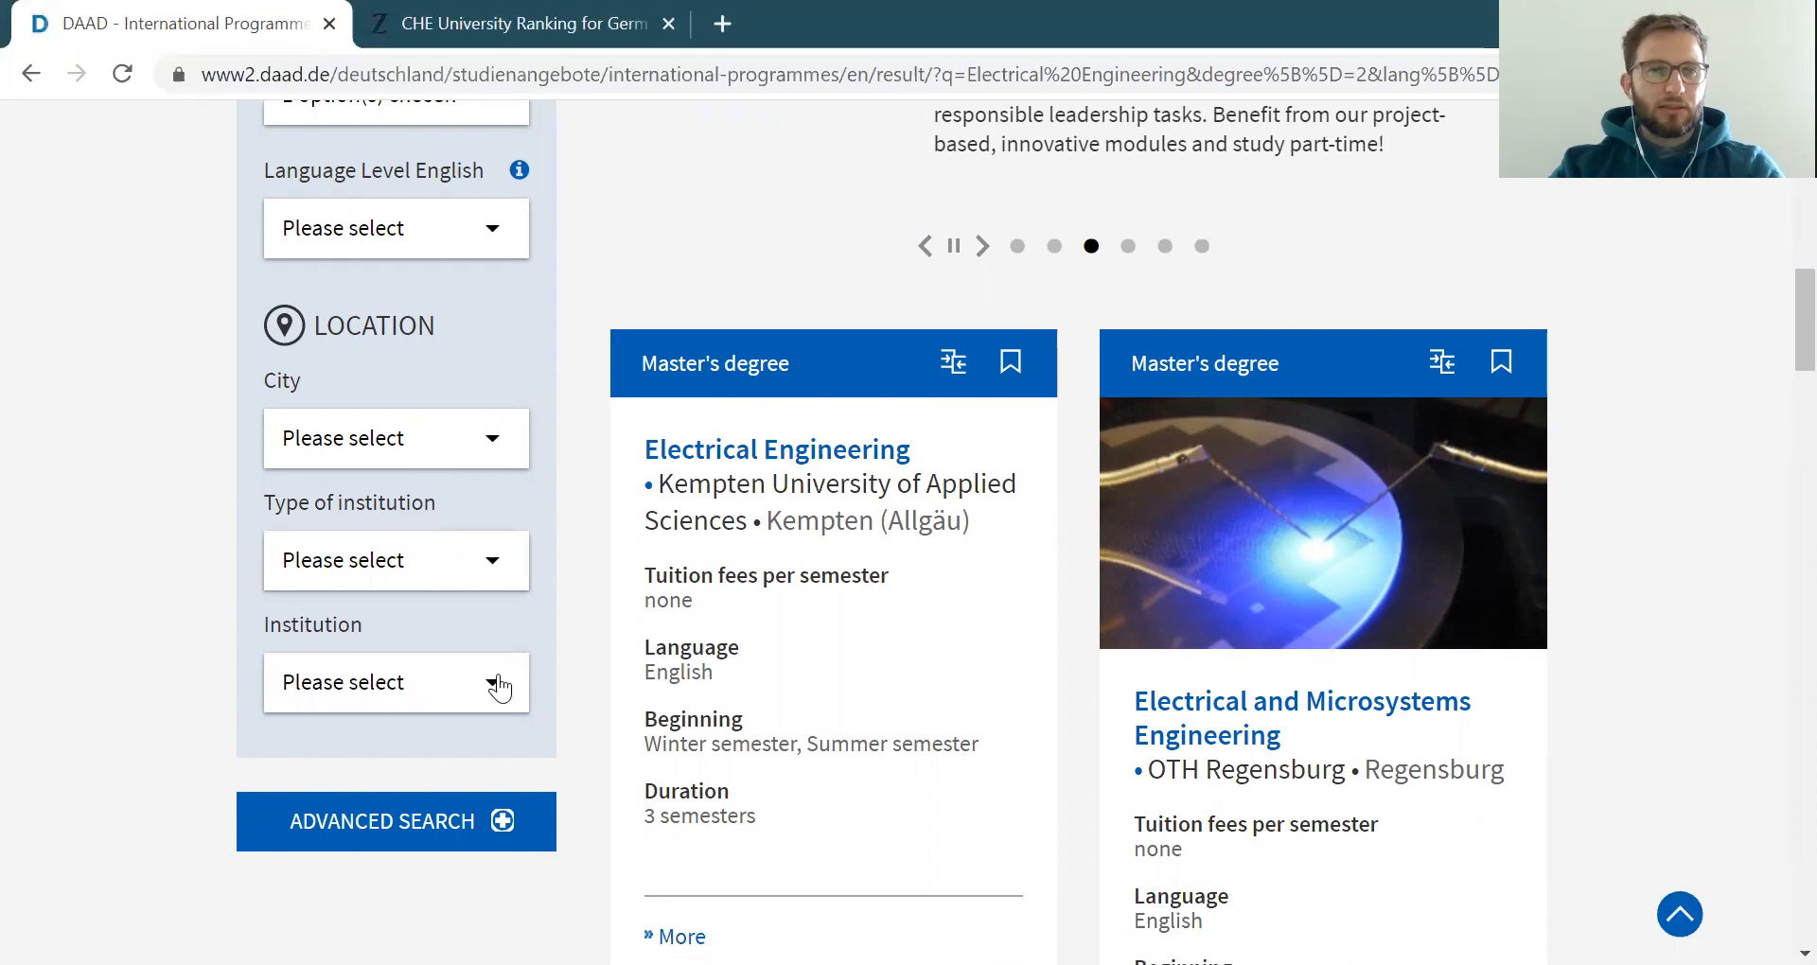
pyautogui.click(395, 681)
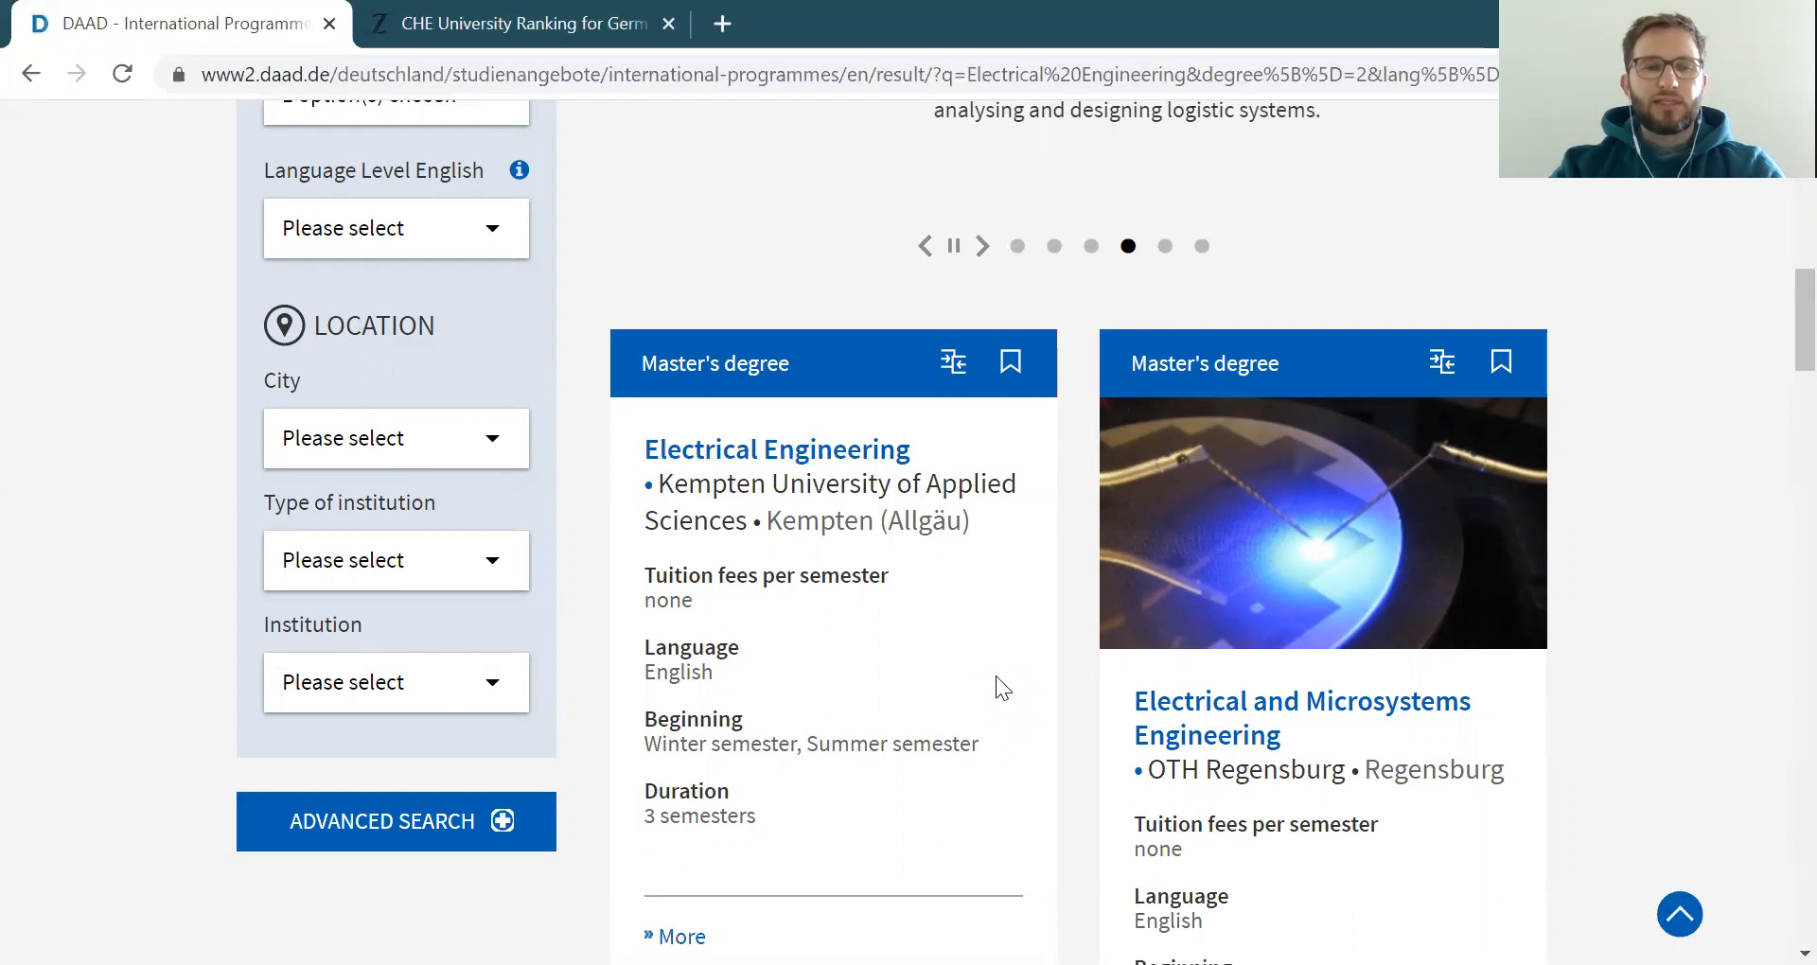
pyautogui.moveTo(927, 368)
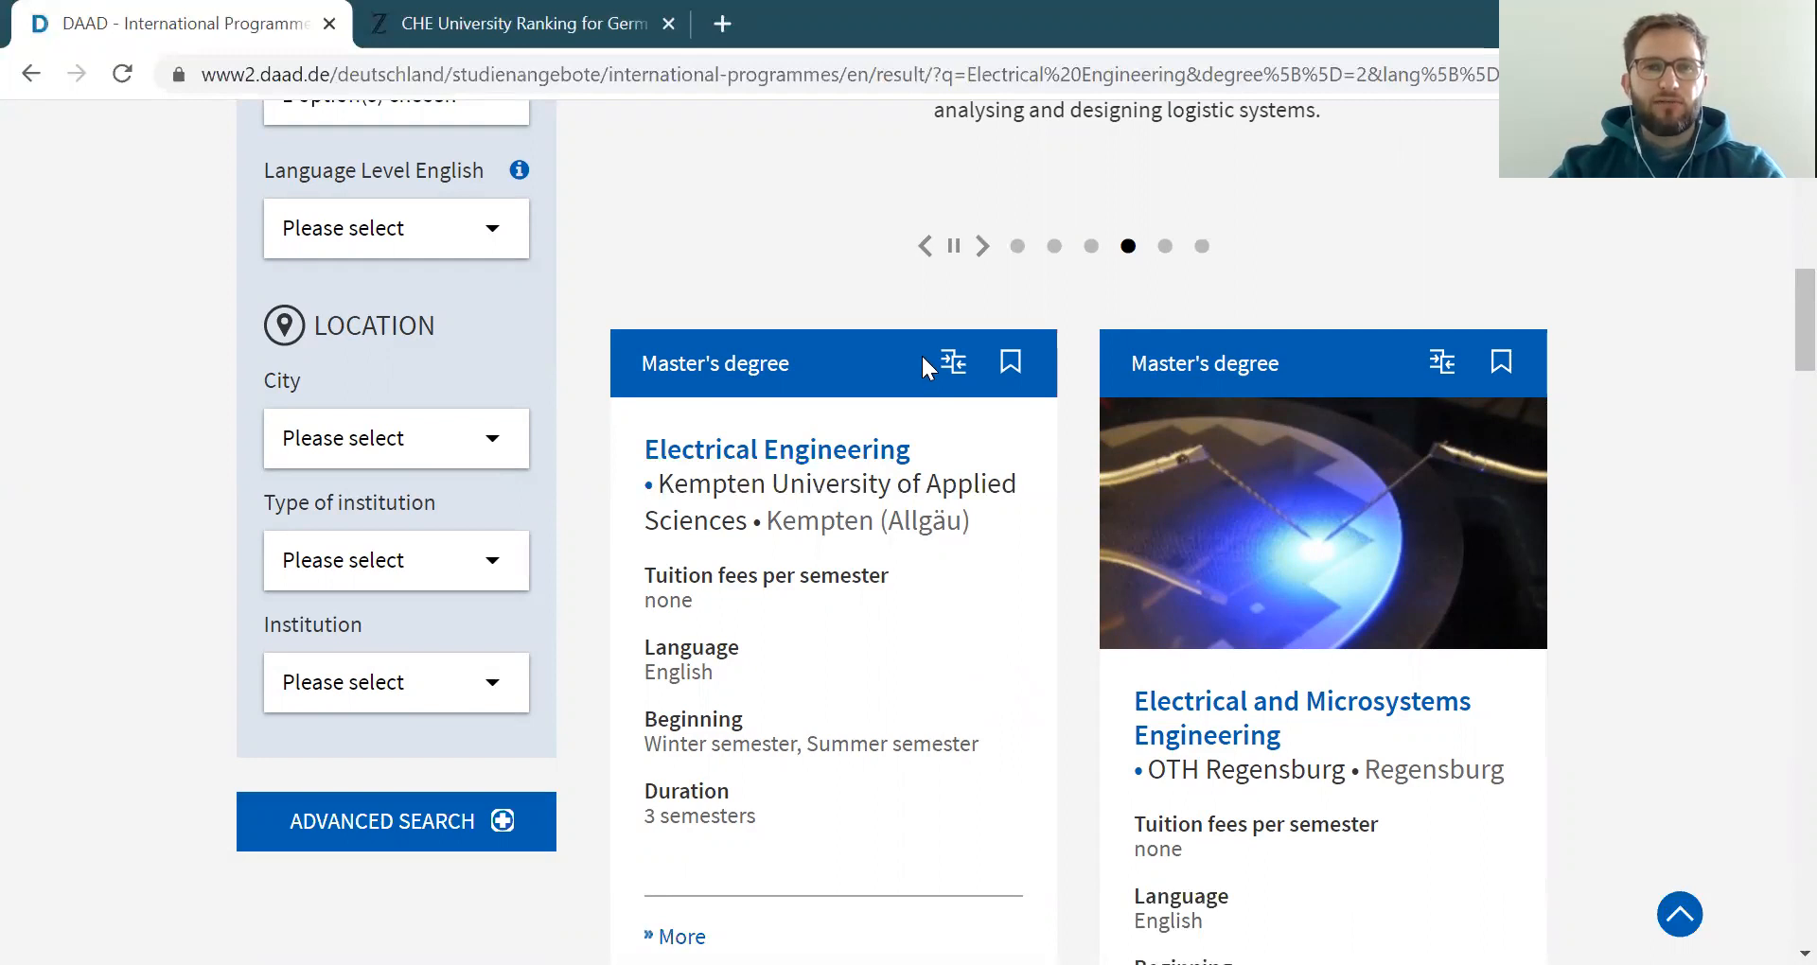
pyautogui.moveTo(806, 287)
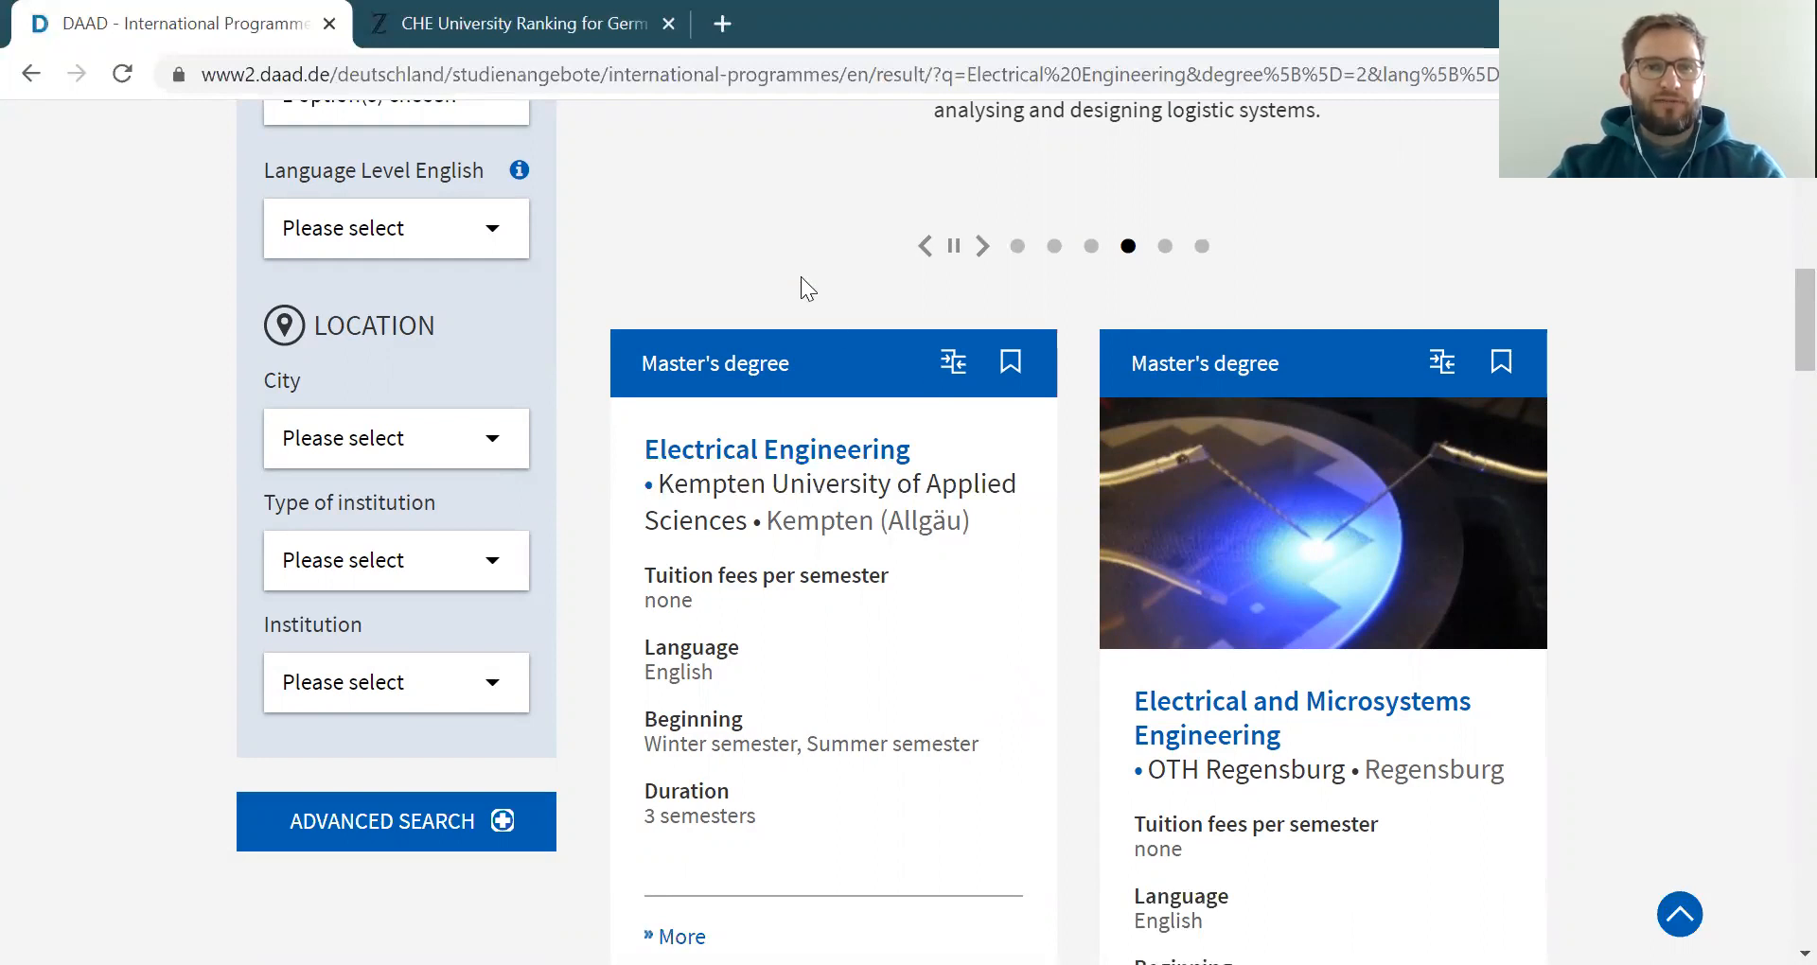
pyautogui.moveTo(764, 326)
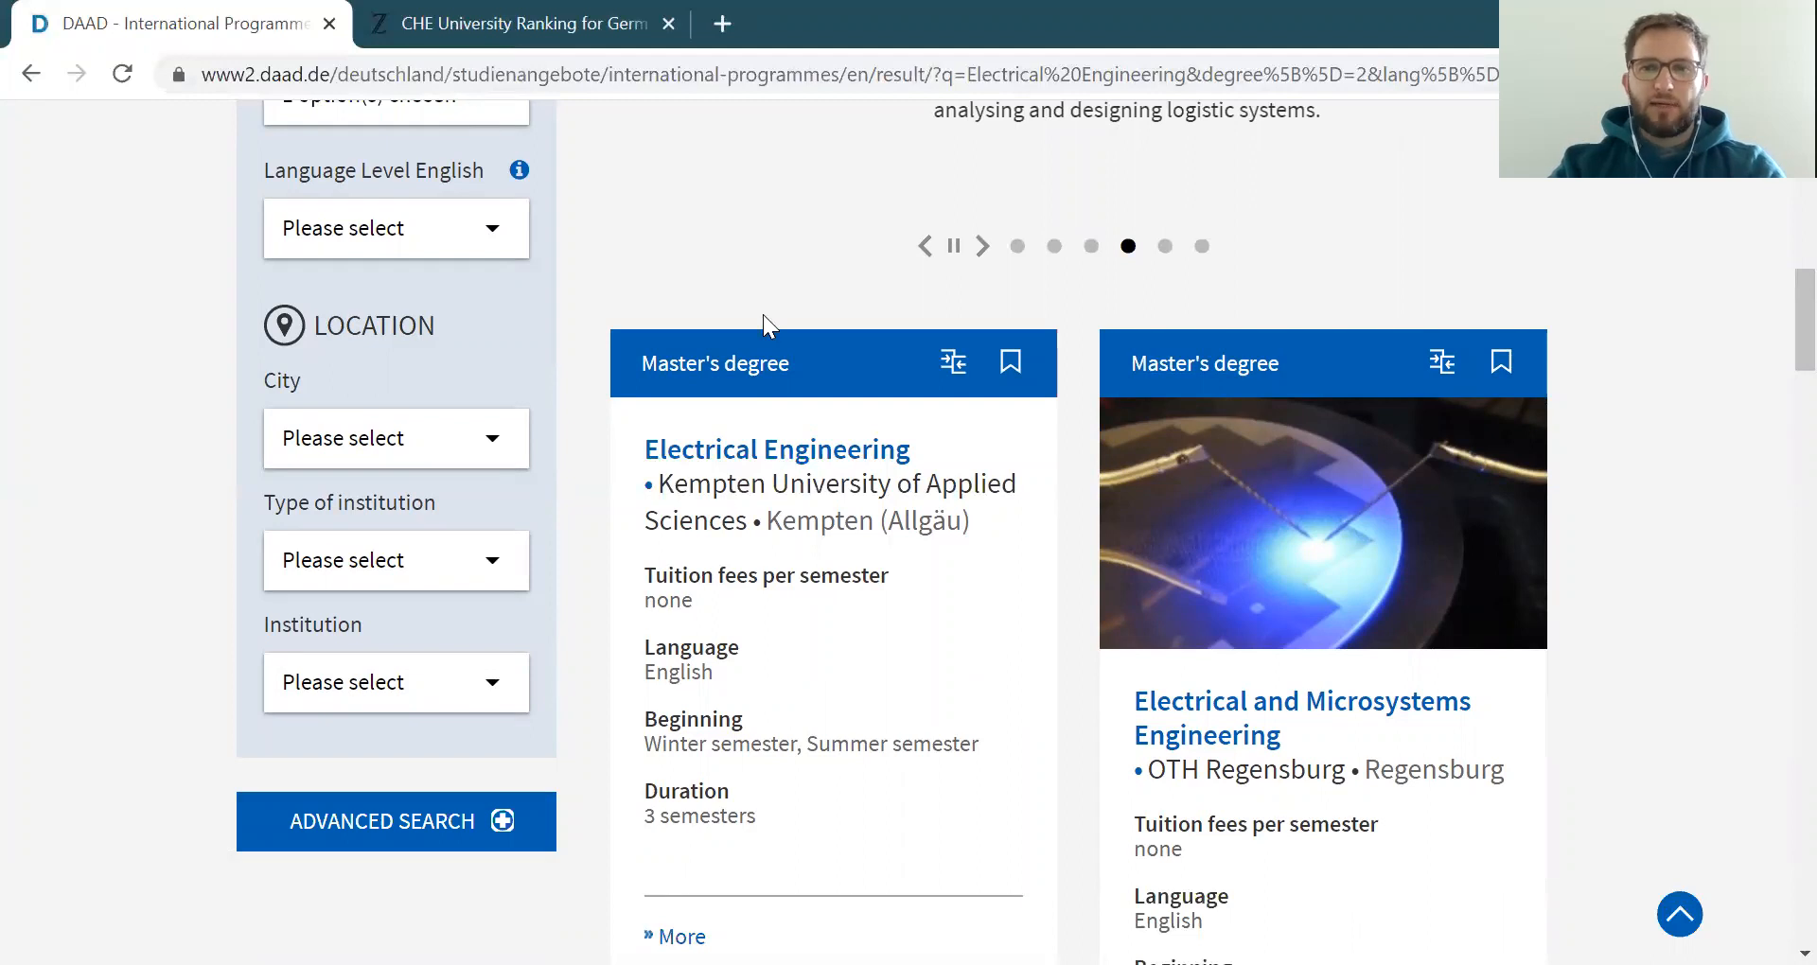
pyautogui.moveTo(1063, 525)
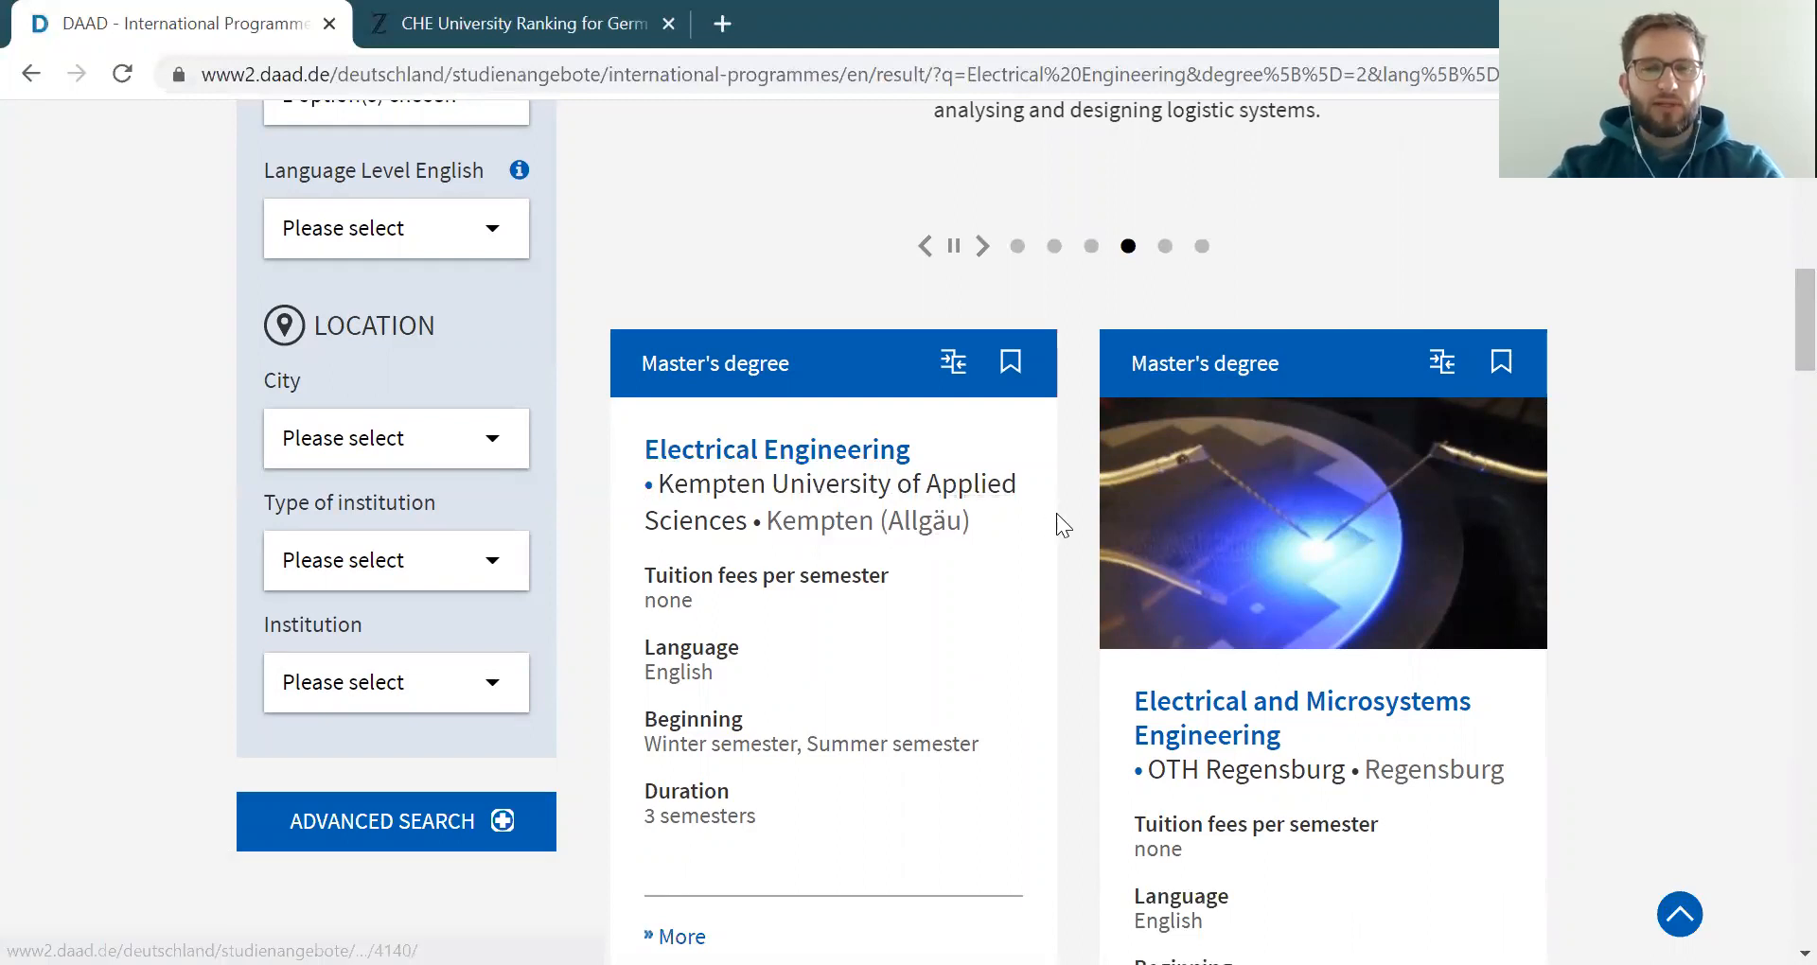
pyautogui.moveTo(1034, 634)
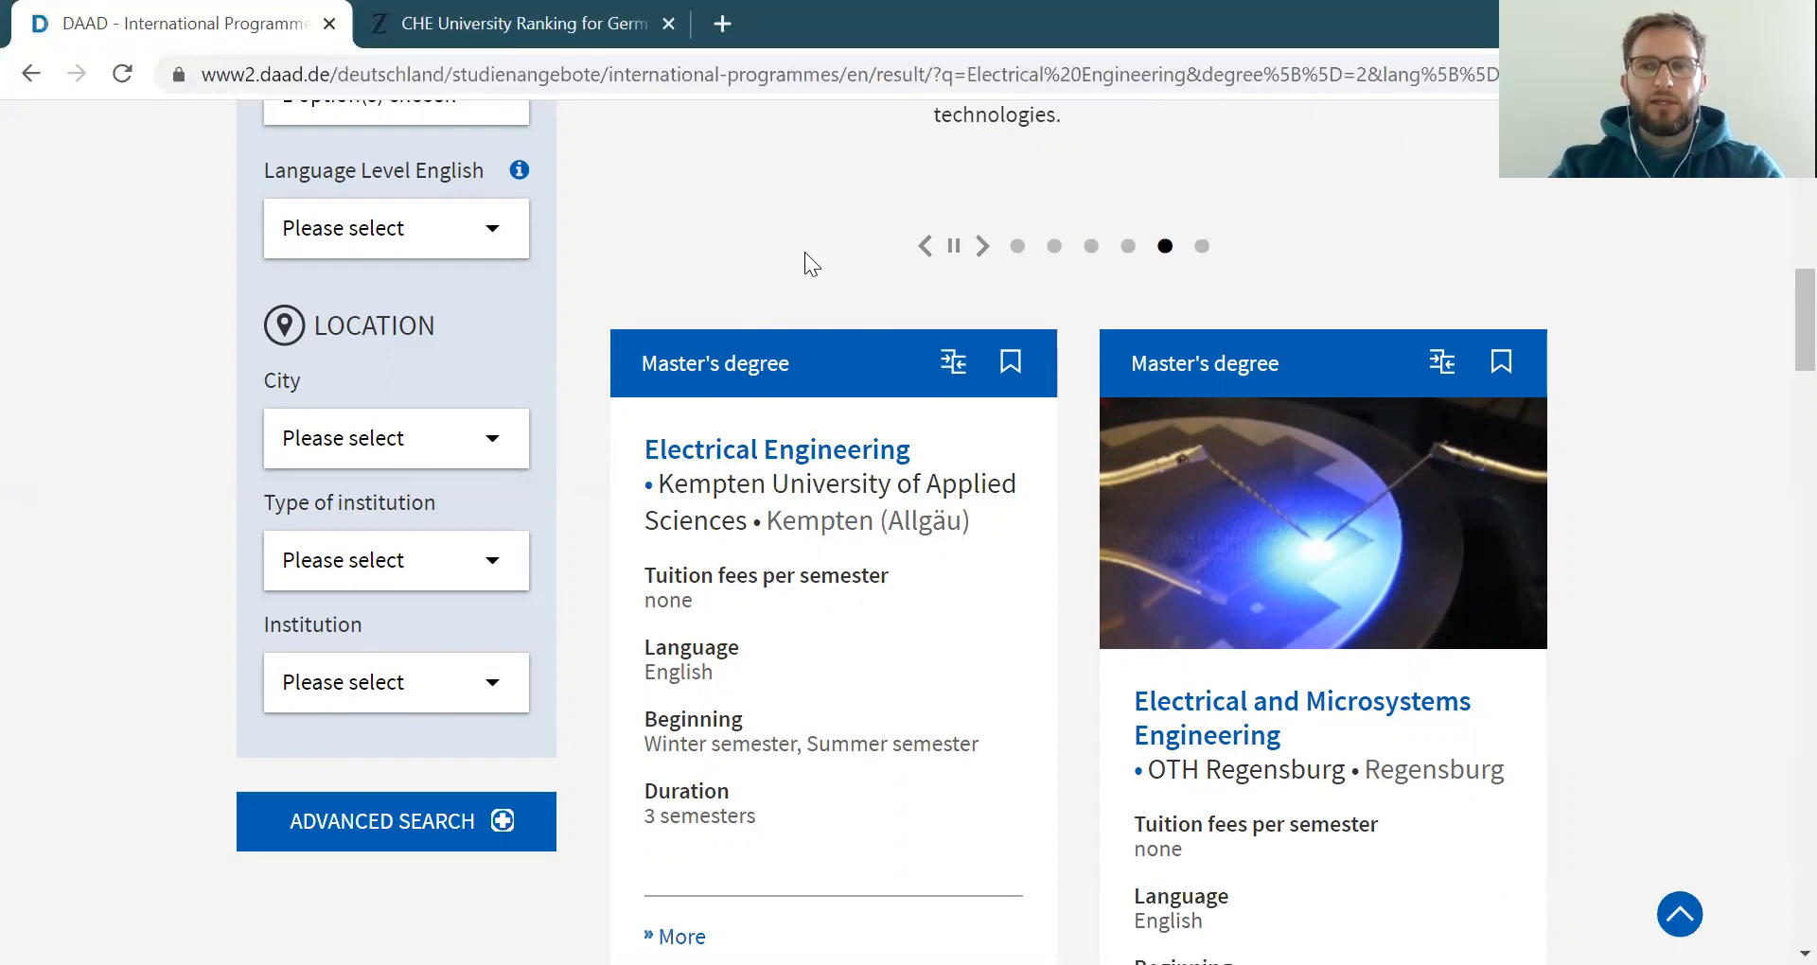
pyautogui.moveTo(626, 223)
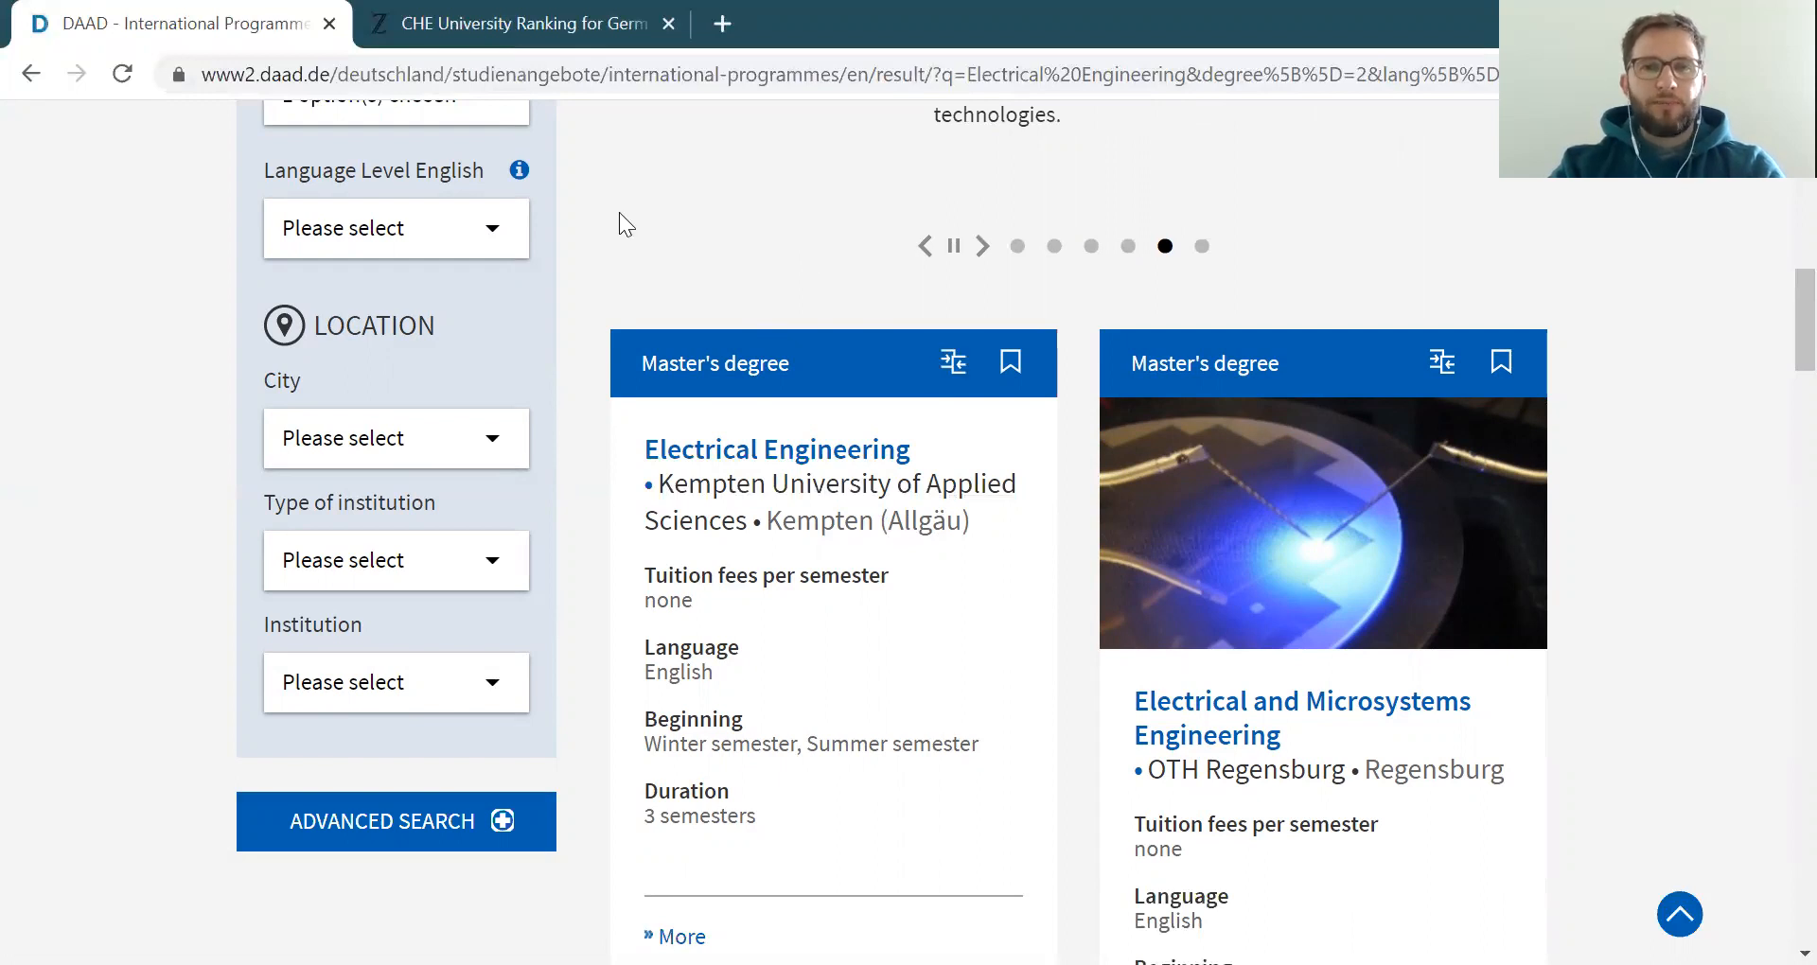
pyautogui.moveTo(676, 285)
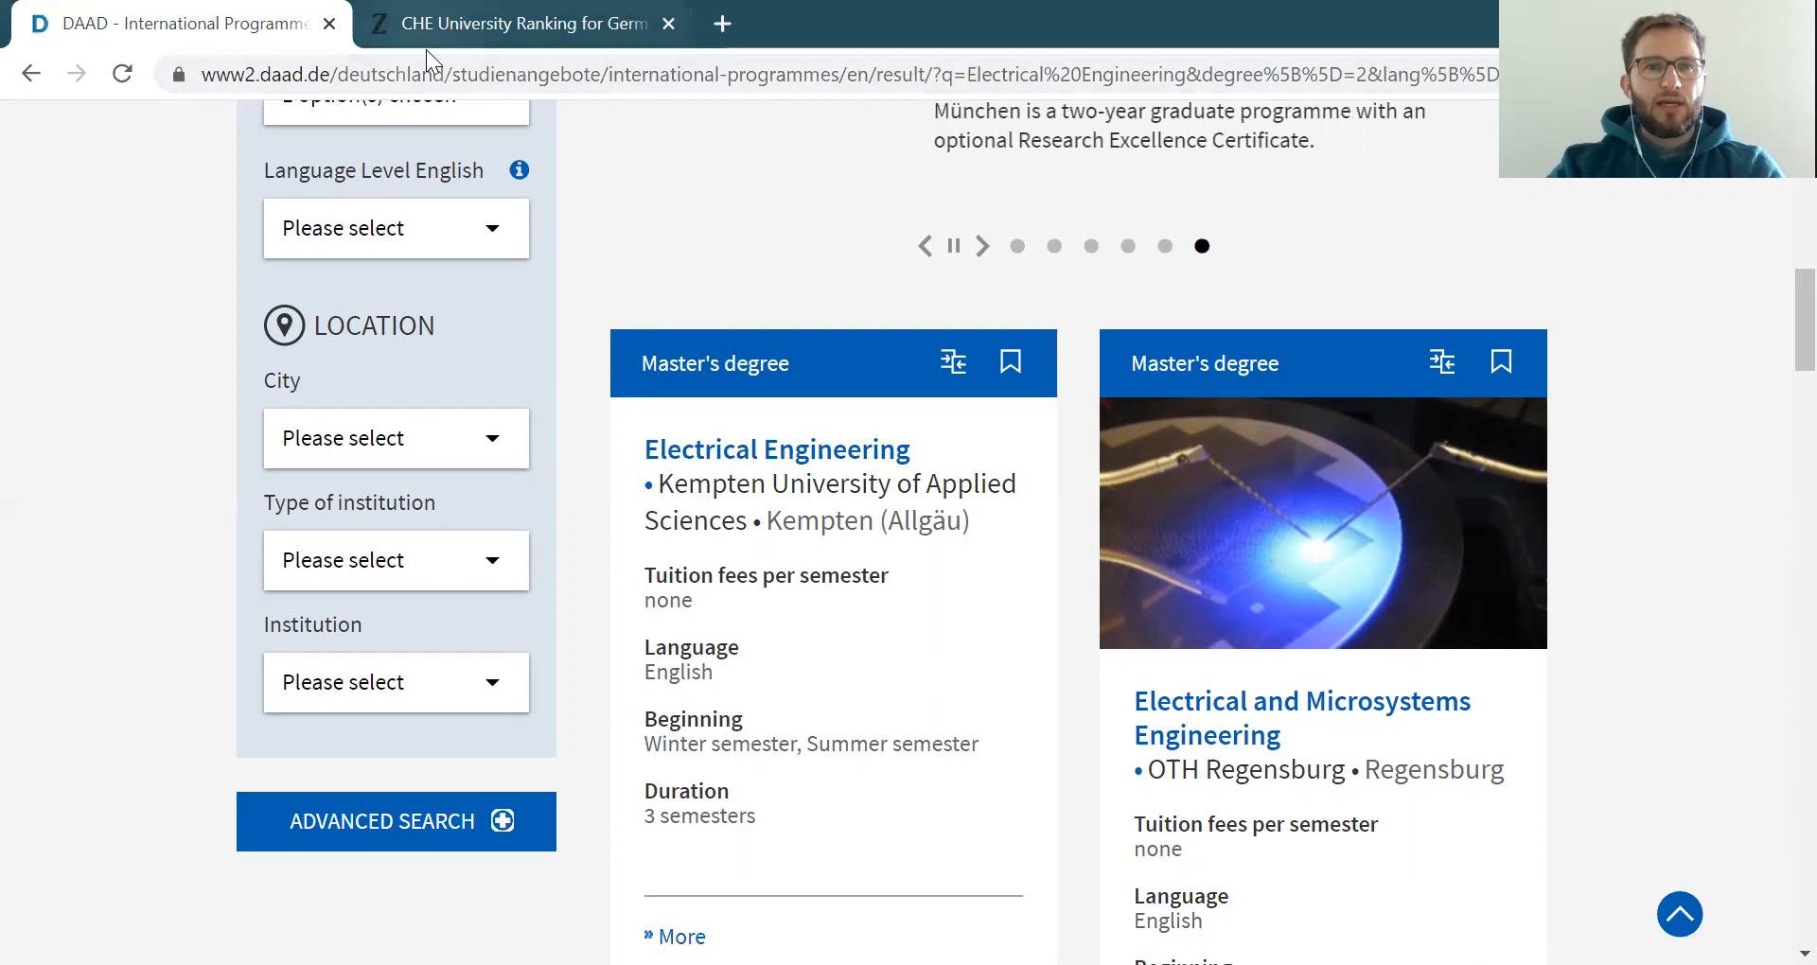
pyautogui.moveTo(820, 303)
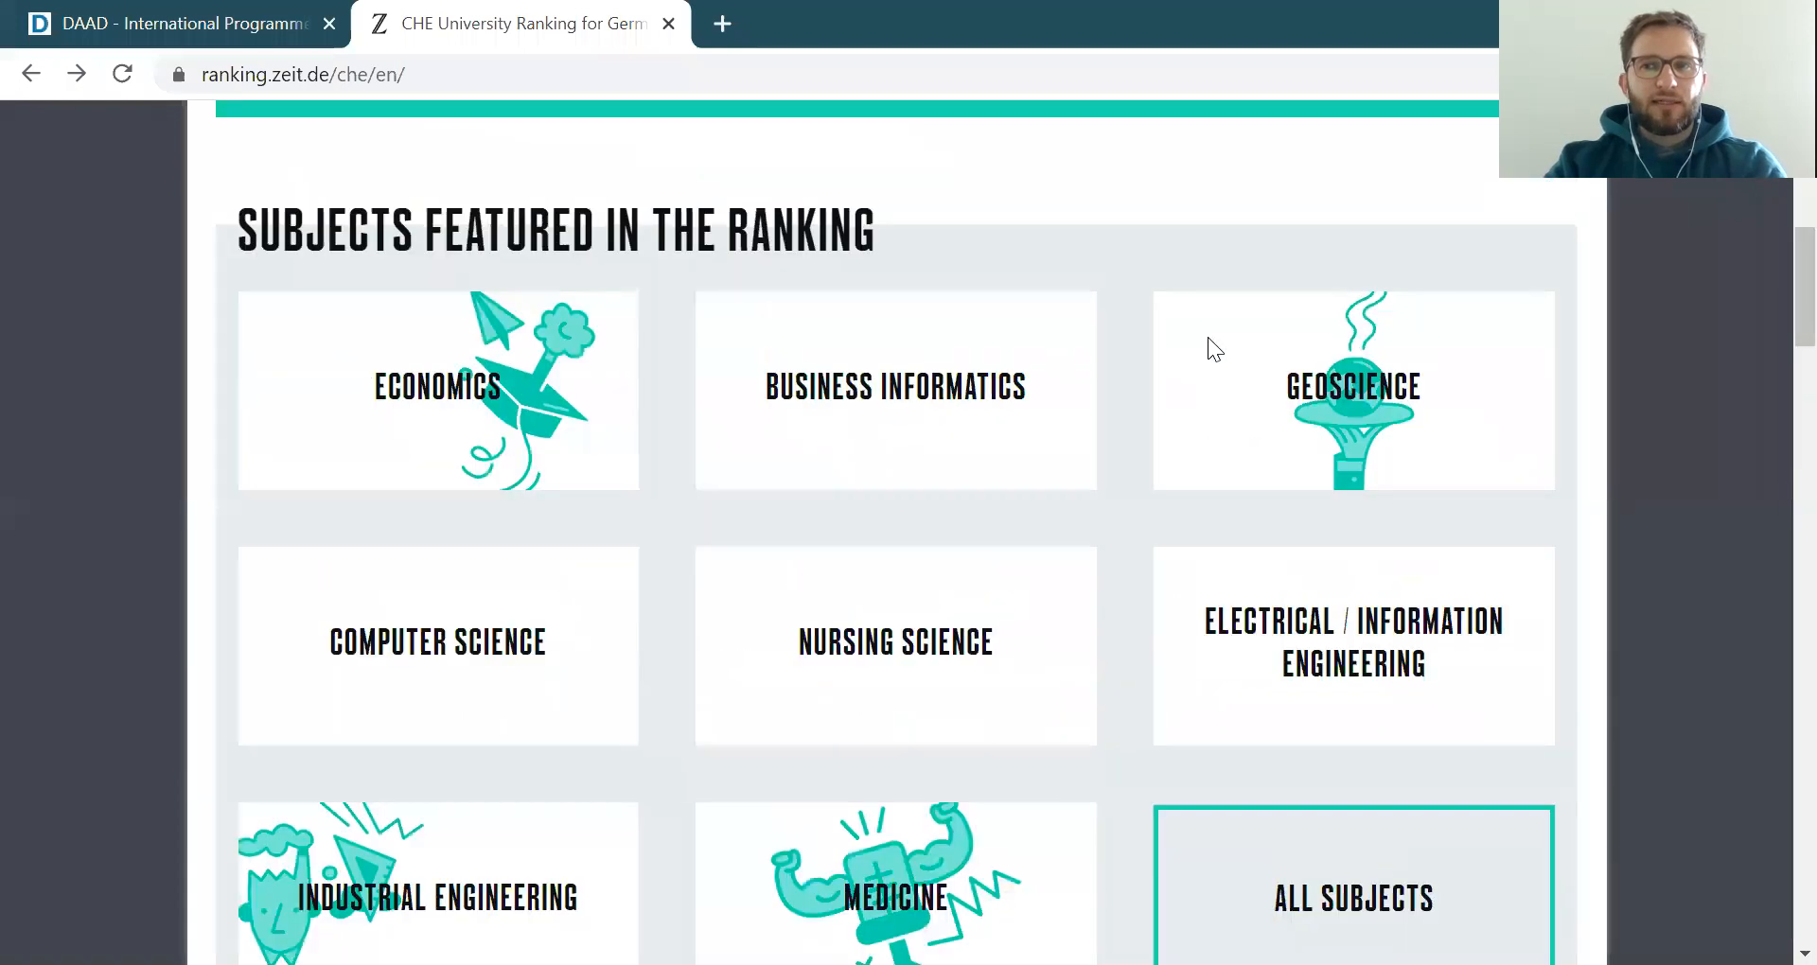
# Scroll the CHE Ranking home page down to the featured subjects, including Electrical / Information Engineering
pyautogui.scroll(3)
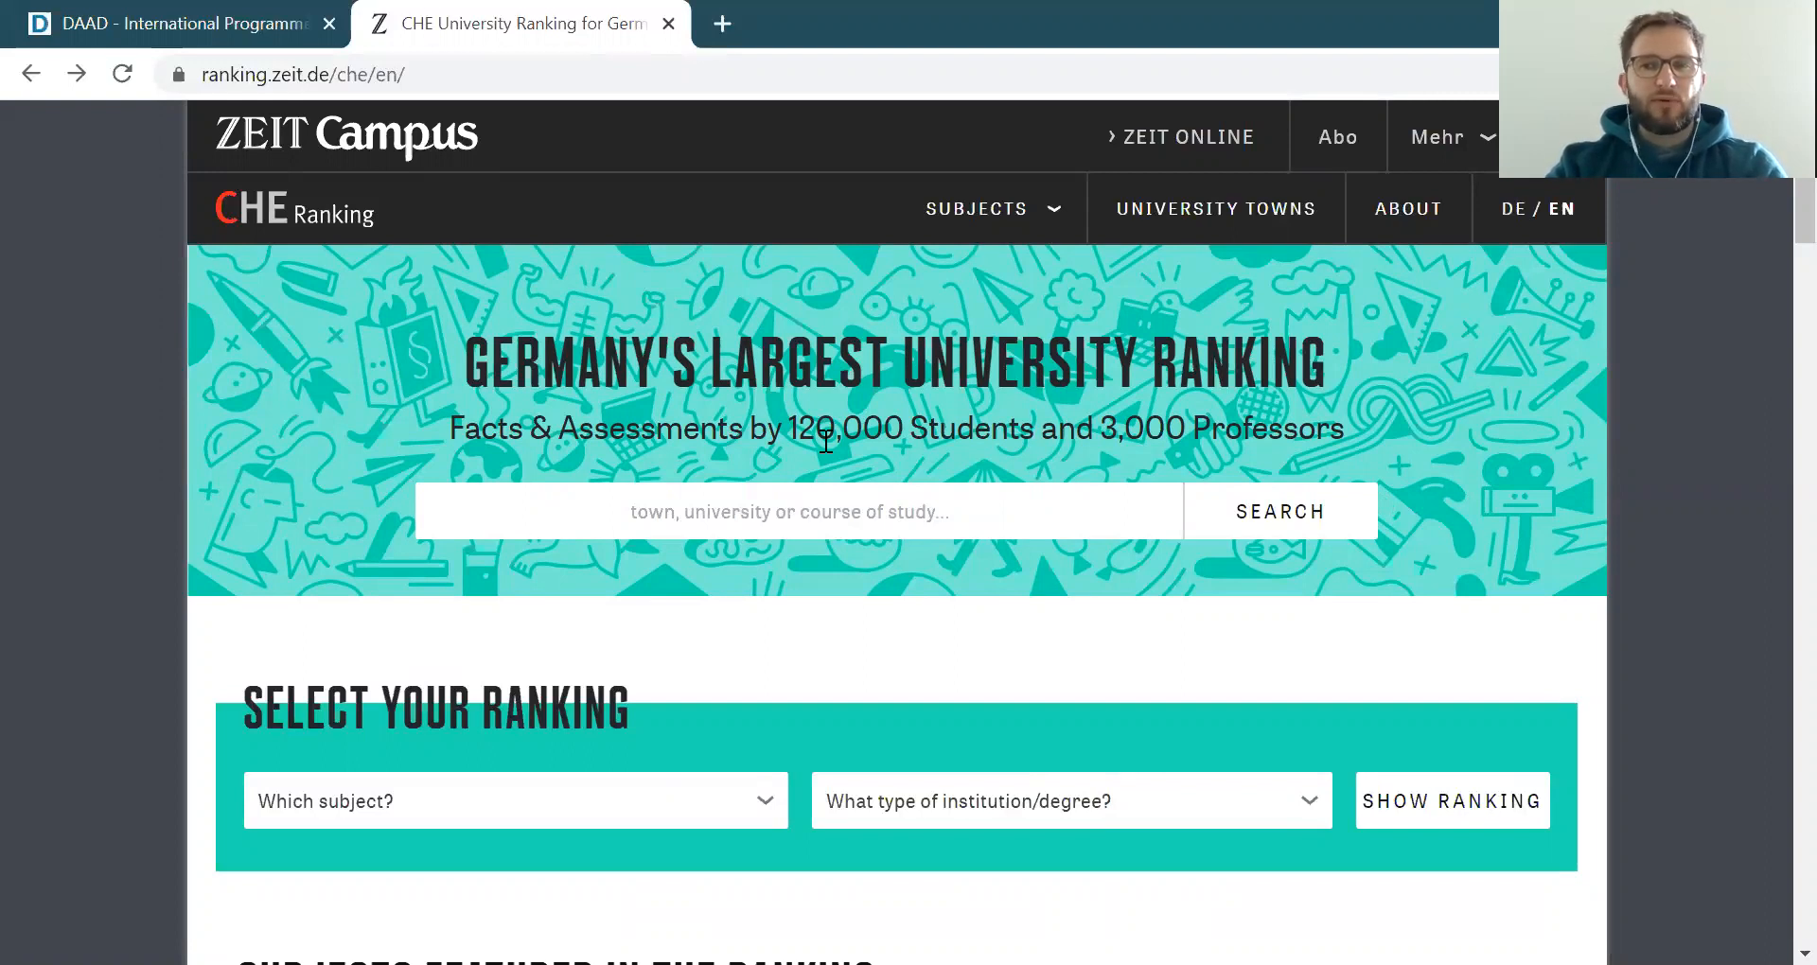
pyautogui.moveTo(1258, 742)
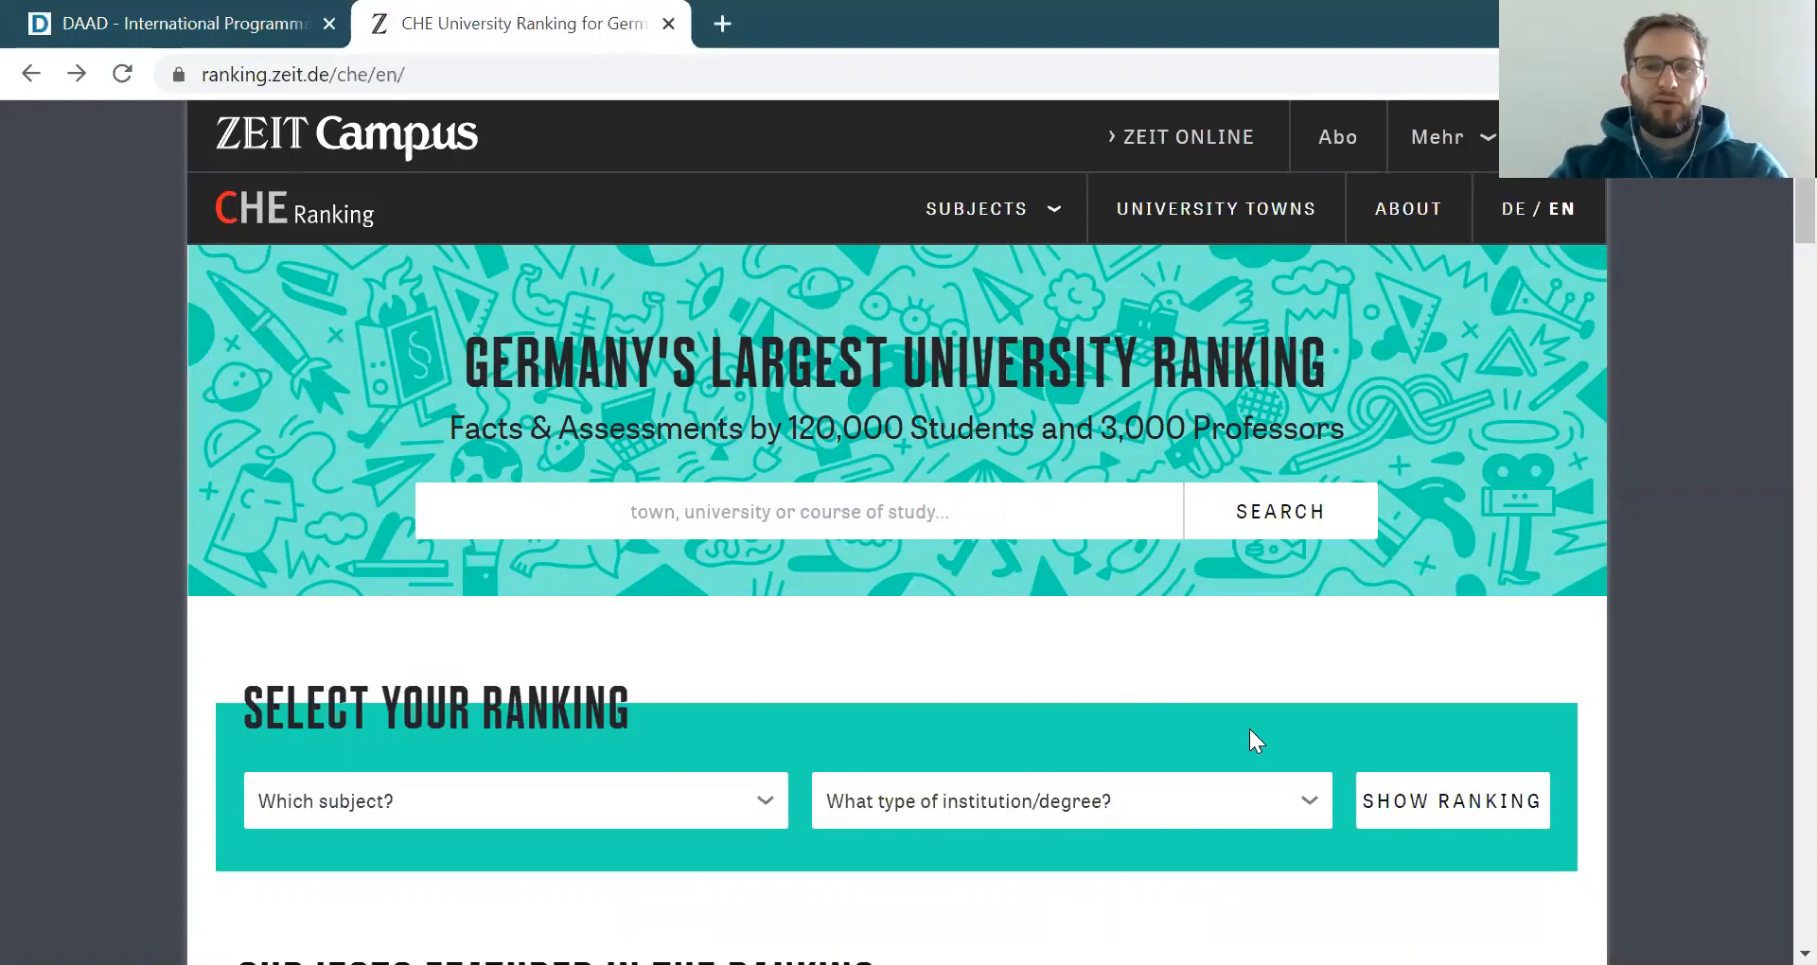
pyautogui.moveTo(1245, 695)
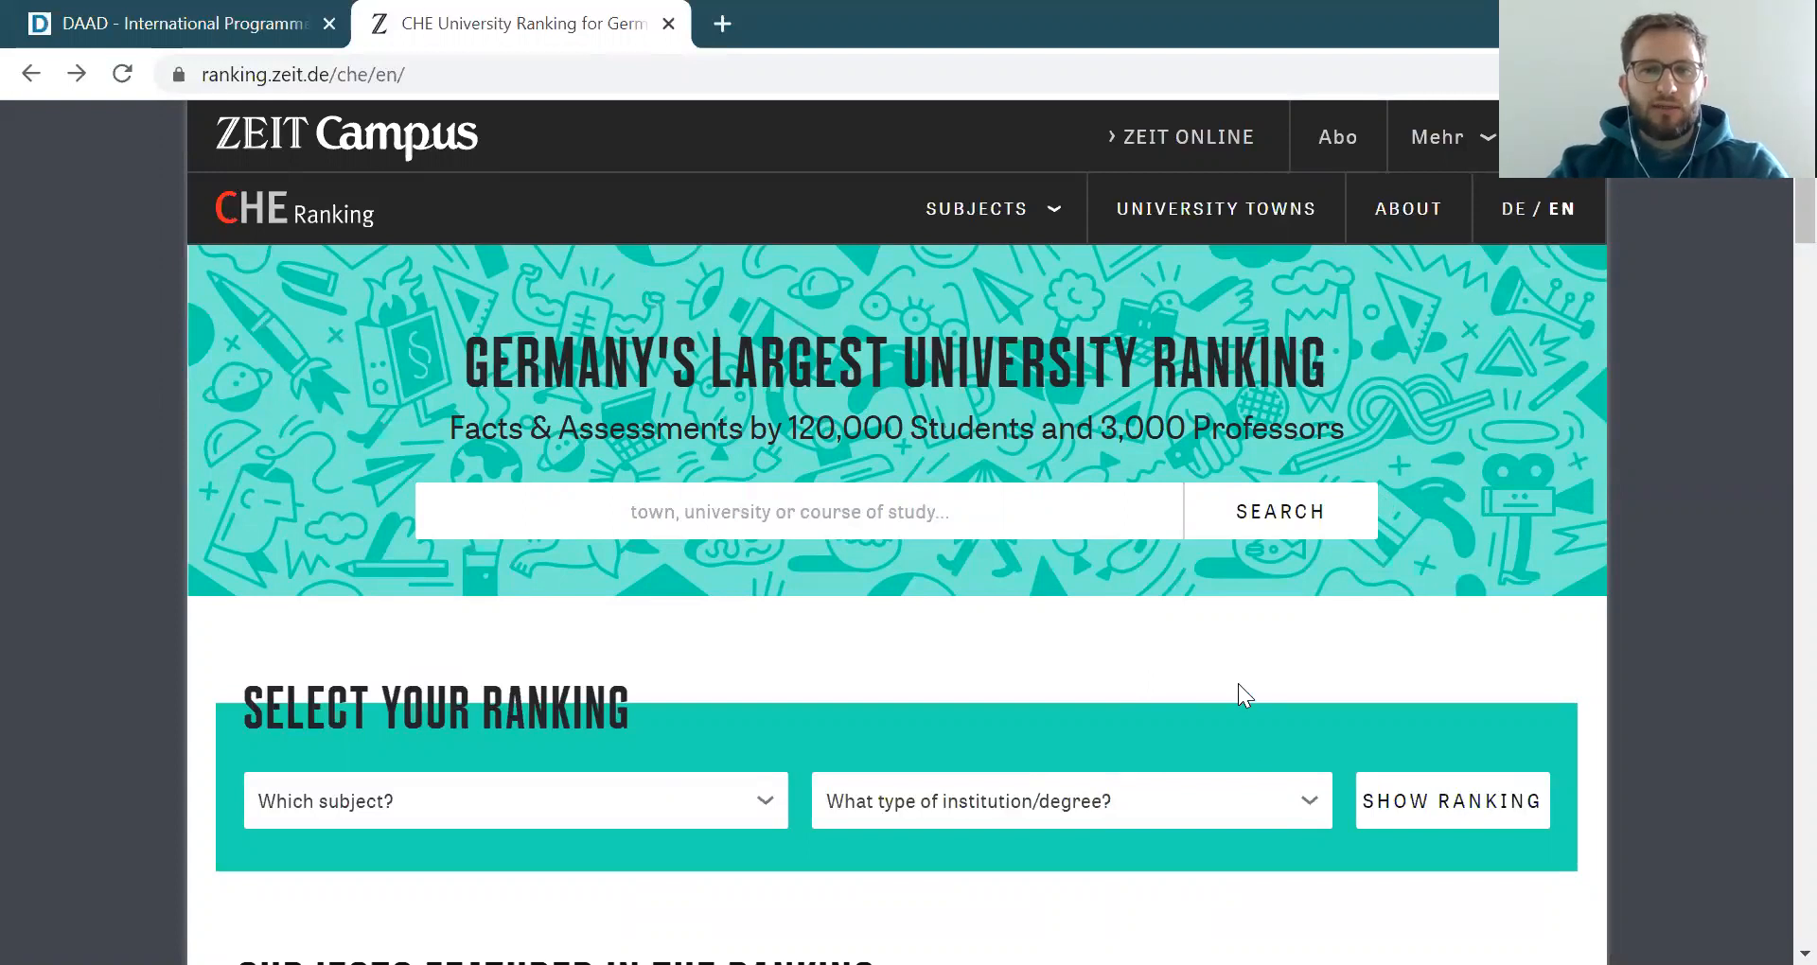
pyautogui.scroll(-3)
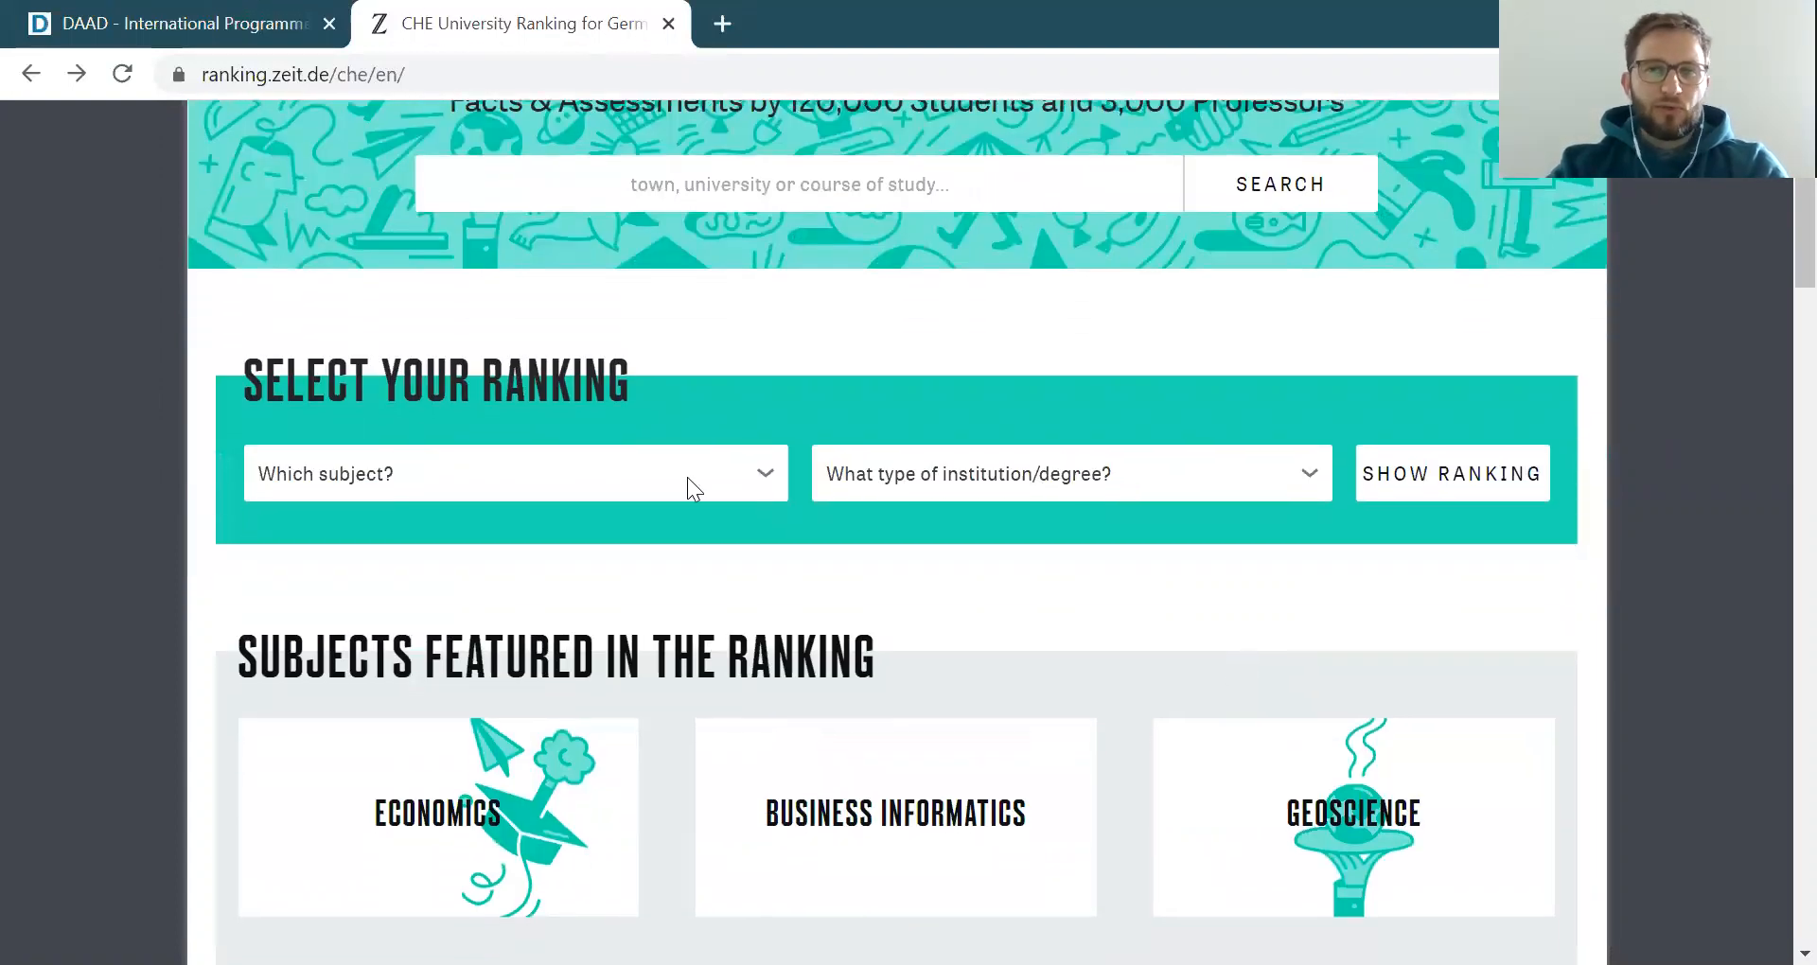
pyautogui.moveTo(1192, 672)
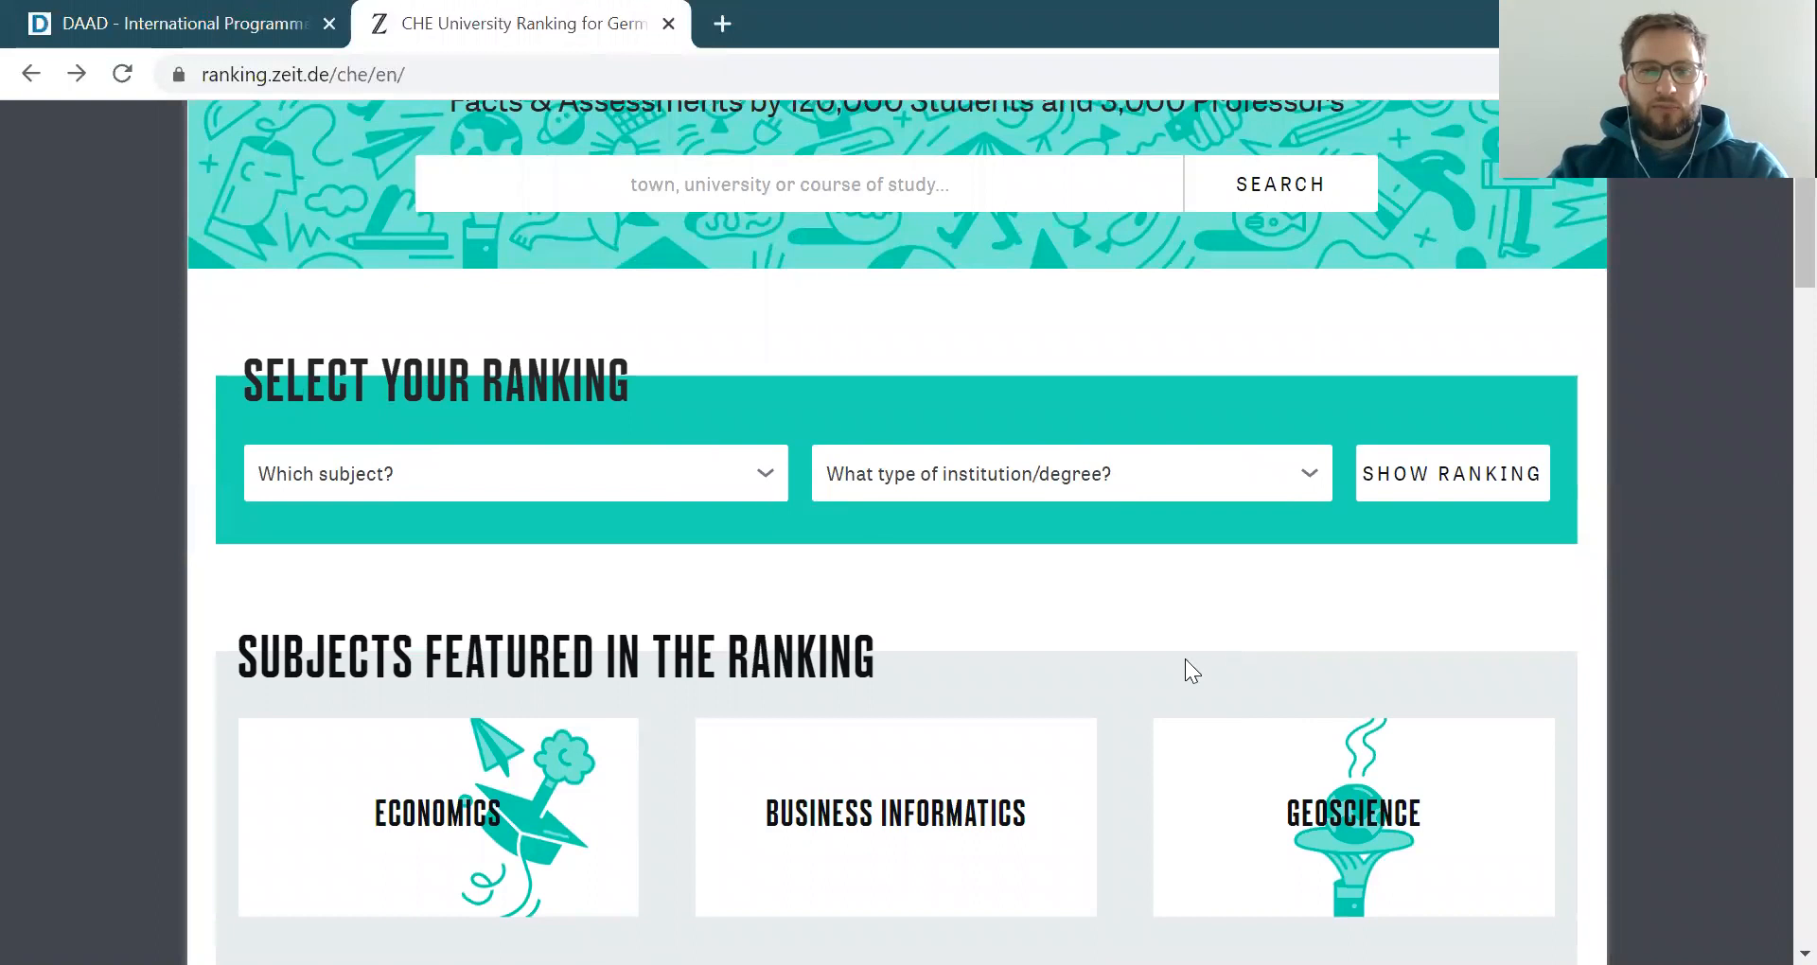
pyautogui.scroll(-3)
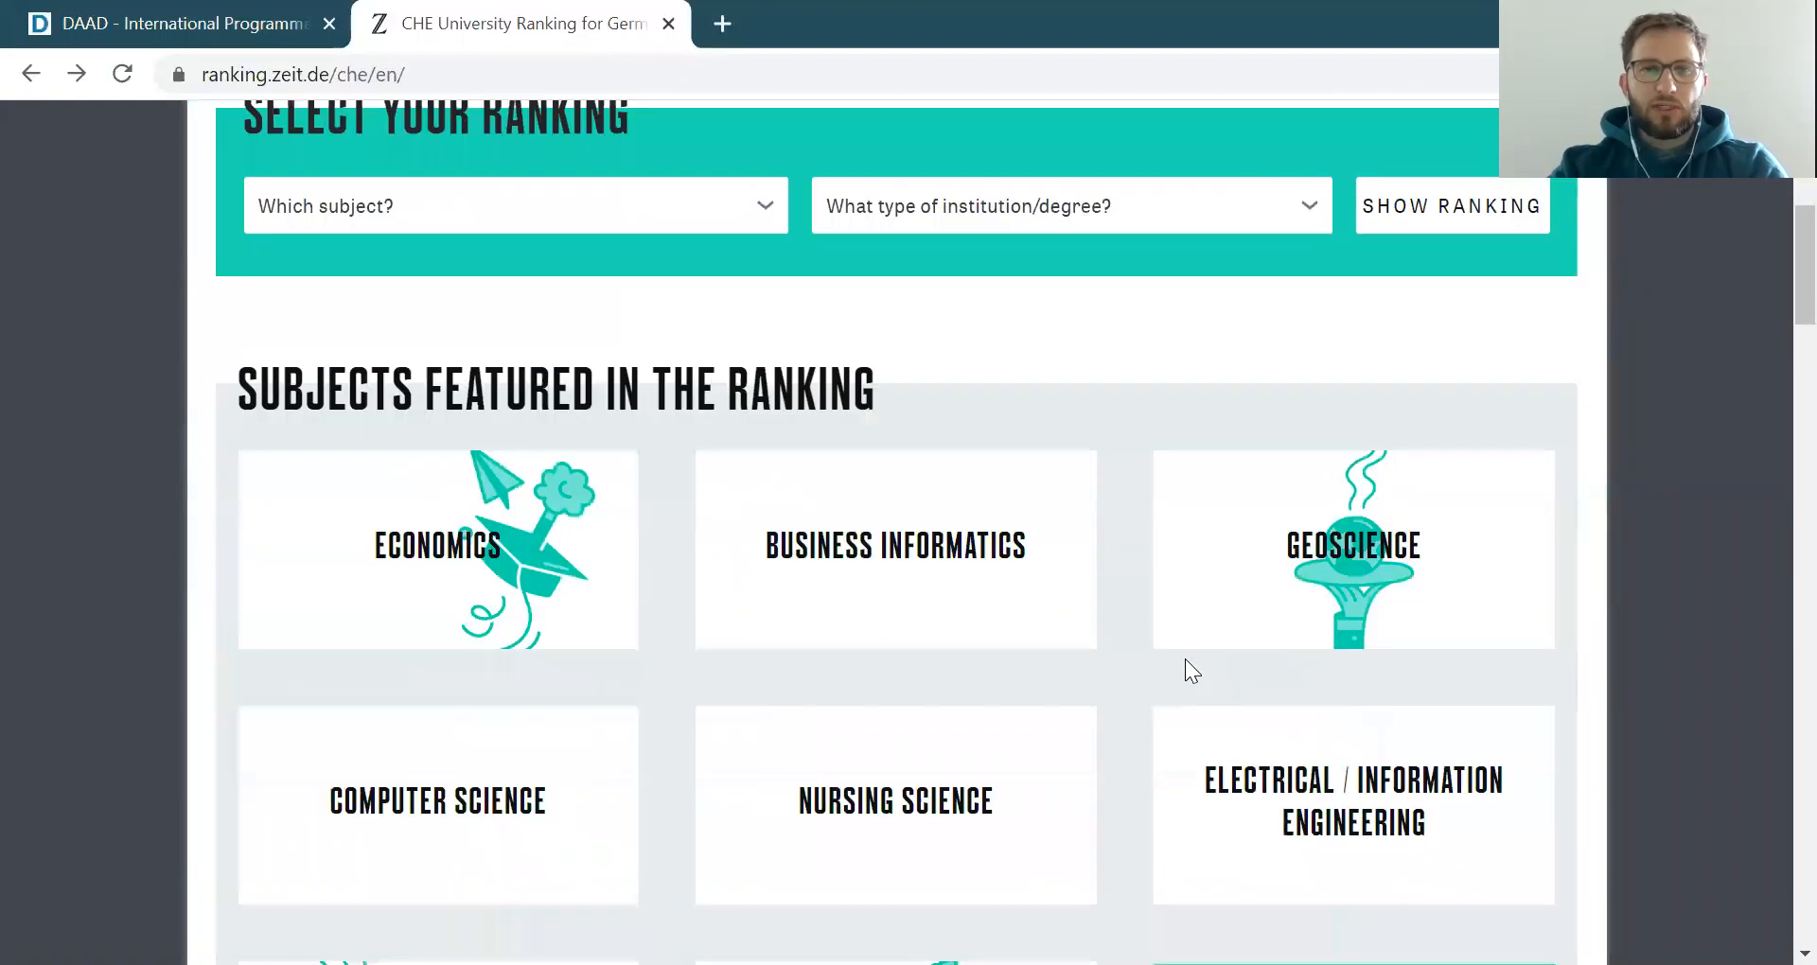
pyautogui.scroll(-3)
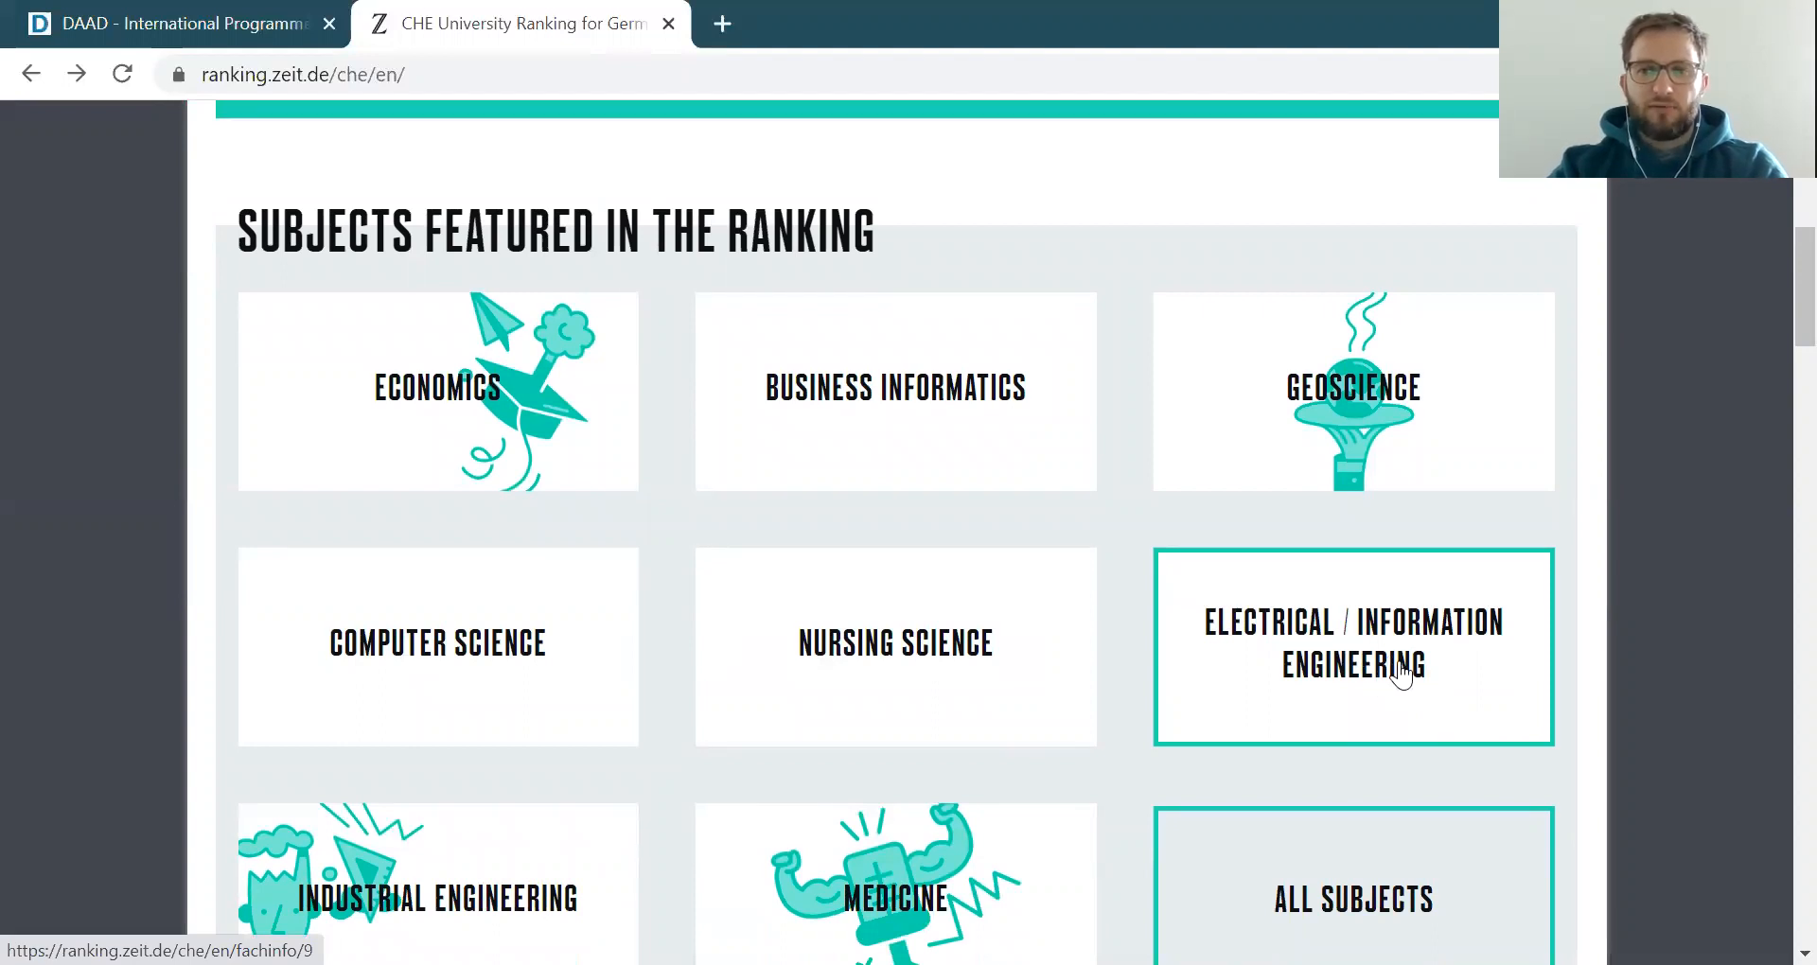
# Open the Electrical / Information Engineering subject and choose its 'Universities, Master' ranking
pyautogui.click(1352, 646)
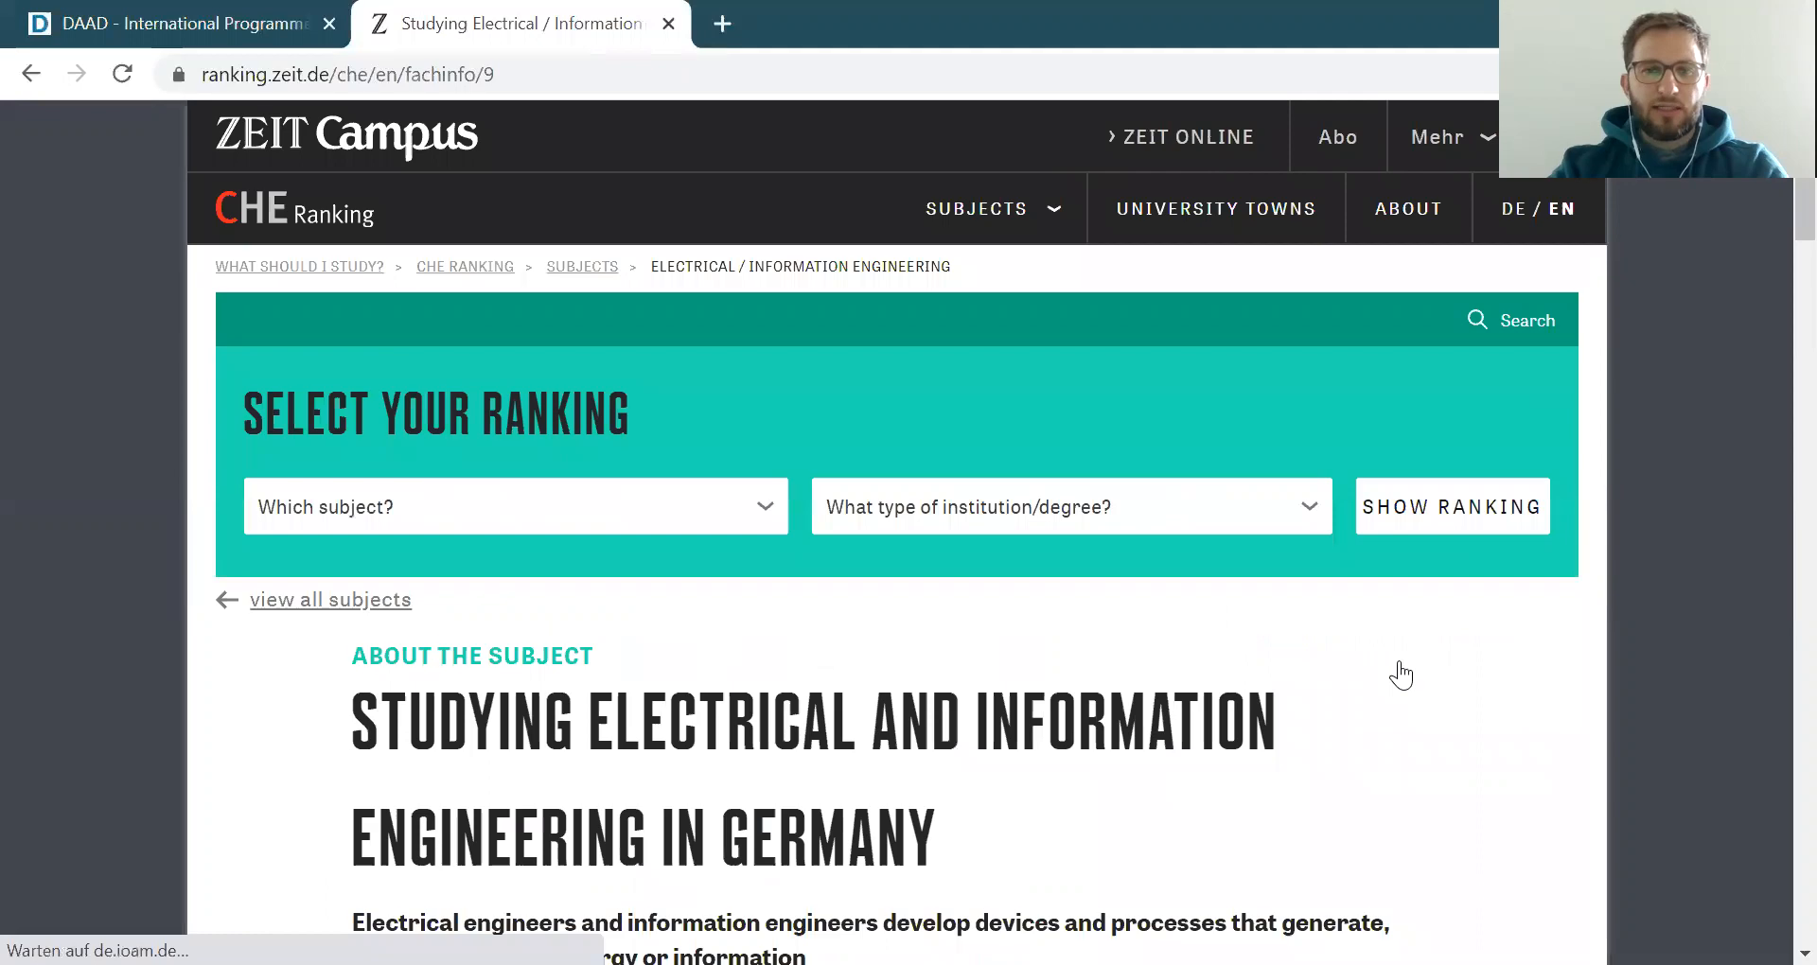
pyautogui.scroll(-3)
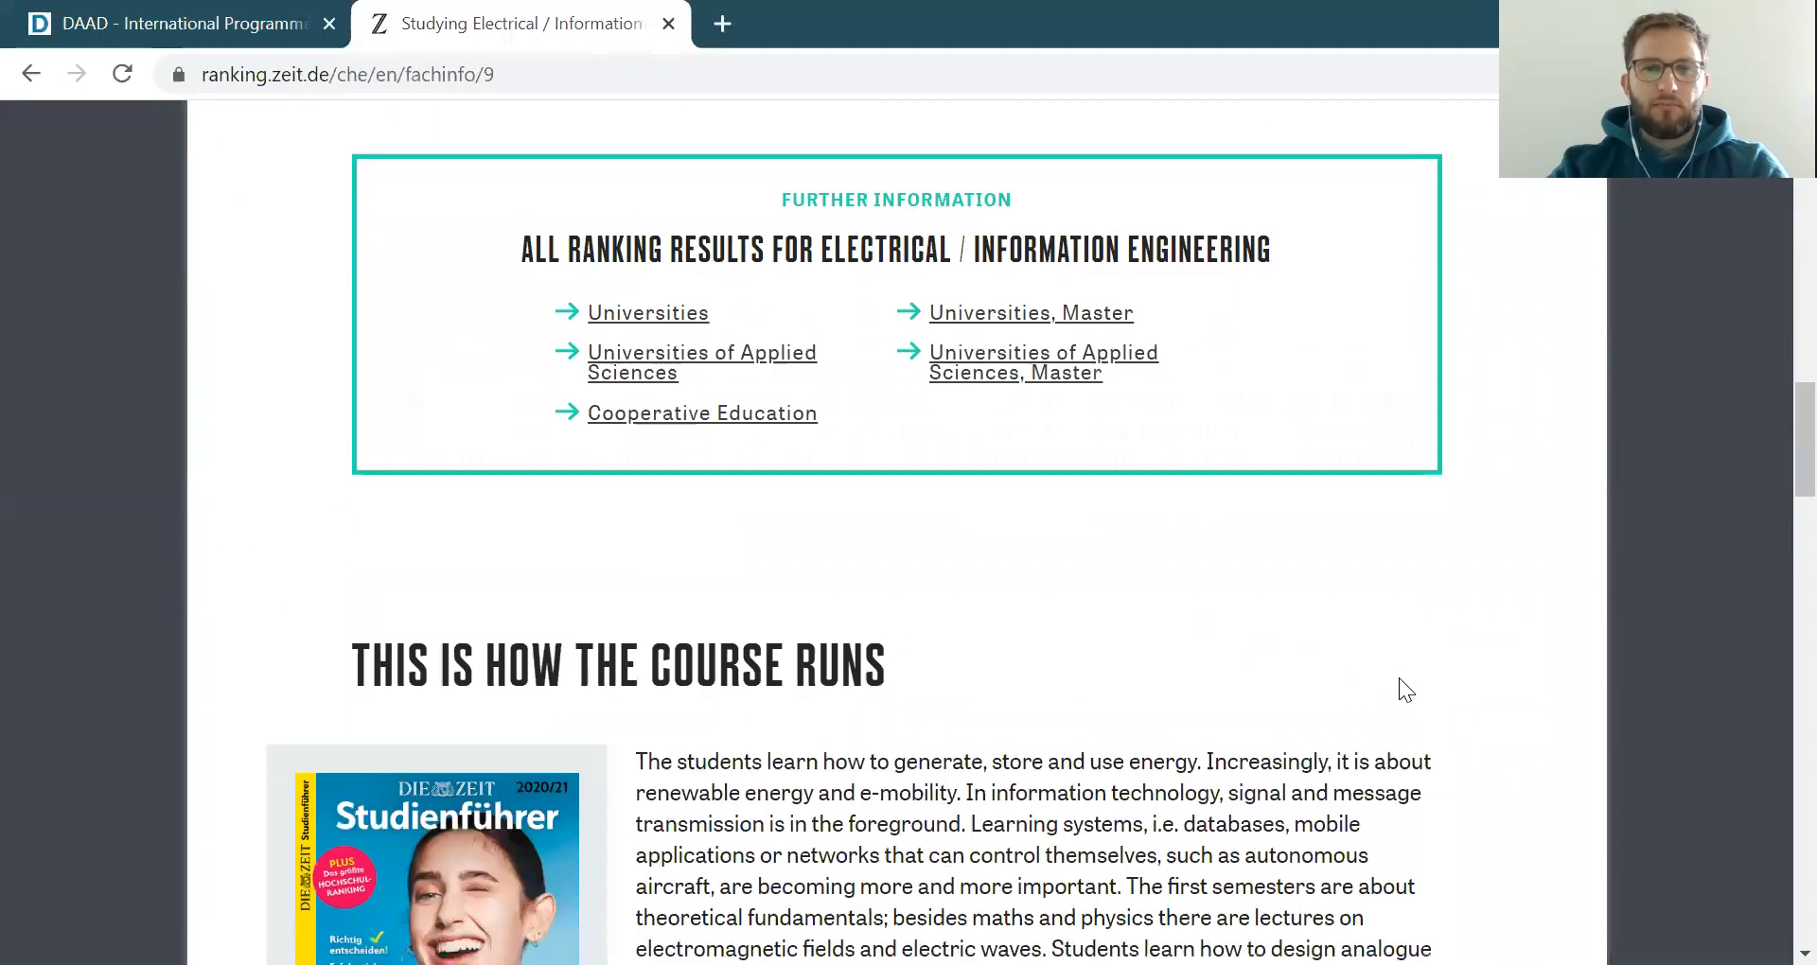
pyautogui.scroll(-3)
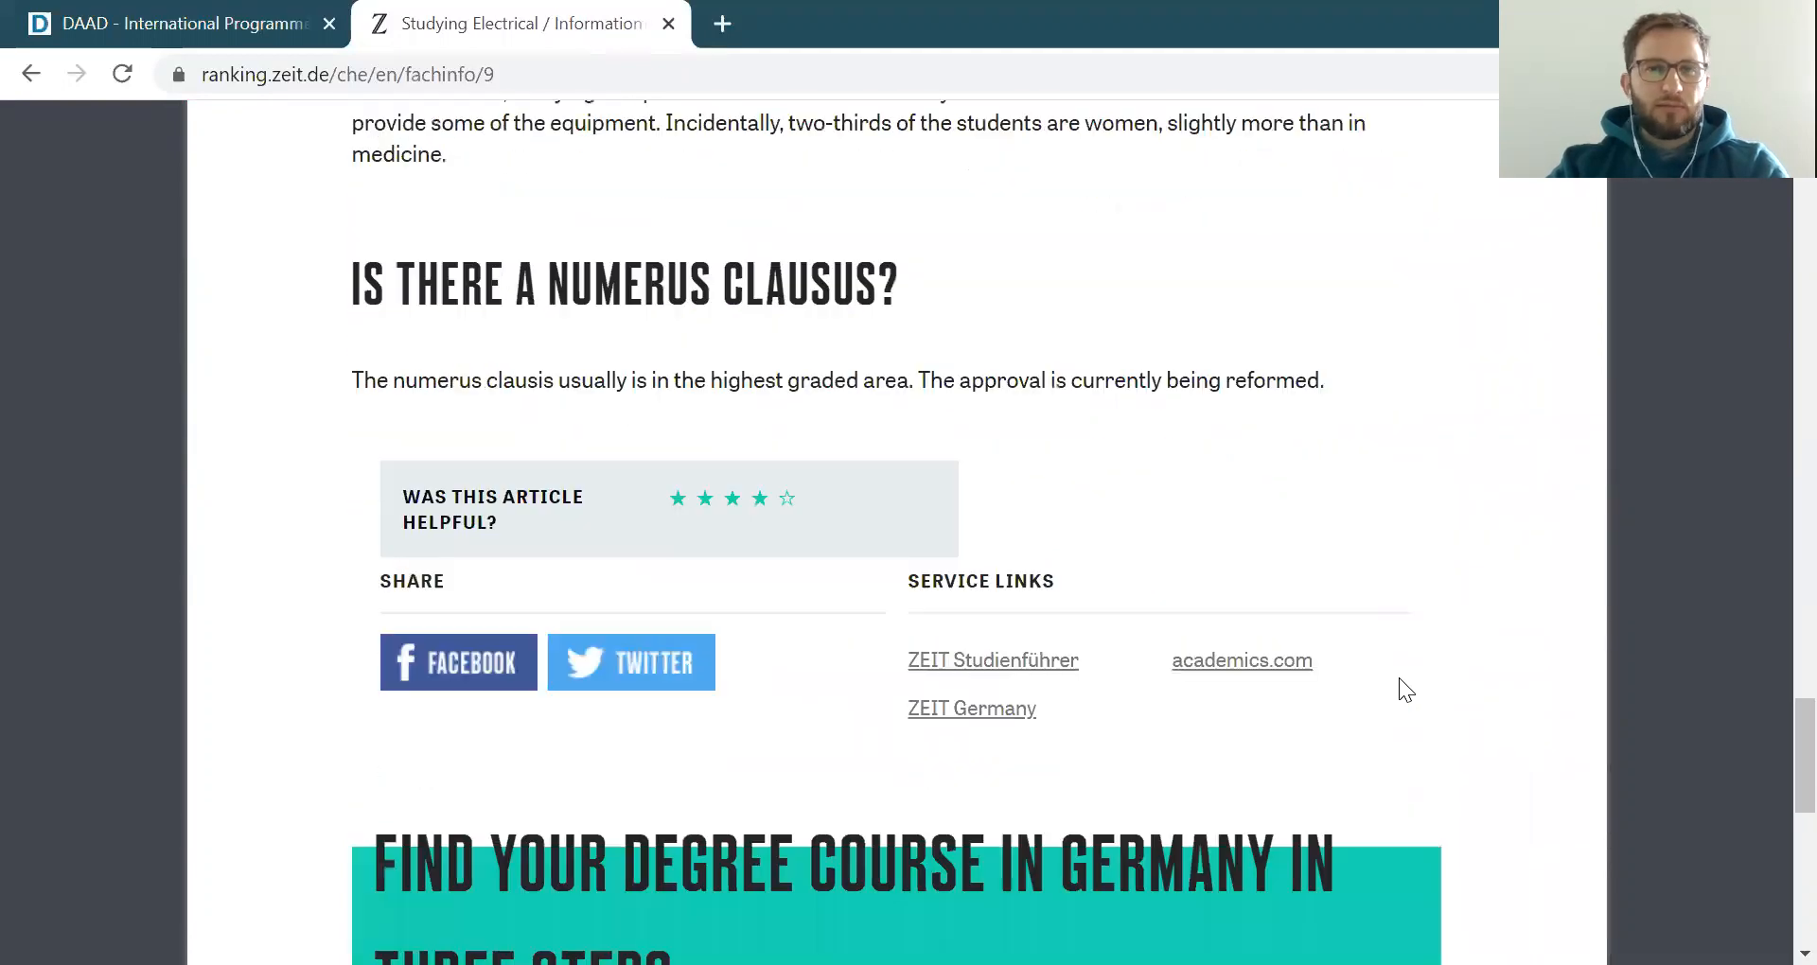
pyautogui.scroll(-3)
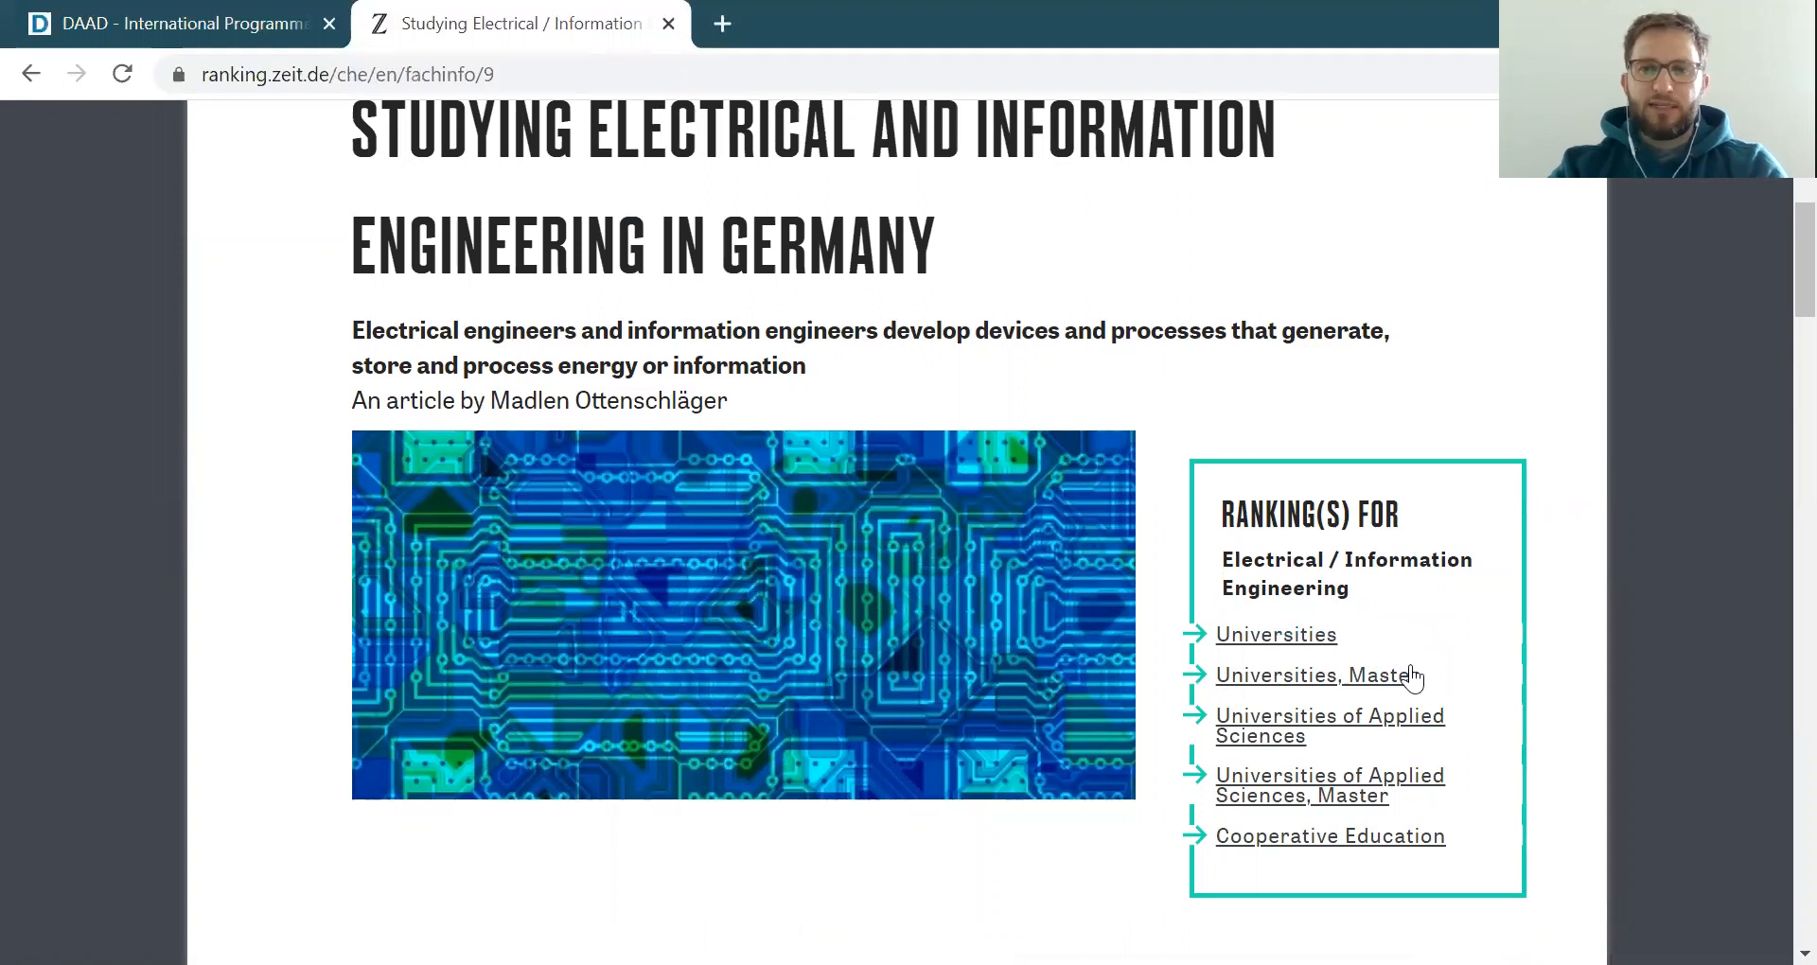
pyautogui.moveTo(1472, 634)
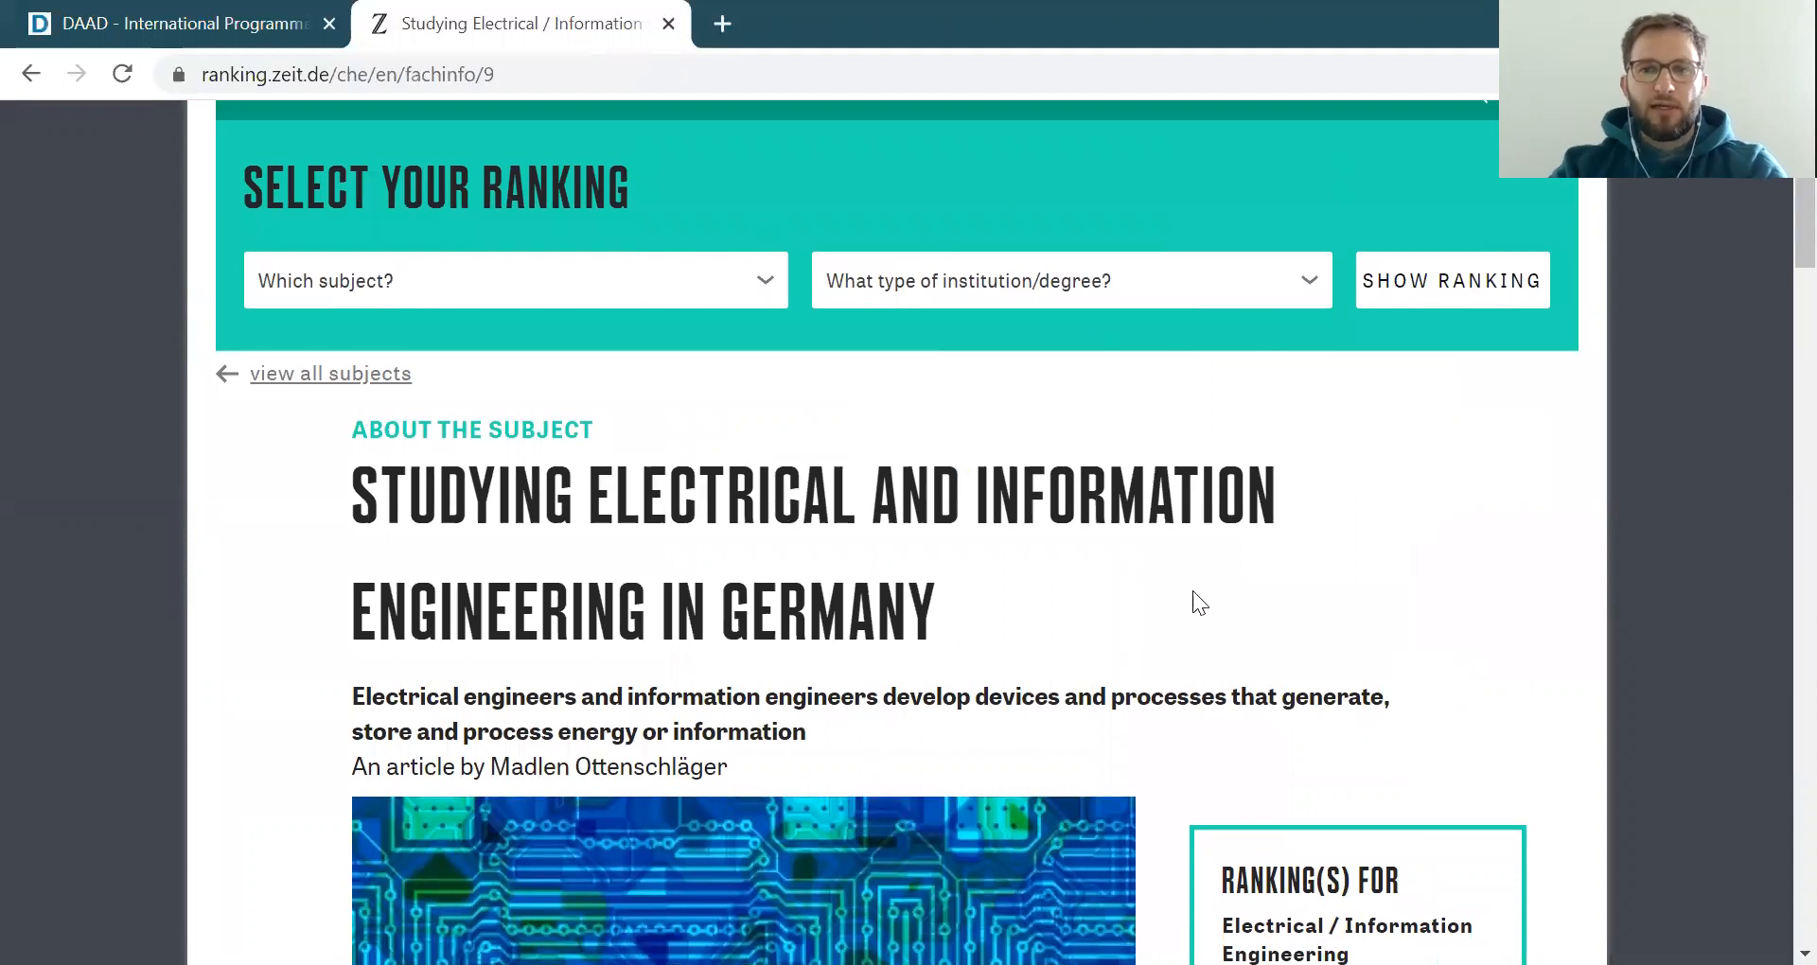
pyautogui.scroll(-3)
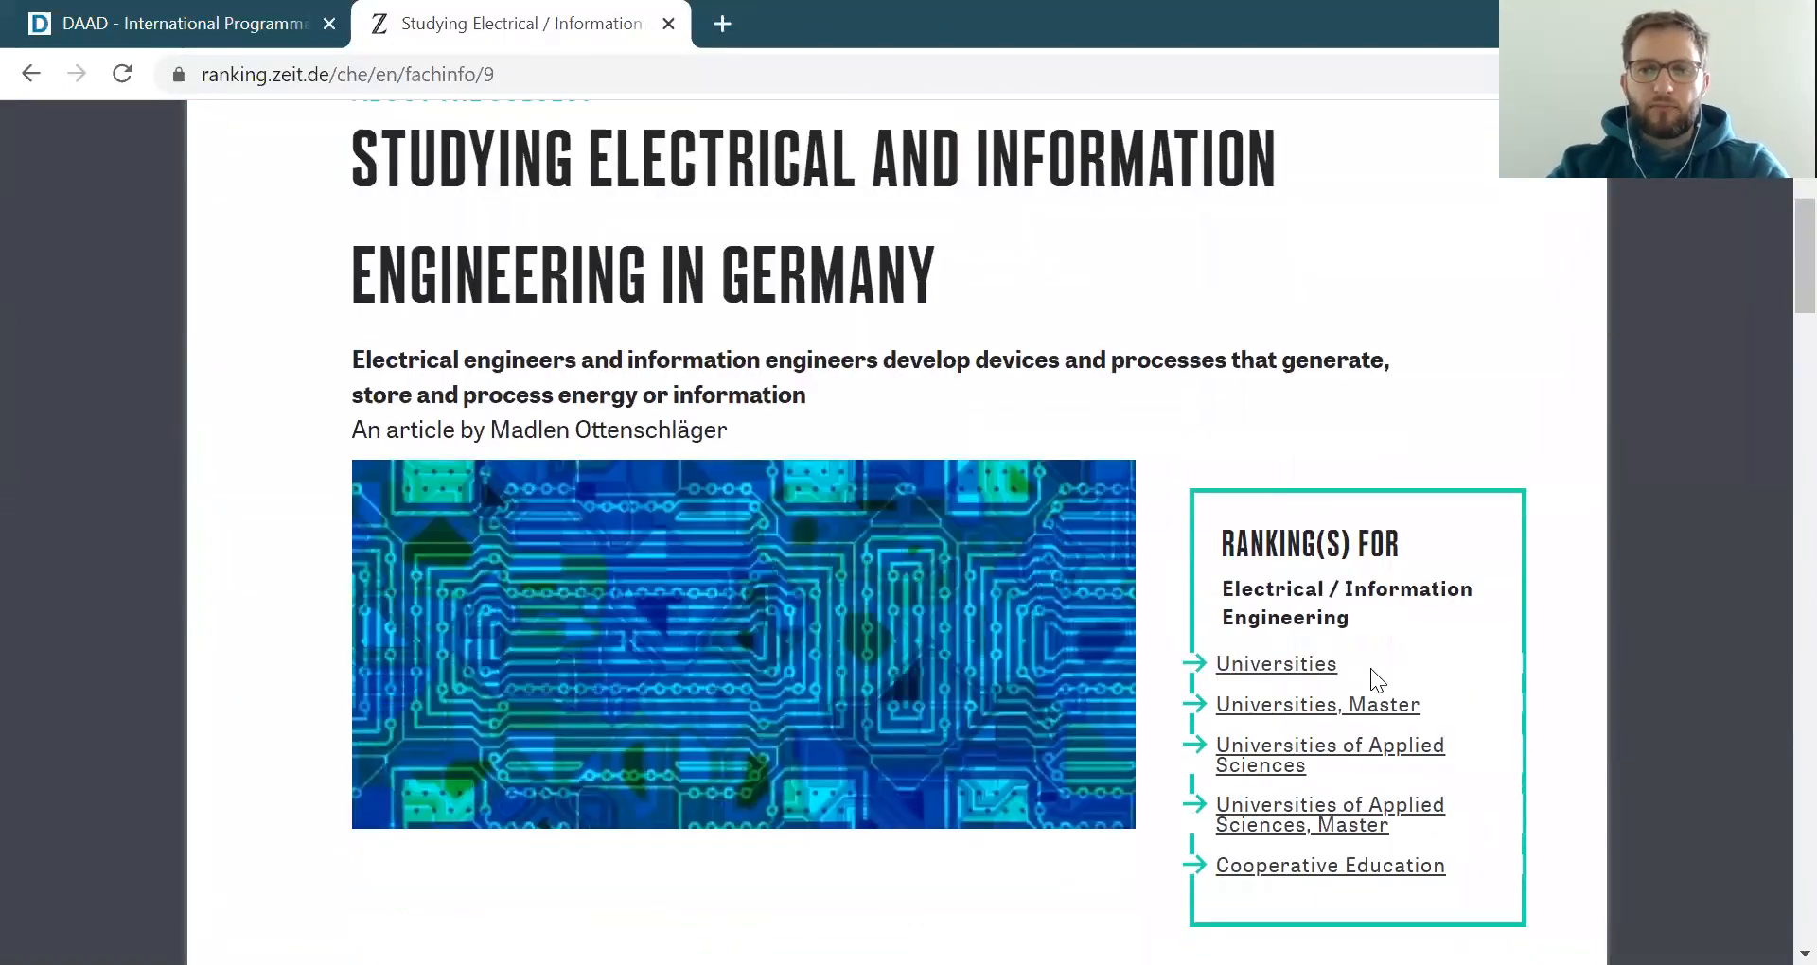
pyautogui.moveTo(1317, 704)
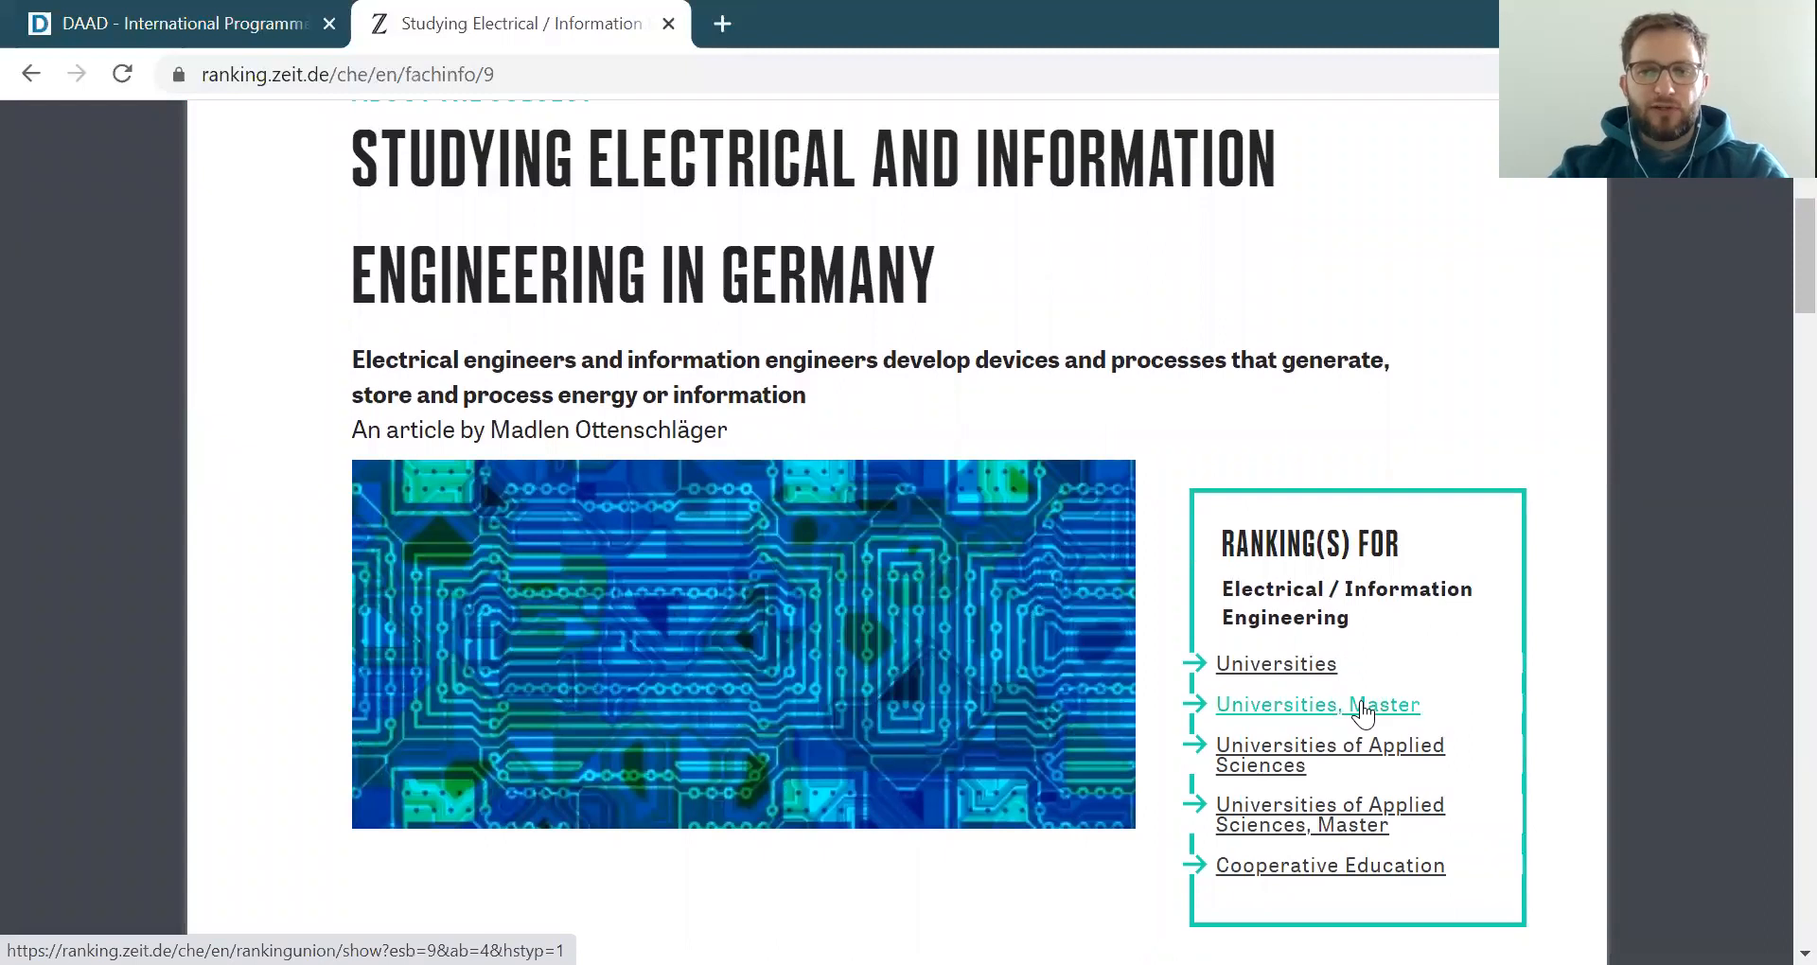
pyautogui.click(1316, 704)
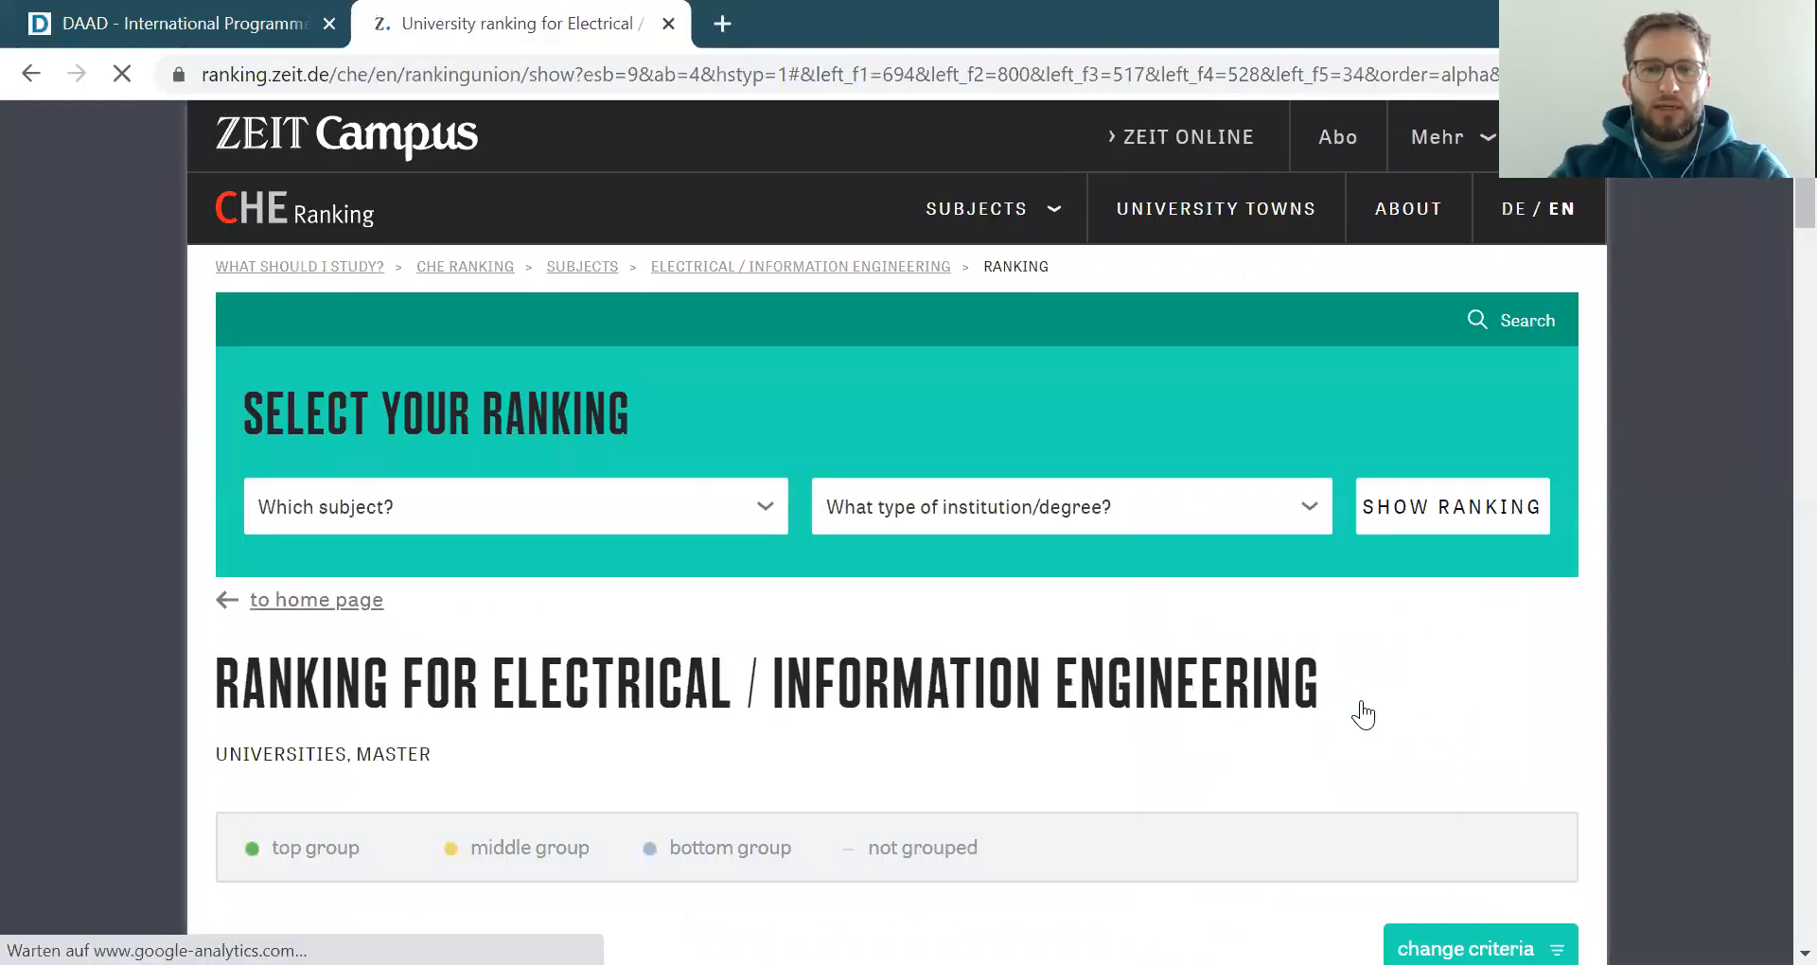
pyautogui.scroll(-3)
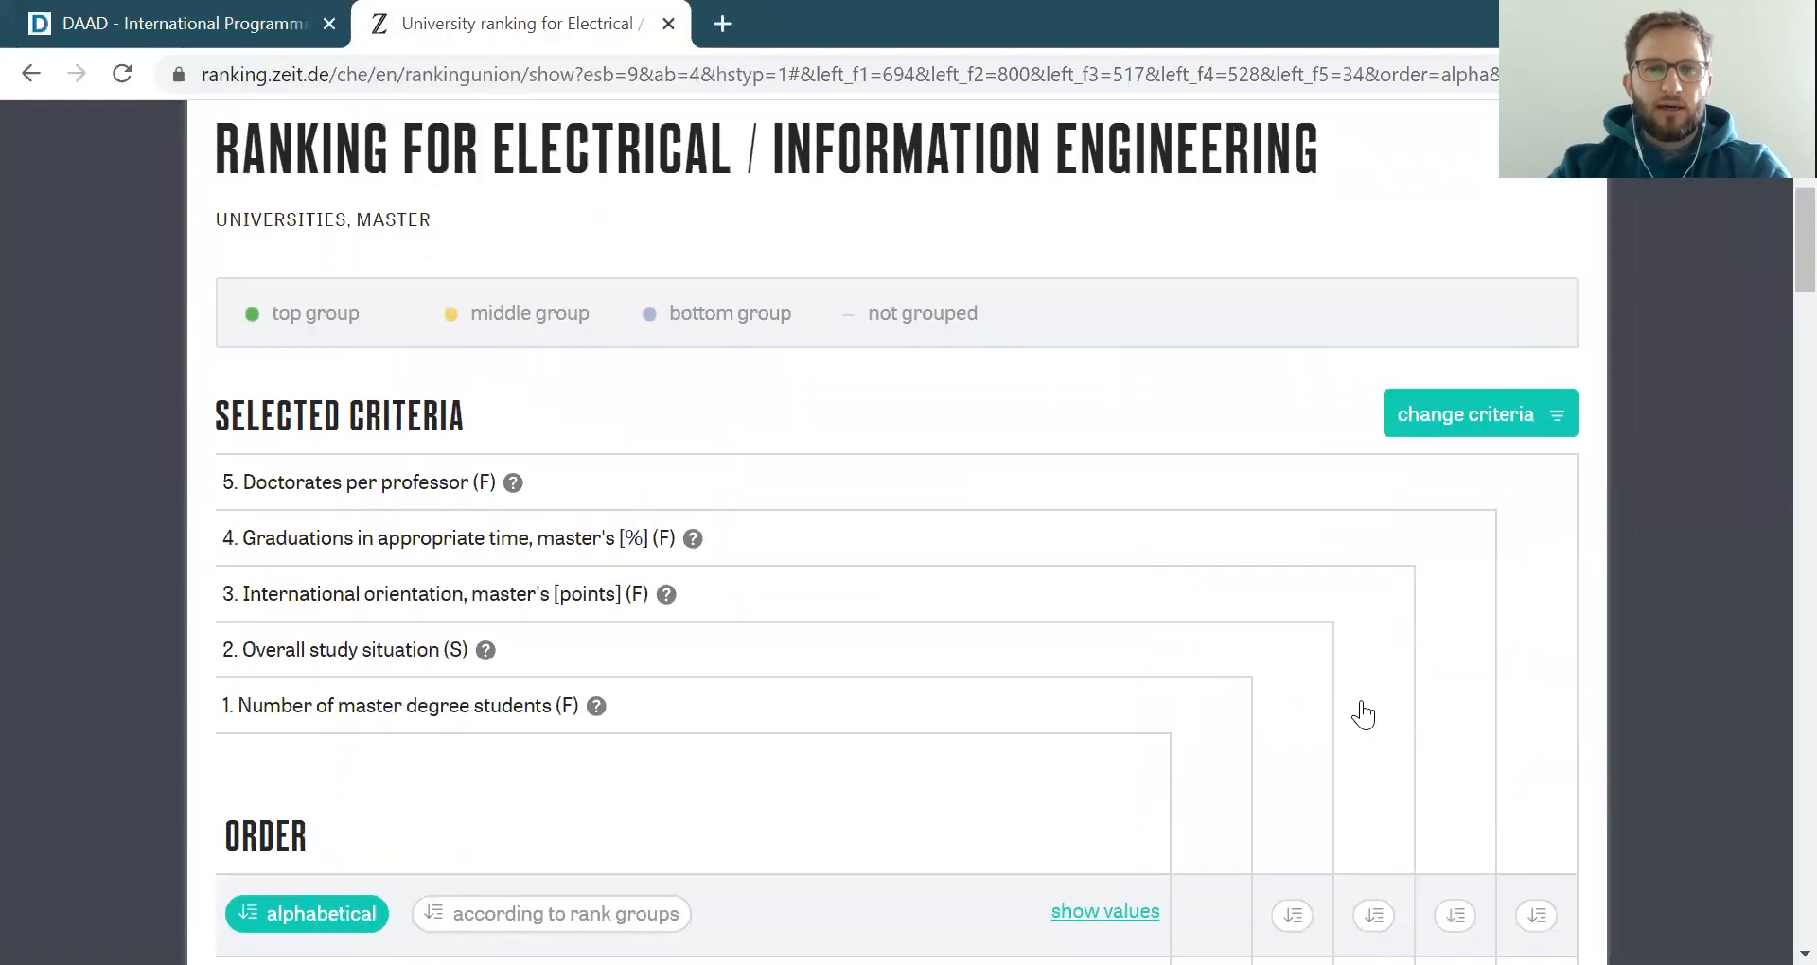
pyautogui.scroll(-3)
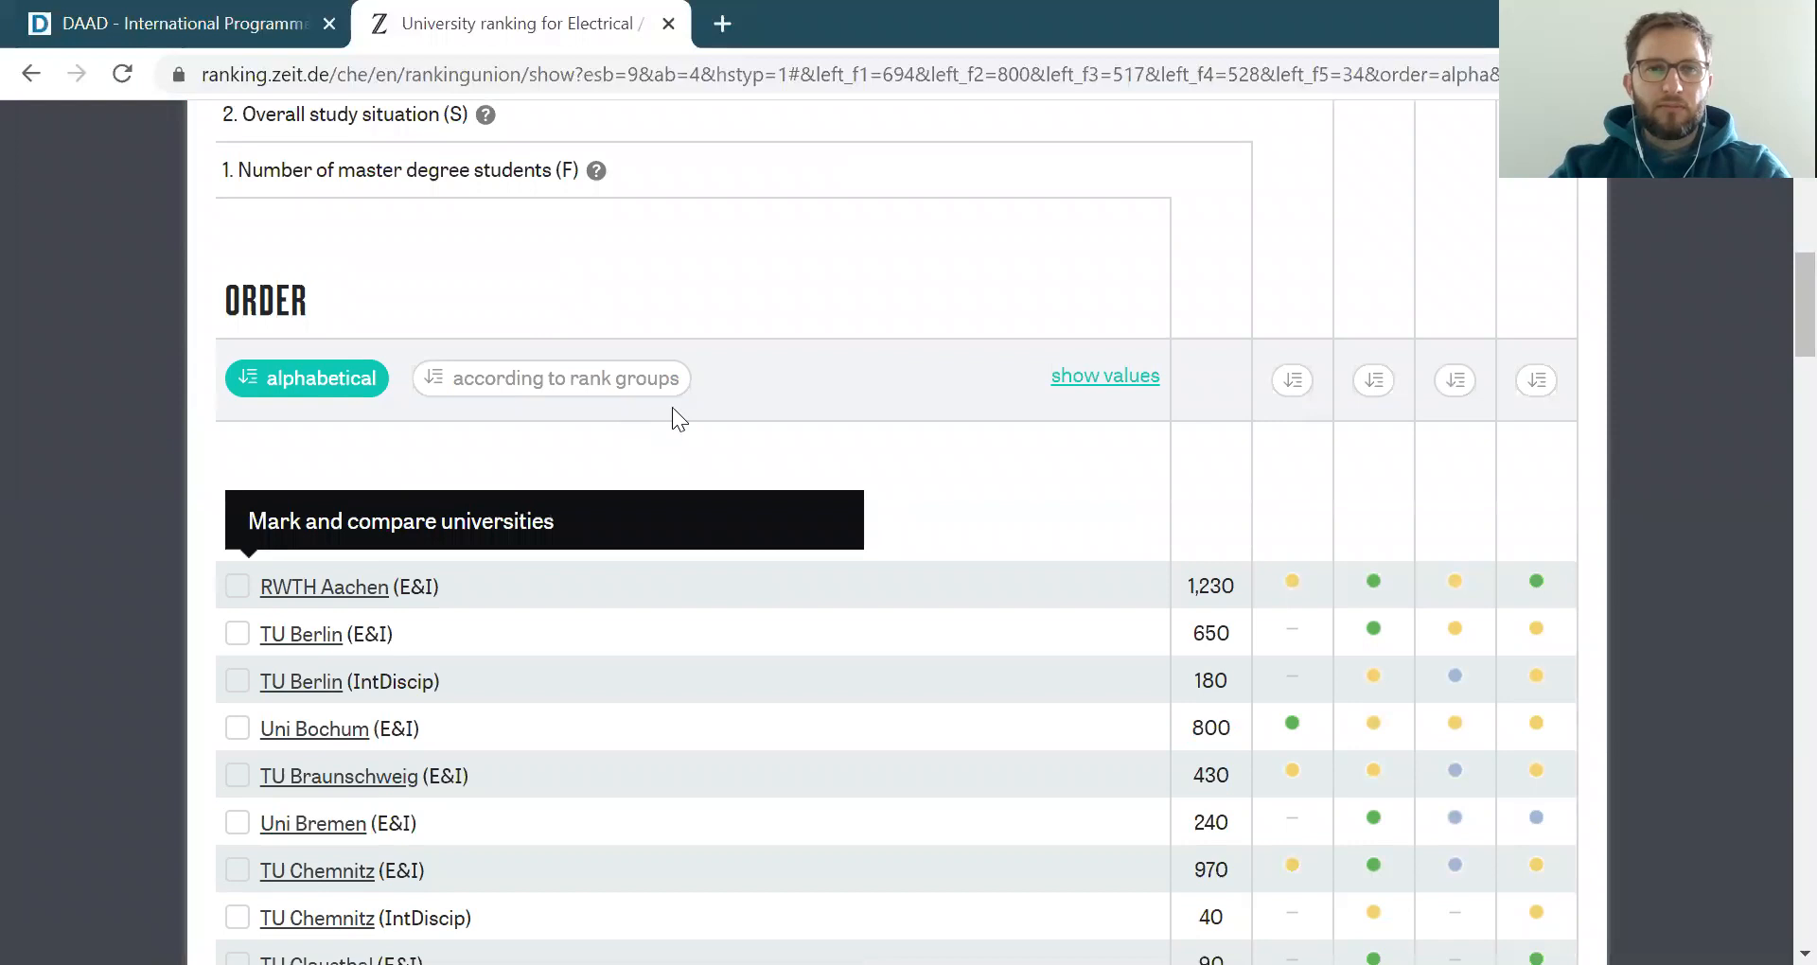
pyautogui.moveTo(825, 446)
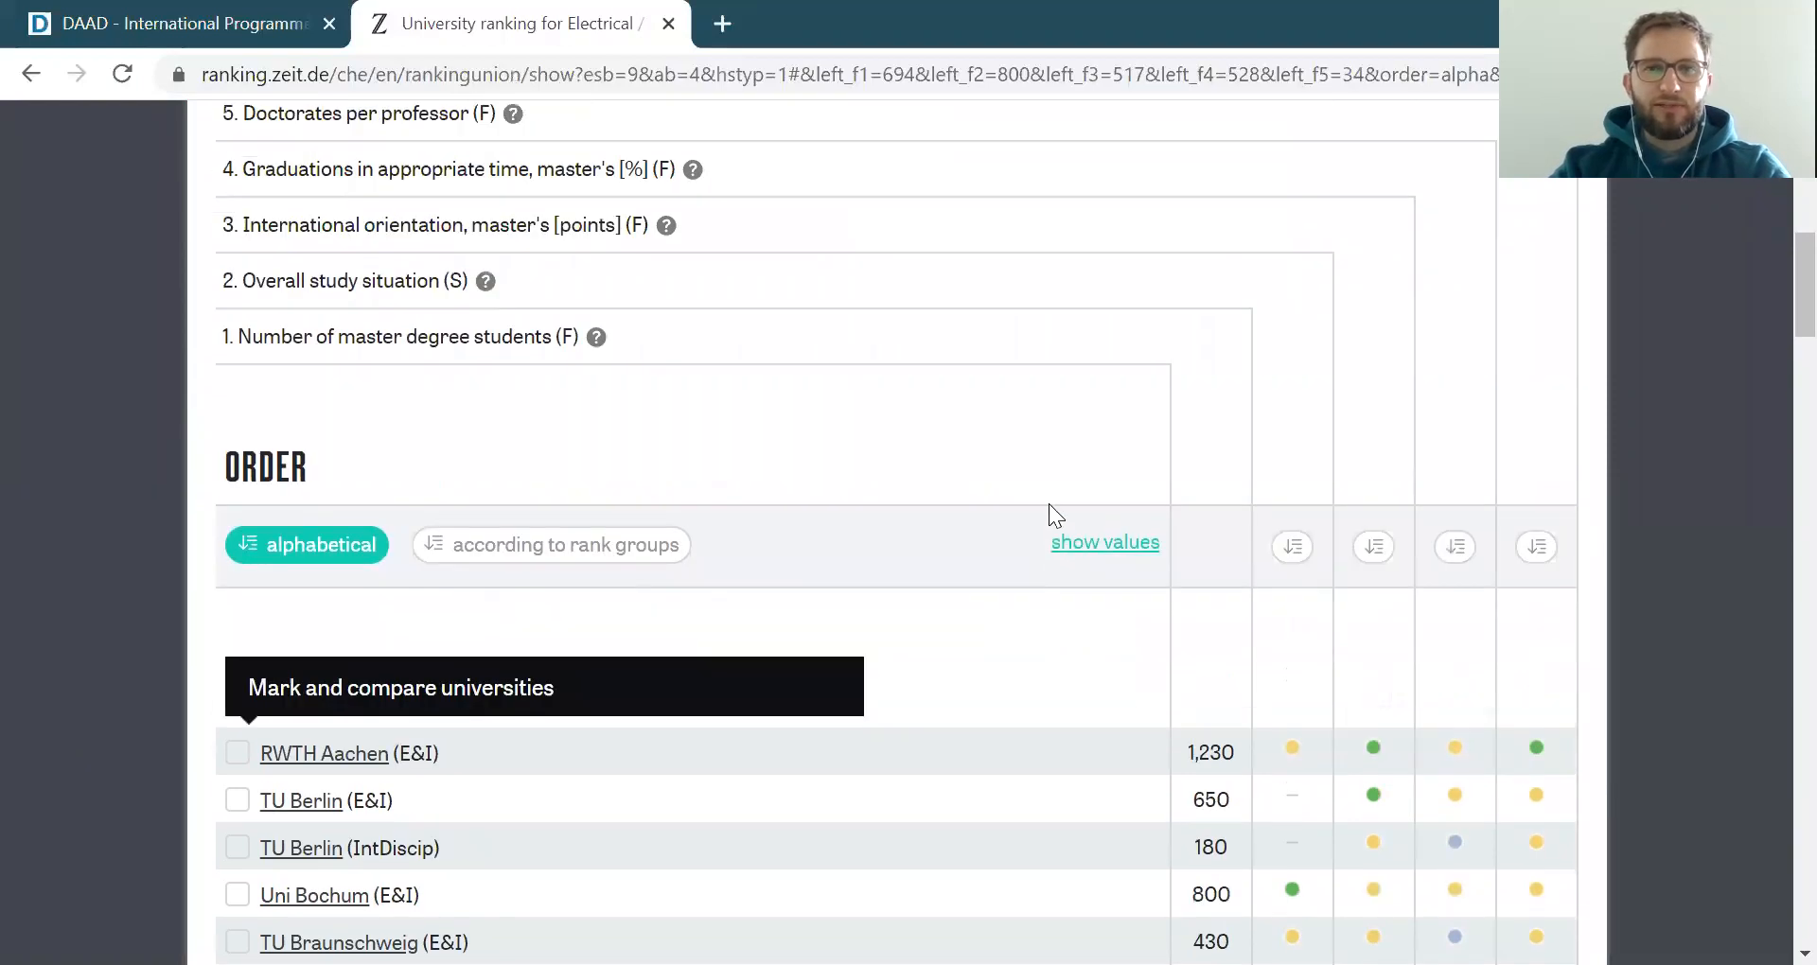
pyautogui.scroll(3)
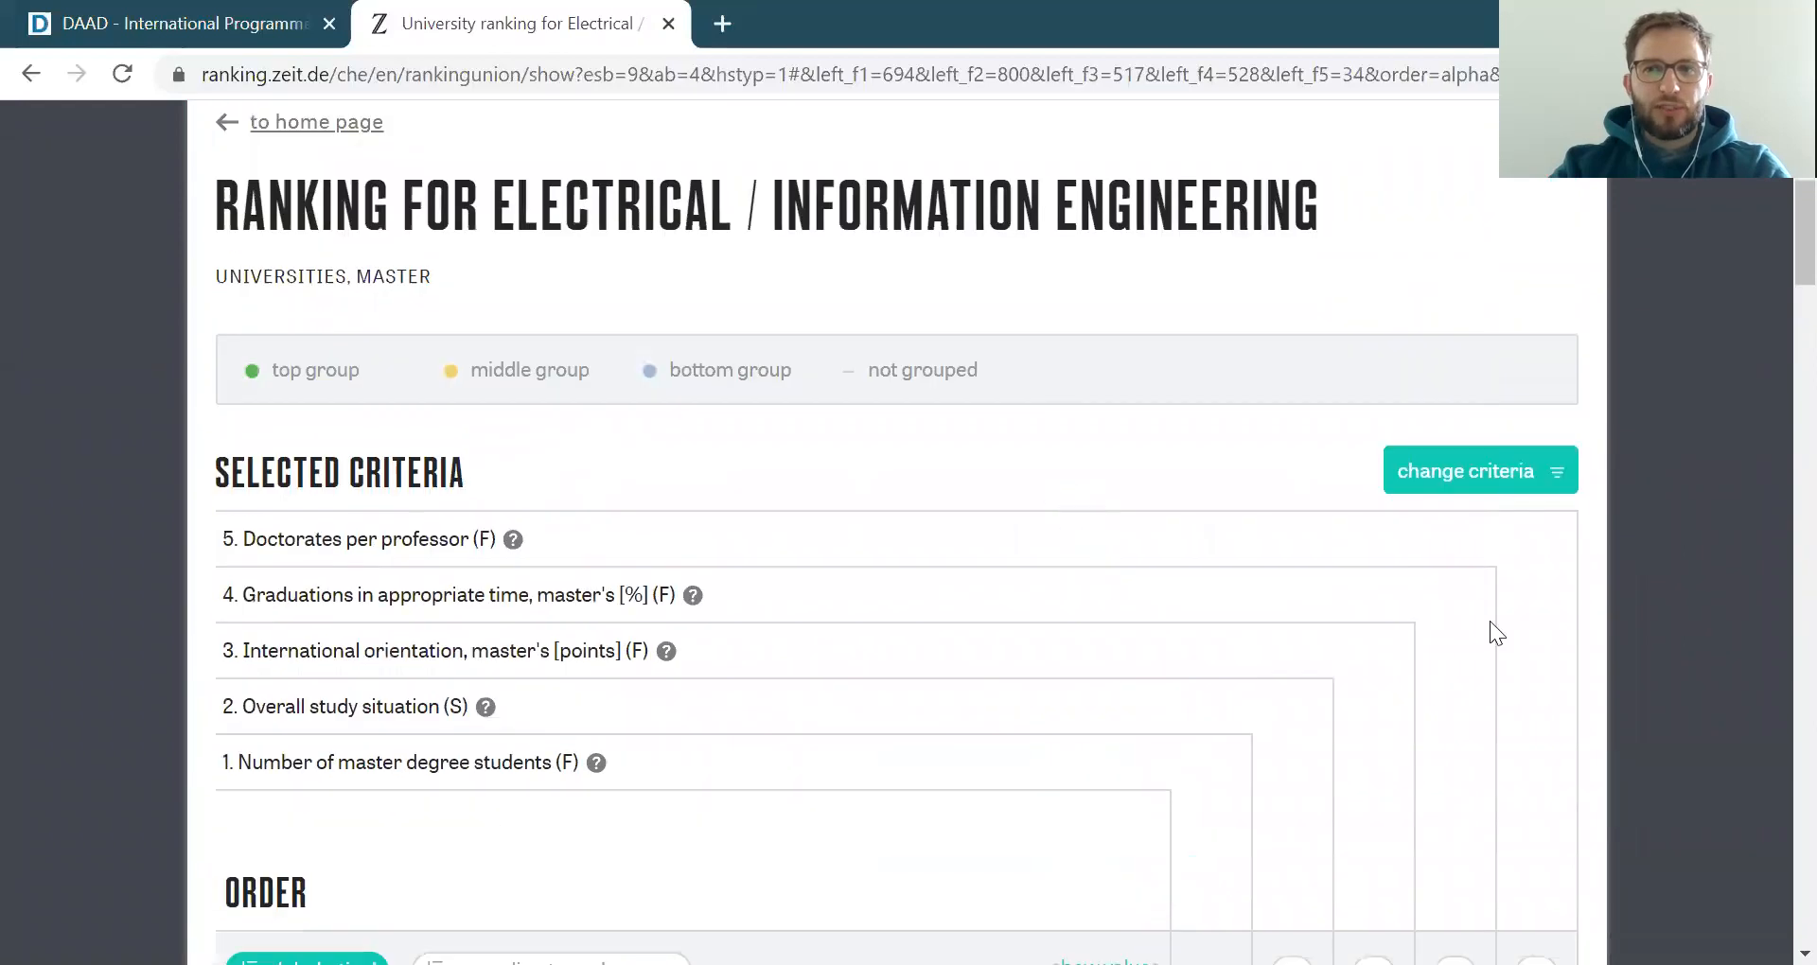
# Untick default criteria such as Graduations in appropriate time, keeping only Overall study situation
pyautogui.click(1478, 470)
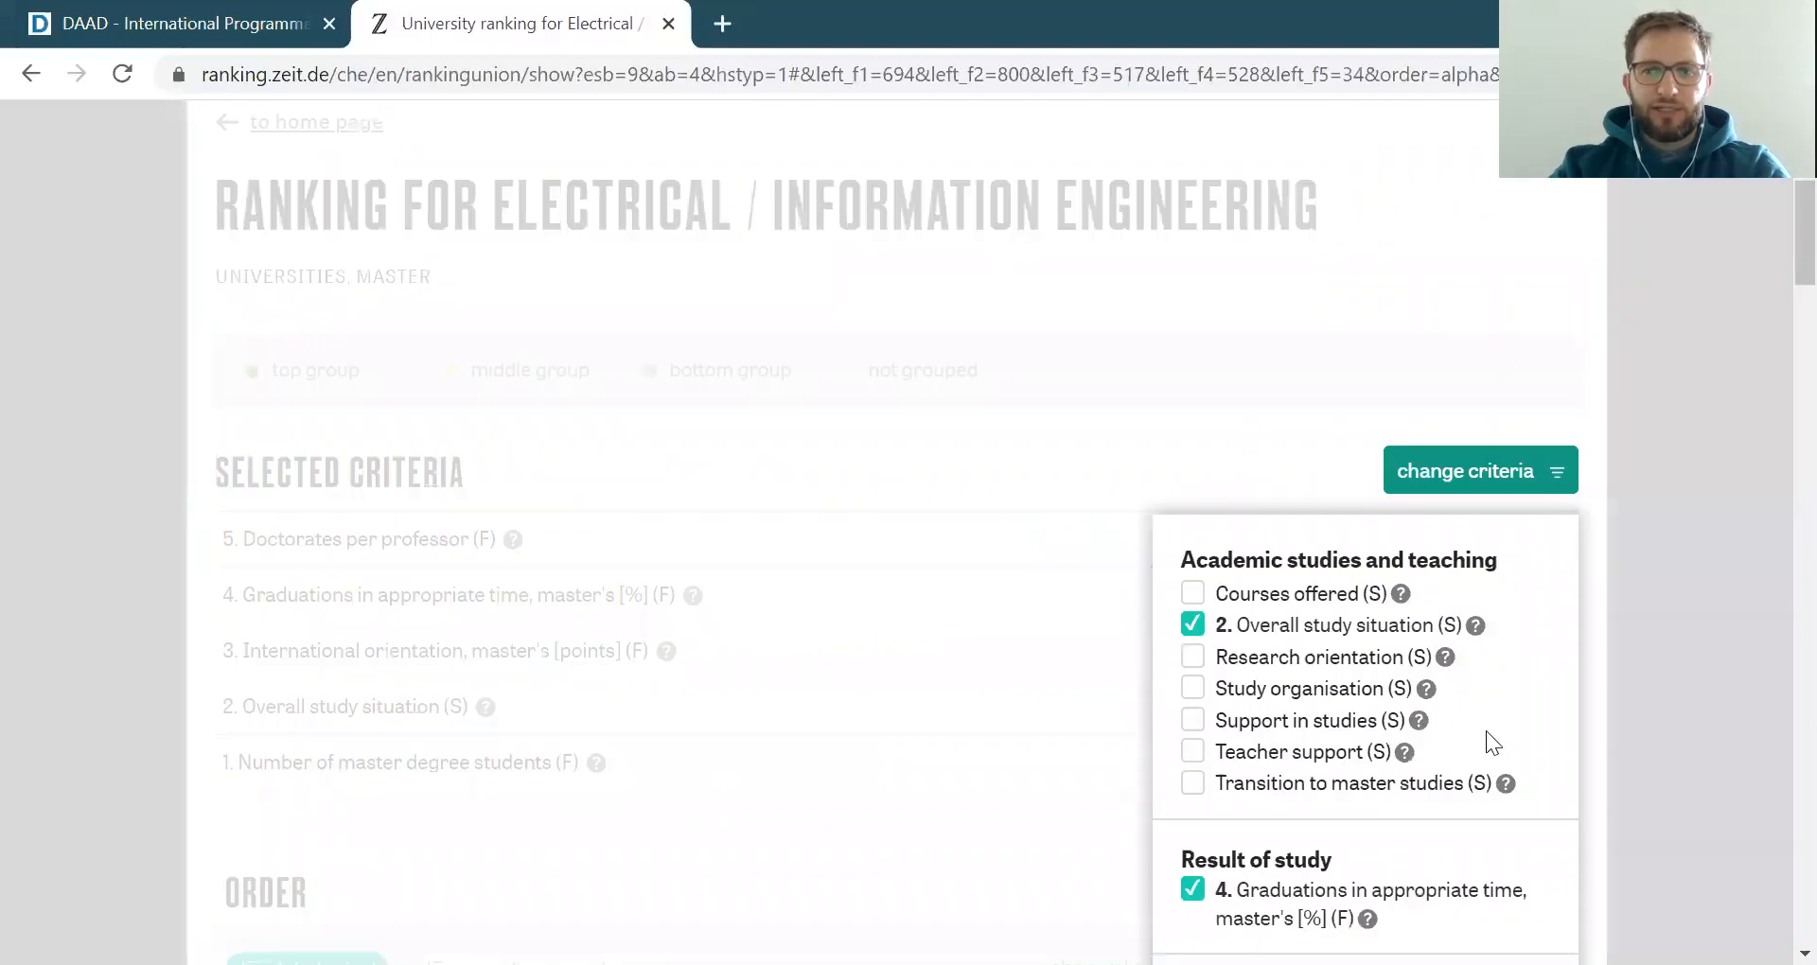
pyautogui.scroll(-3)
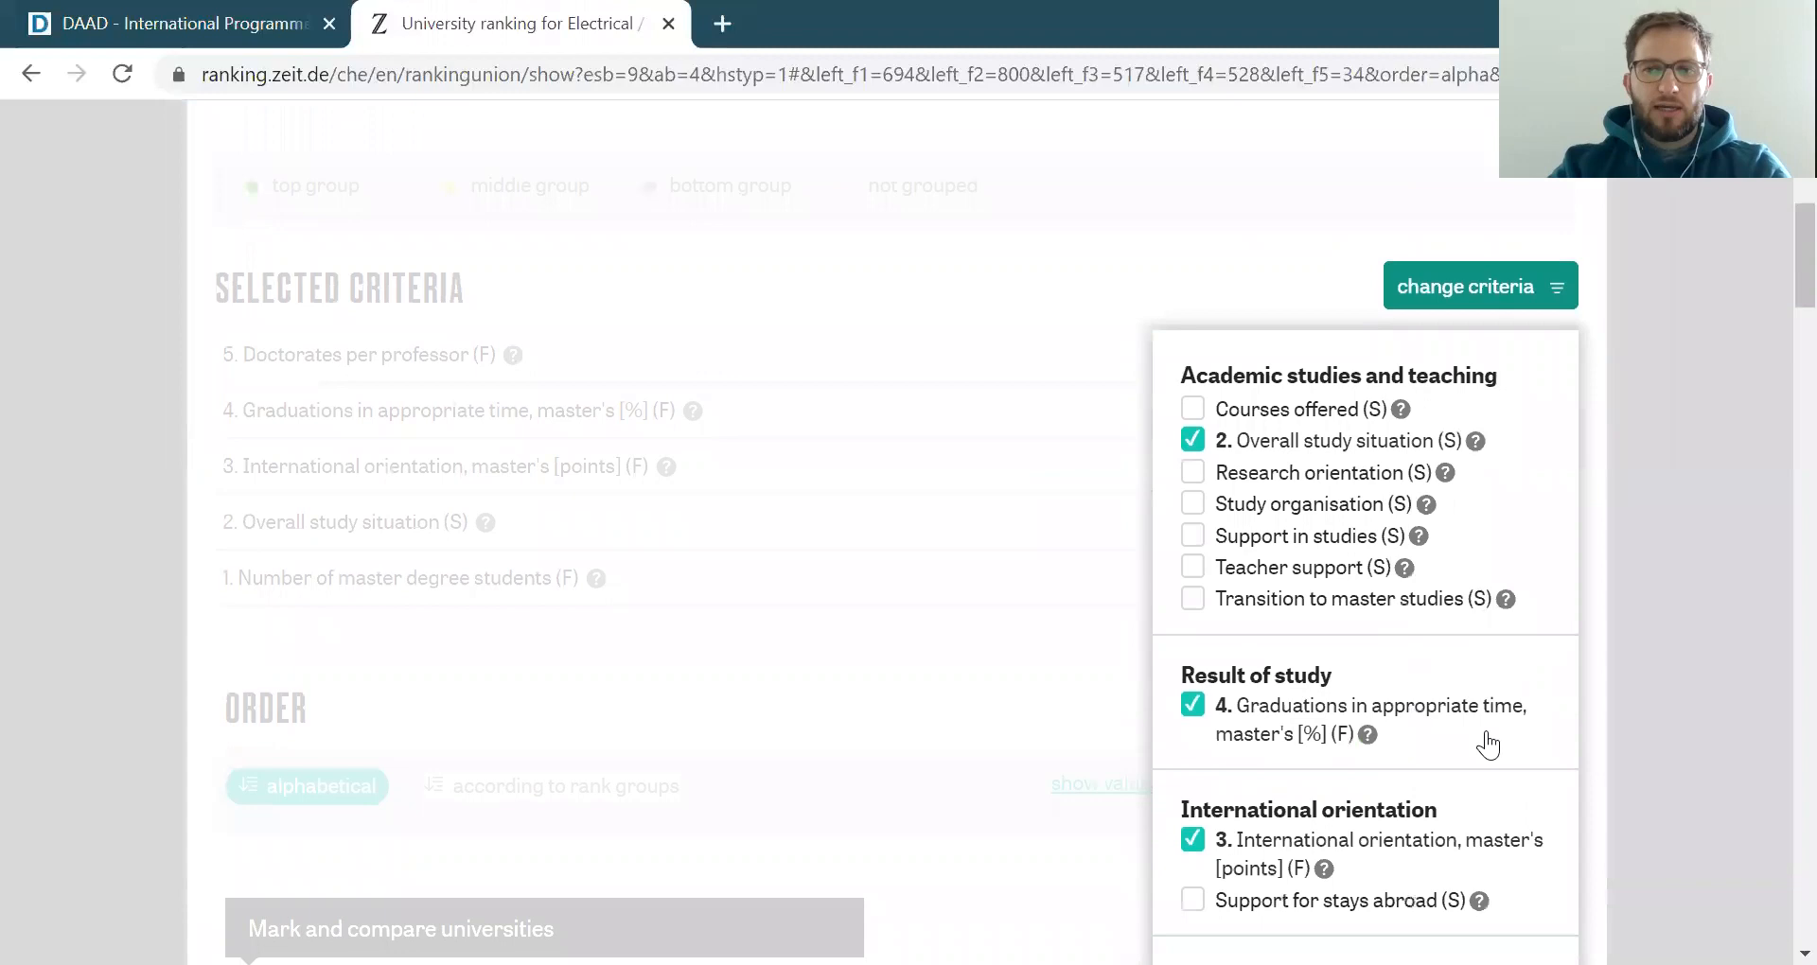
pyautogui.scroll(-3)
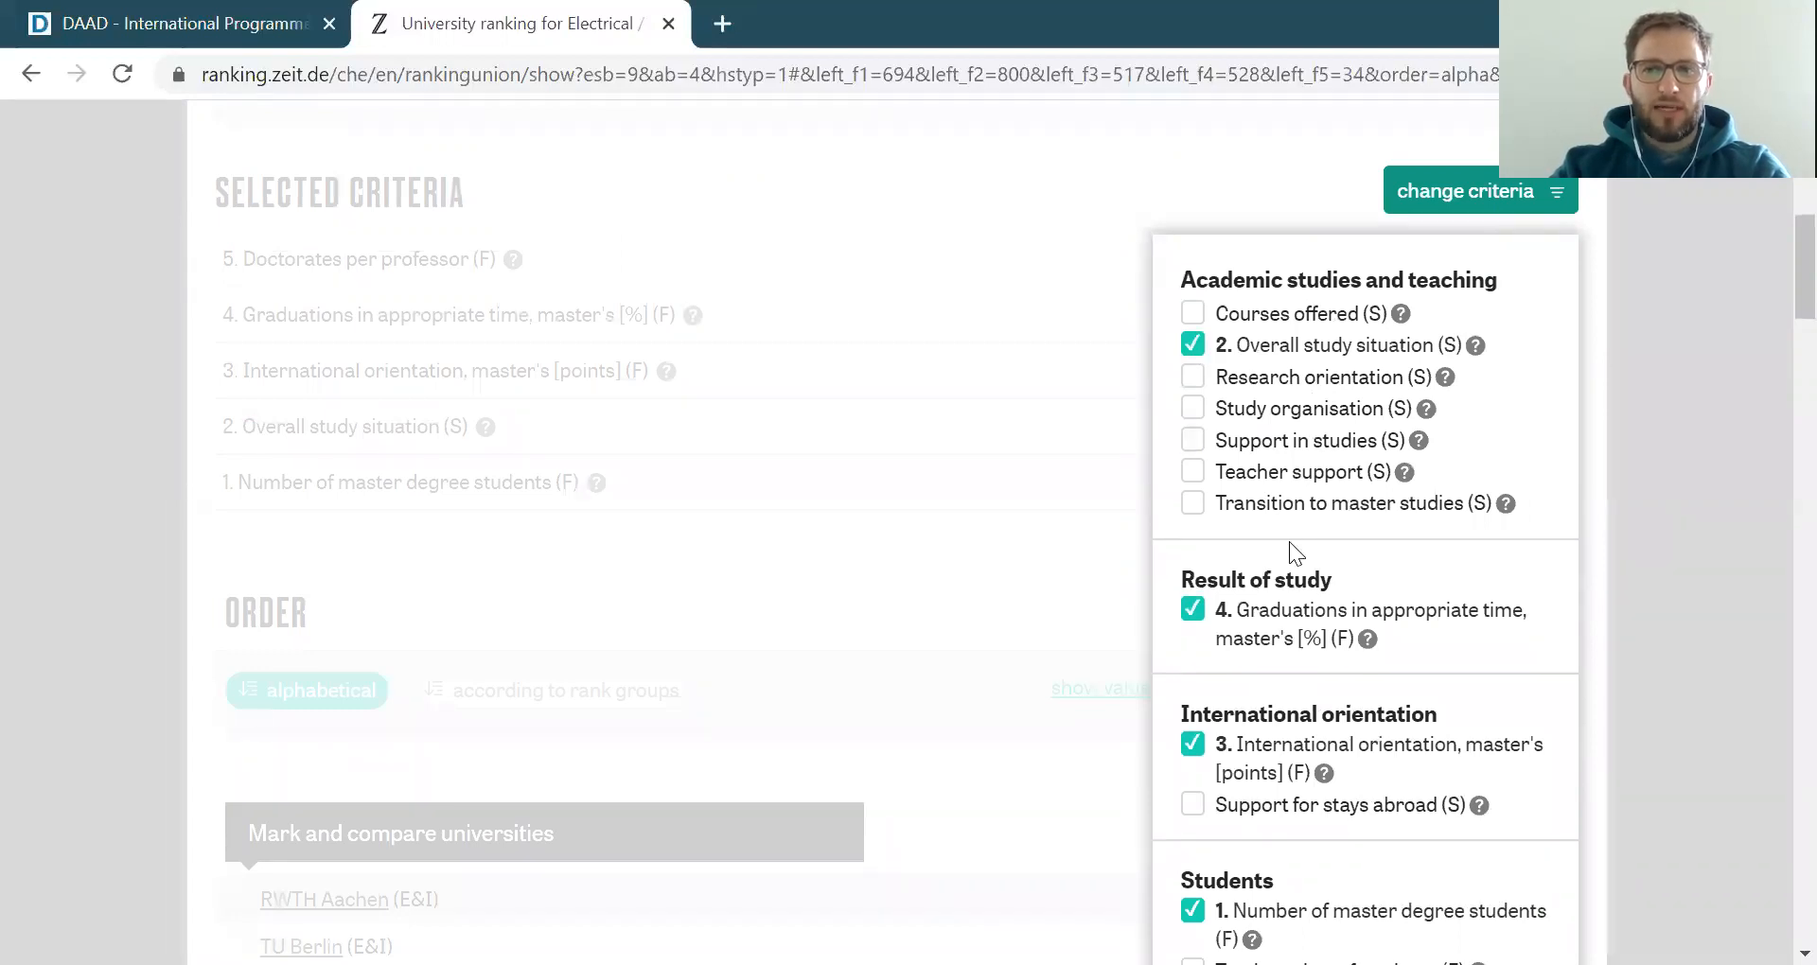
pyautogui.moveTo(1357, 686)
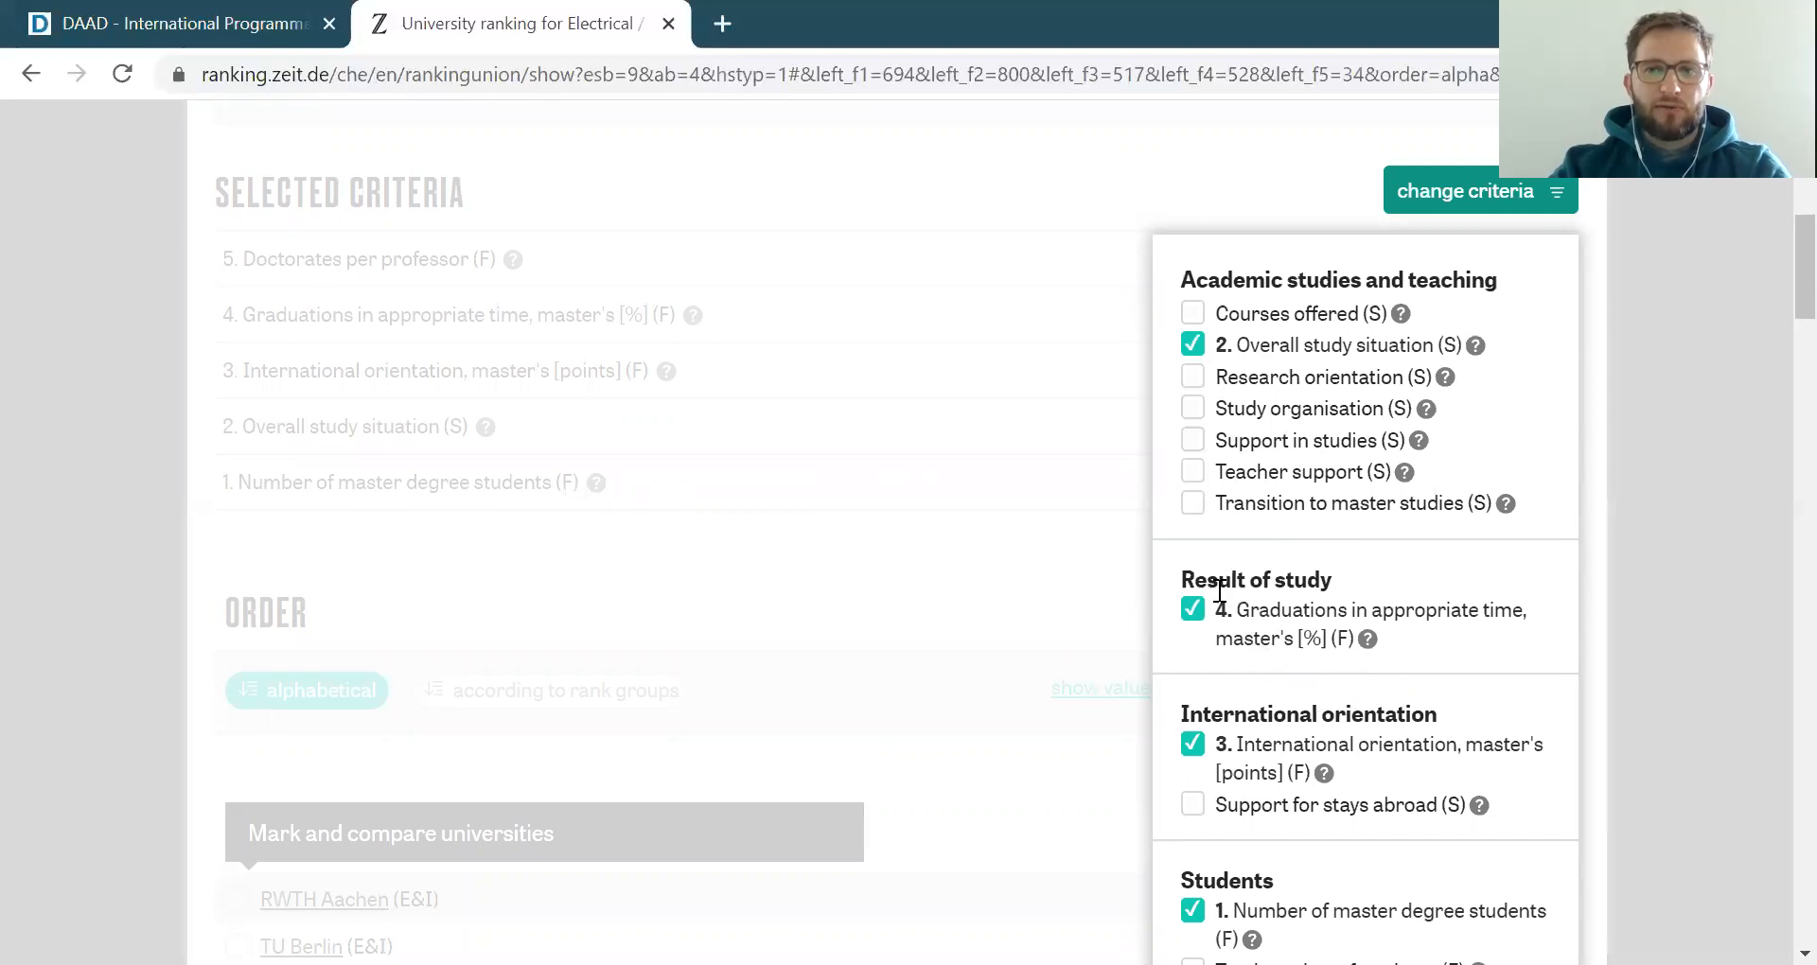
pyautogui.click(1192, 610)
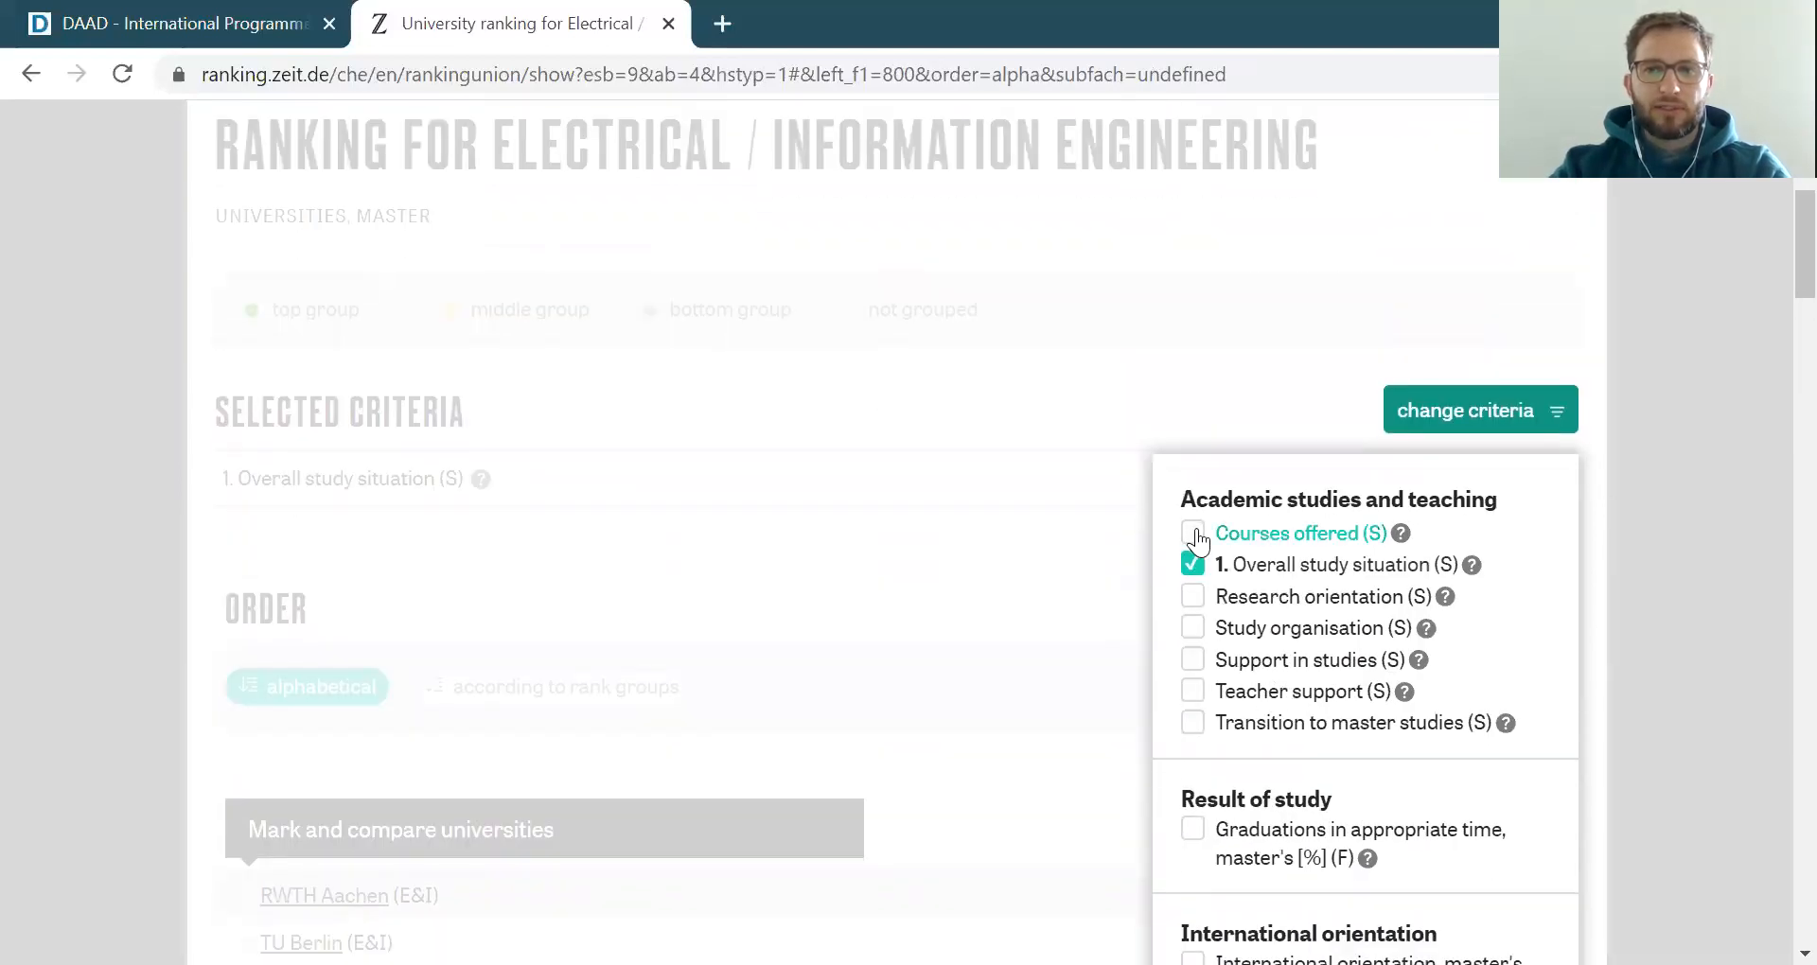
# Add Courses offered, Study organisation, Support in studies, Teacher support and International orientation criteria
pyautogui.click(1193, 533)
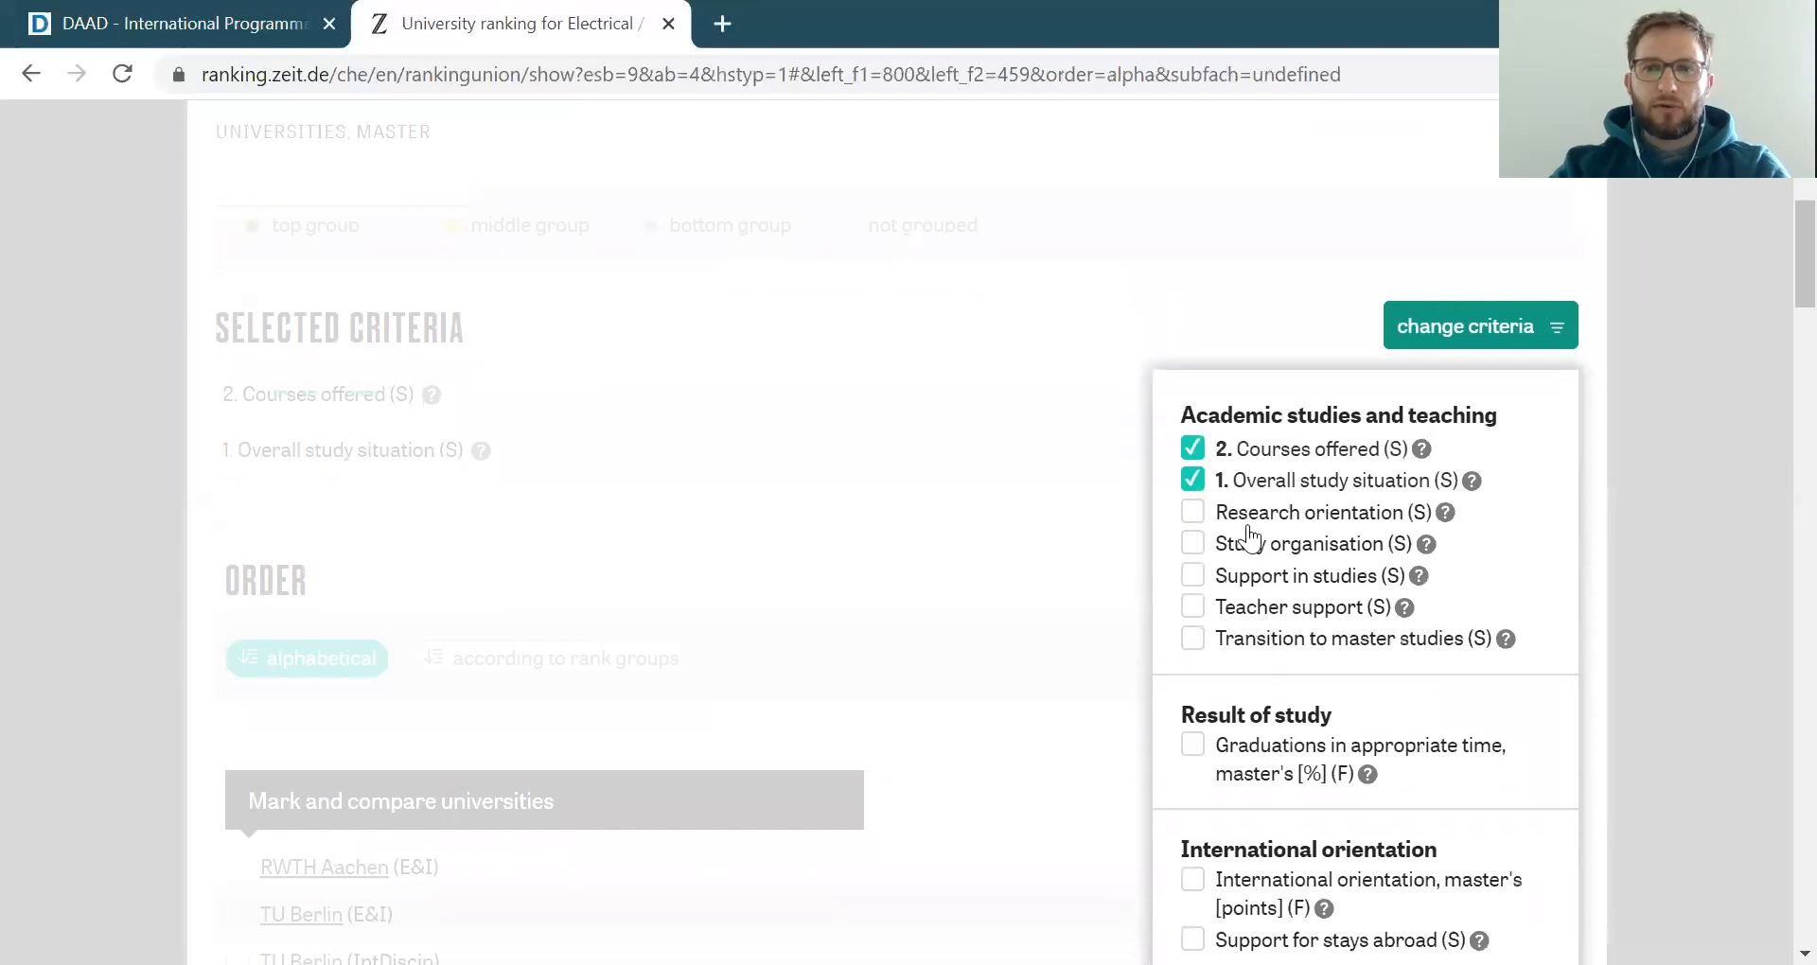
pyautogui.scroll(-3)
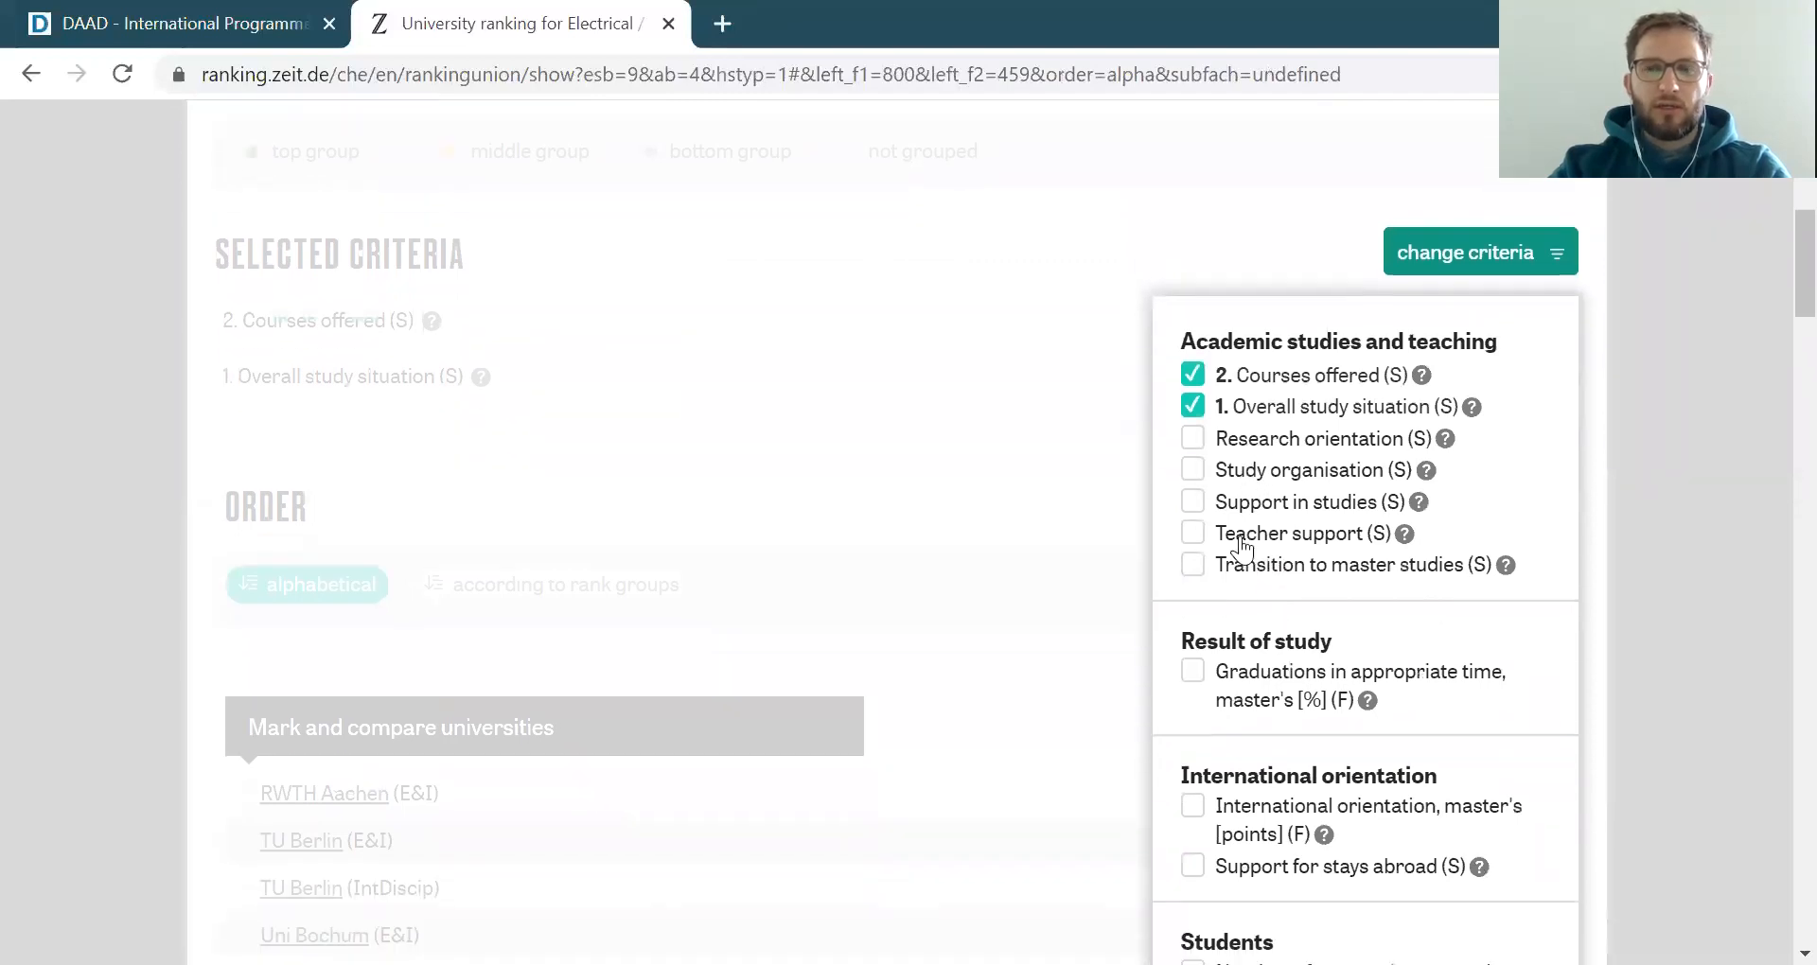
pyautogui.click(1192, 470)
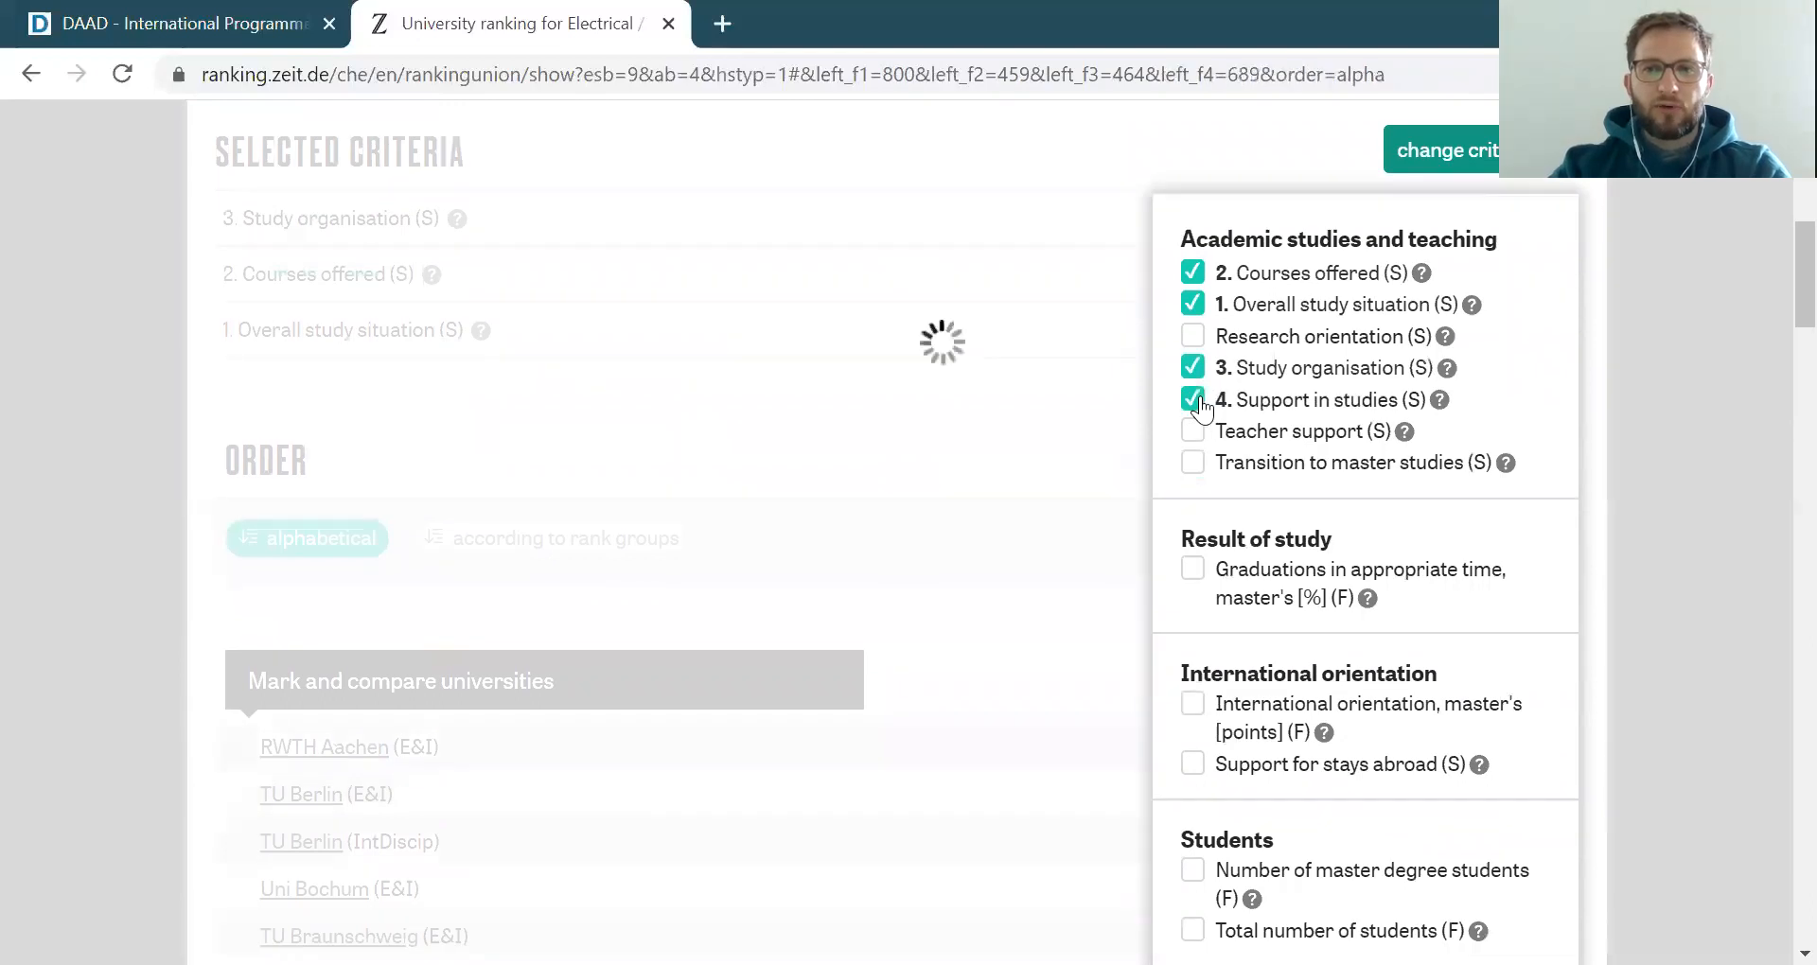
pyautogui.click(1192, 400)
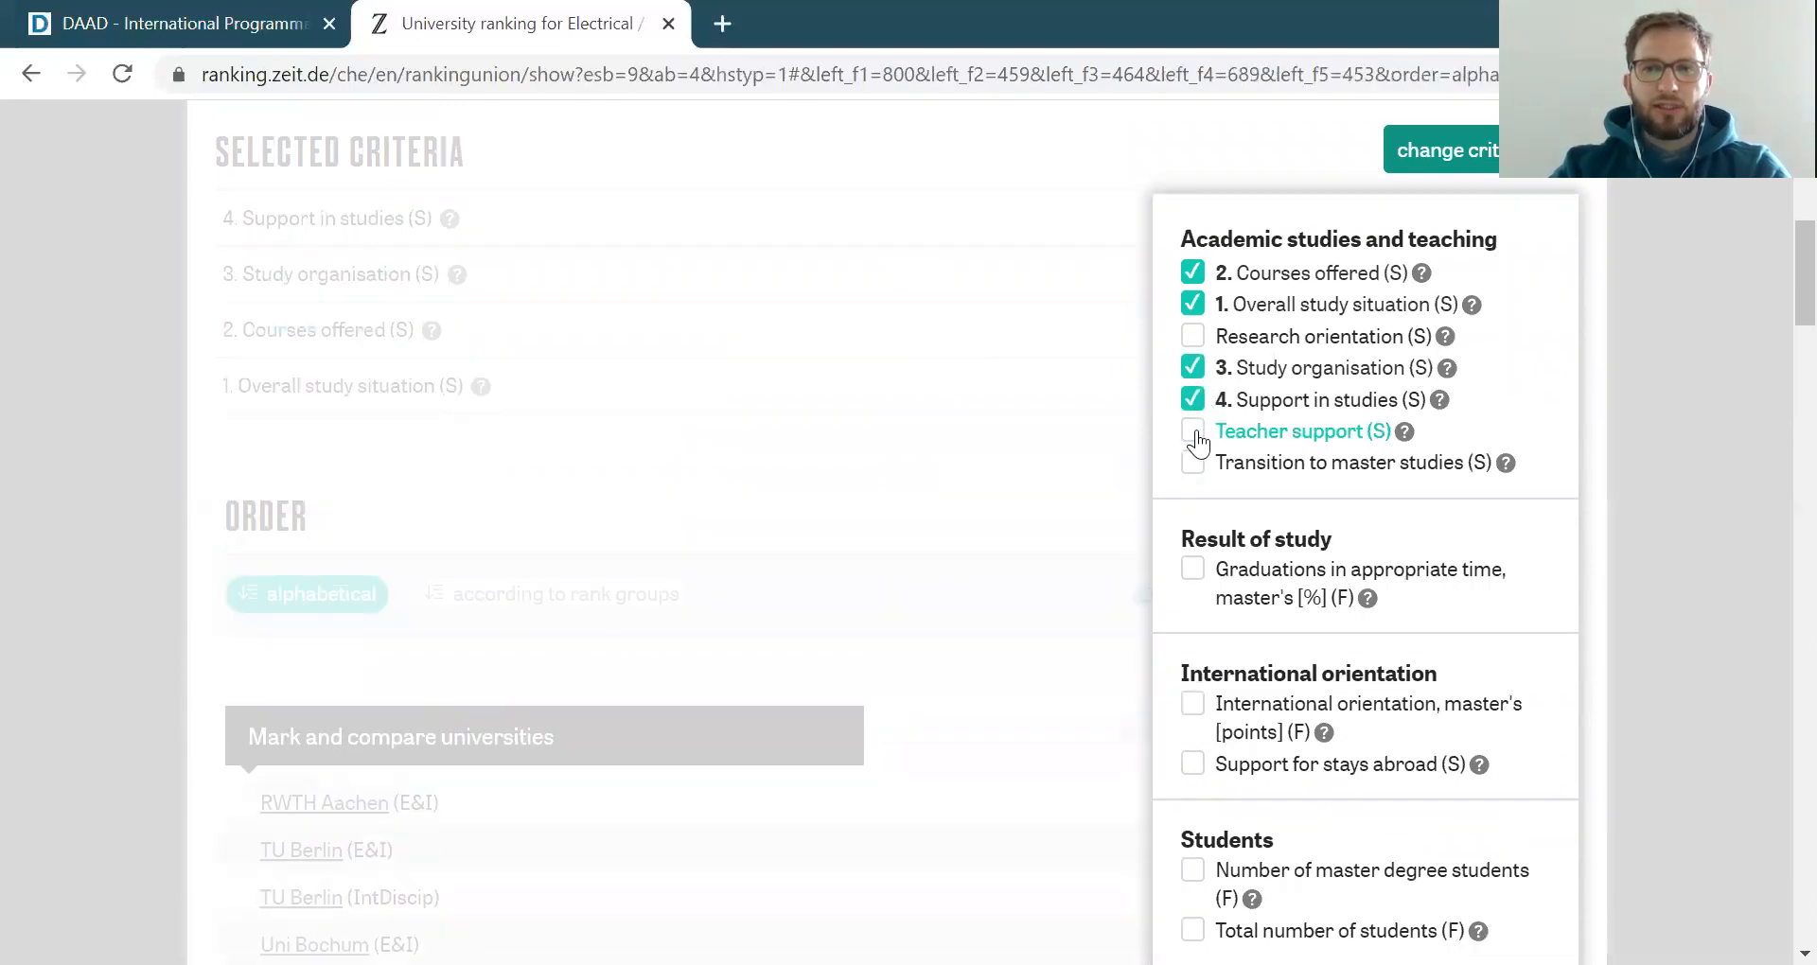
pyautogui.click(1194, 432)
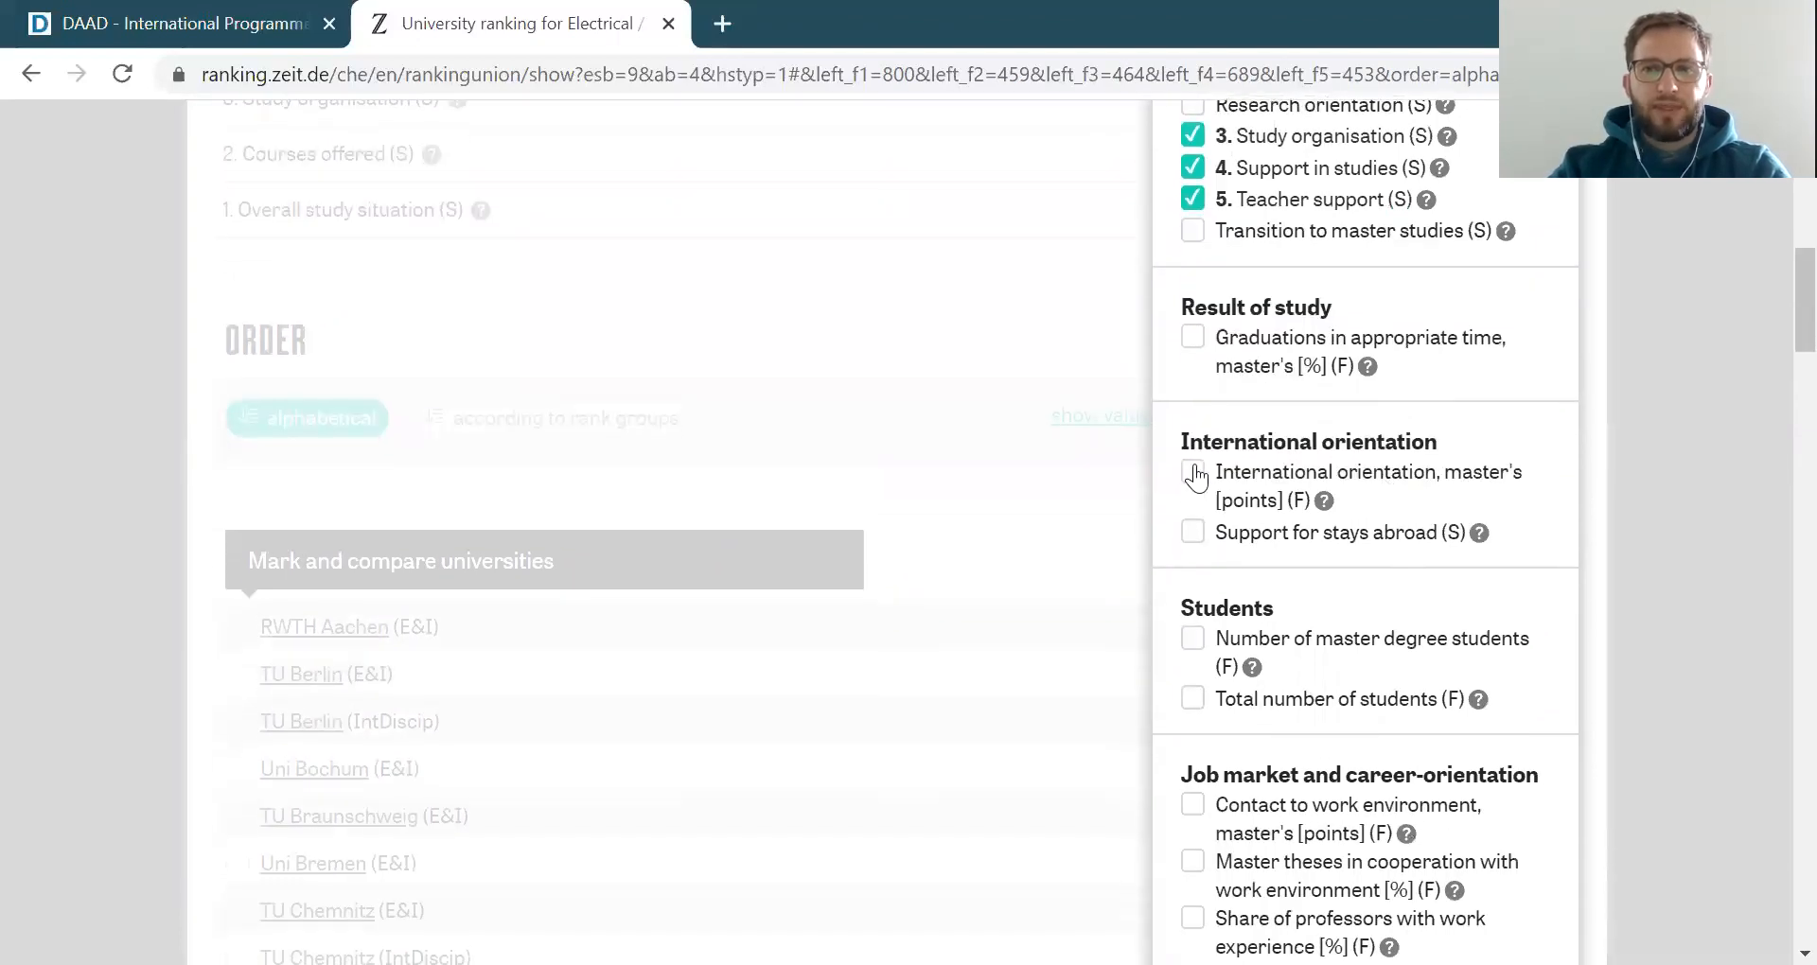
pyautogui.click(1193, 474)
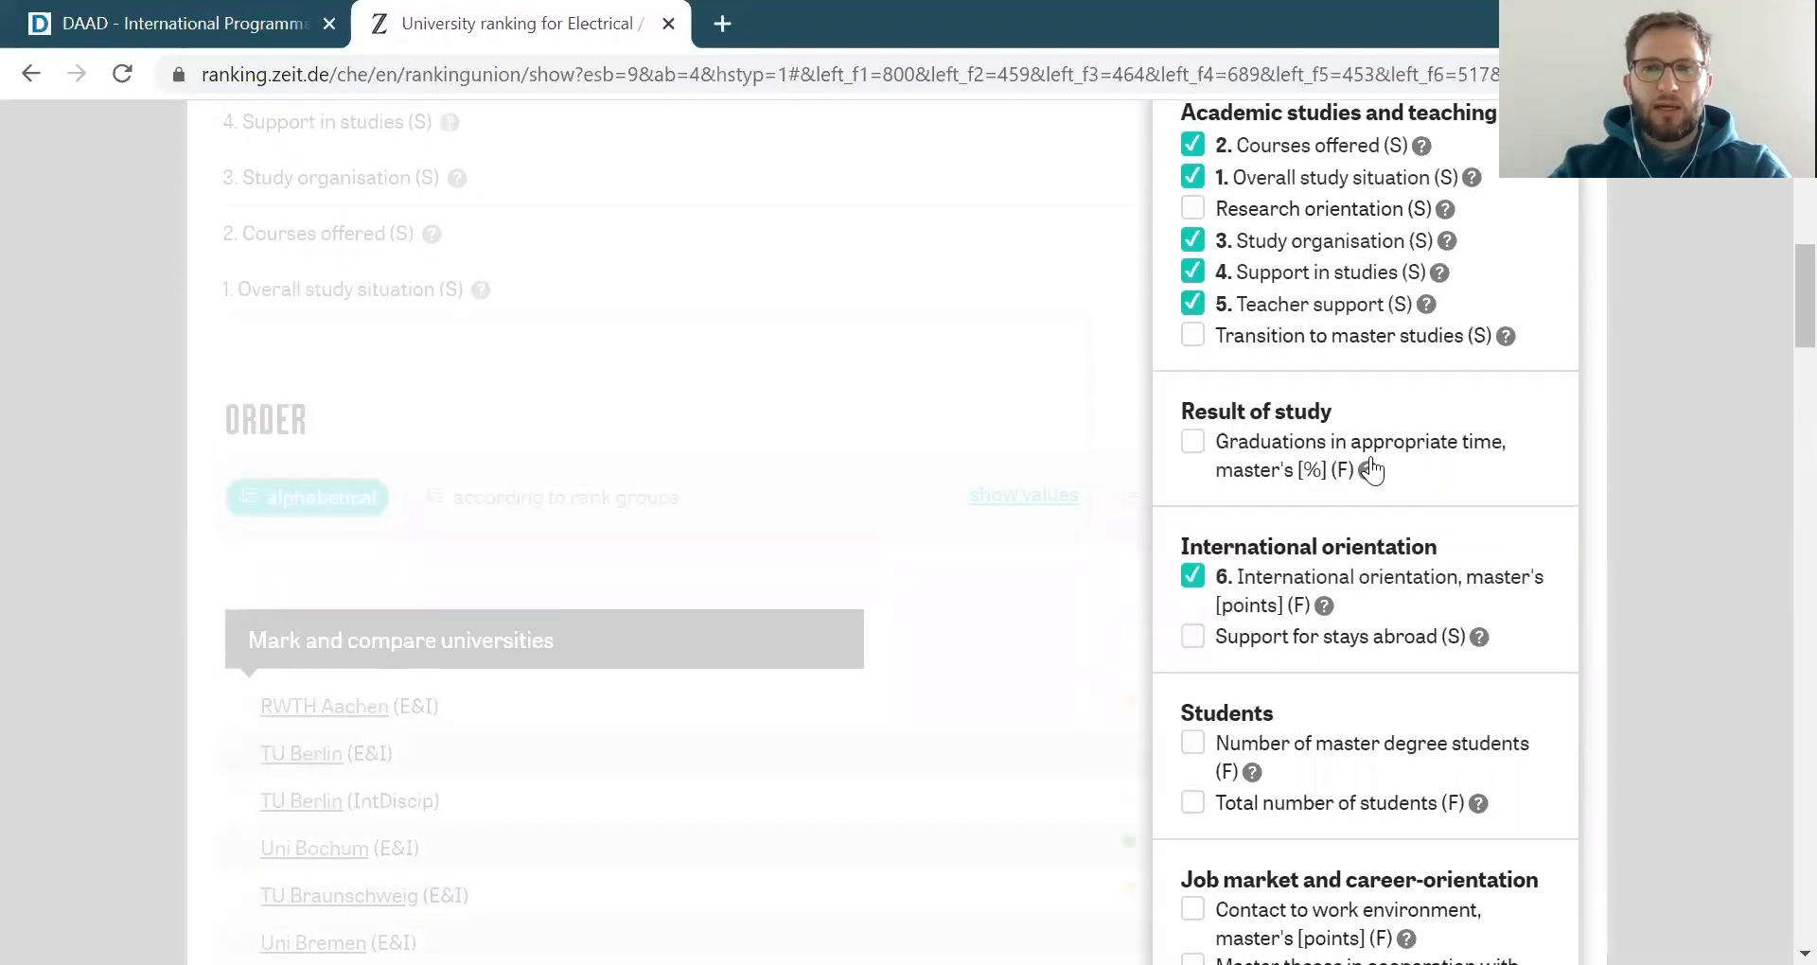
# Apply the six-criterion selection to the ranking table
pyautogui.scroll(-3)
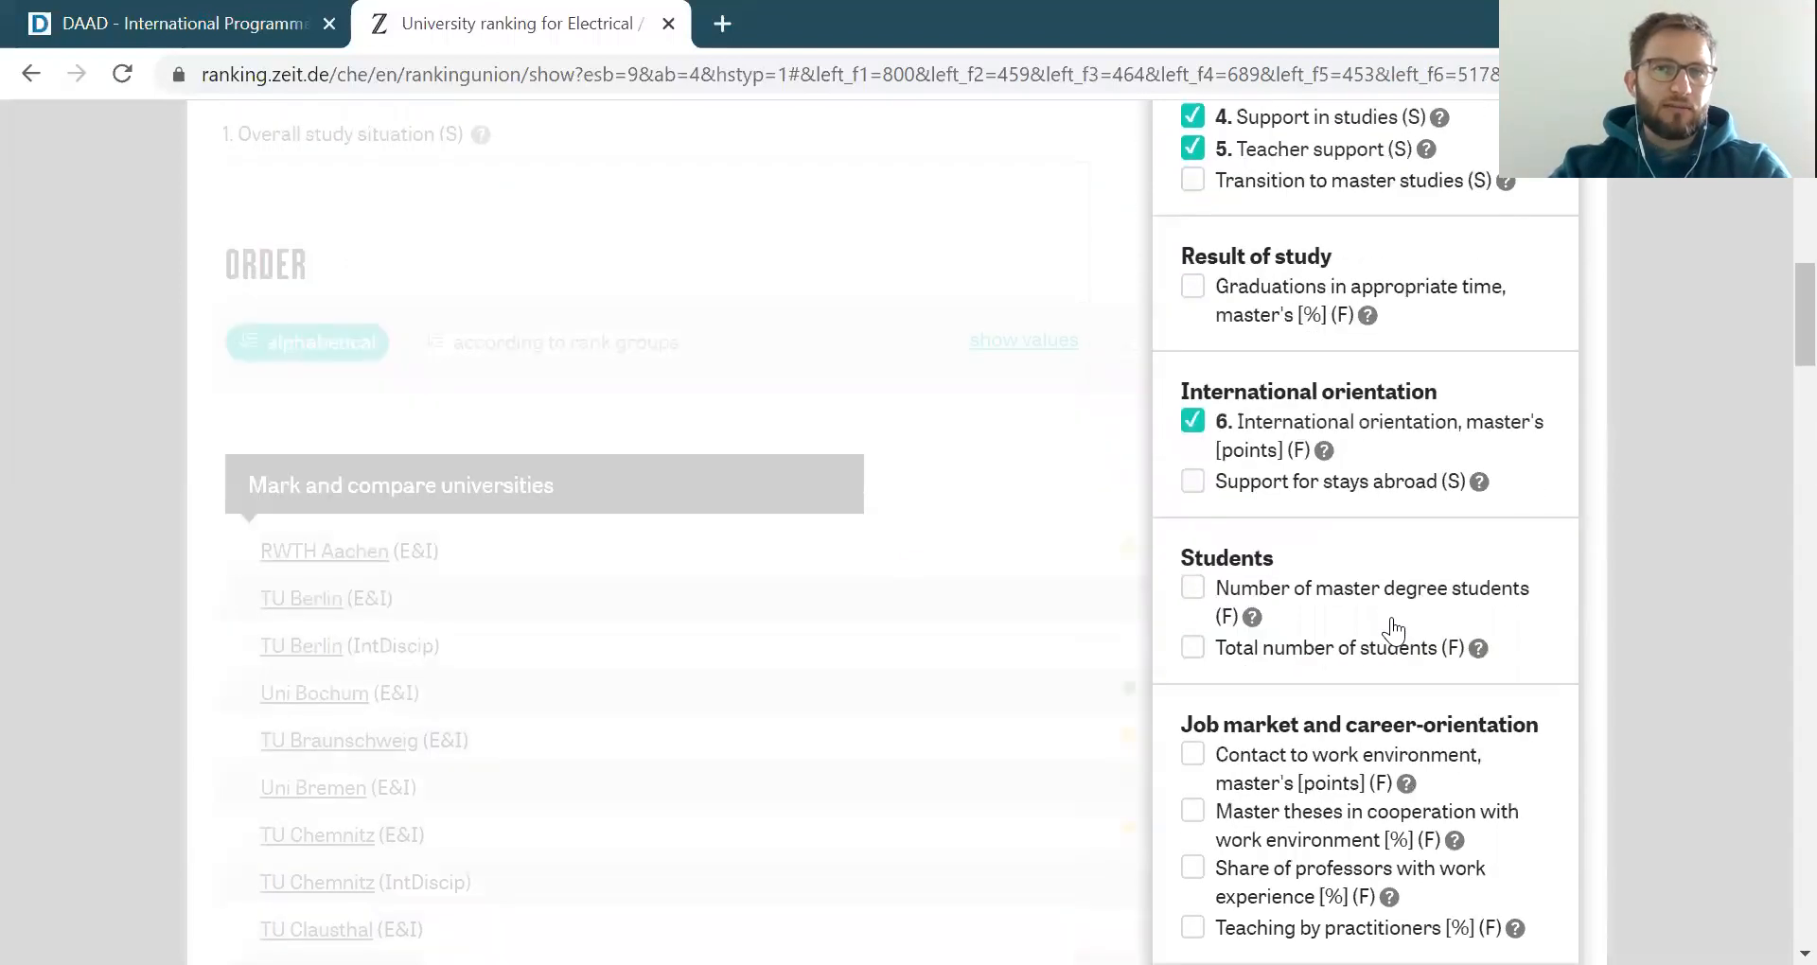
pyautogui.scroll(-3)
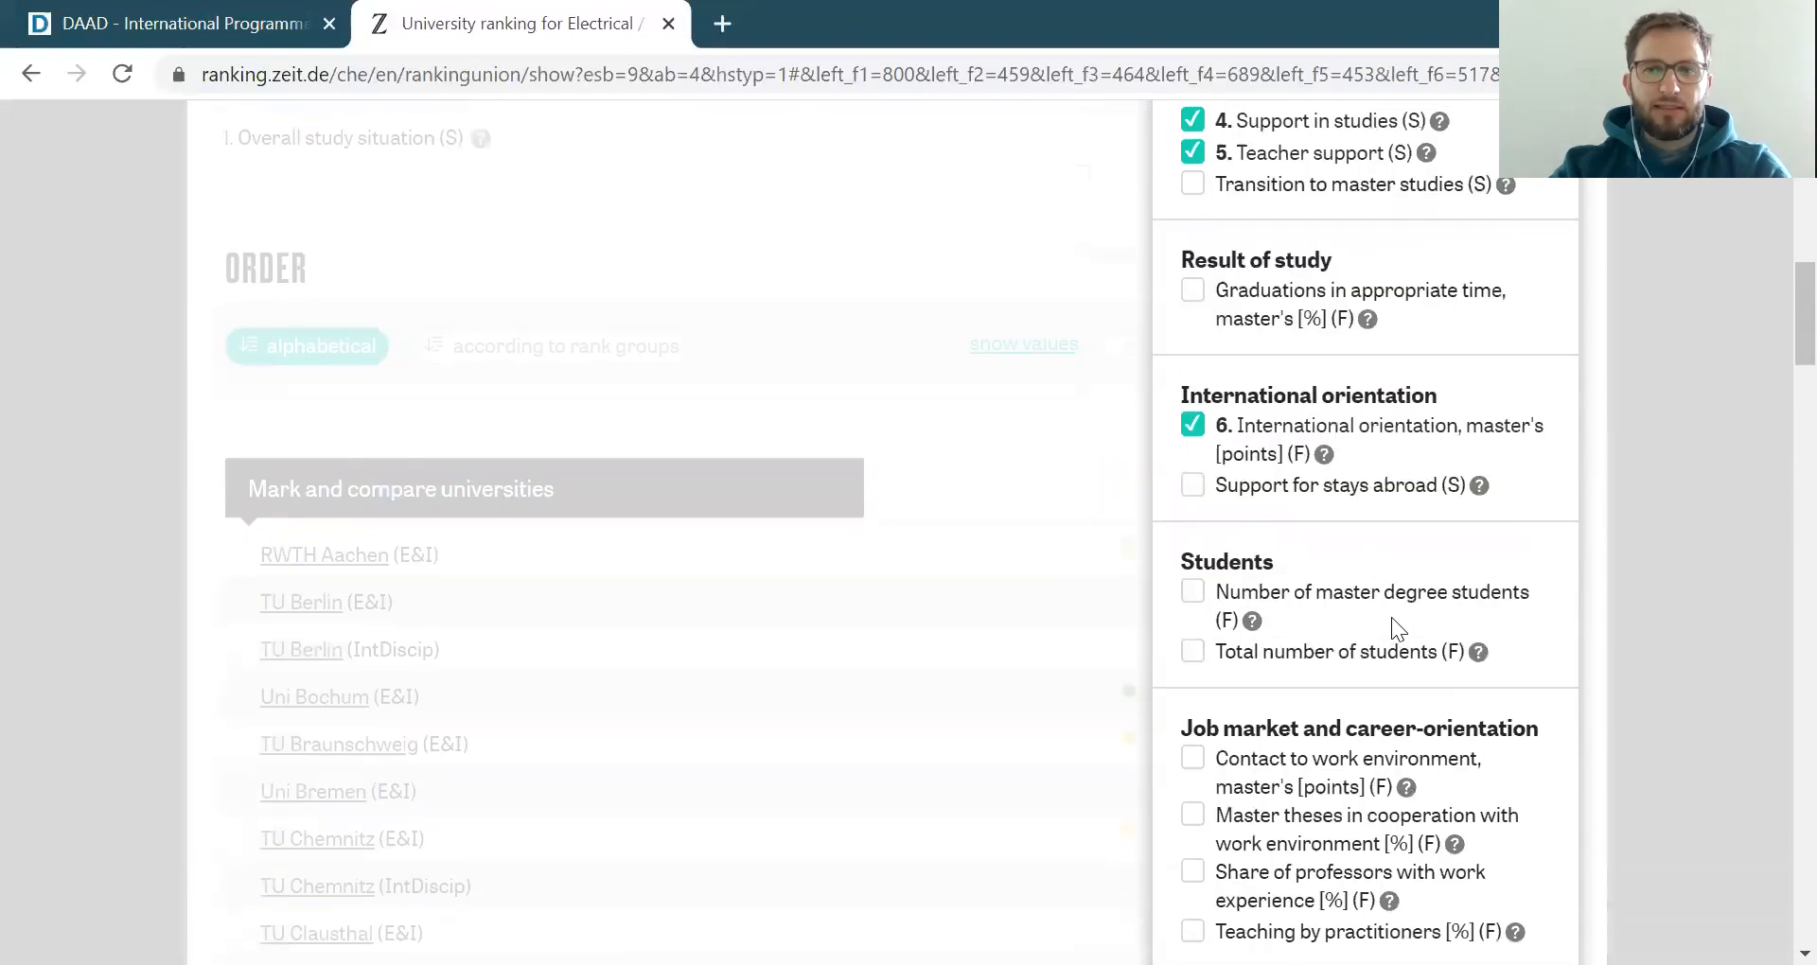
pyautogui.scroll(-3)
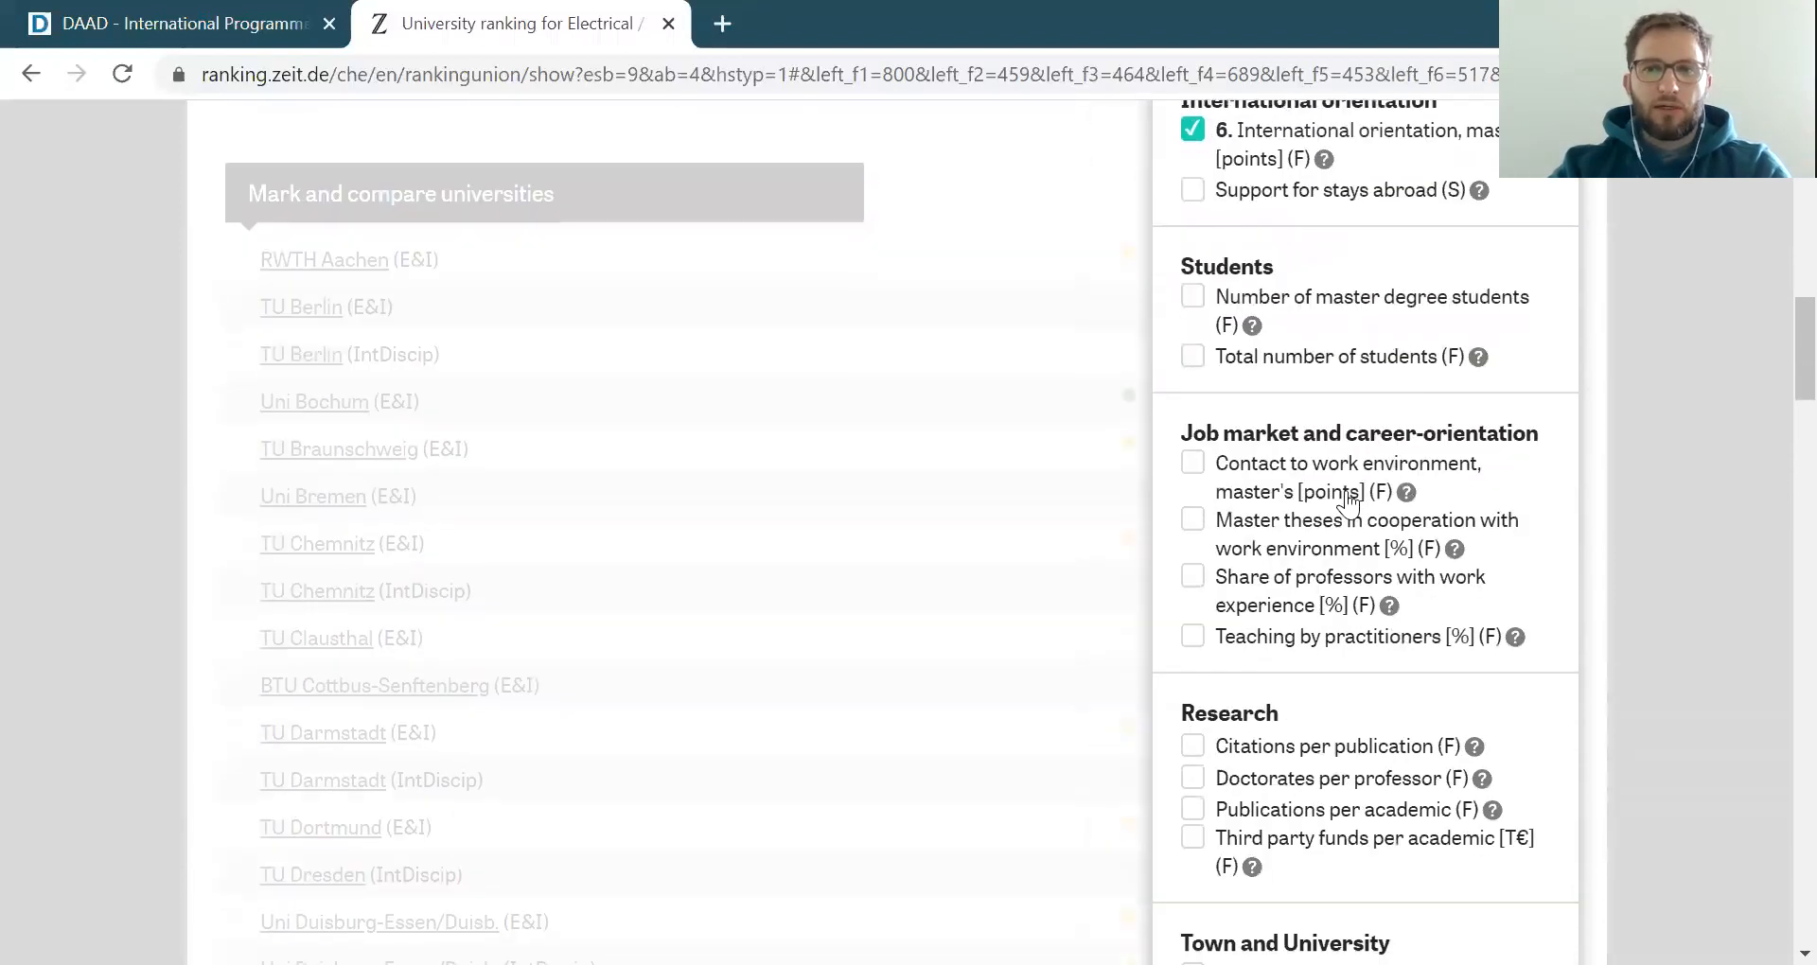
pyautogui.moveTo(1425, 537)
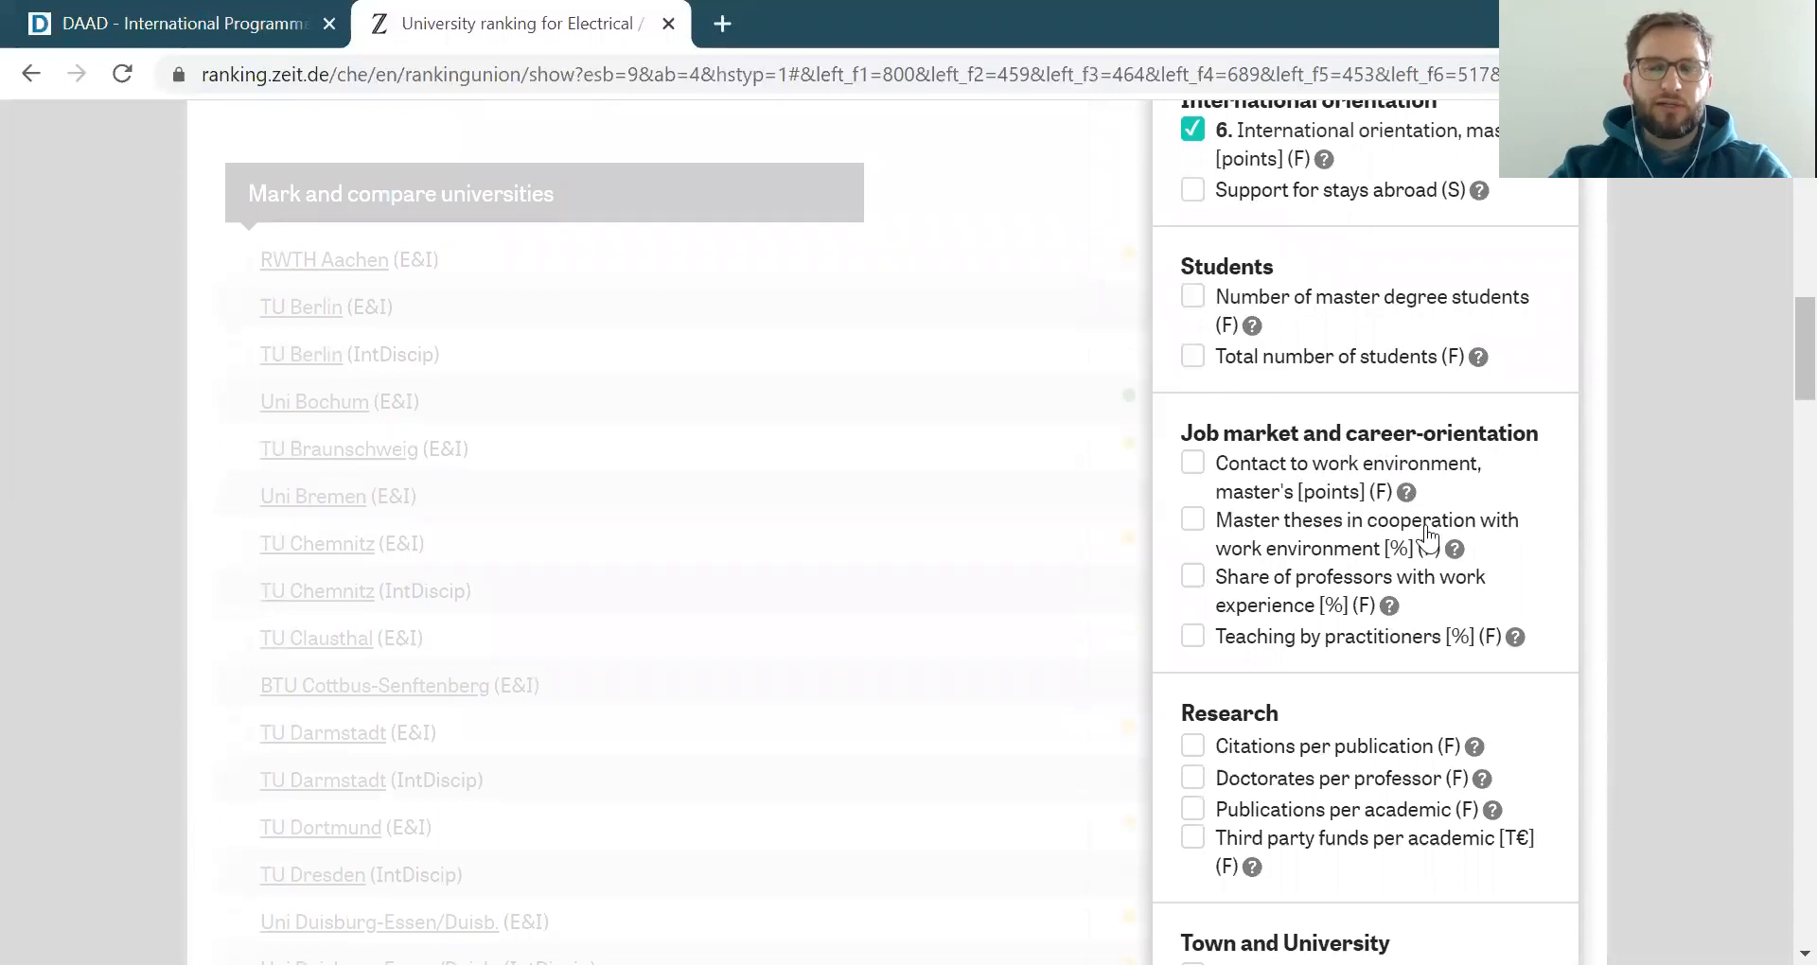
pyautogui.moveTo(1307, 579)
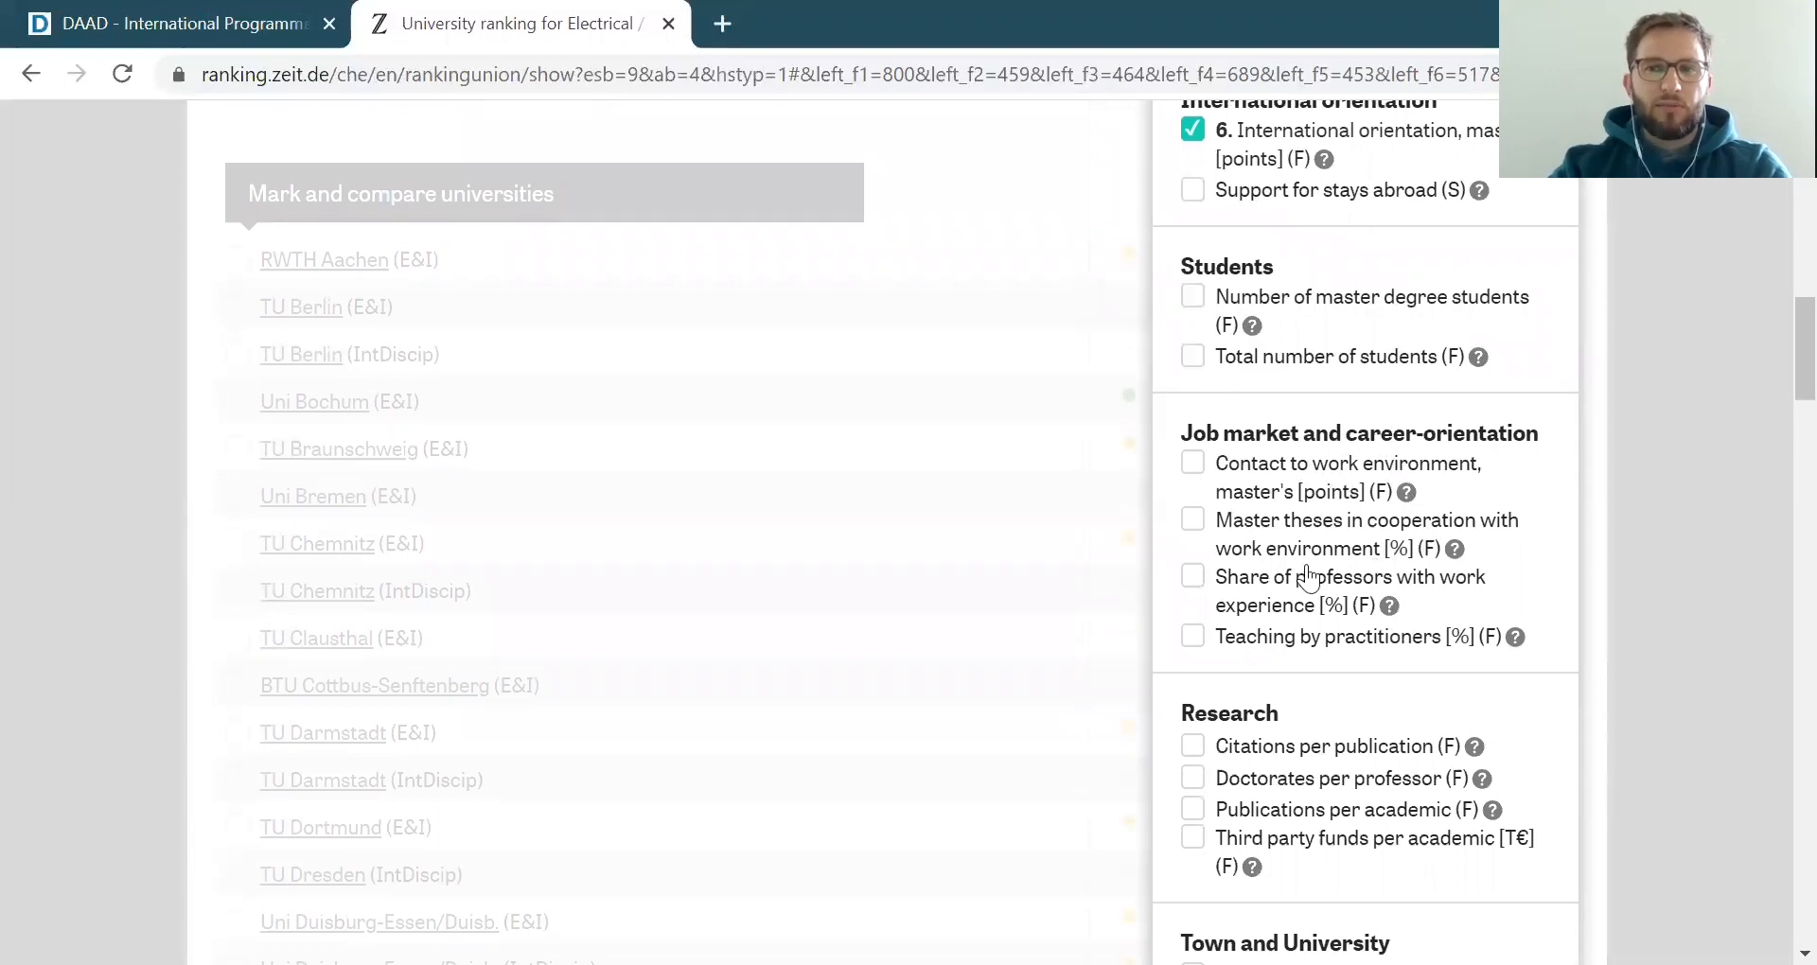
pyautogui.scroll(-3)
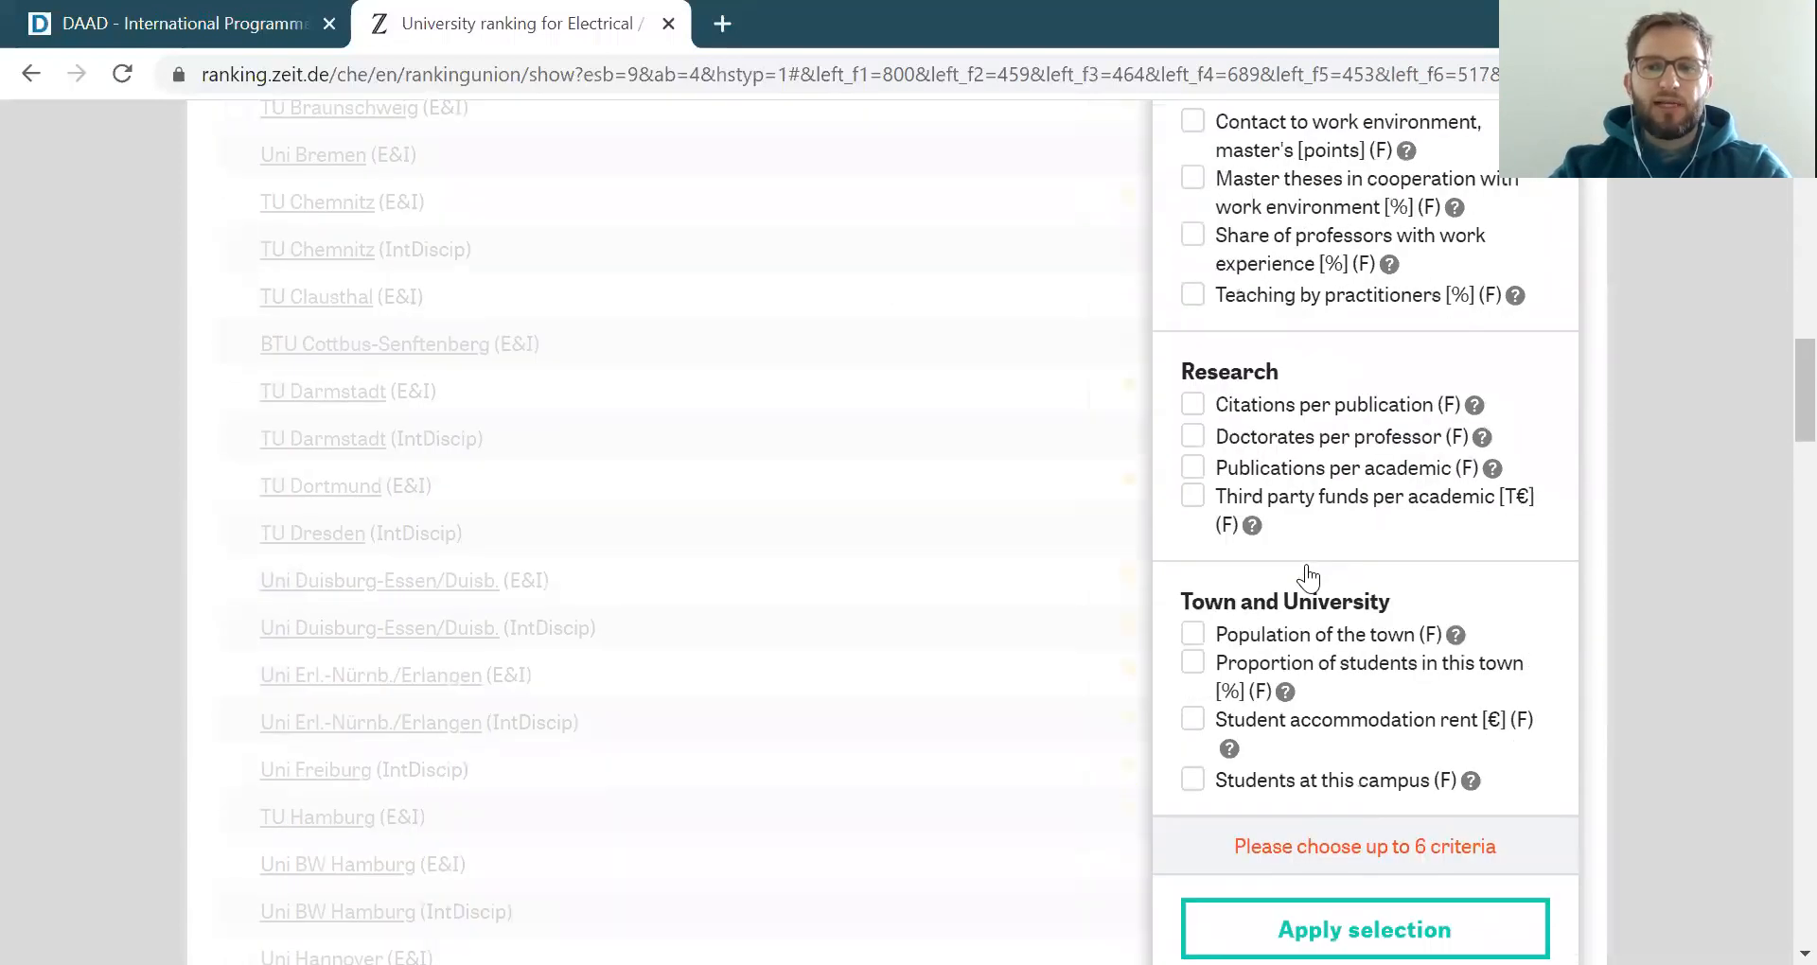
pyautogui.scroll(-3)
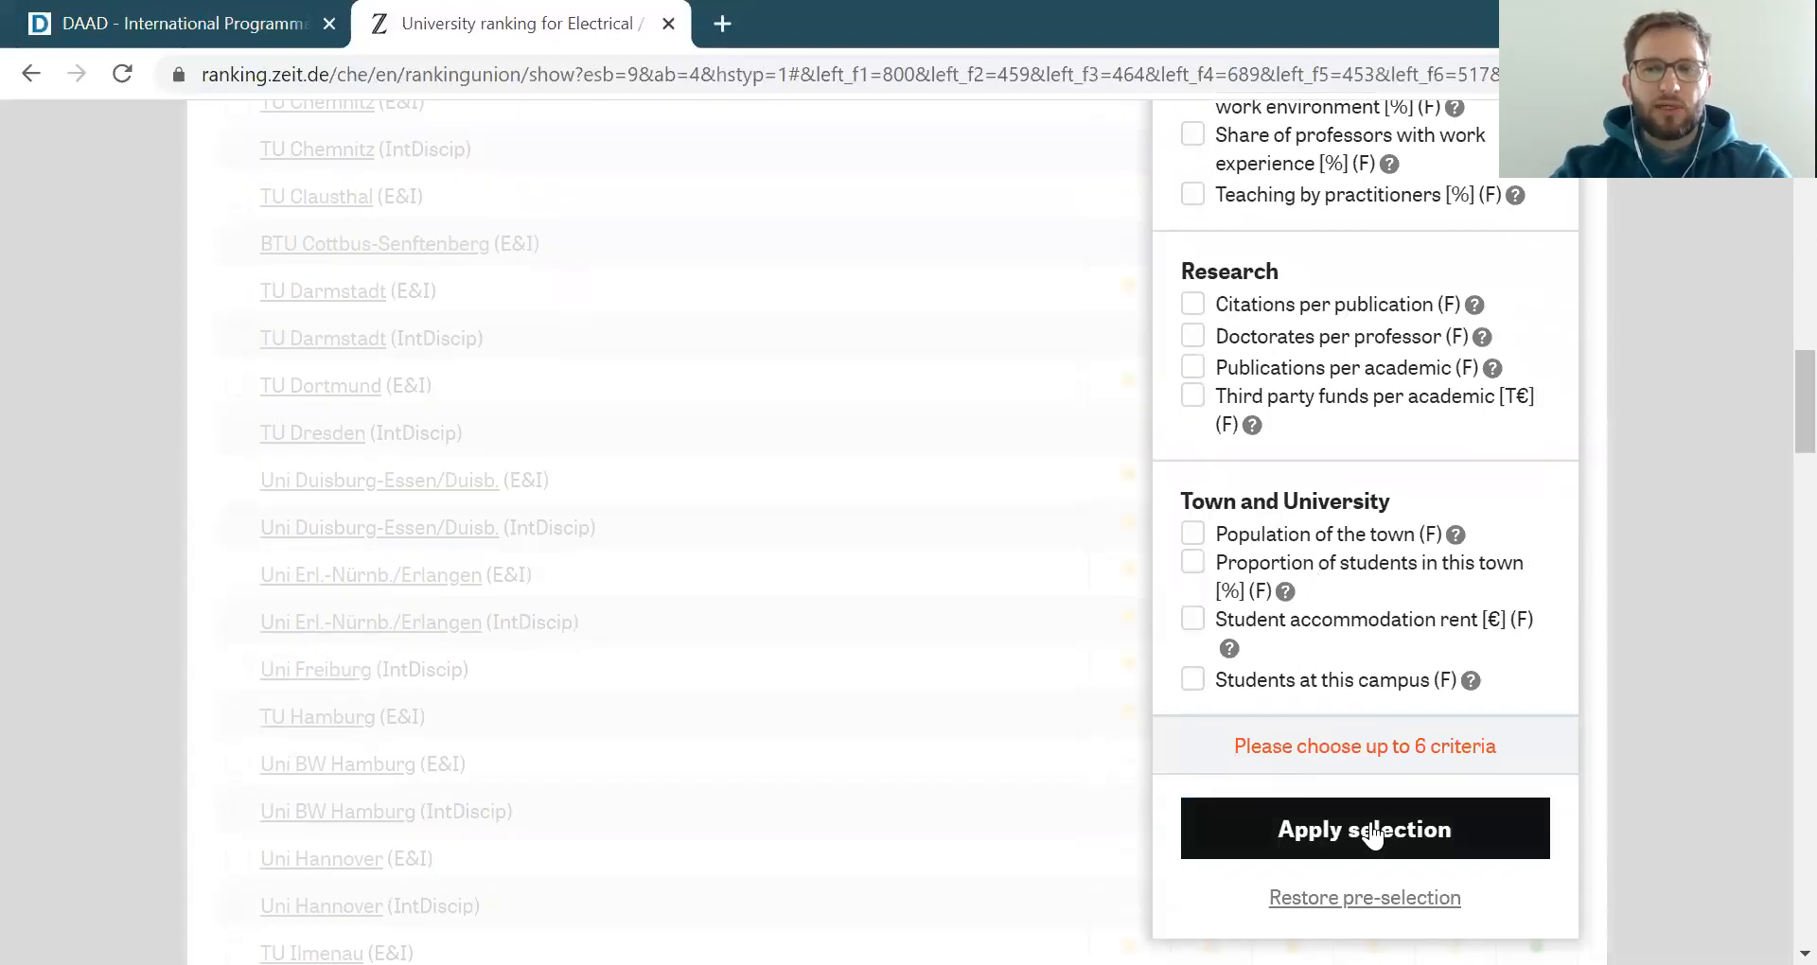
pyautogui.click(1363, 829)
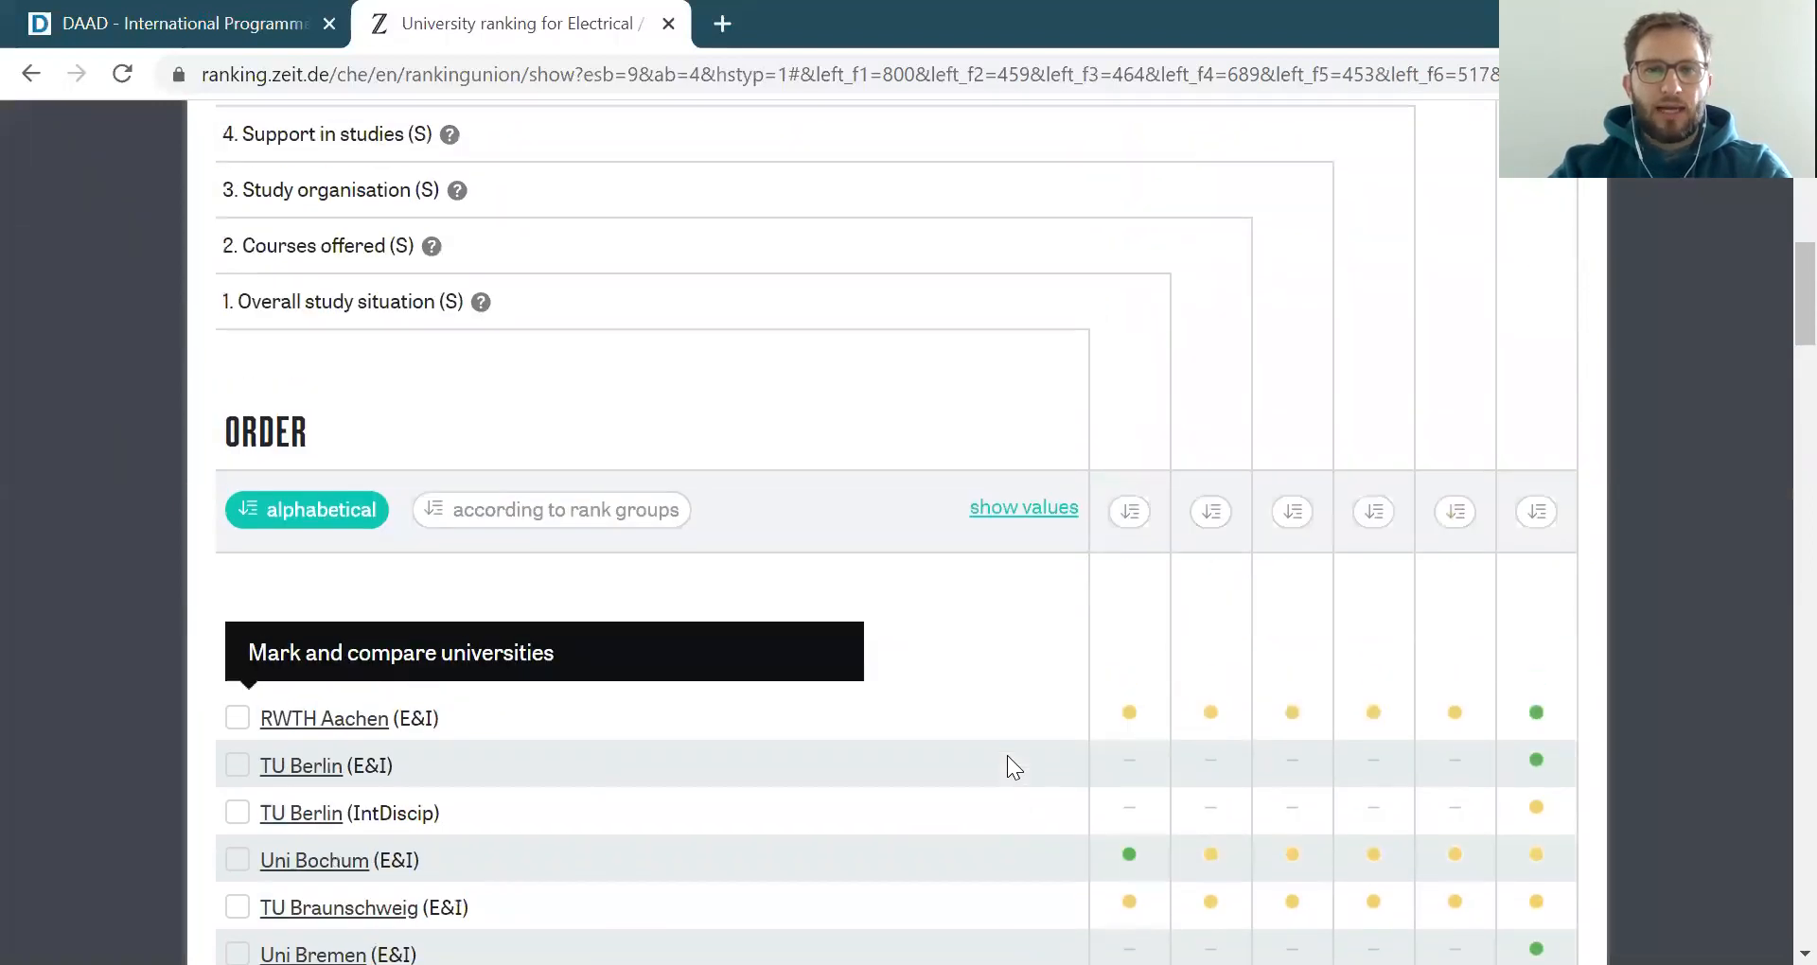
# Sort universities according to rank groups, review the list, and switch on numeric values
pyautogui.scroll(-3)
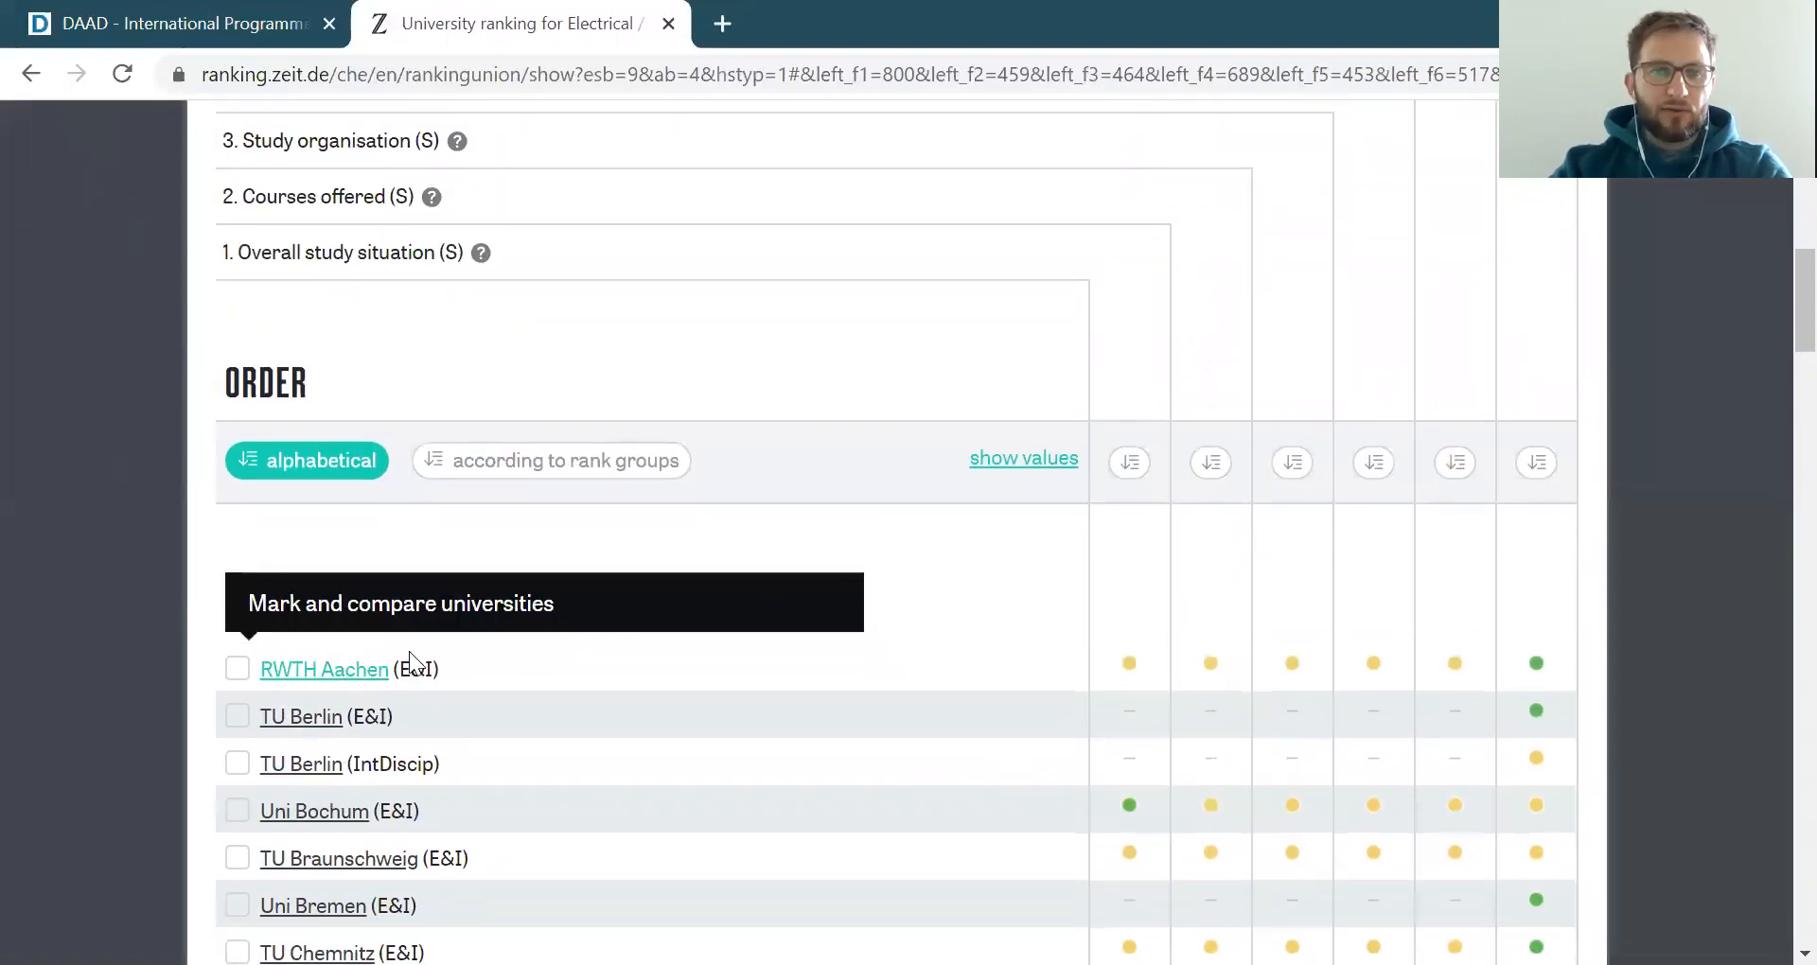
pyautogui.moveTo(626, 553)
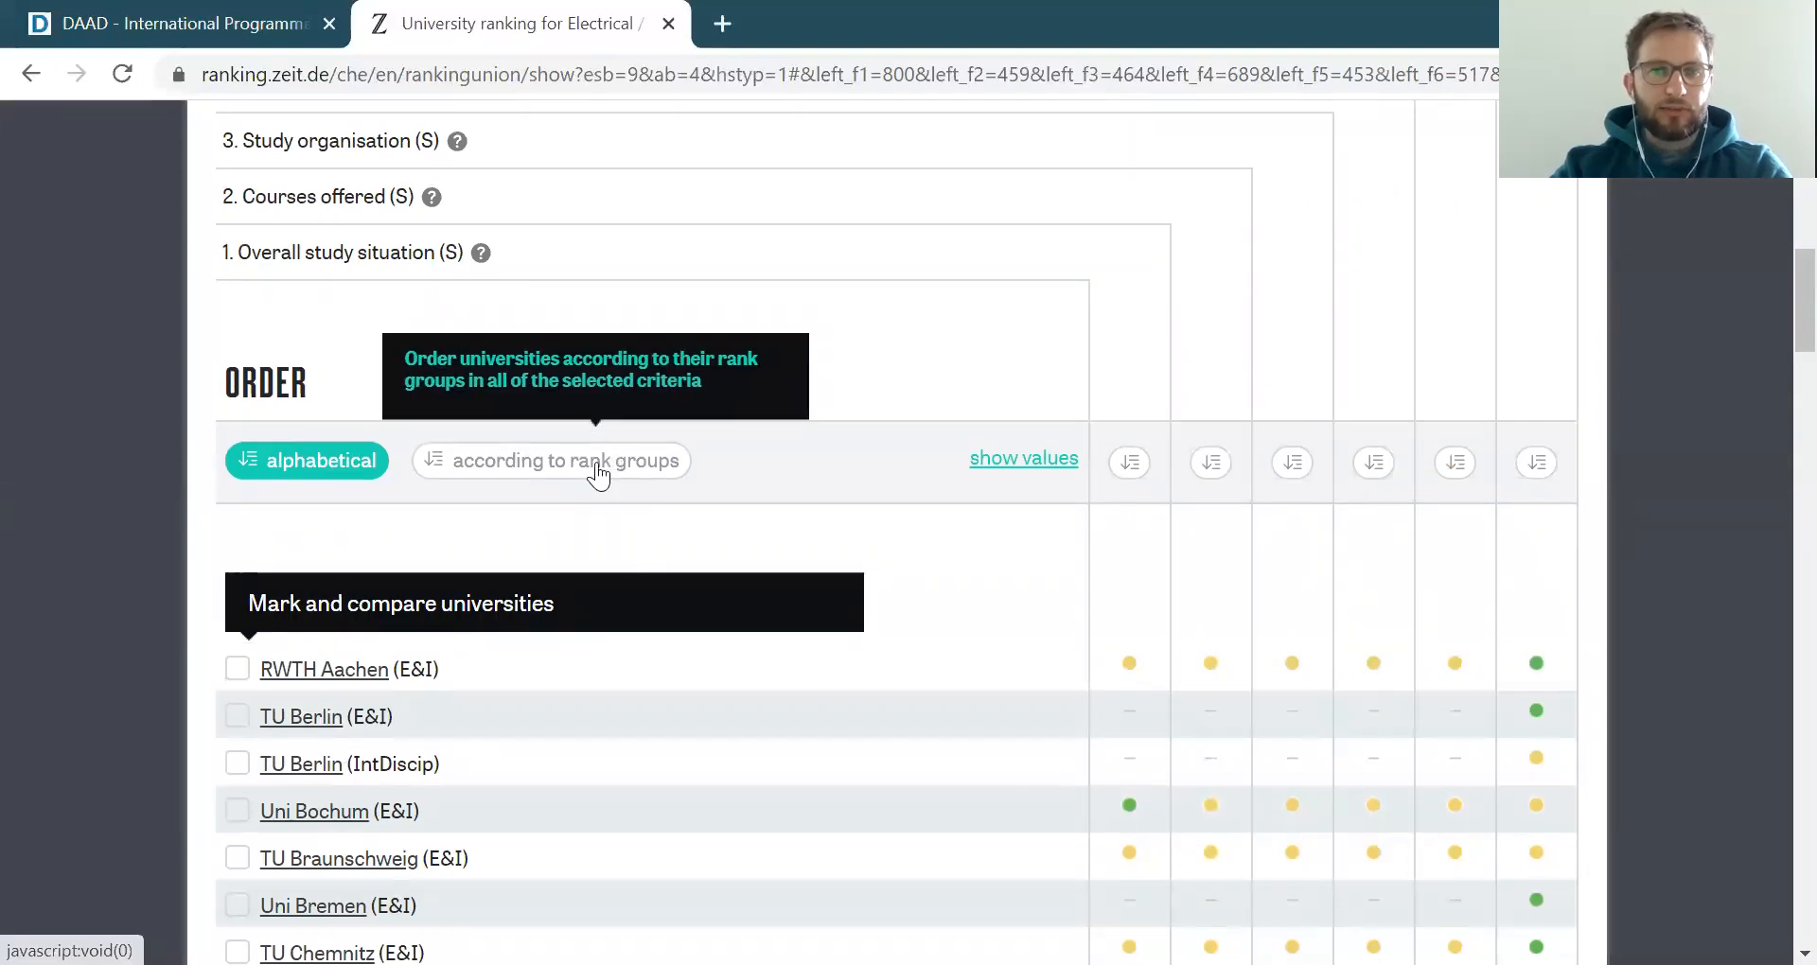
pyautogui.click(552, 460)
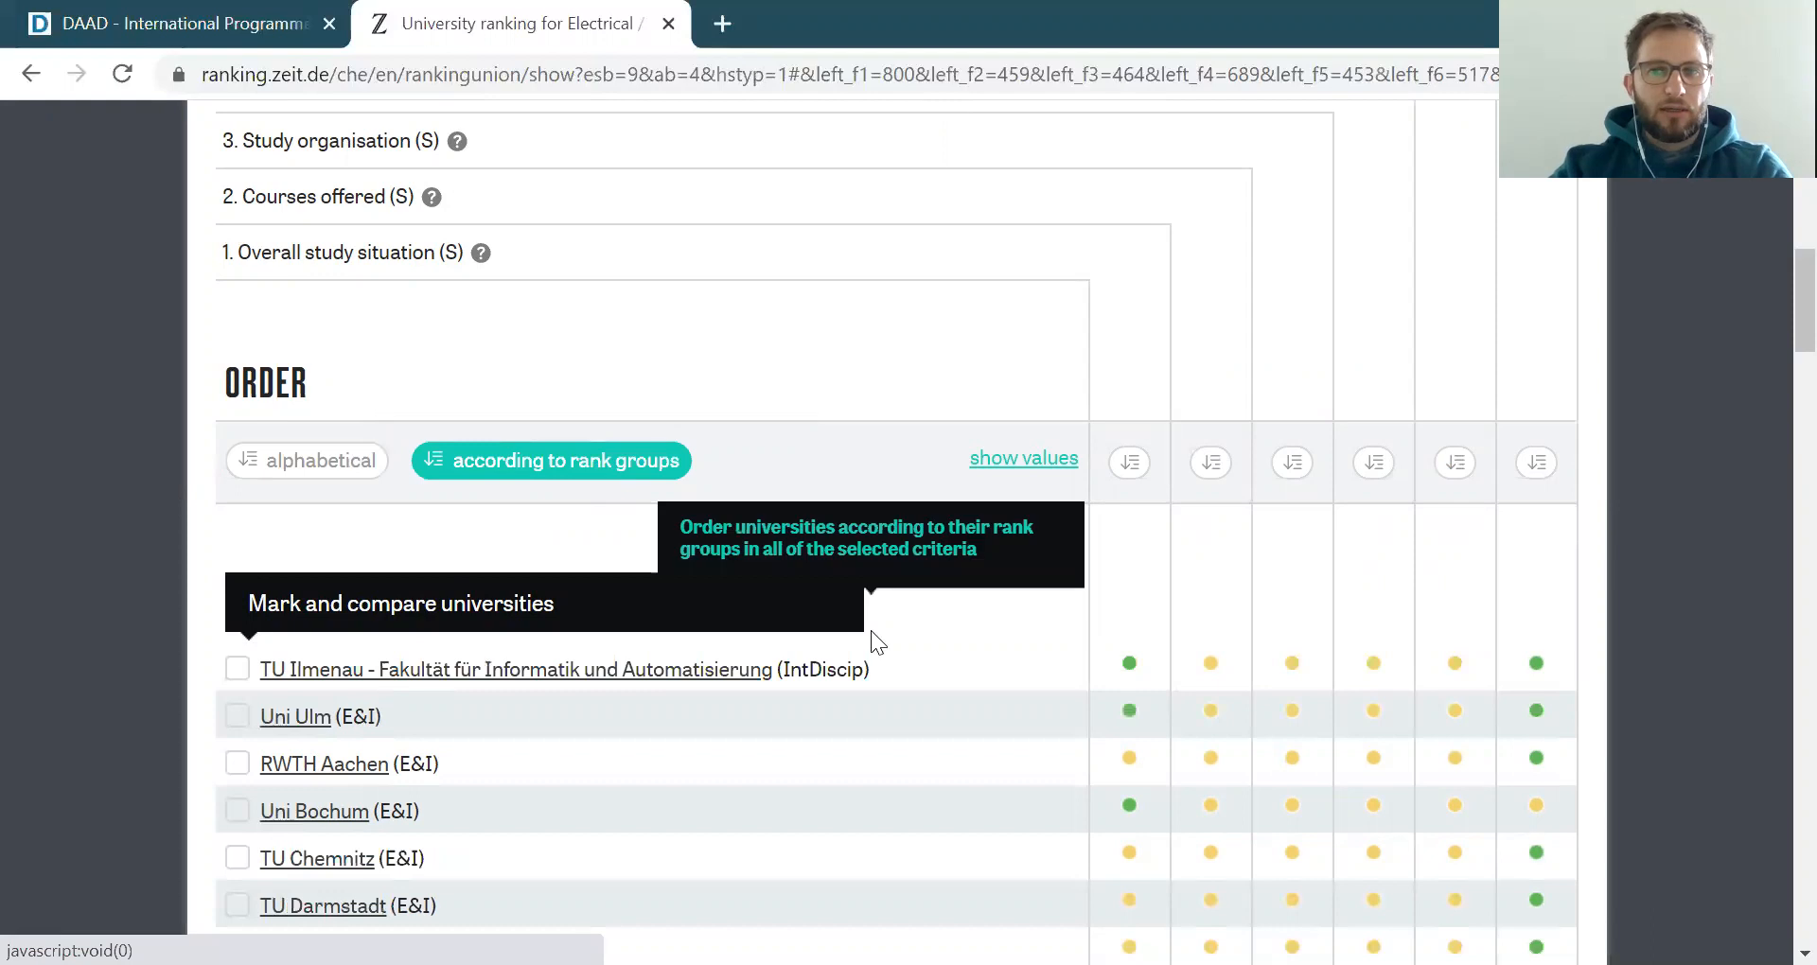
pyautogui.scroll(-3)
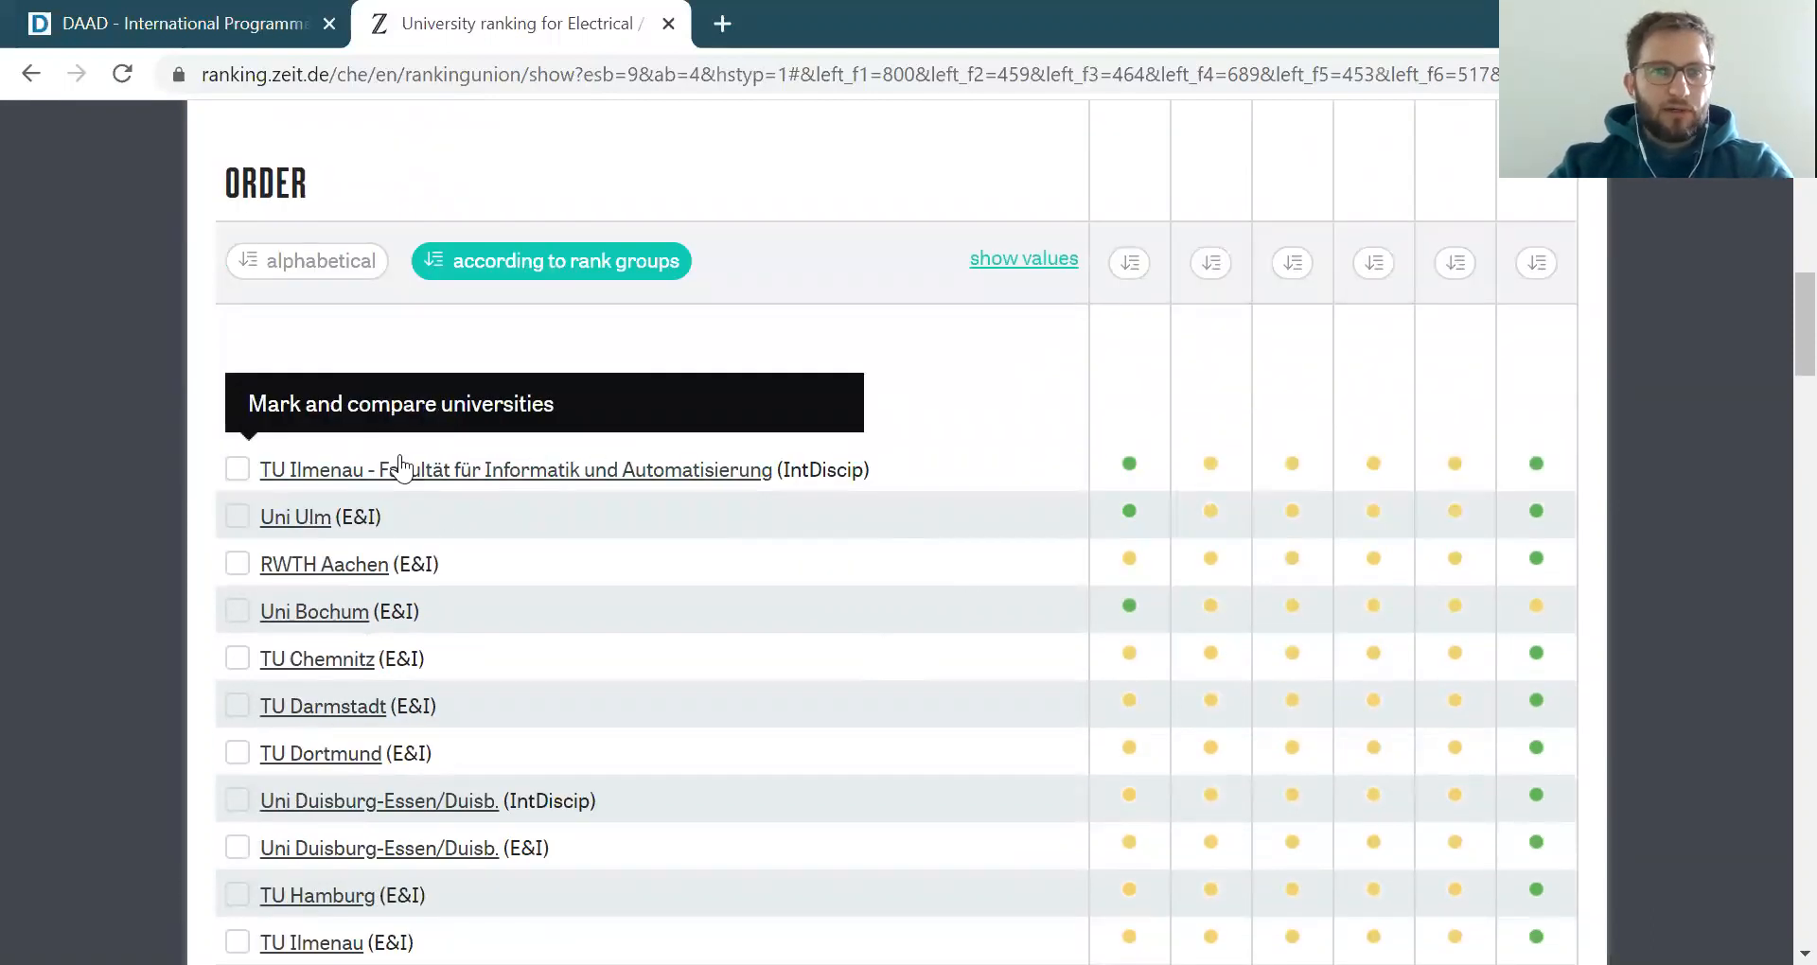
pyautogui.moveTo(505, 614)
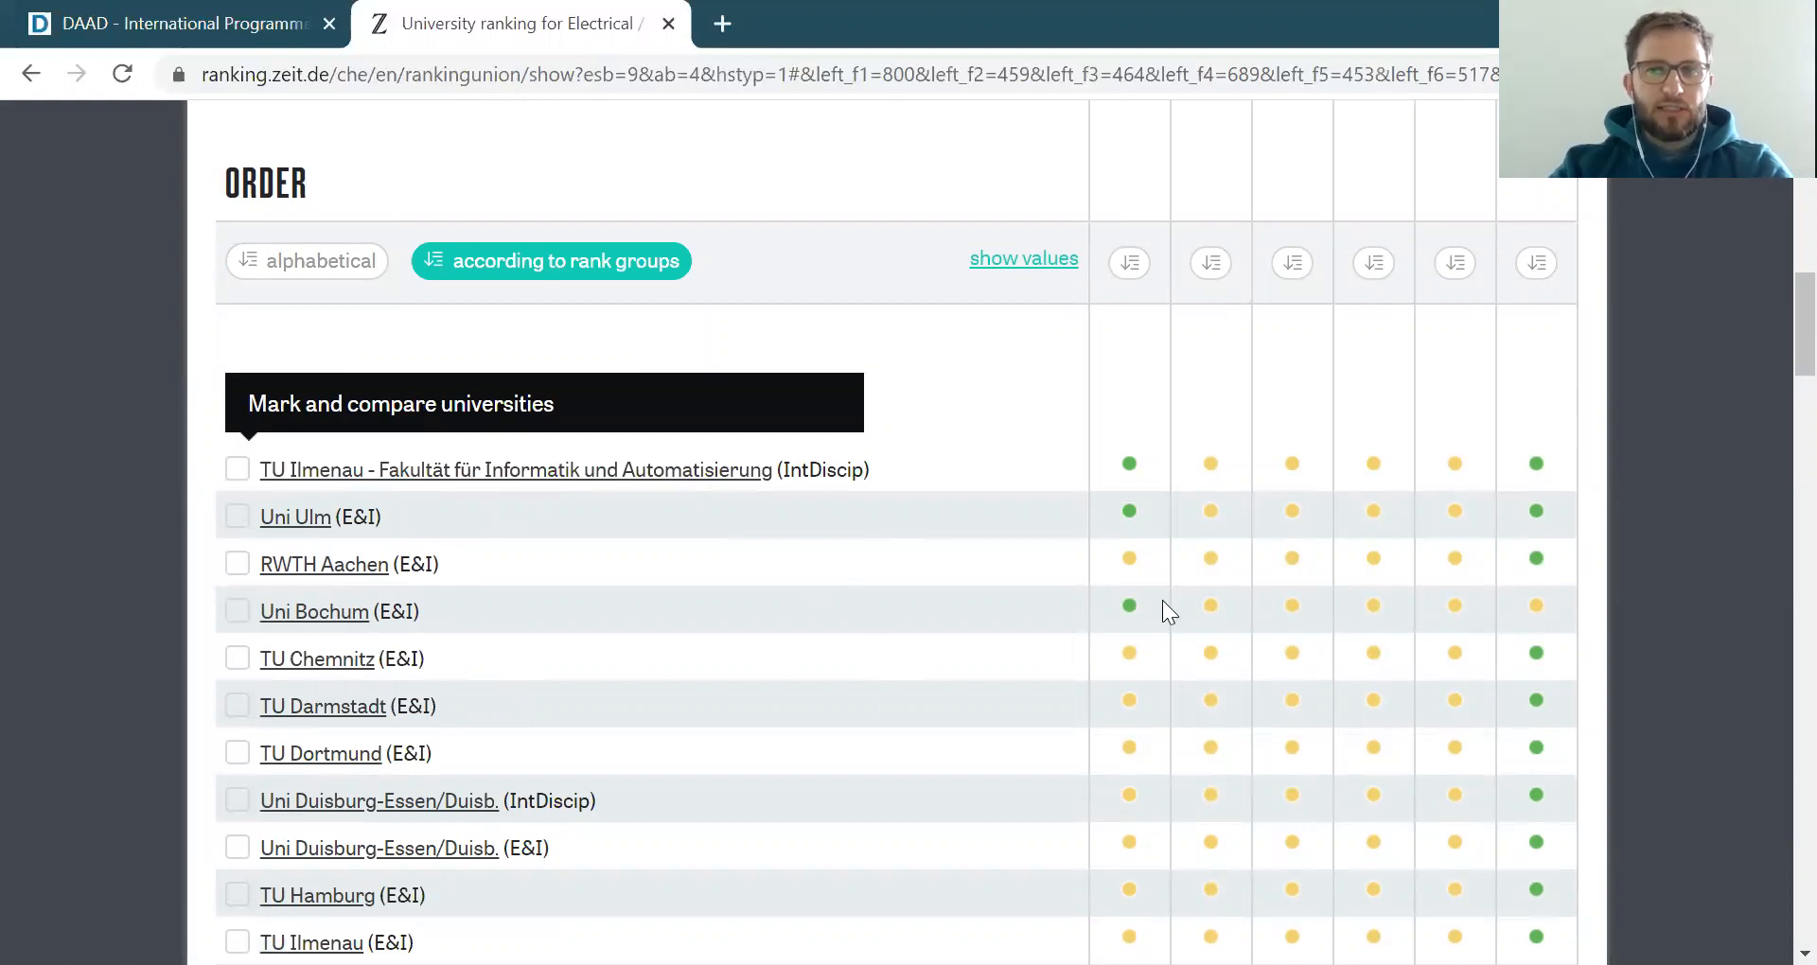
pyautogui.moveTo(1183, 502)
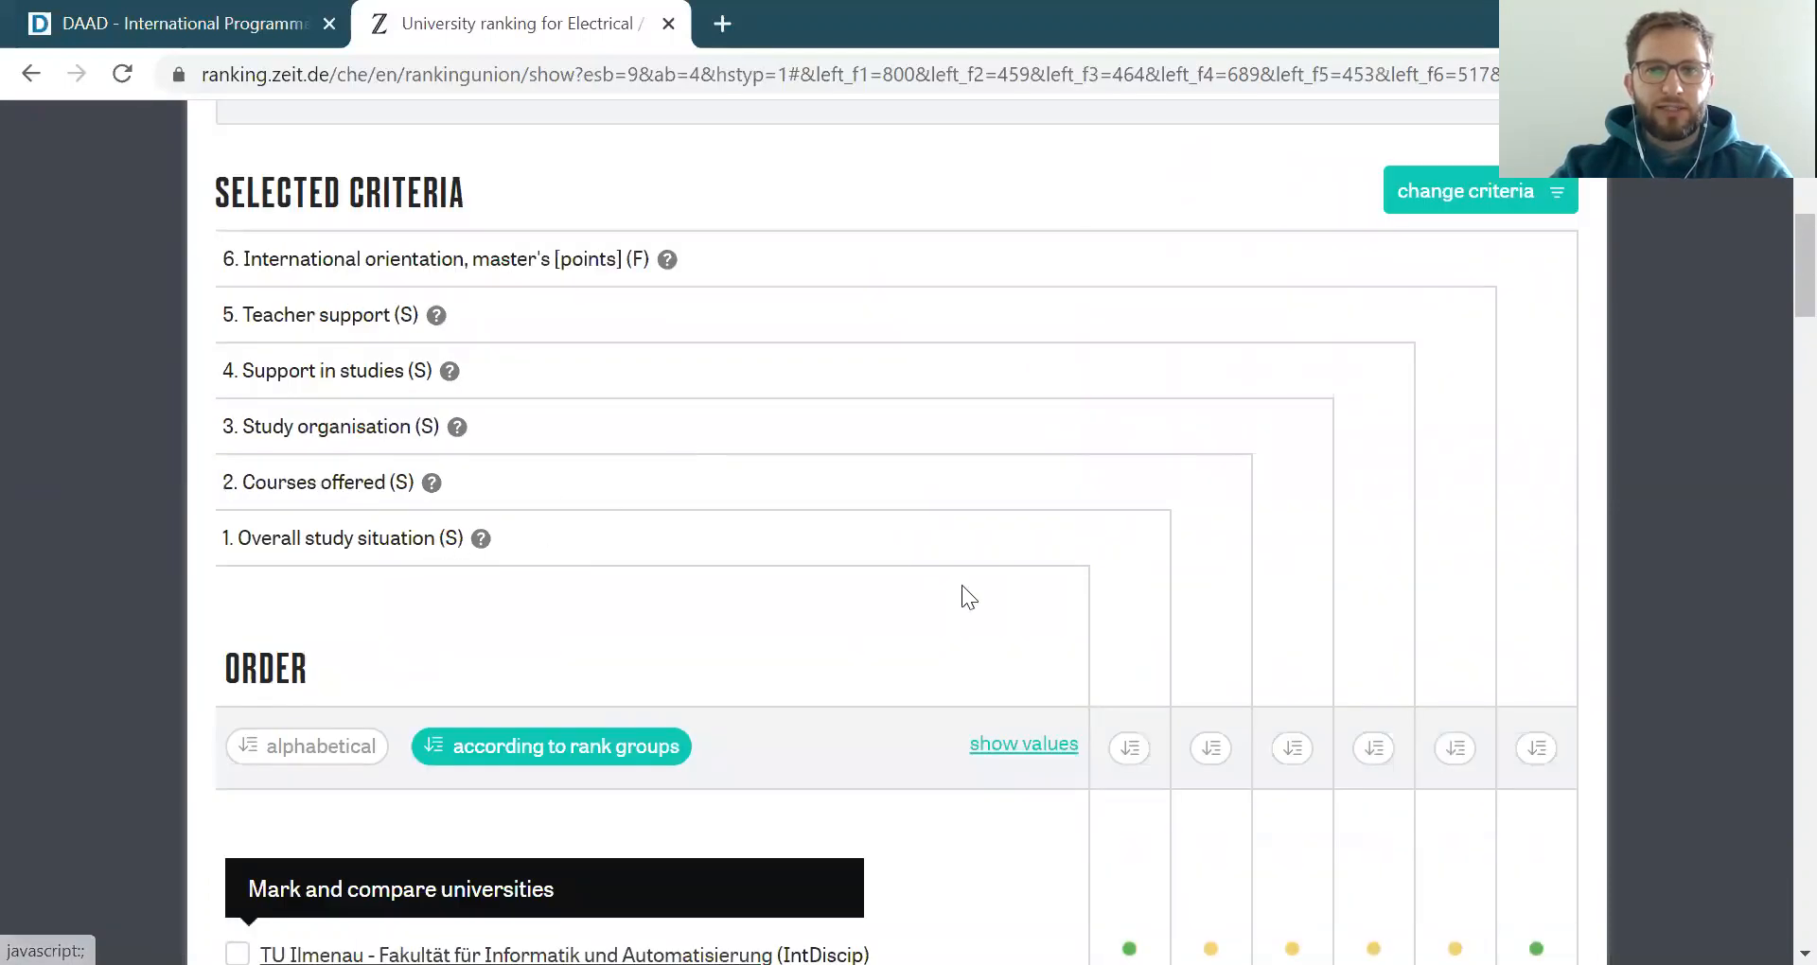
pyautogui.scroll(-3)
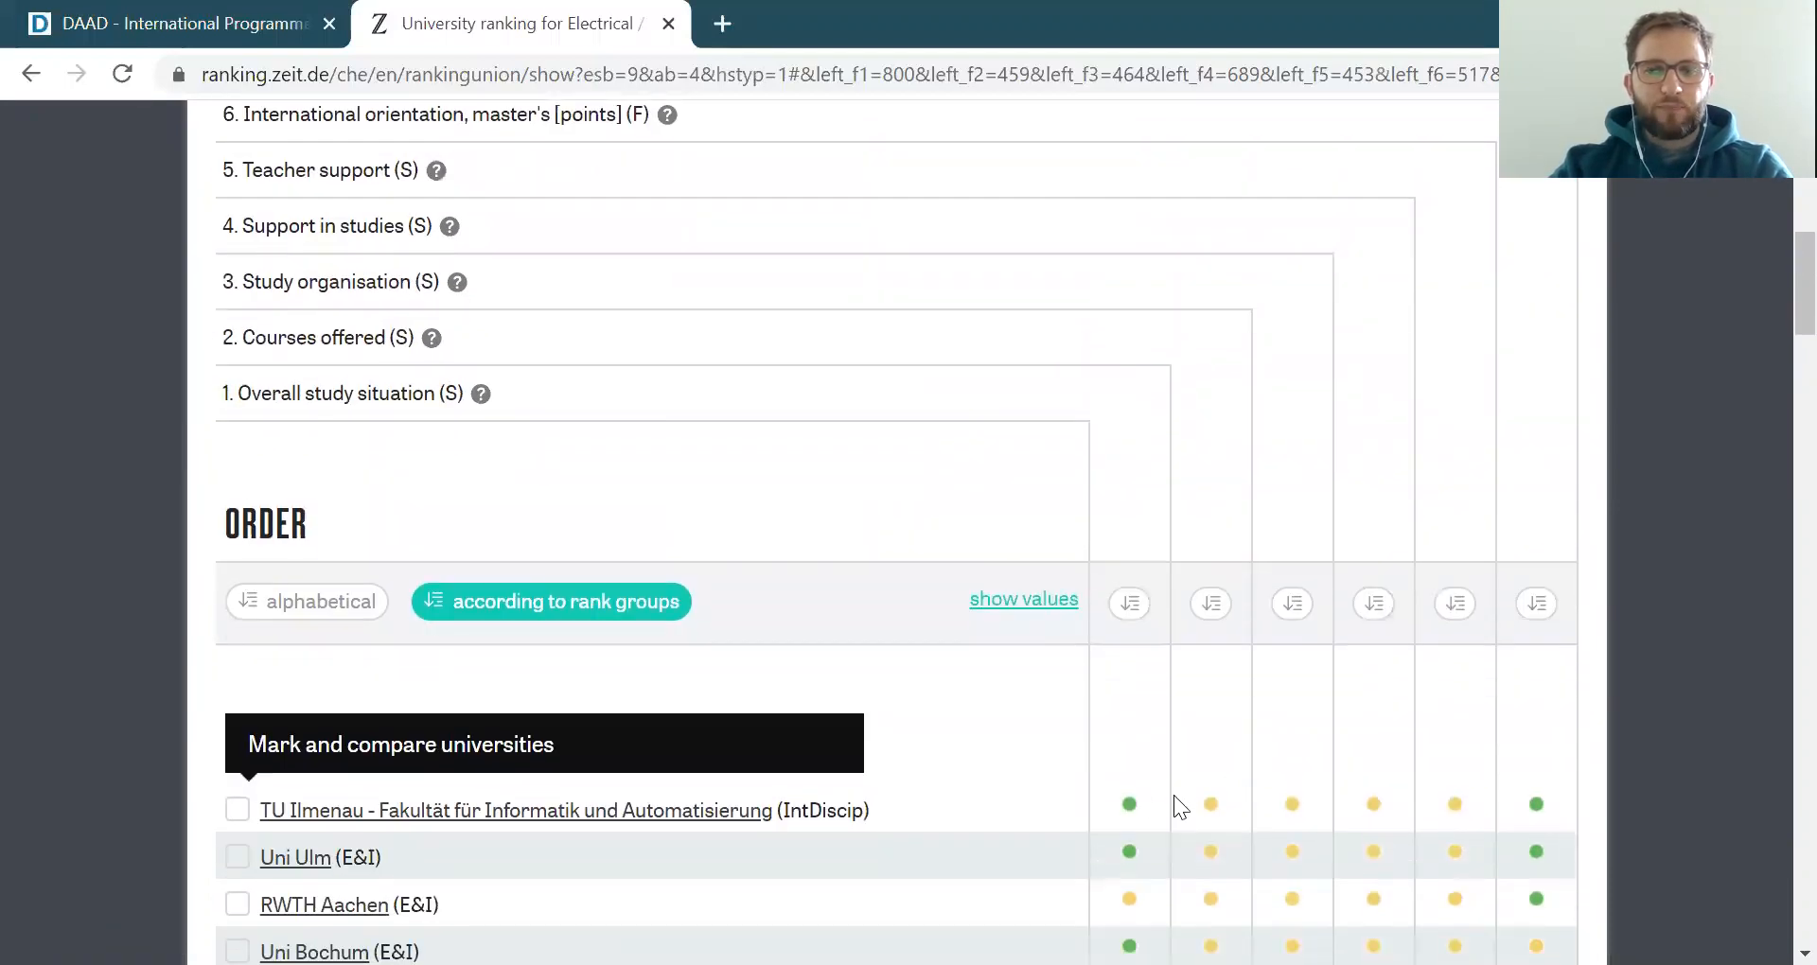
pyautogui.moveTo(1209, 804)
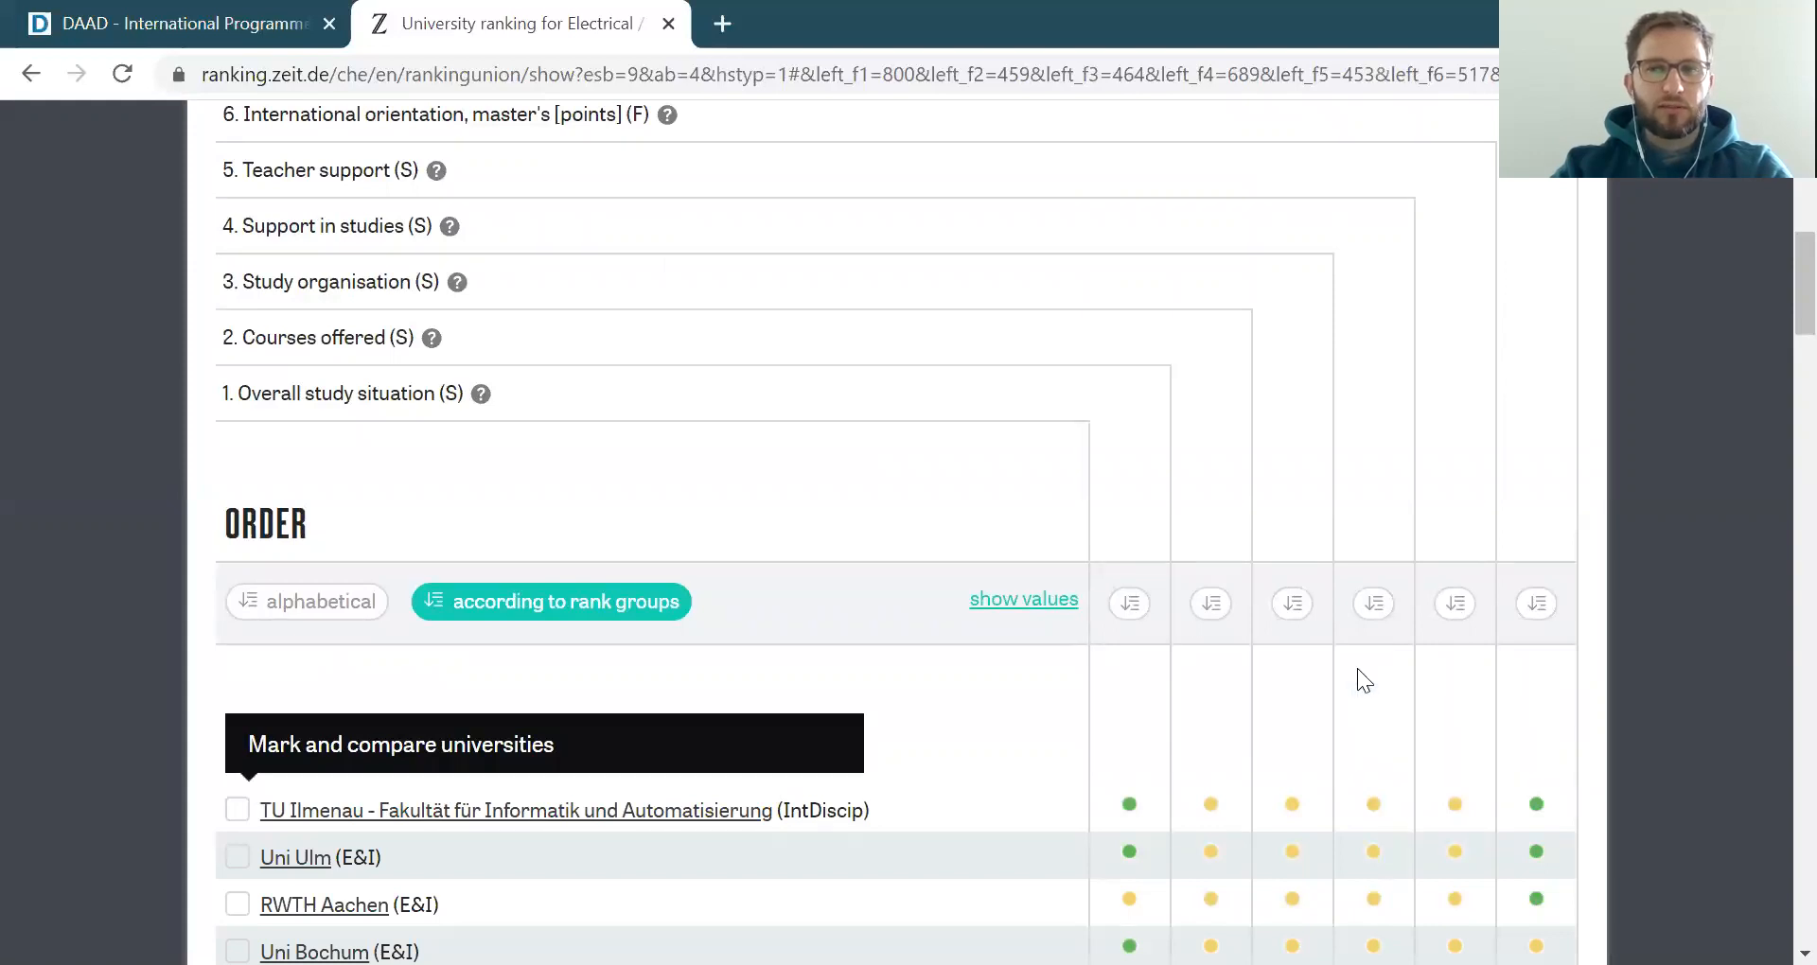
pyautogui.scroll(-3)
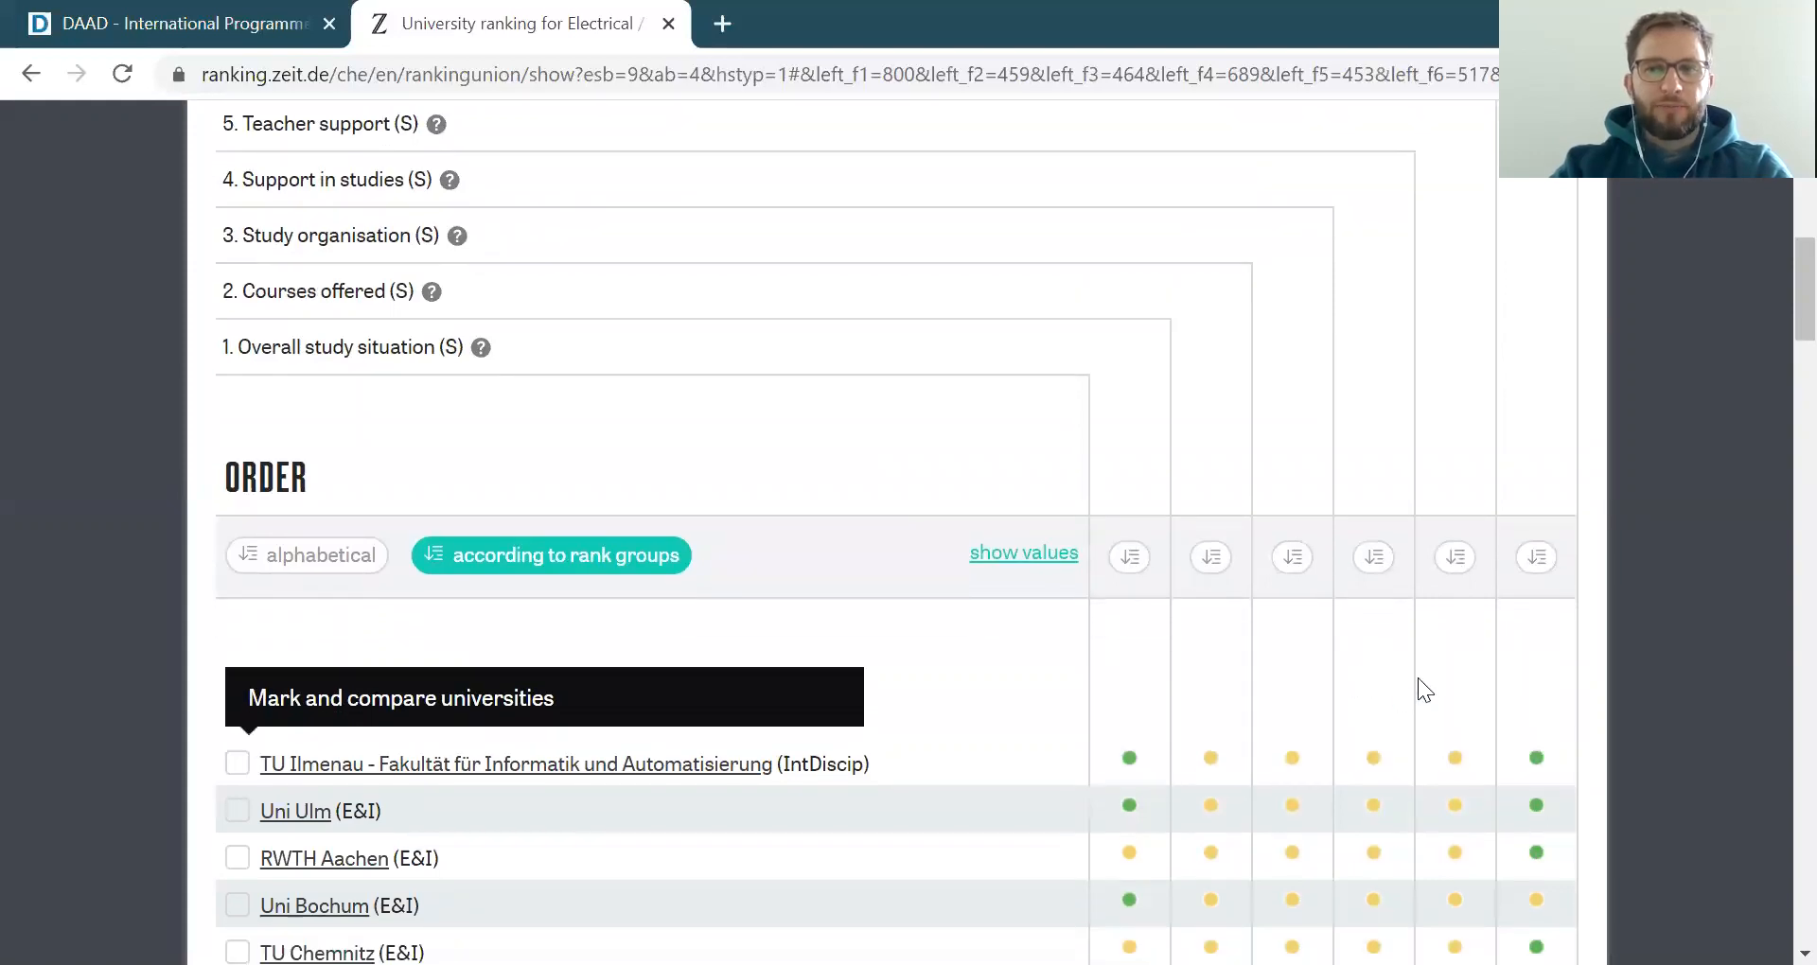
pyautogui.scroll(-3)
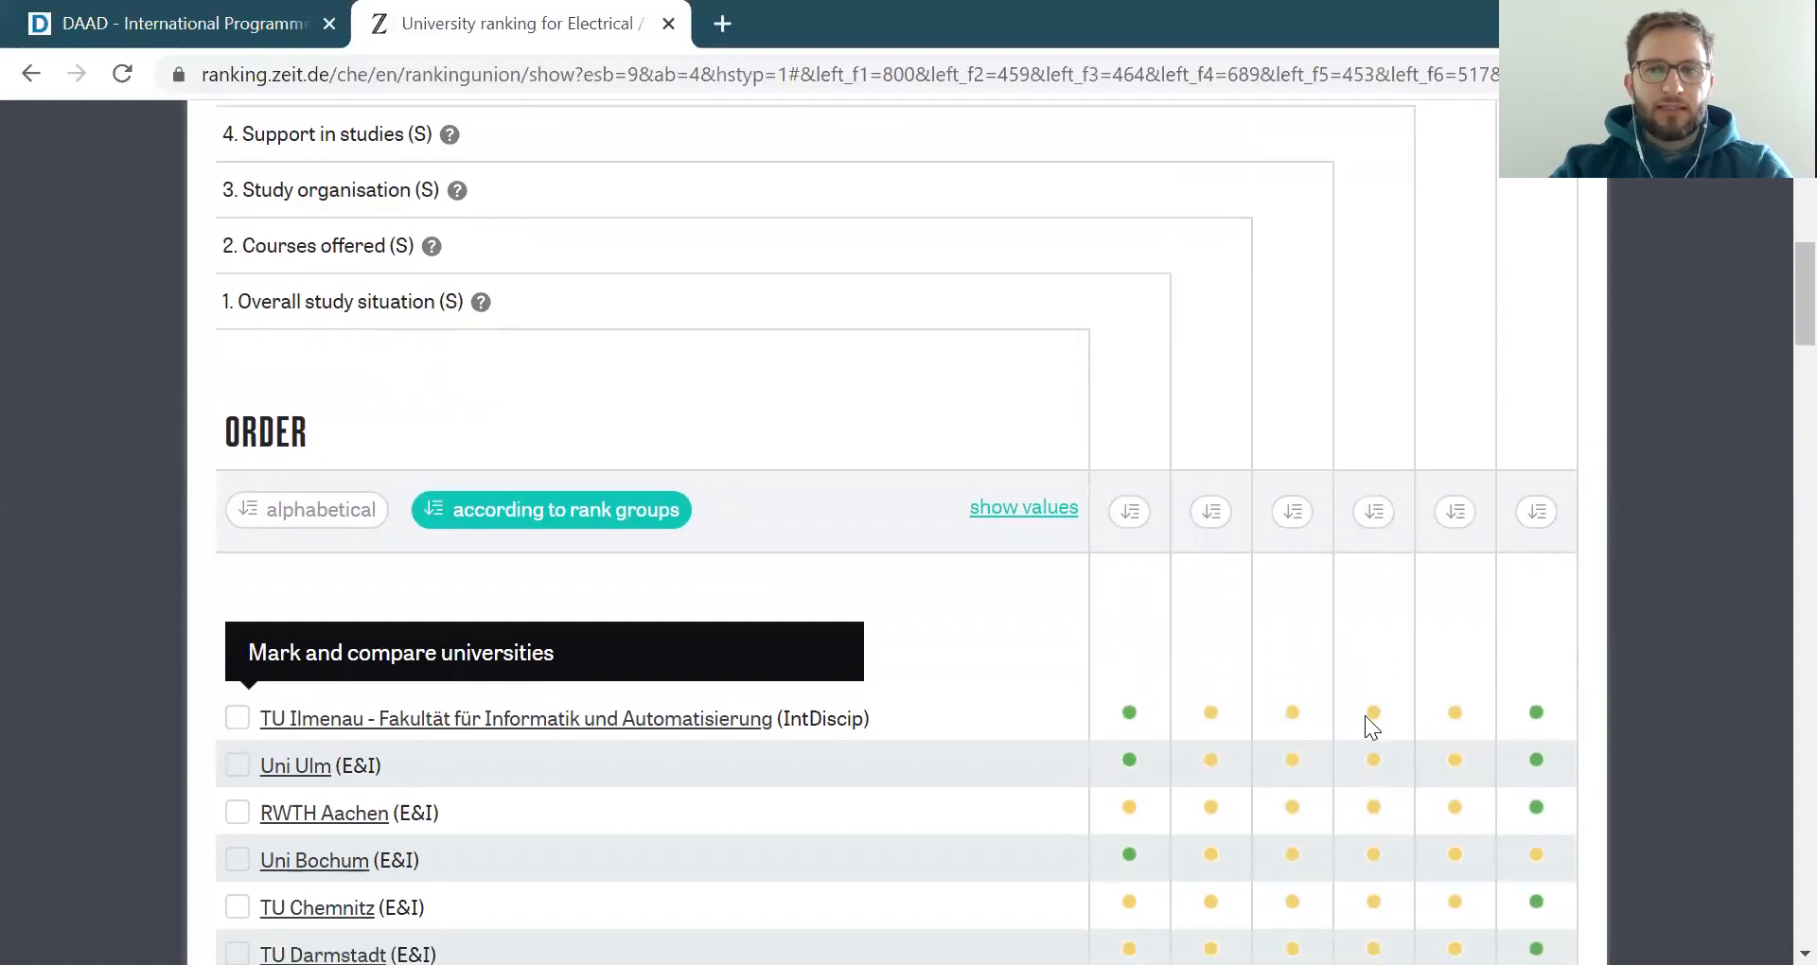
pyautogui.moveTo(1088, 571)
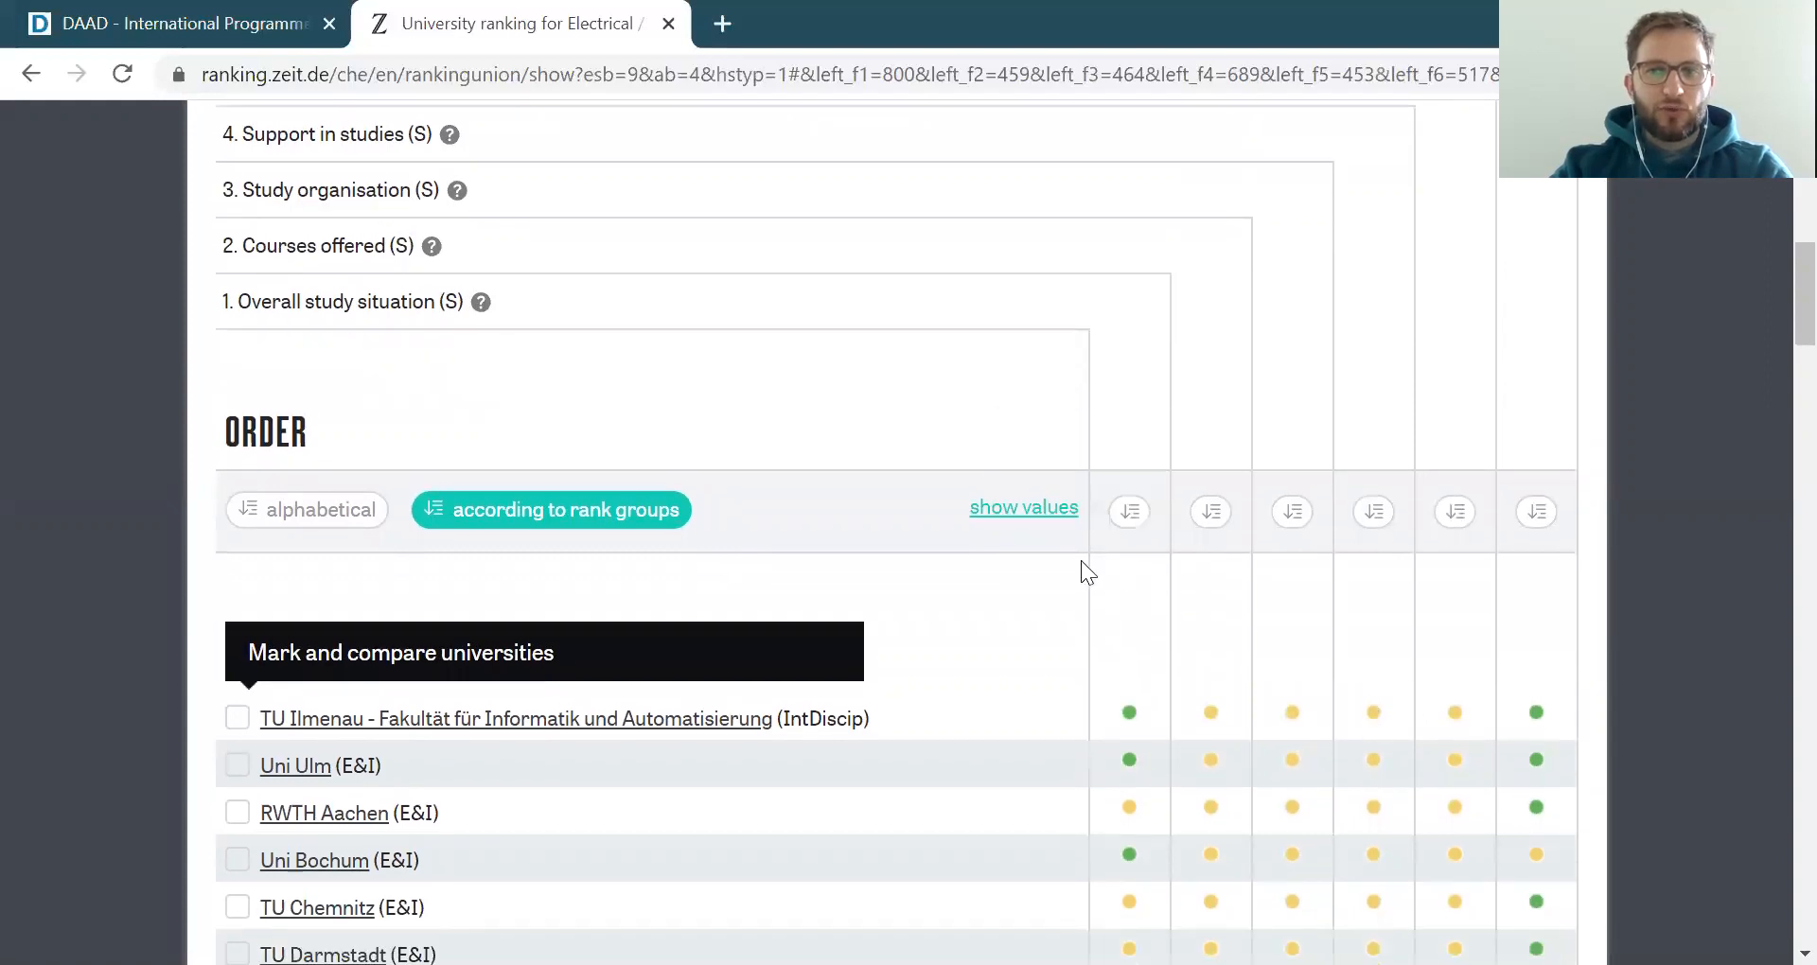
pyautogui.click(1022, 507)
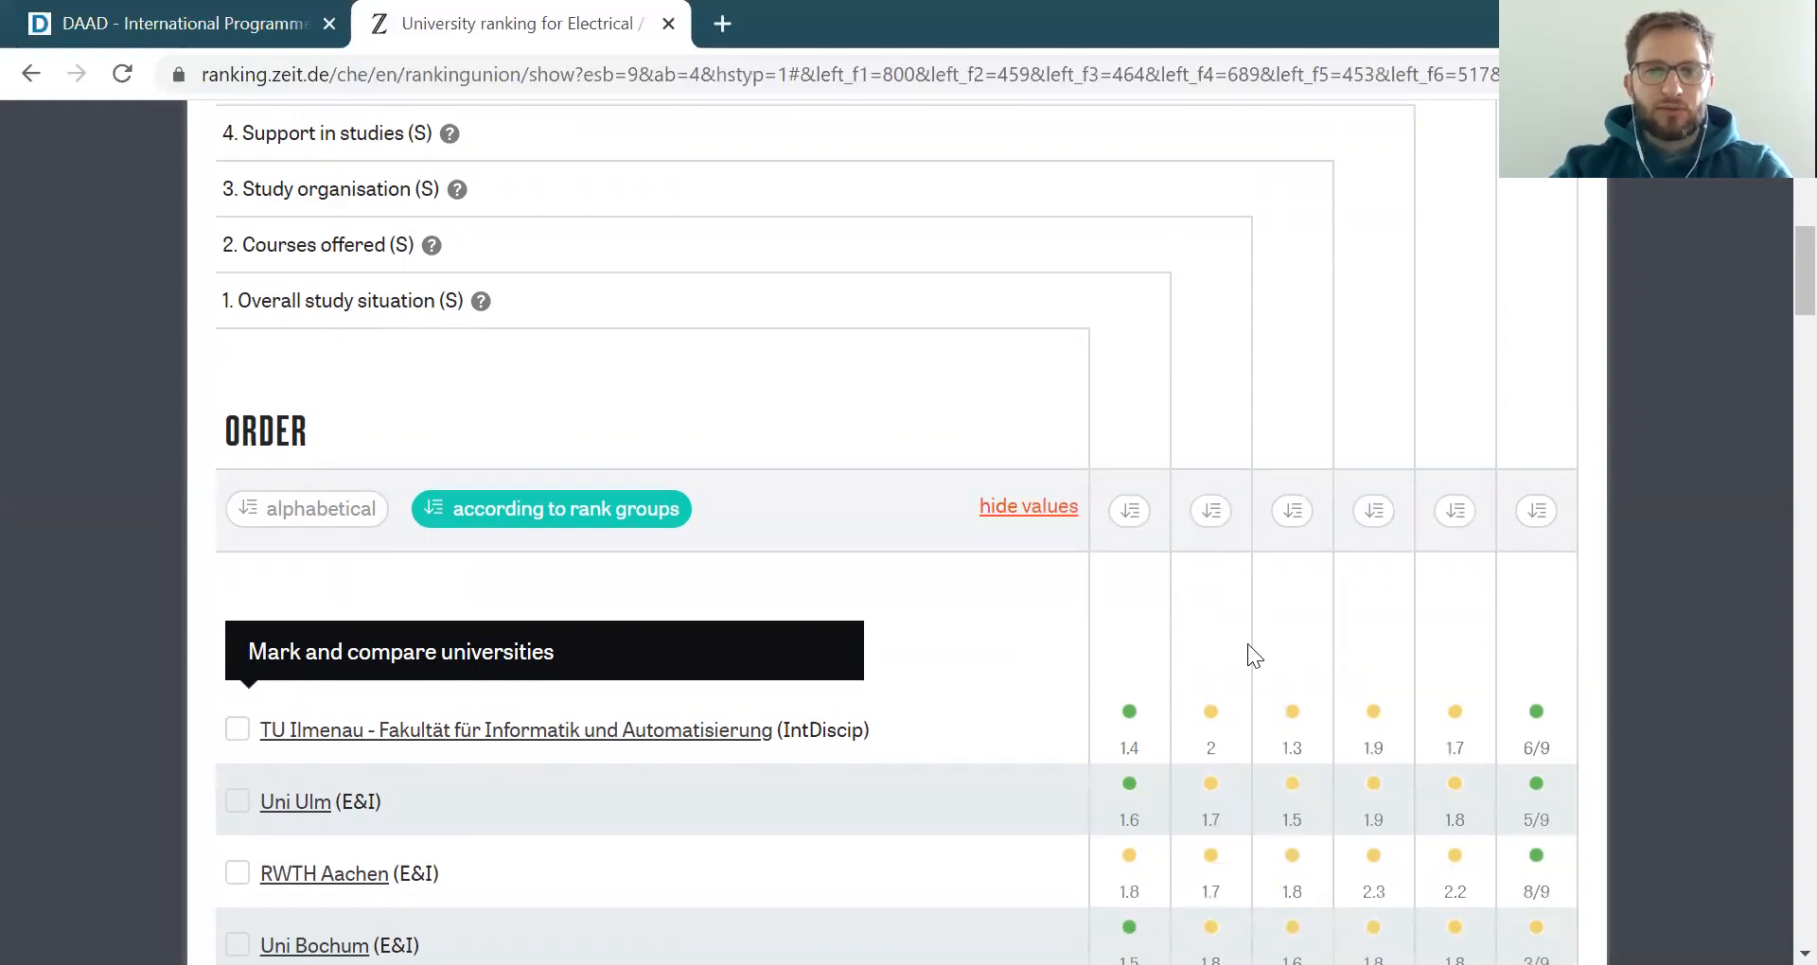
# Scroll the table reading numeric scores from TU Ilmenau down to TU Darmstadt
pyautogui.scroll(-3)
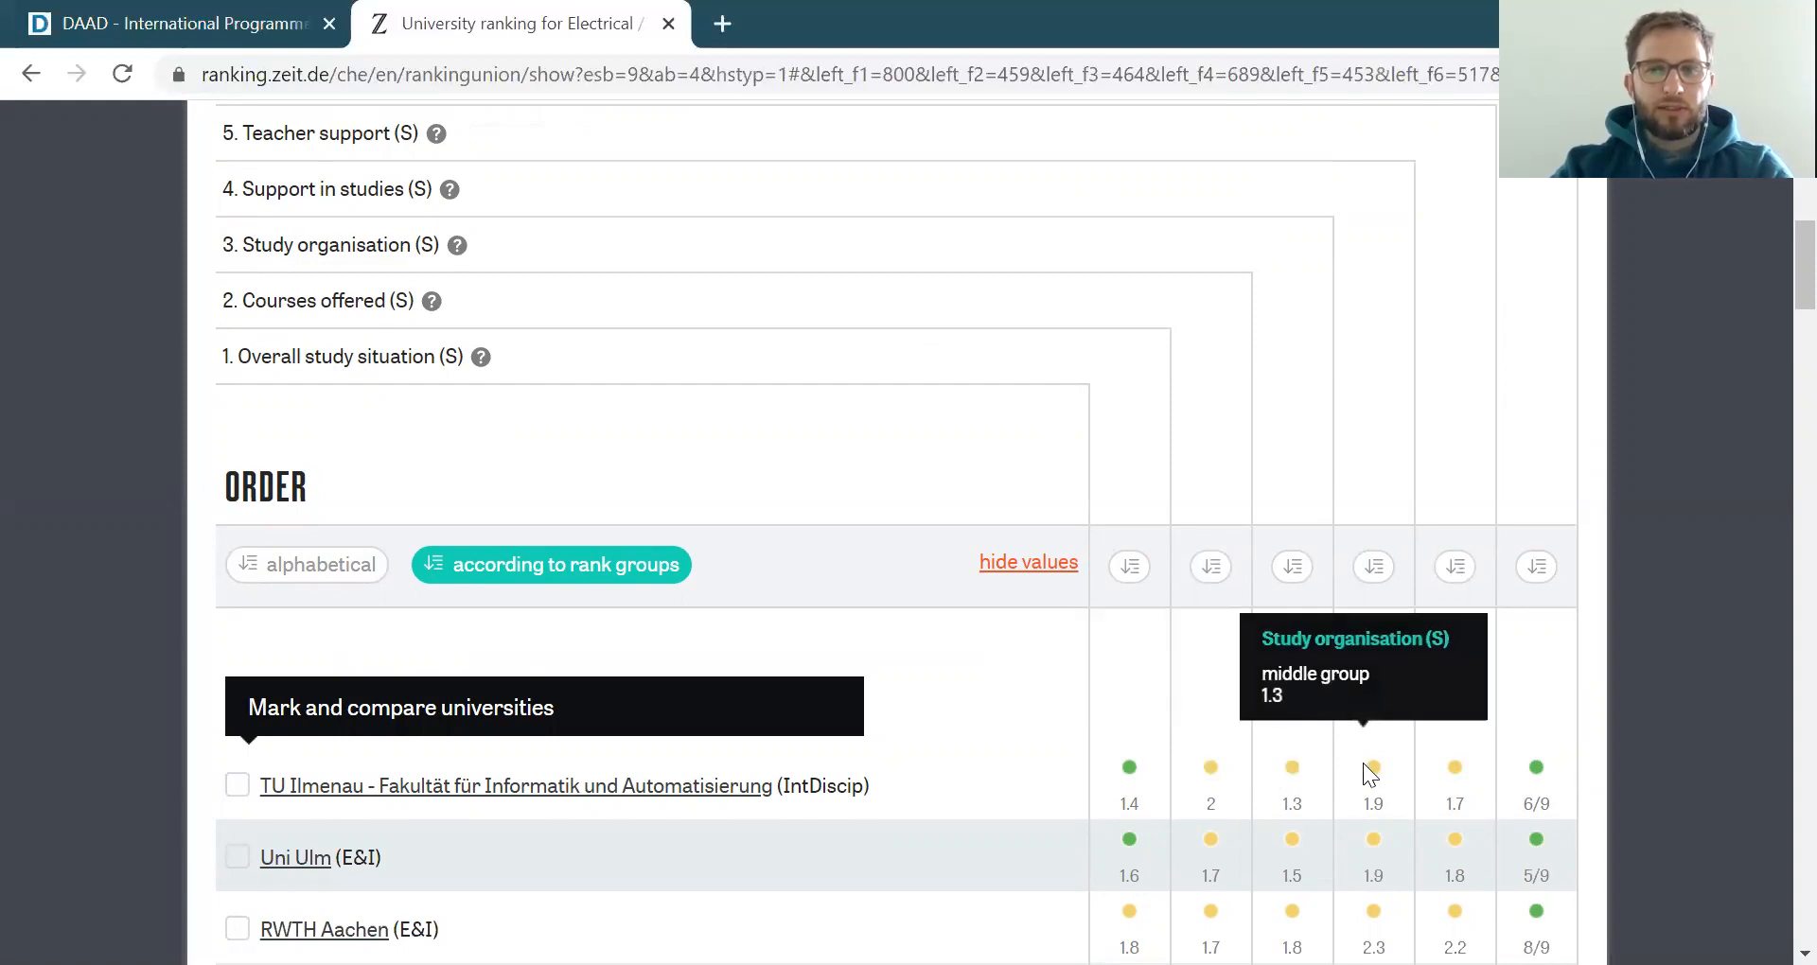
pyautogui.moveTo(1456, 774)
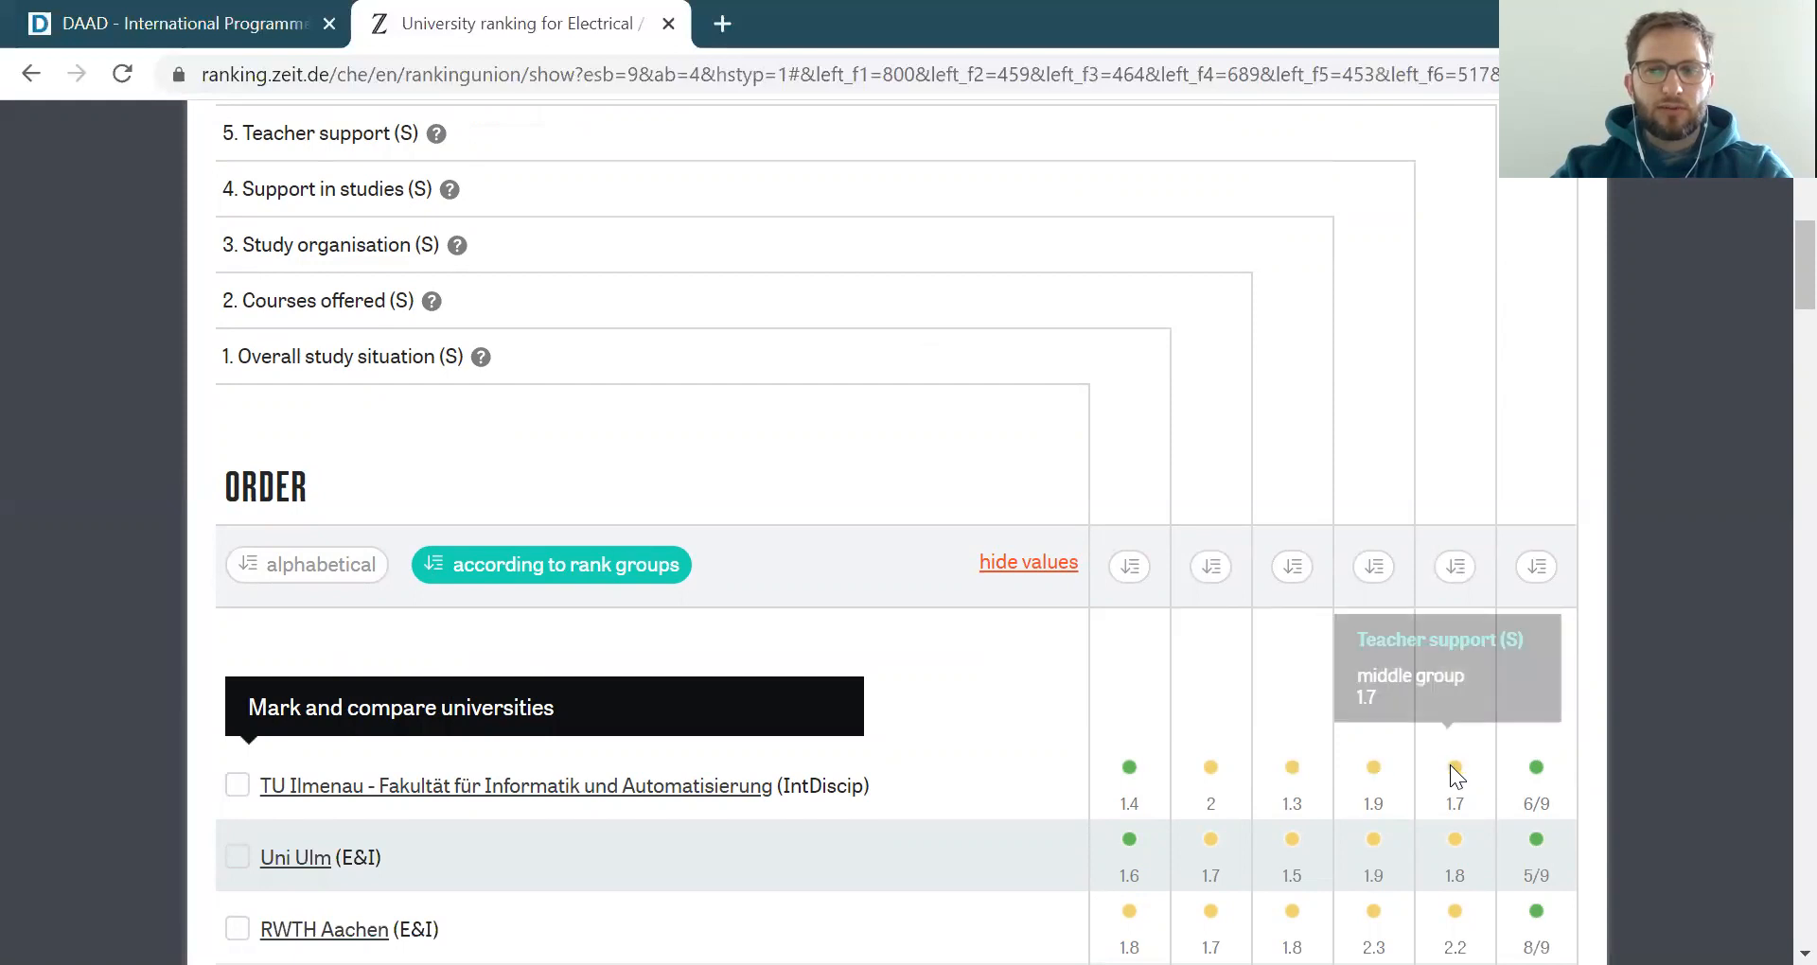
pyautogui.moveTo(1534, 776)
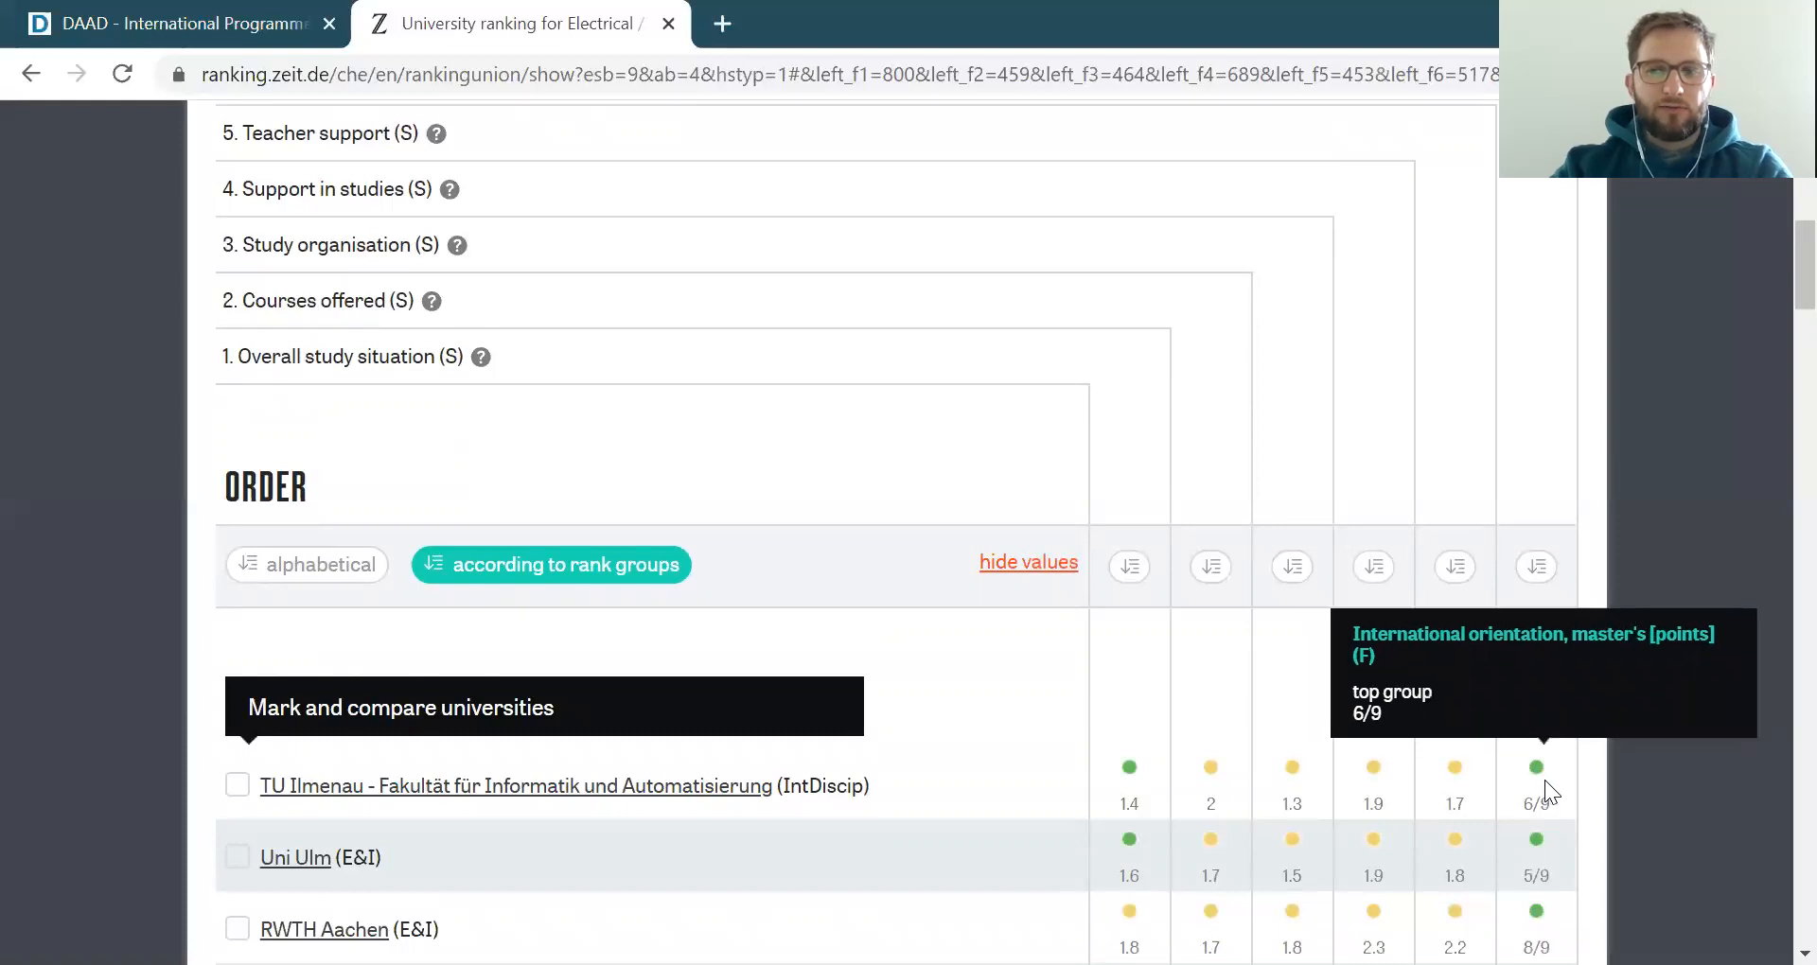
pyautogui.scroll(-3)
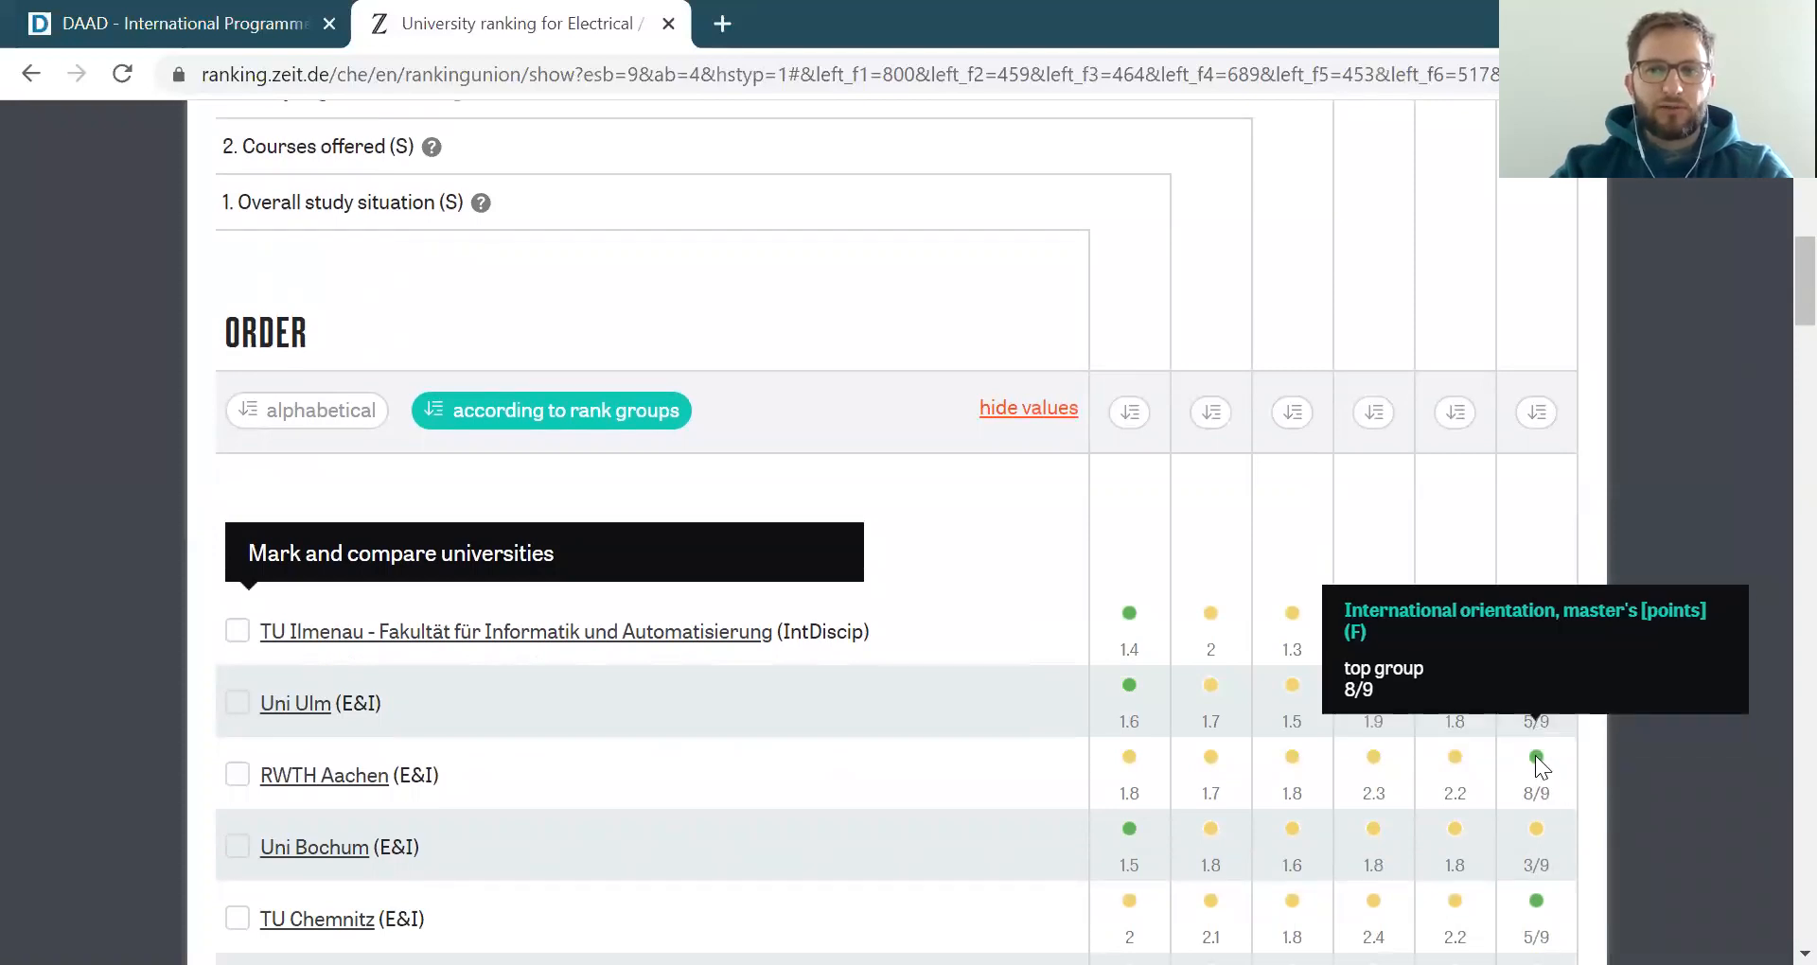
pyautogui.moveTo(1128, 765)
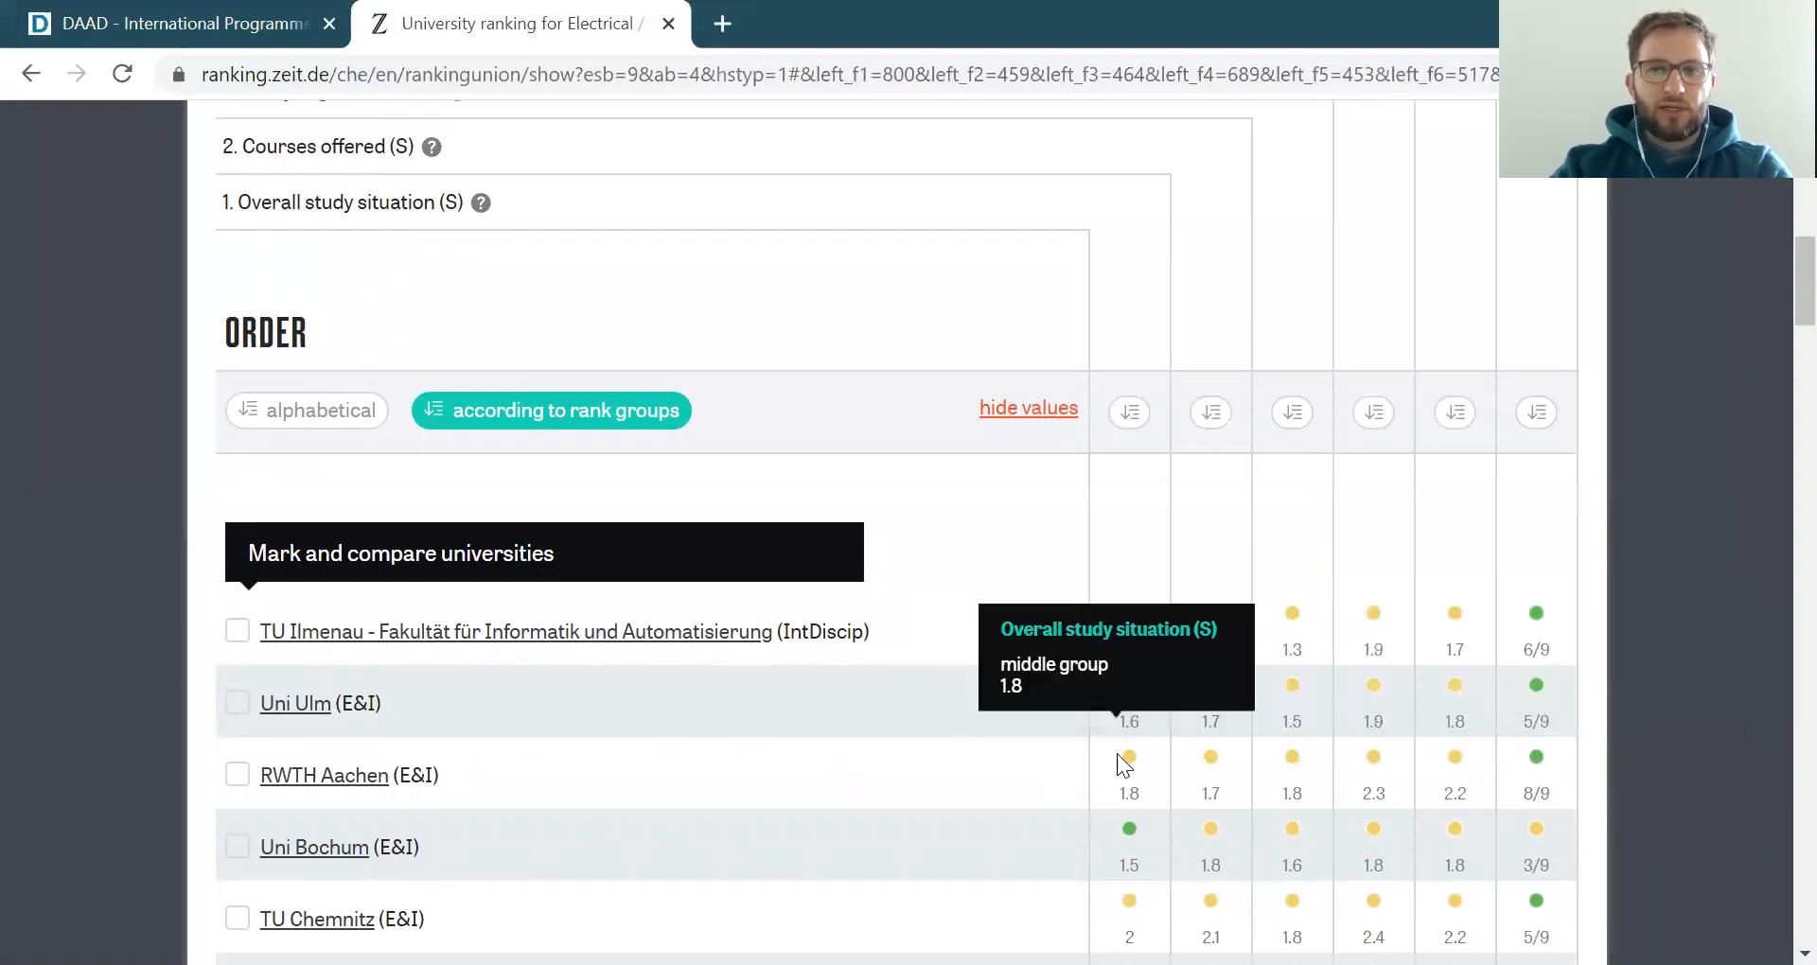
pyautogui.moveTo(1129, 618)
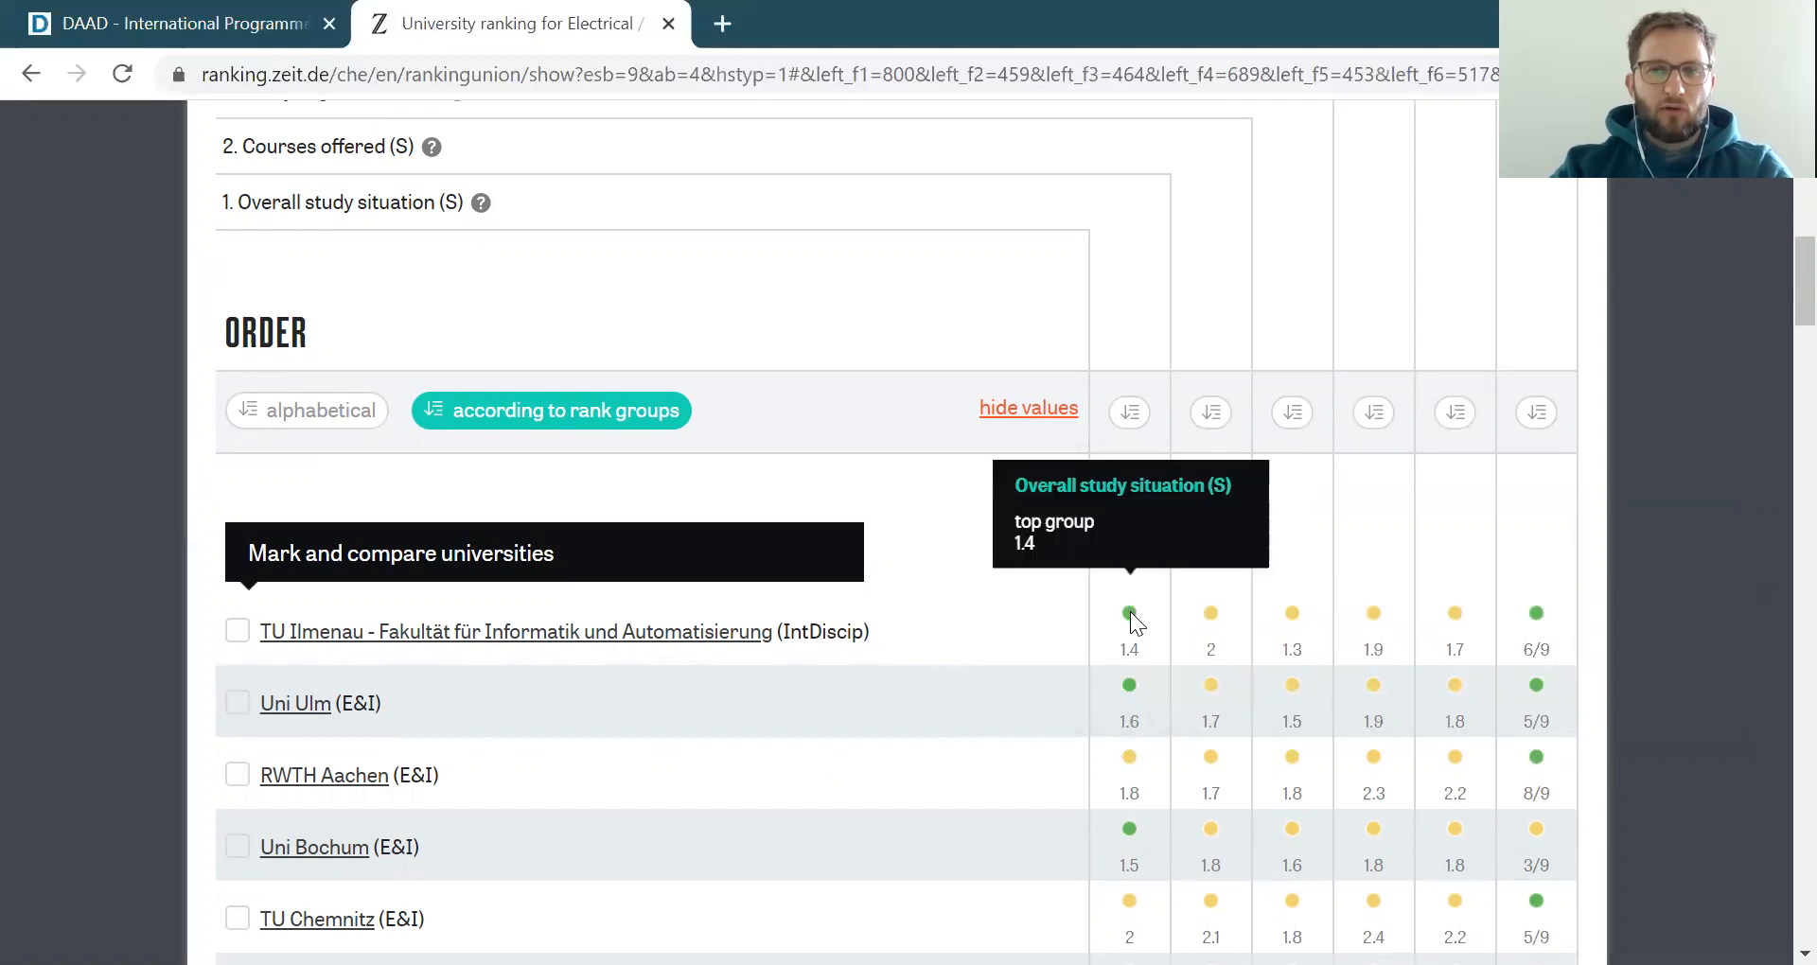
pyautogui.scroll(-3)
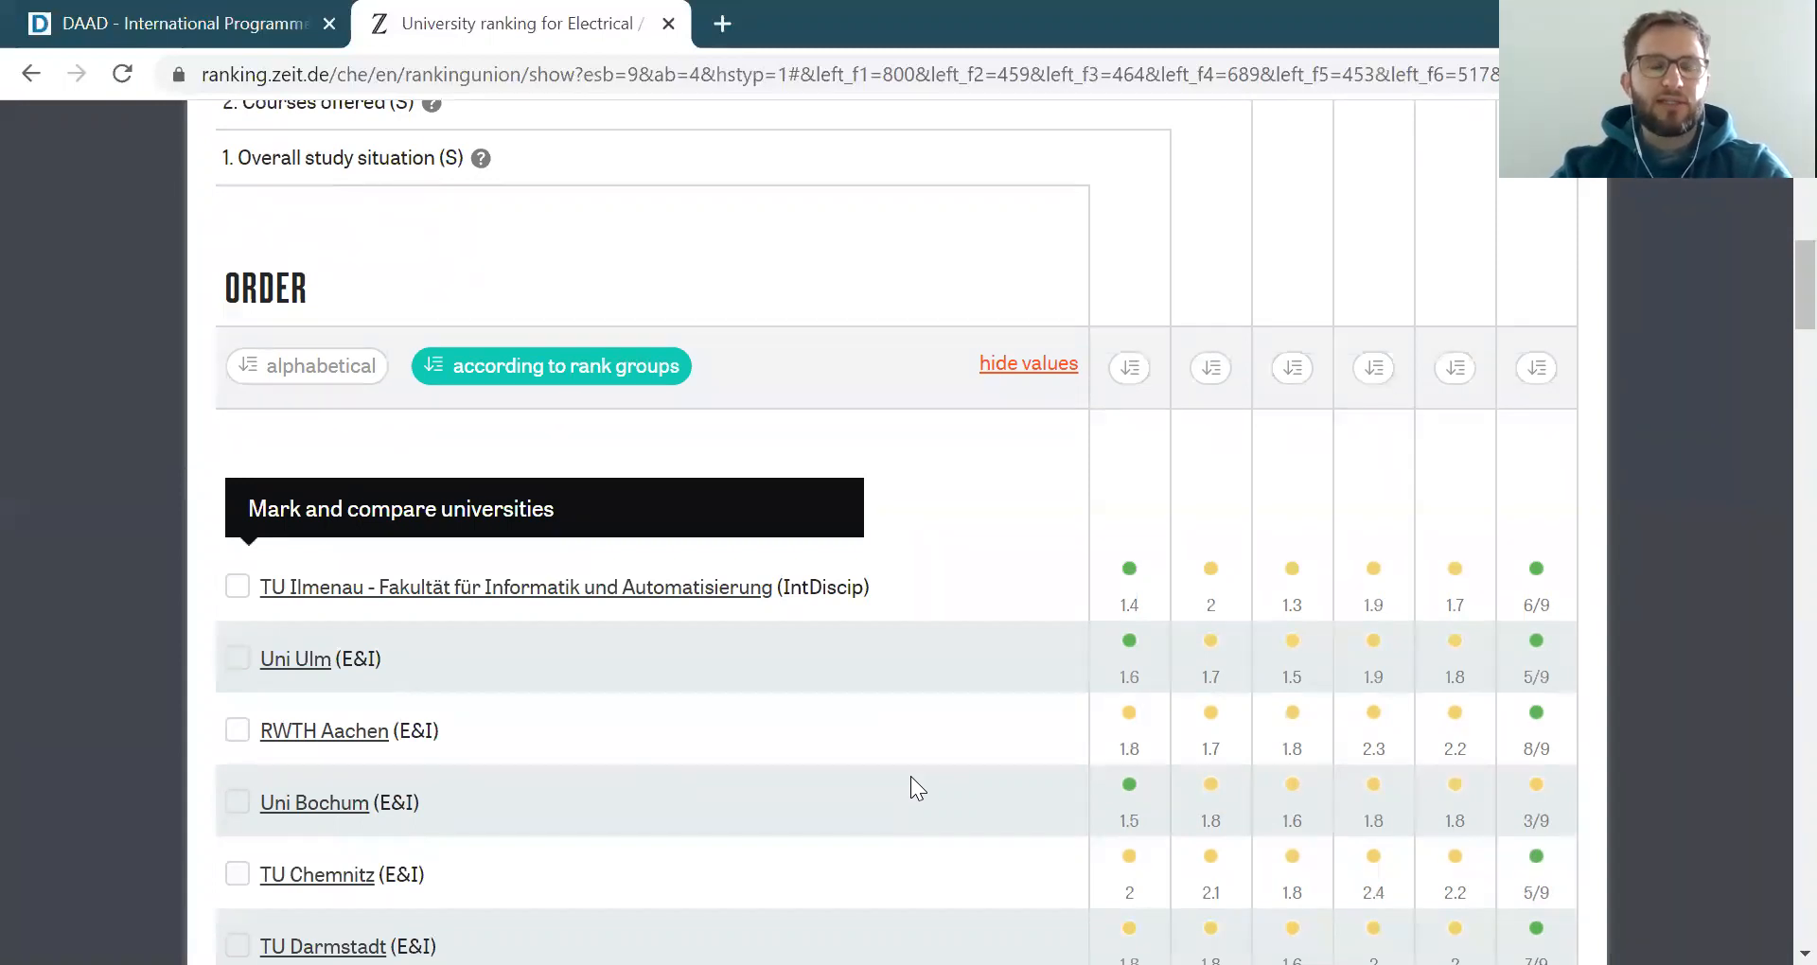
pyautogui.moveTo(1214, 774)
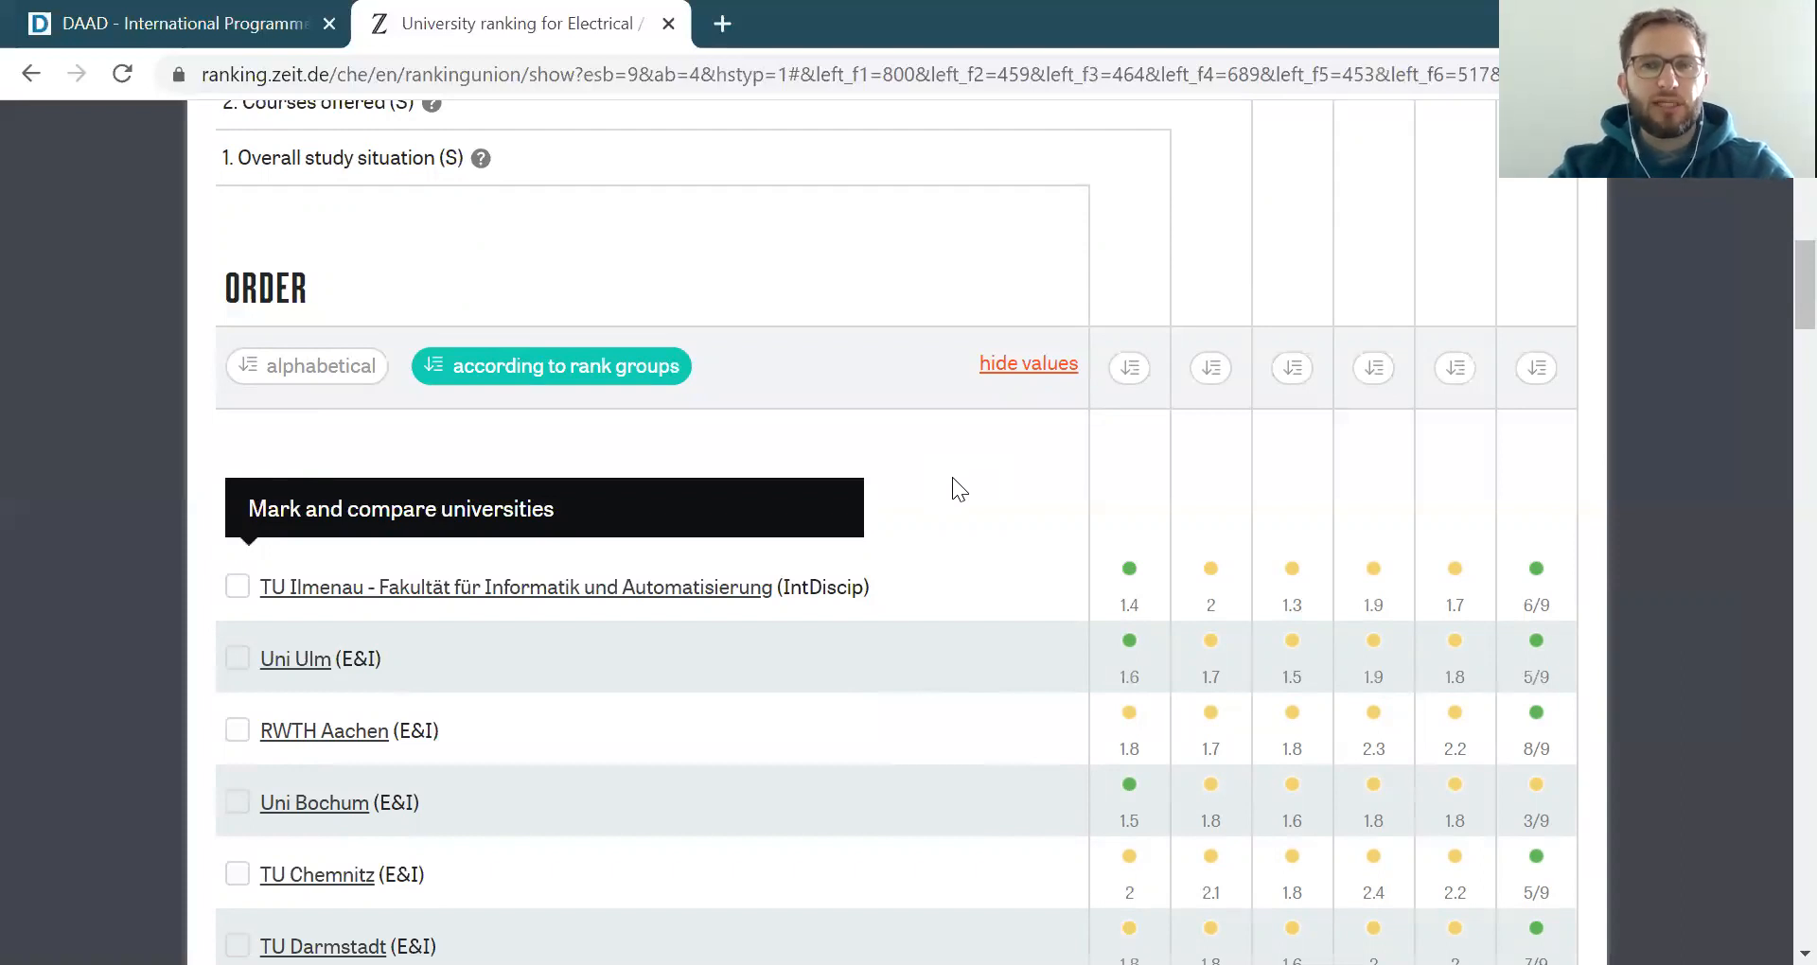
pyautogui.moveTo(1249, 298)
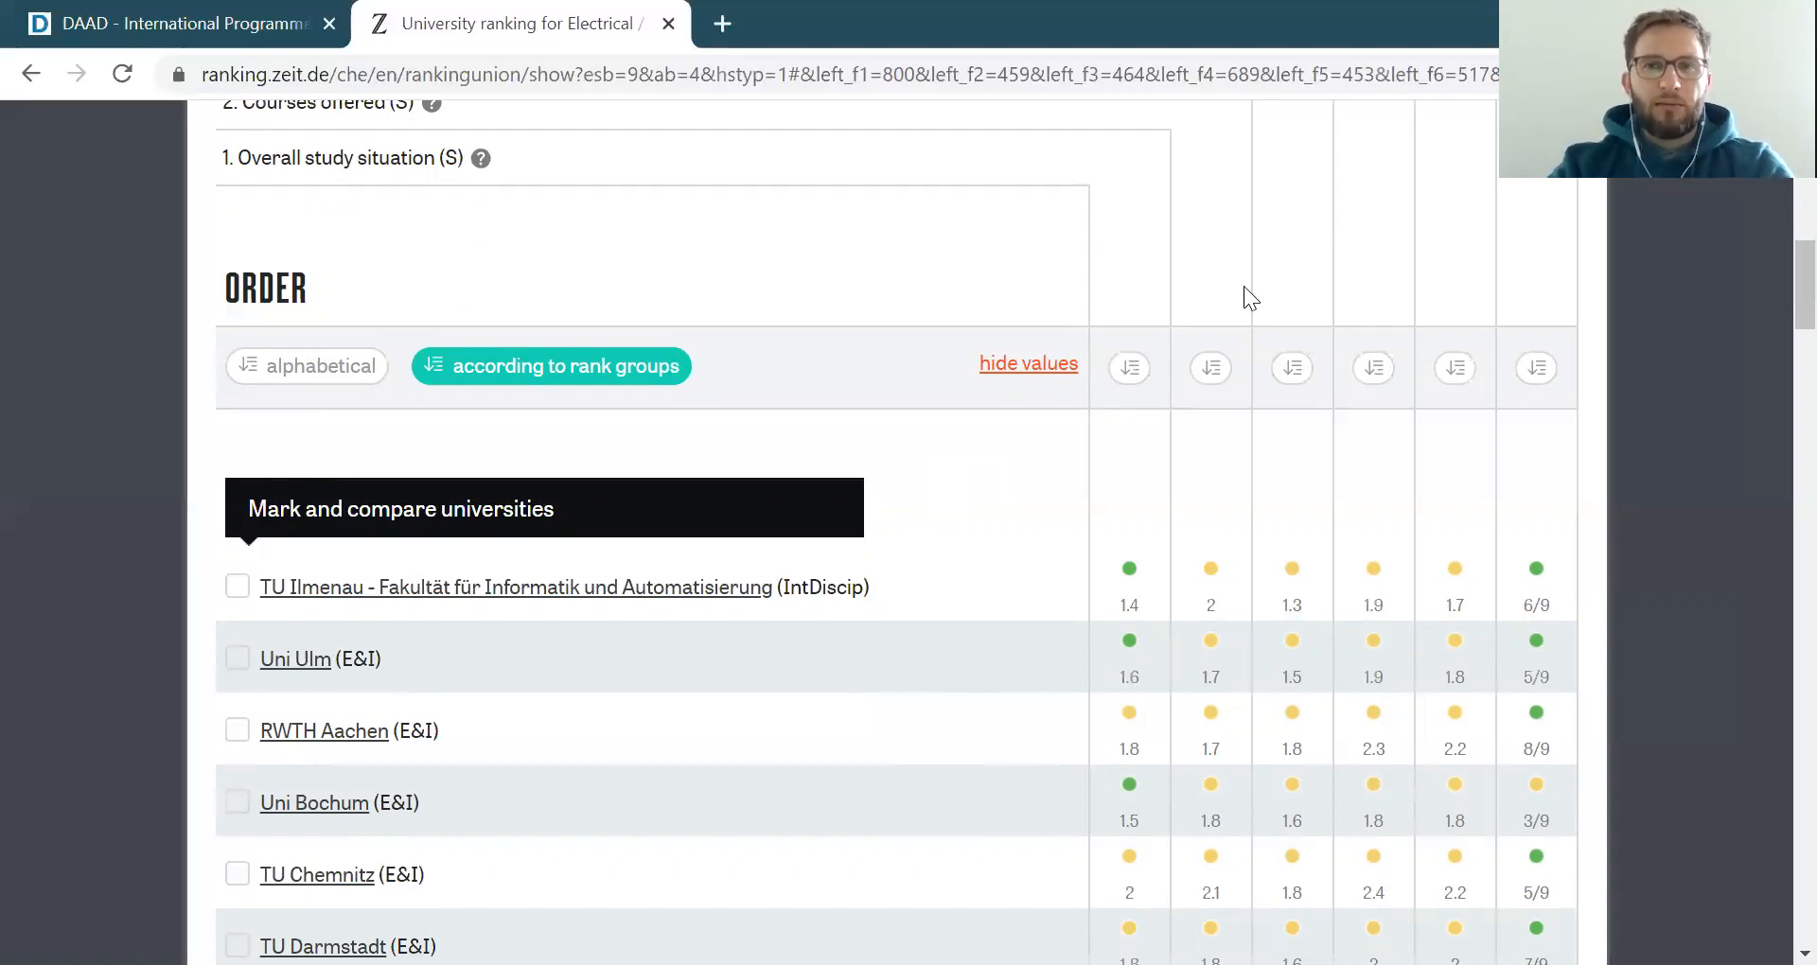
pyautogui.moveTo(1048, 72)
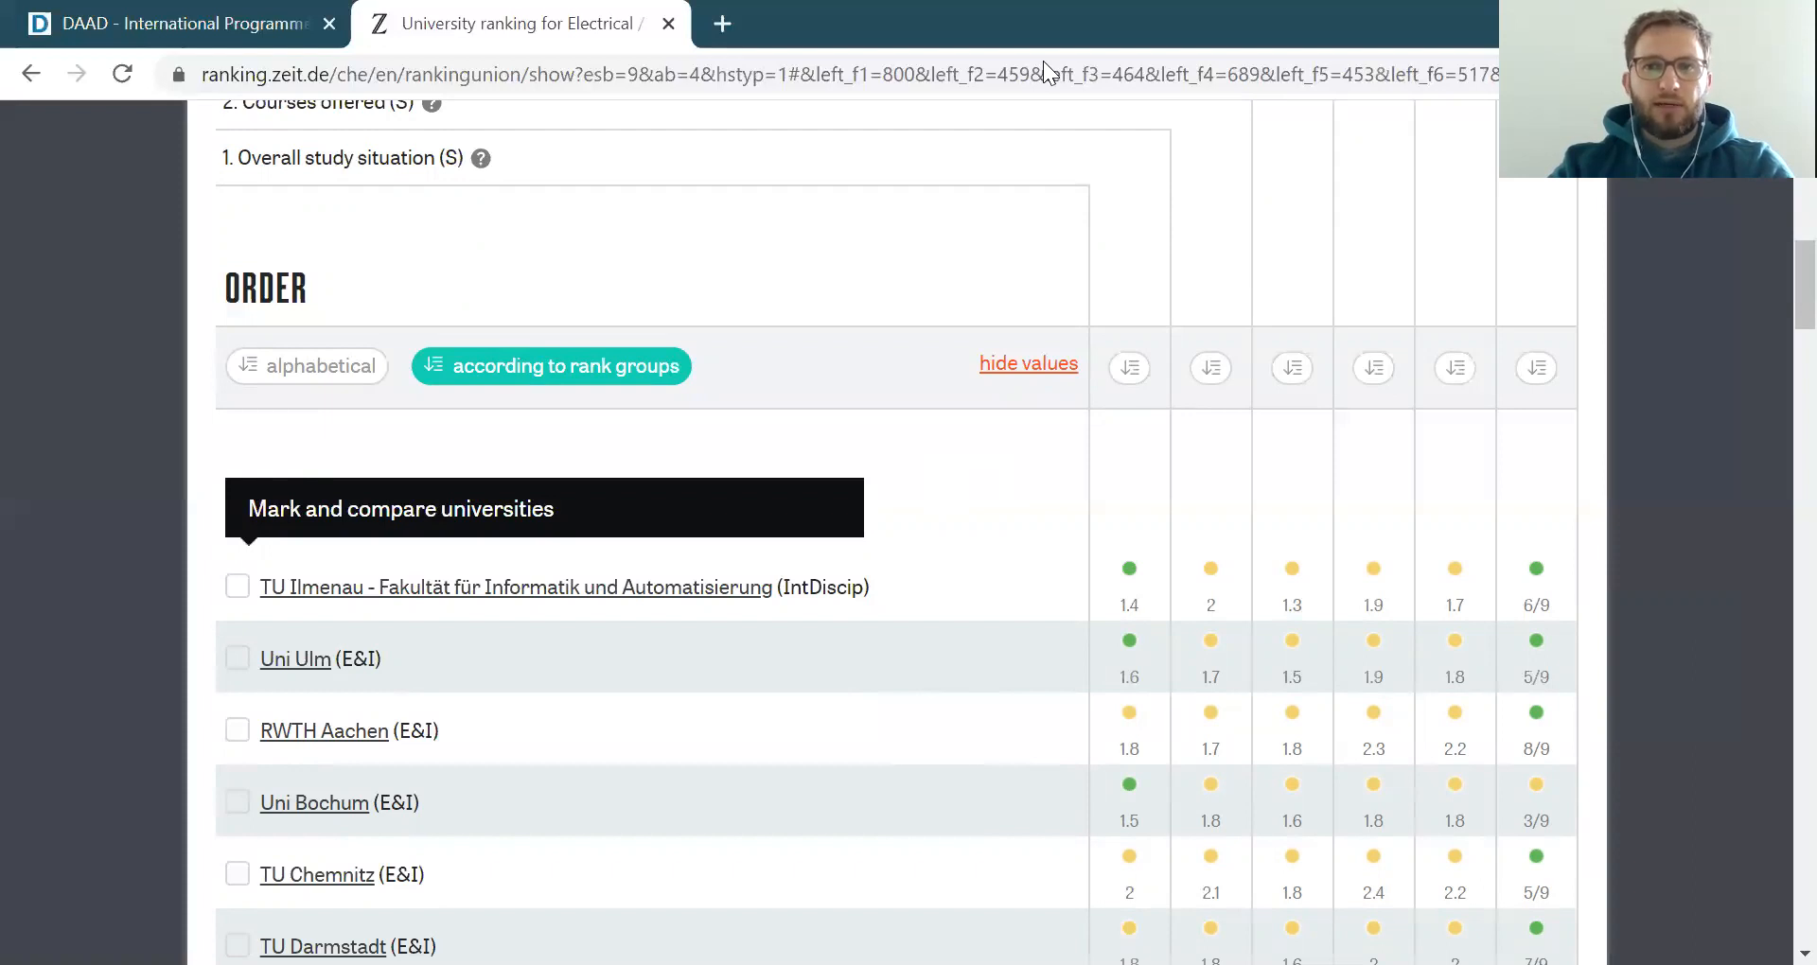